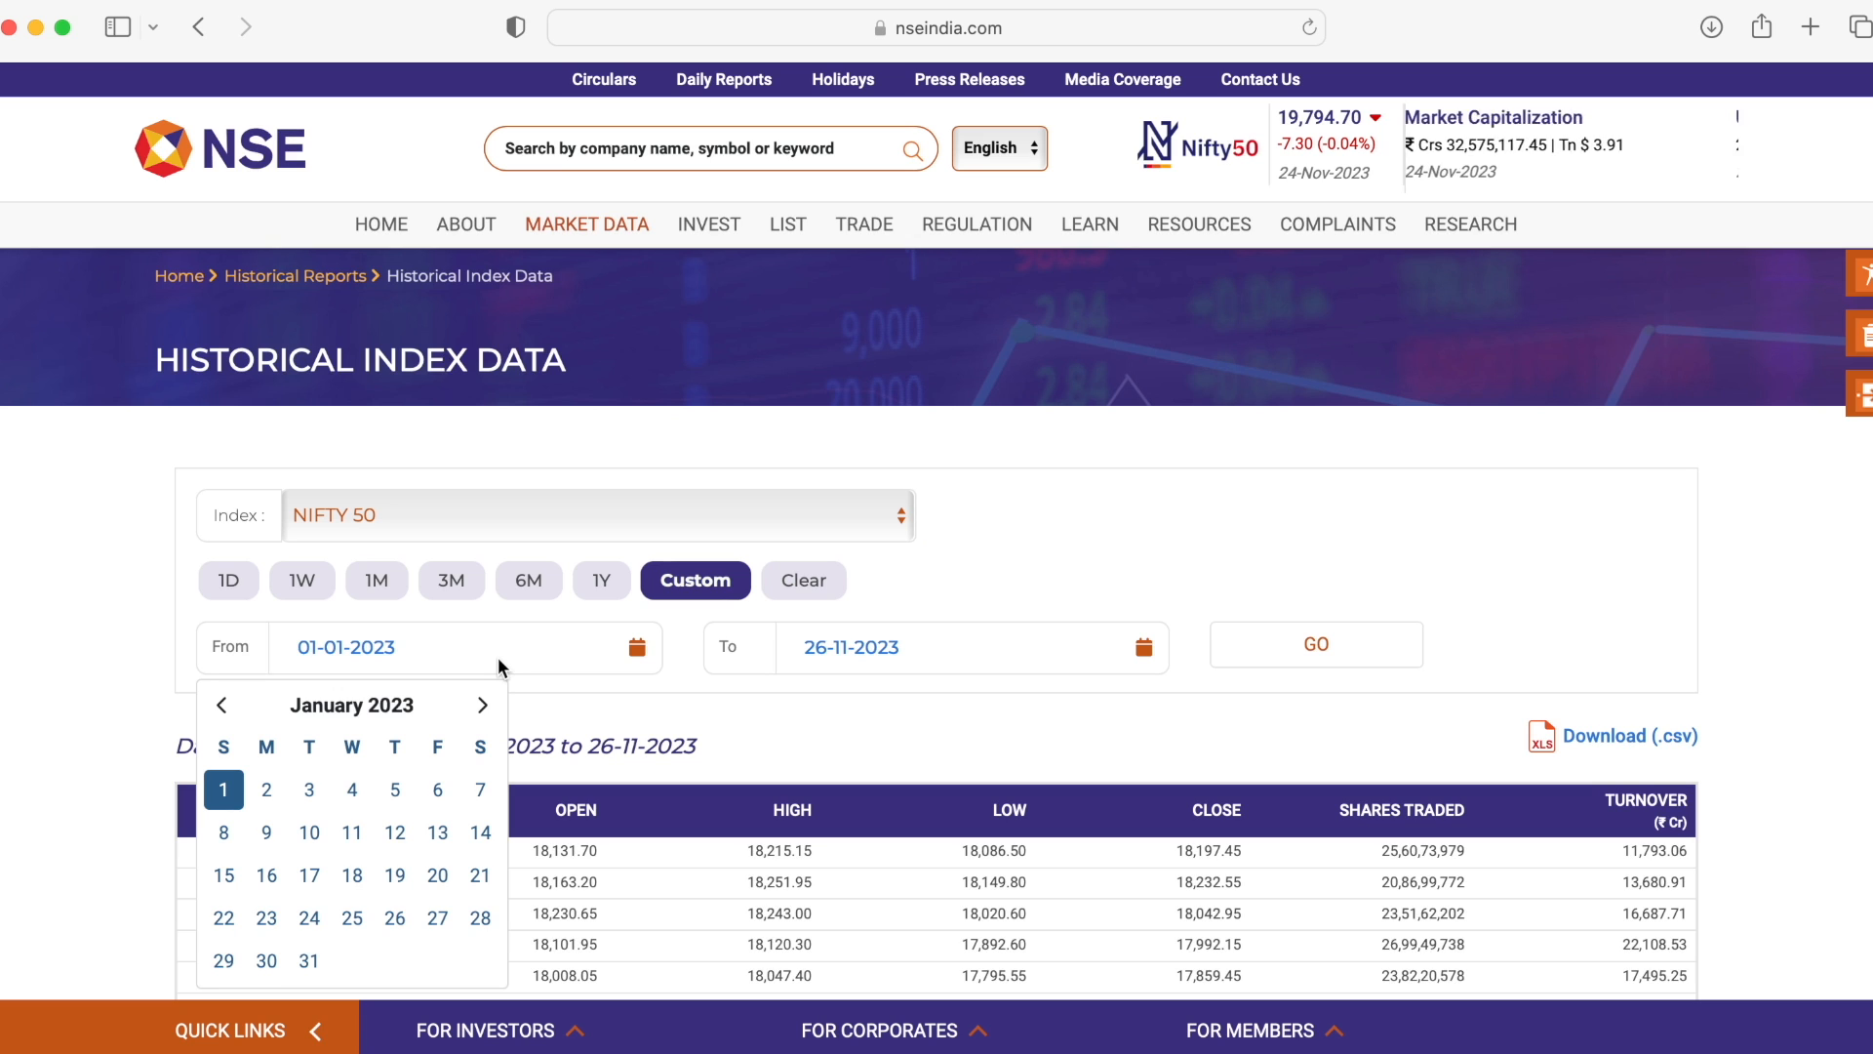
mouse_move(1379, 620)
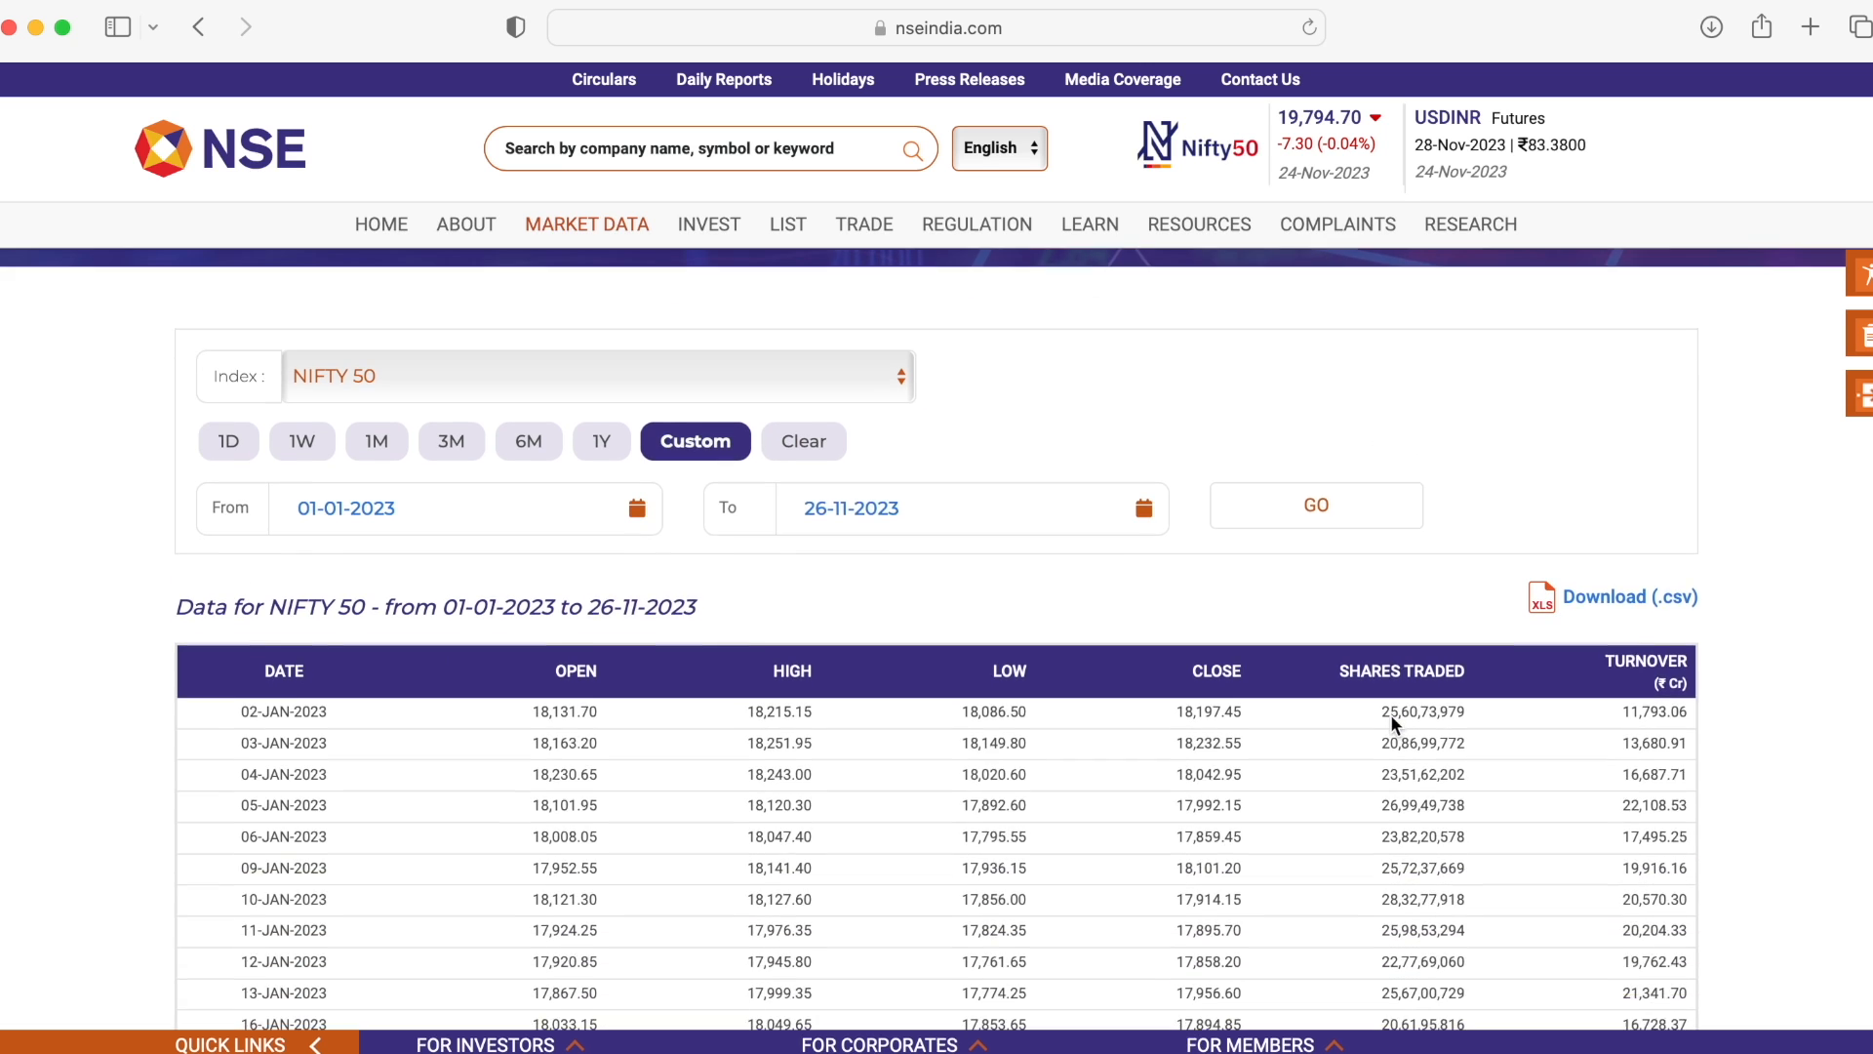
Scroll the Historical Index Data page to view the NIFTY 50 OHLC results table
scroll("down", 3)
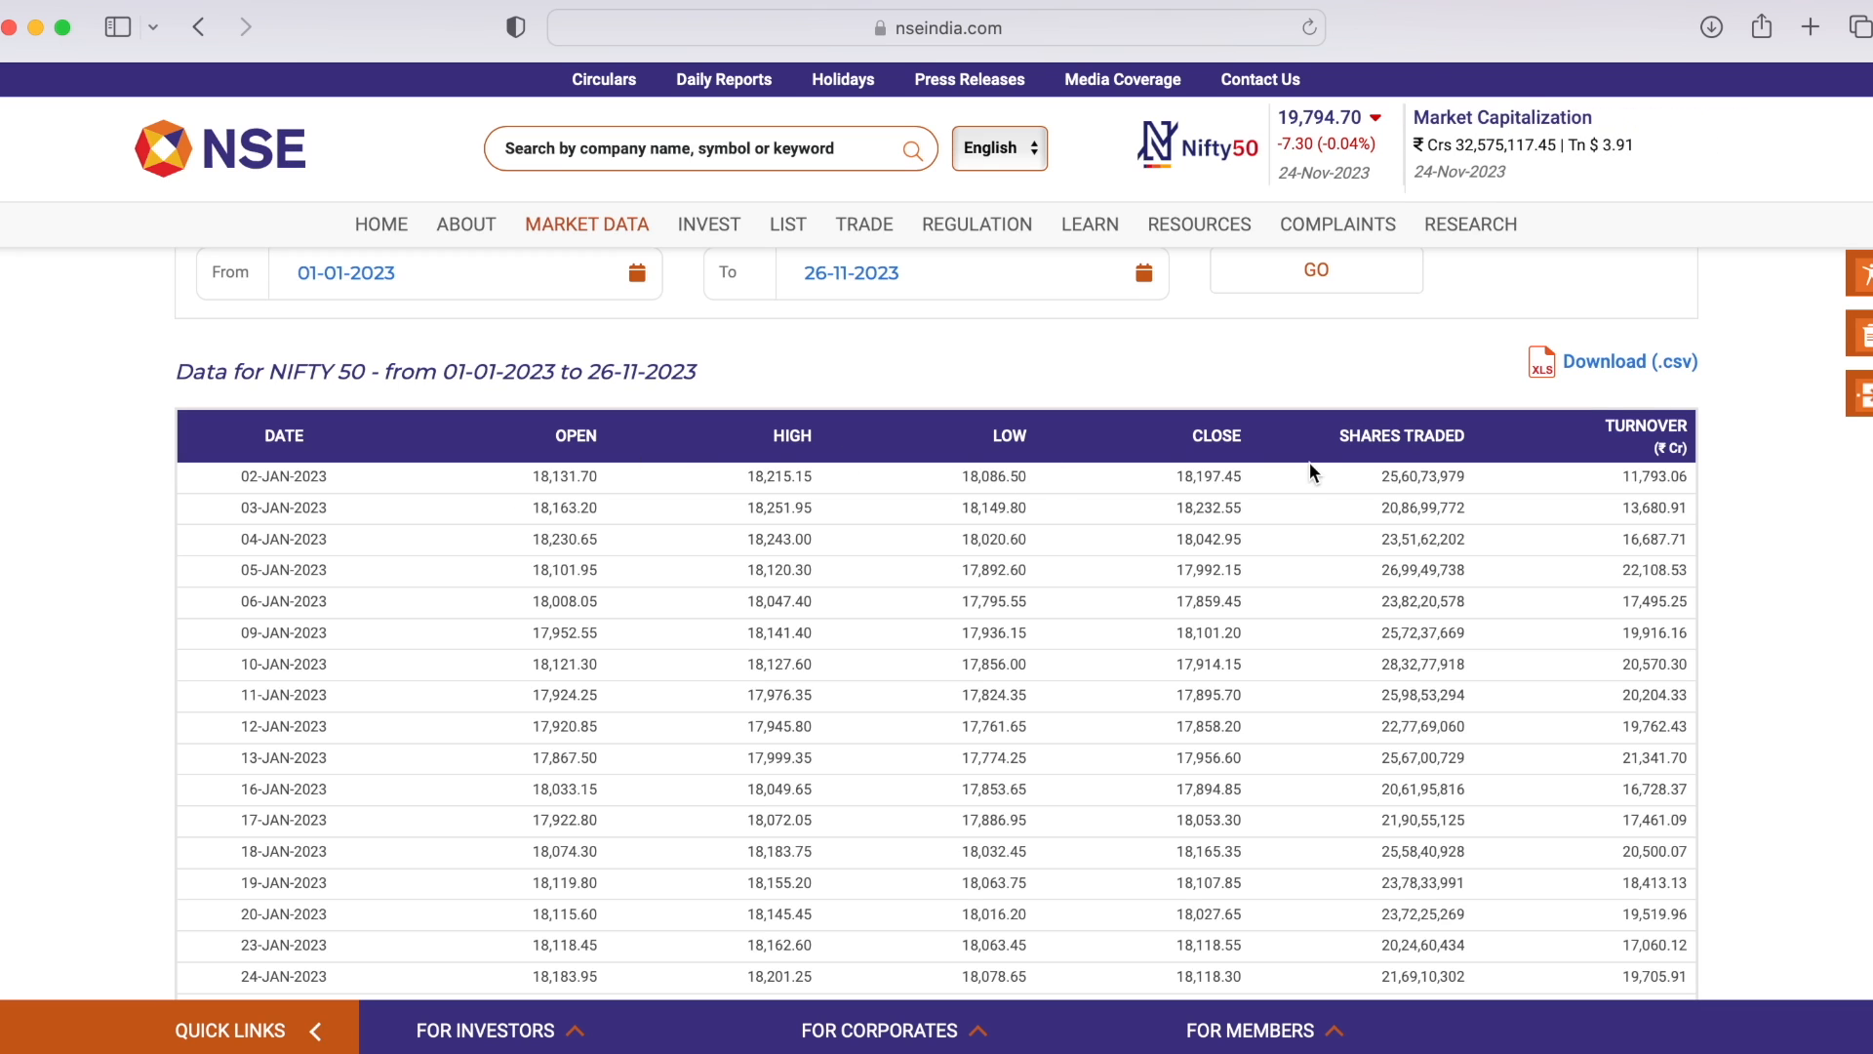
mouse_move(1645, 466)
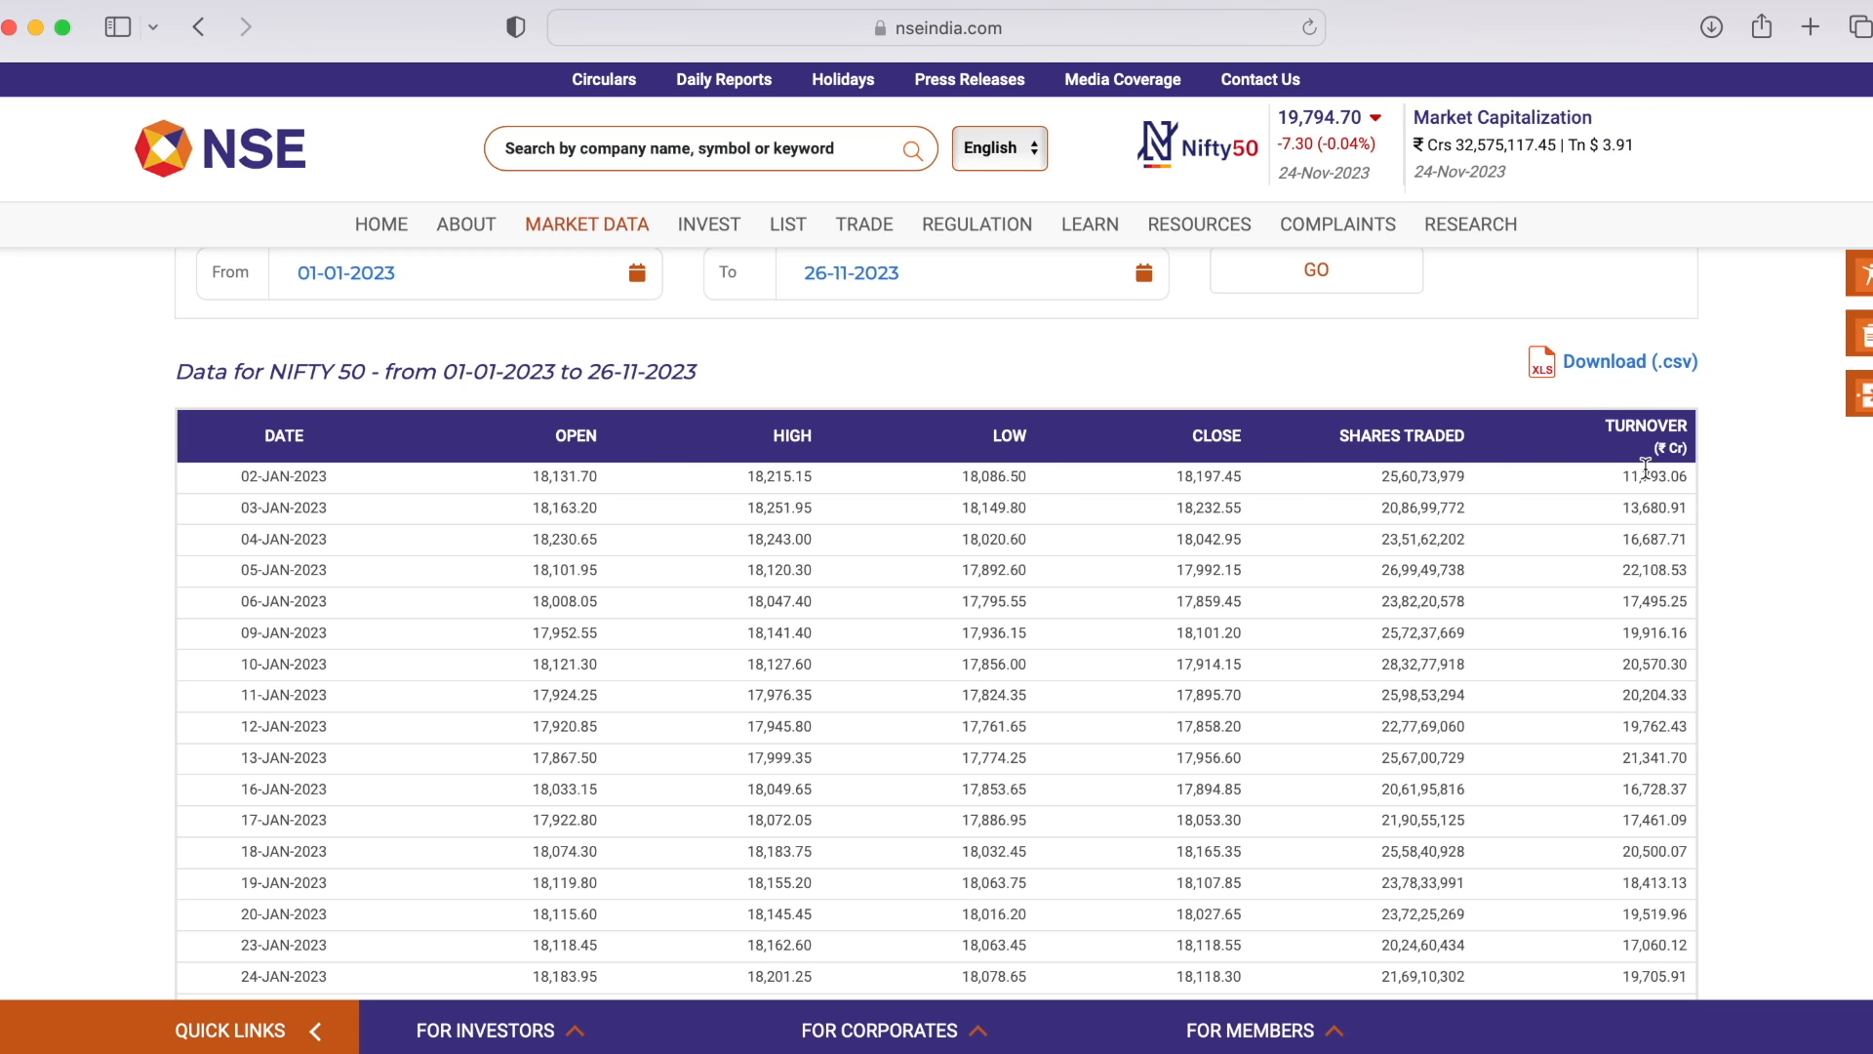
scroll("up", 3)
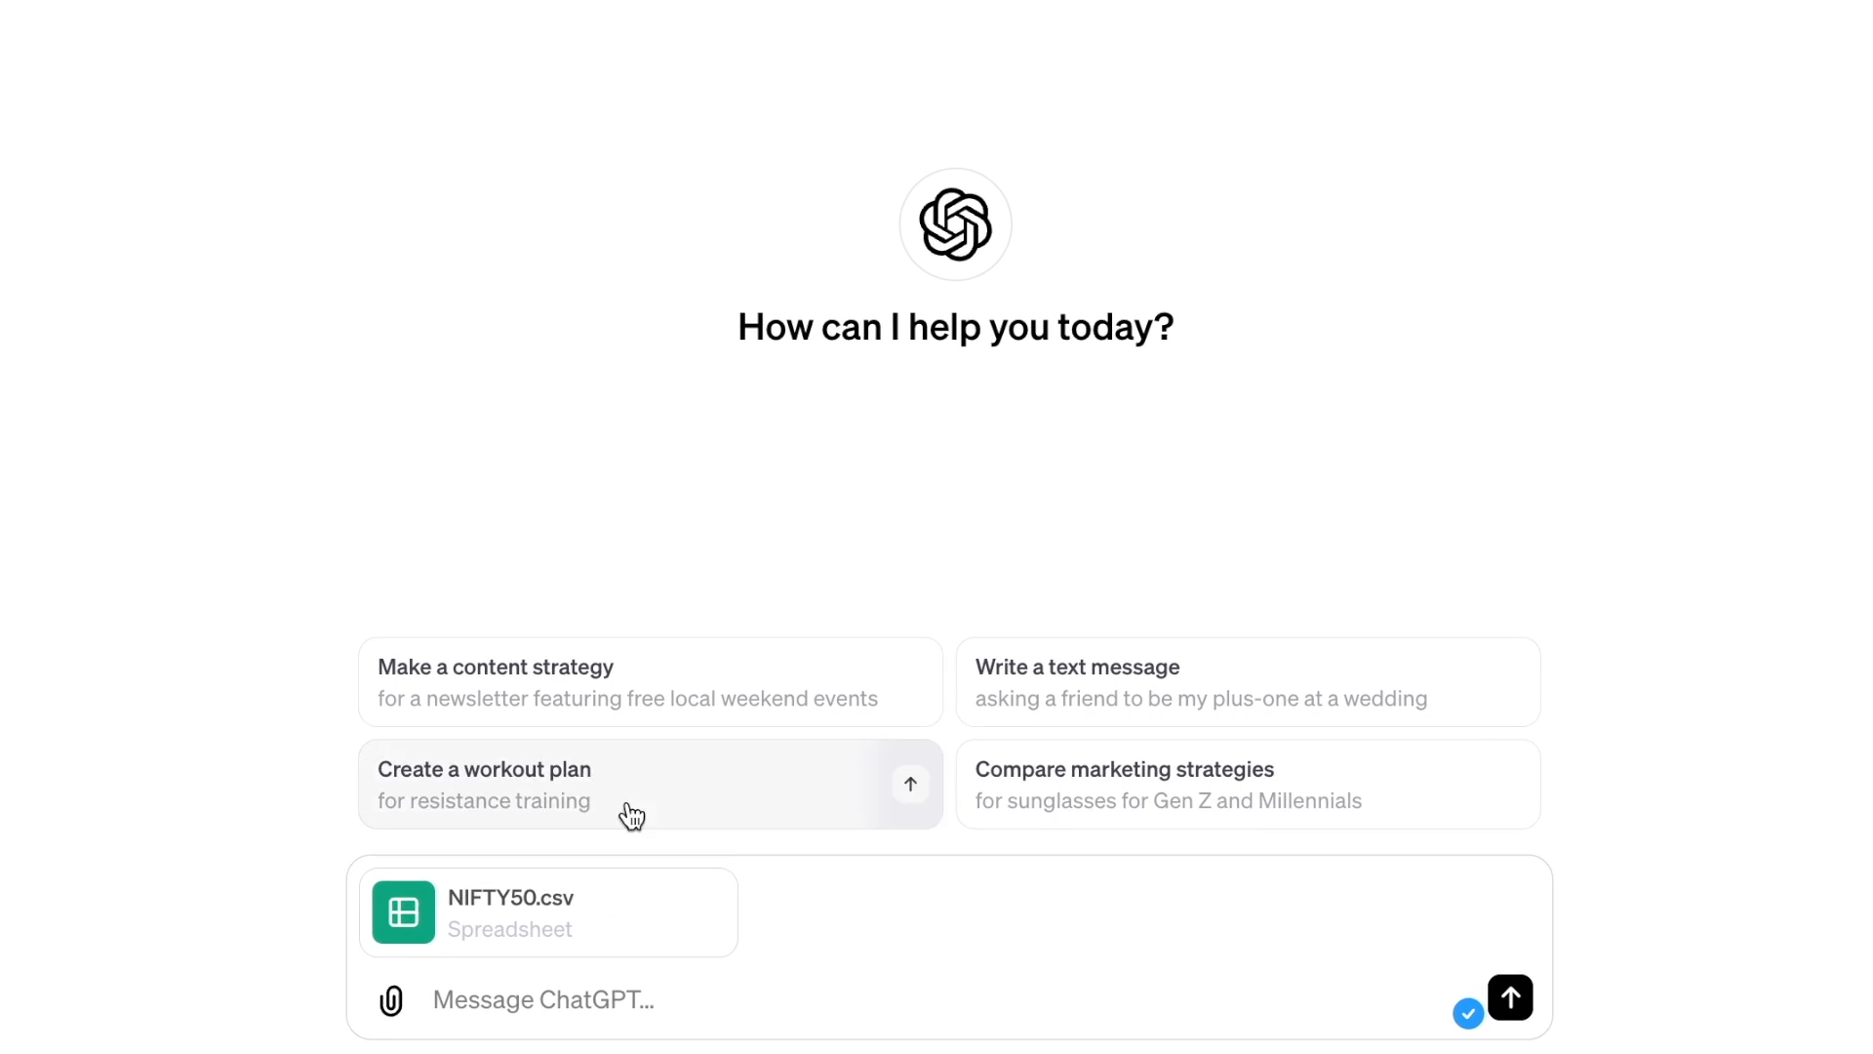
Send the prompt 'Please plot a bar graph that shows summation of total returns mon…' with NIFTY50.csv attached
left_click(542, 999)
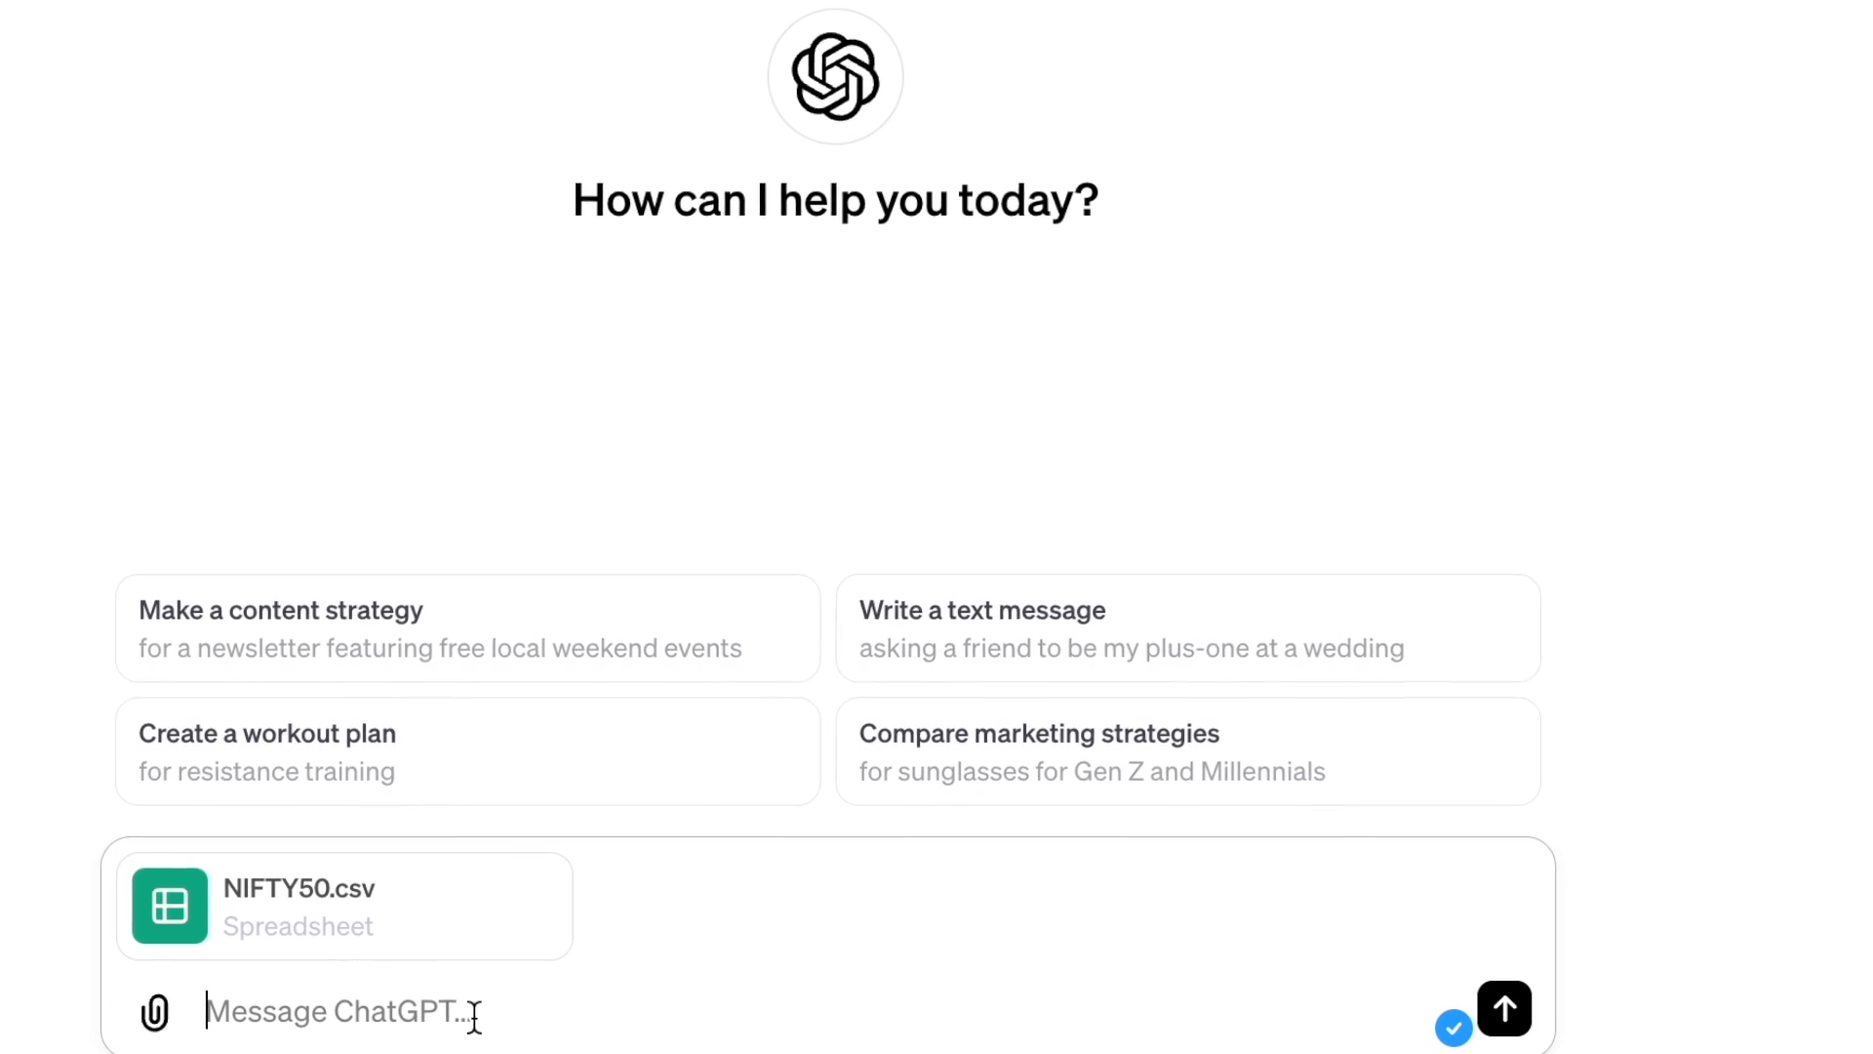
type("Please plot a bar graph that shows summation of total returns mon")
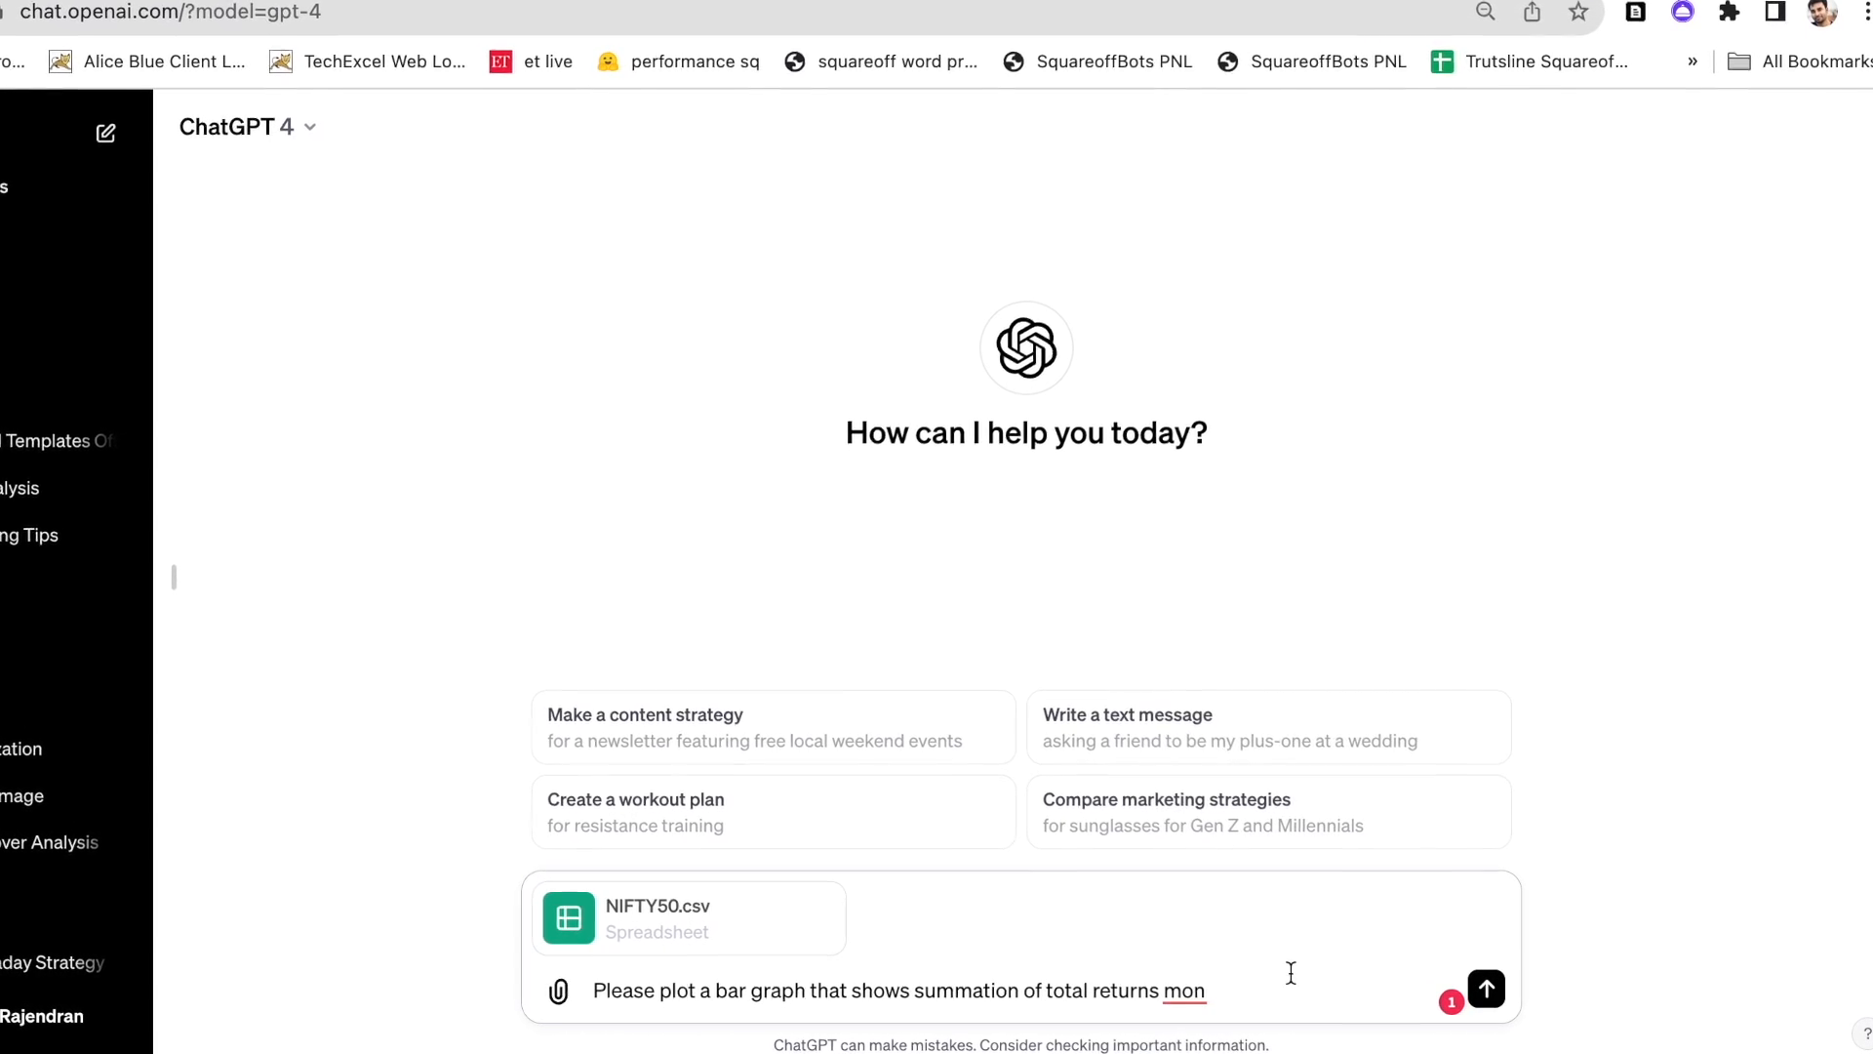
left_click(1487, 989)
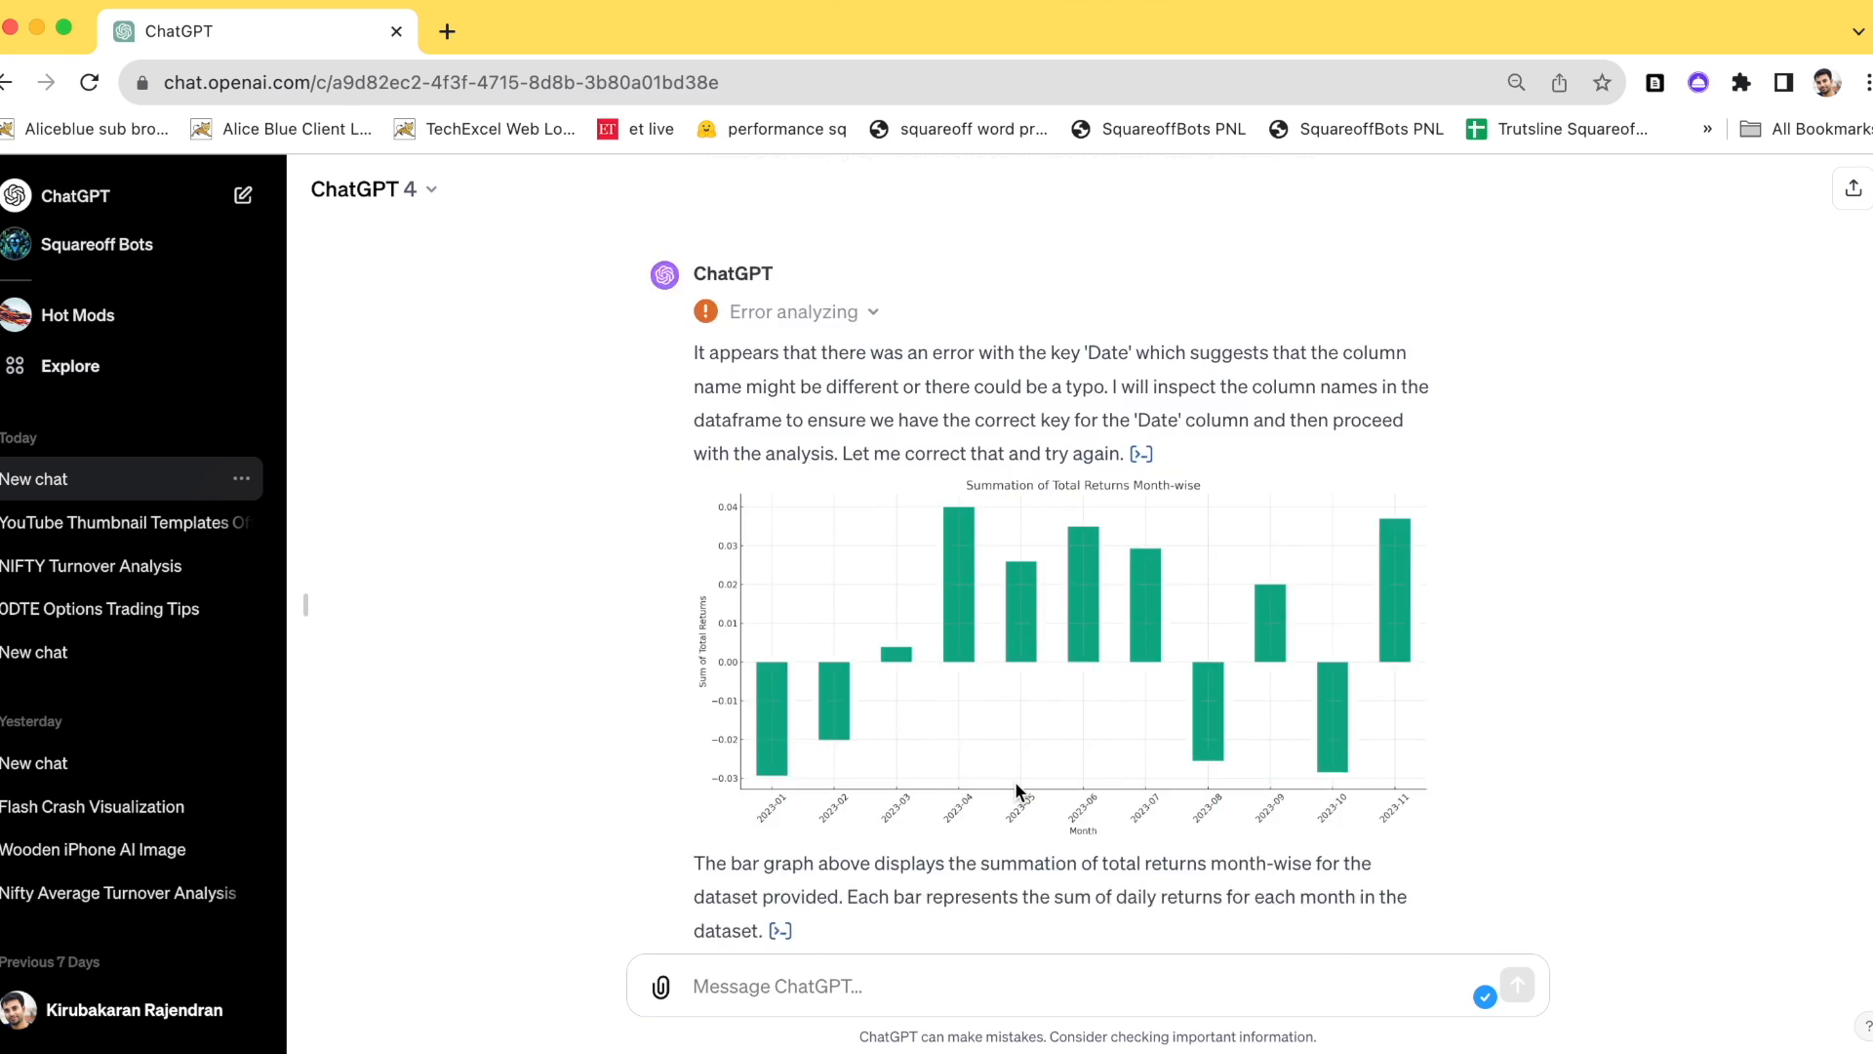
Scroll through the Summation of Total Returns Month-wise chart and its explanation
scroll("down", 3)
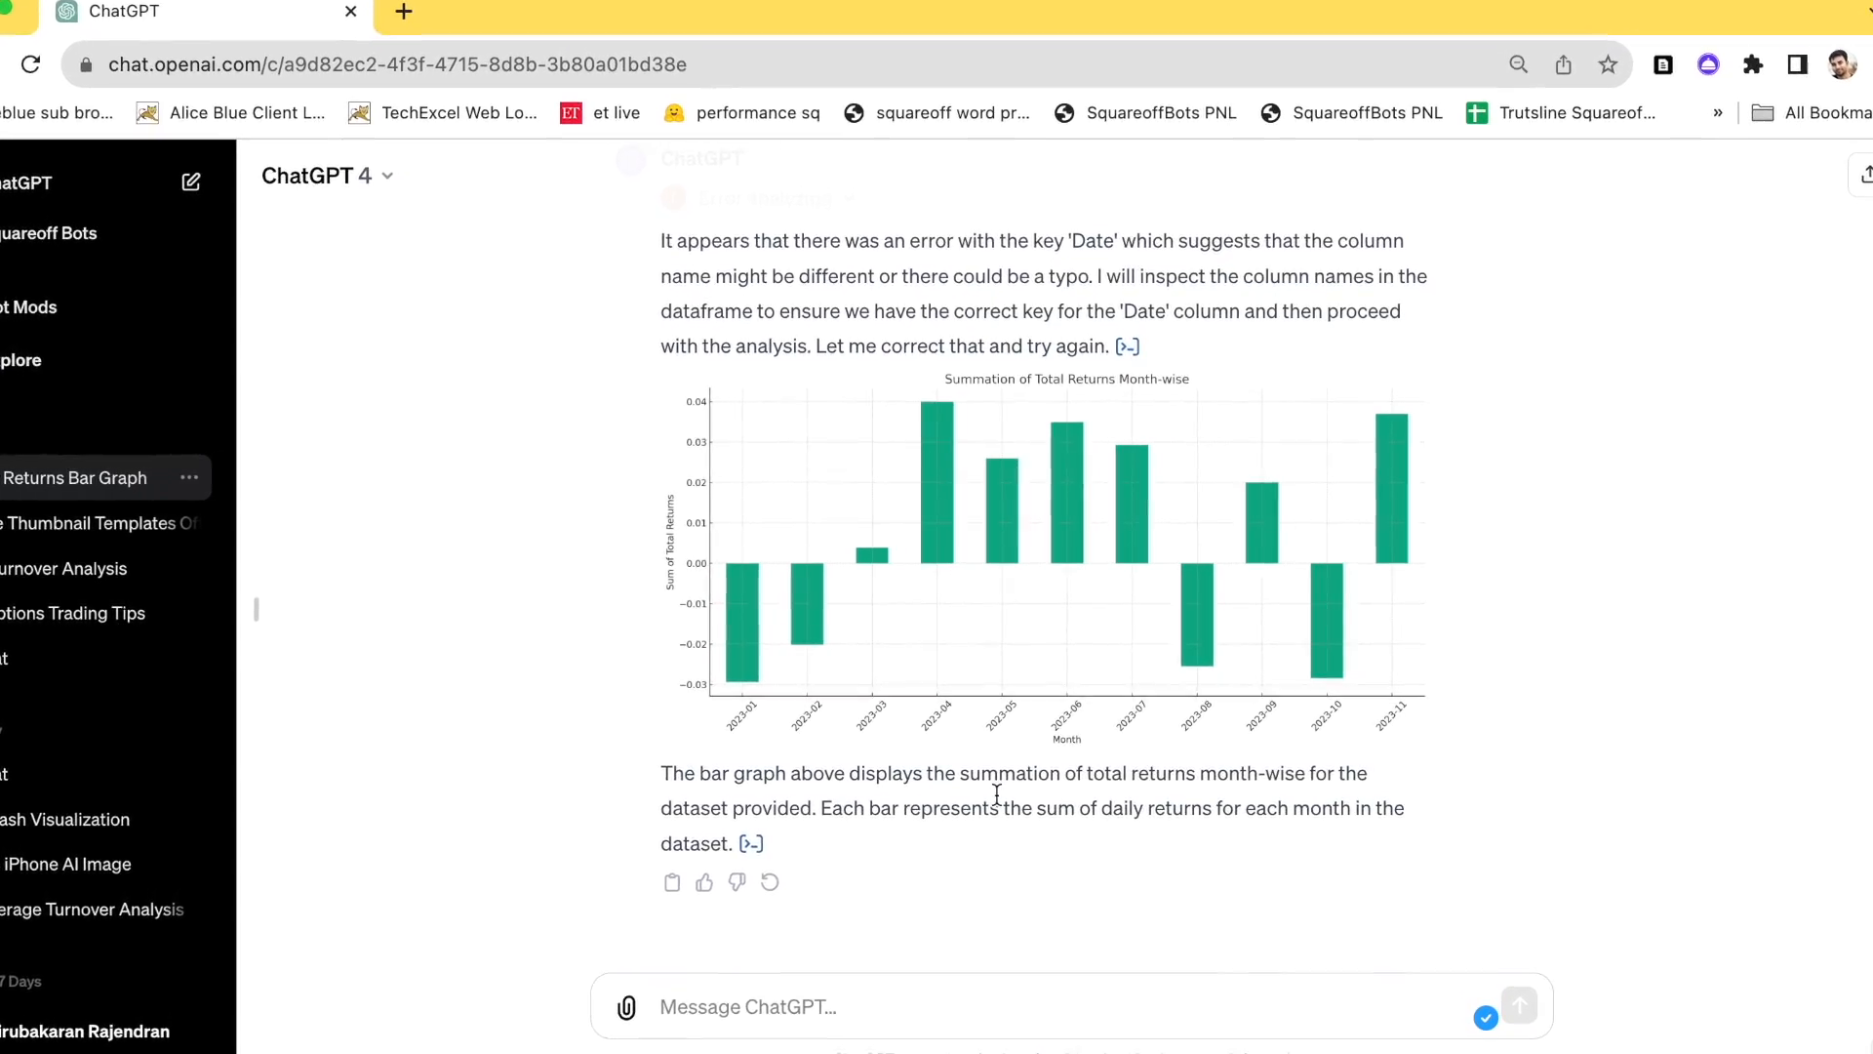
scroll("up", 3)
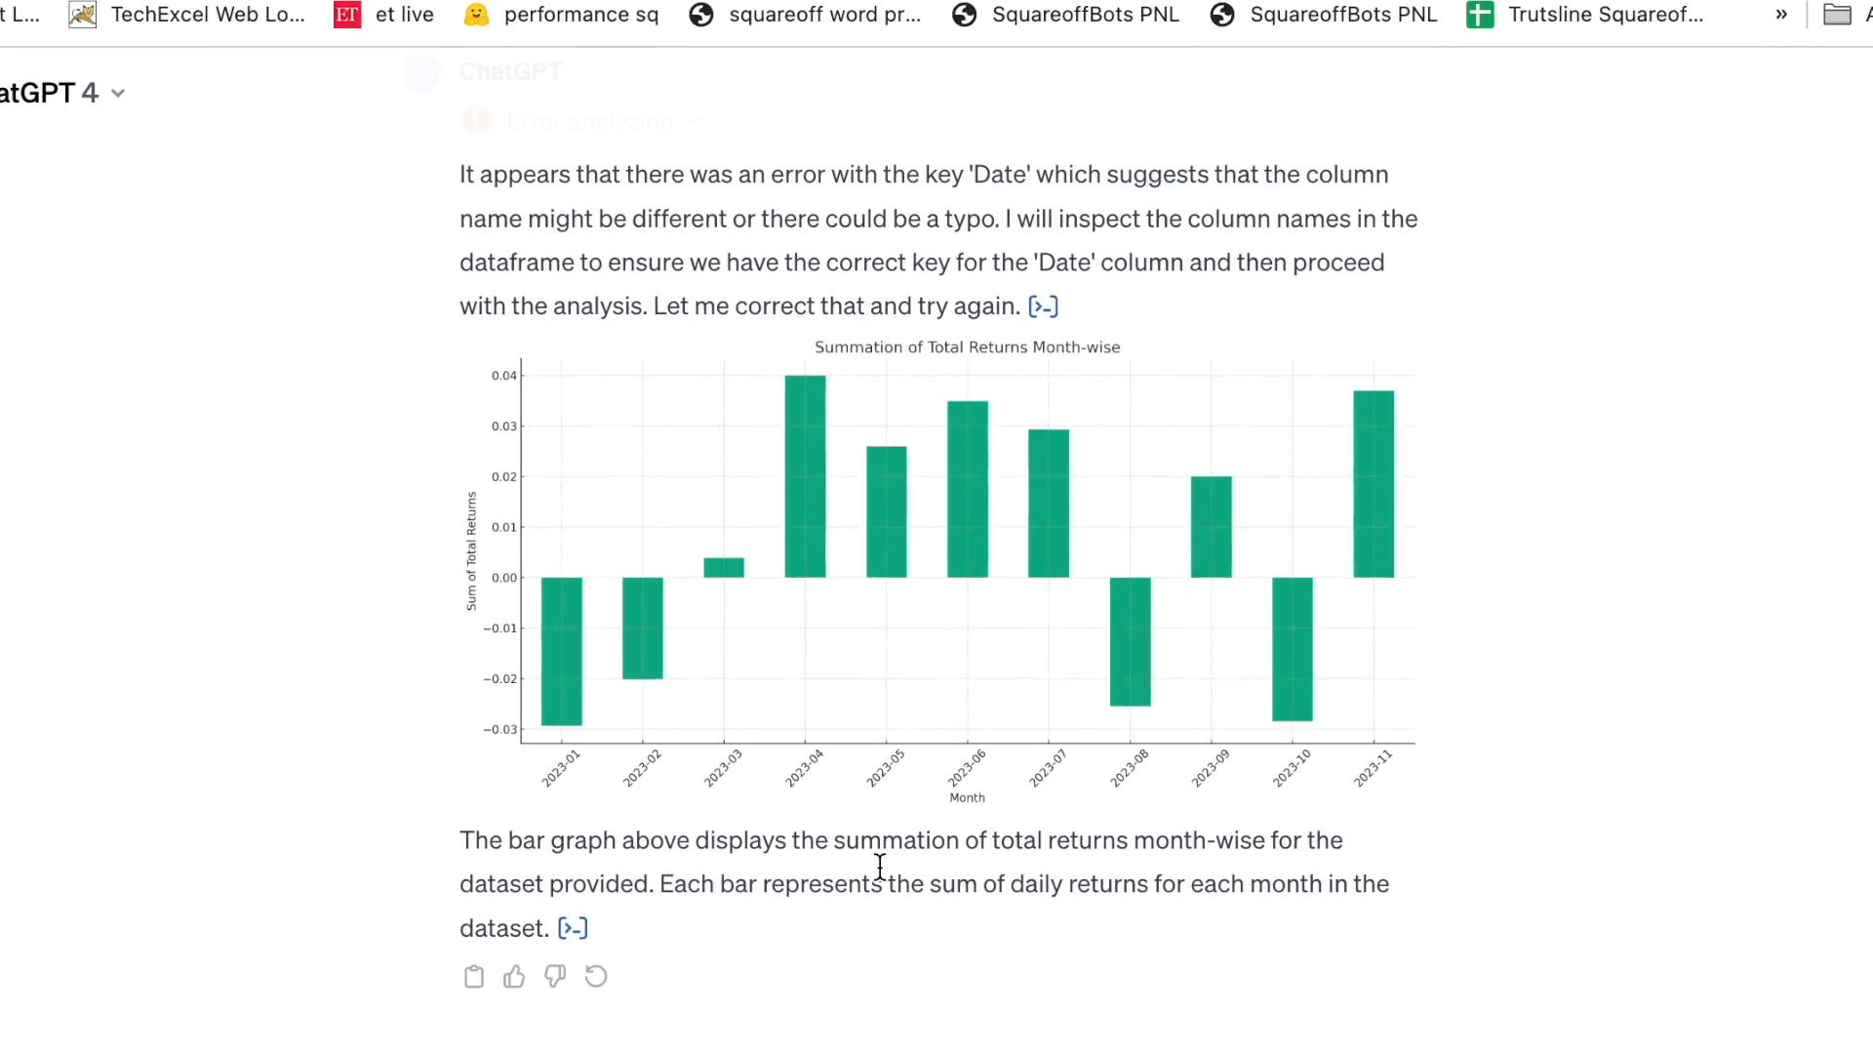
scroll("up", 3)
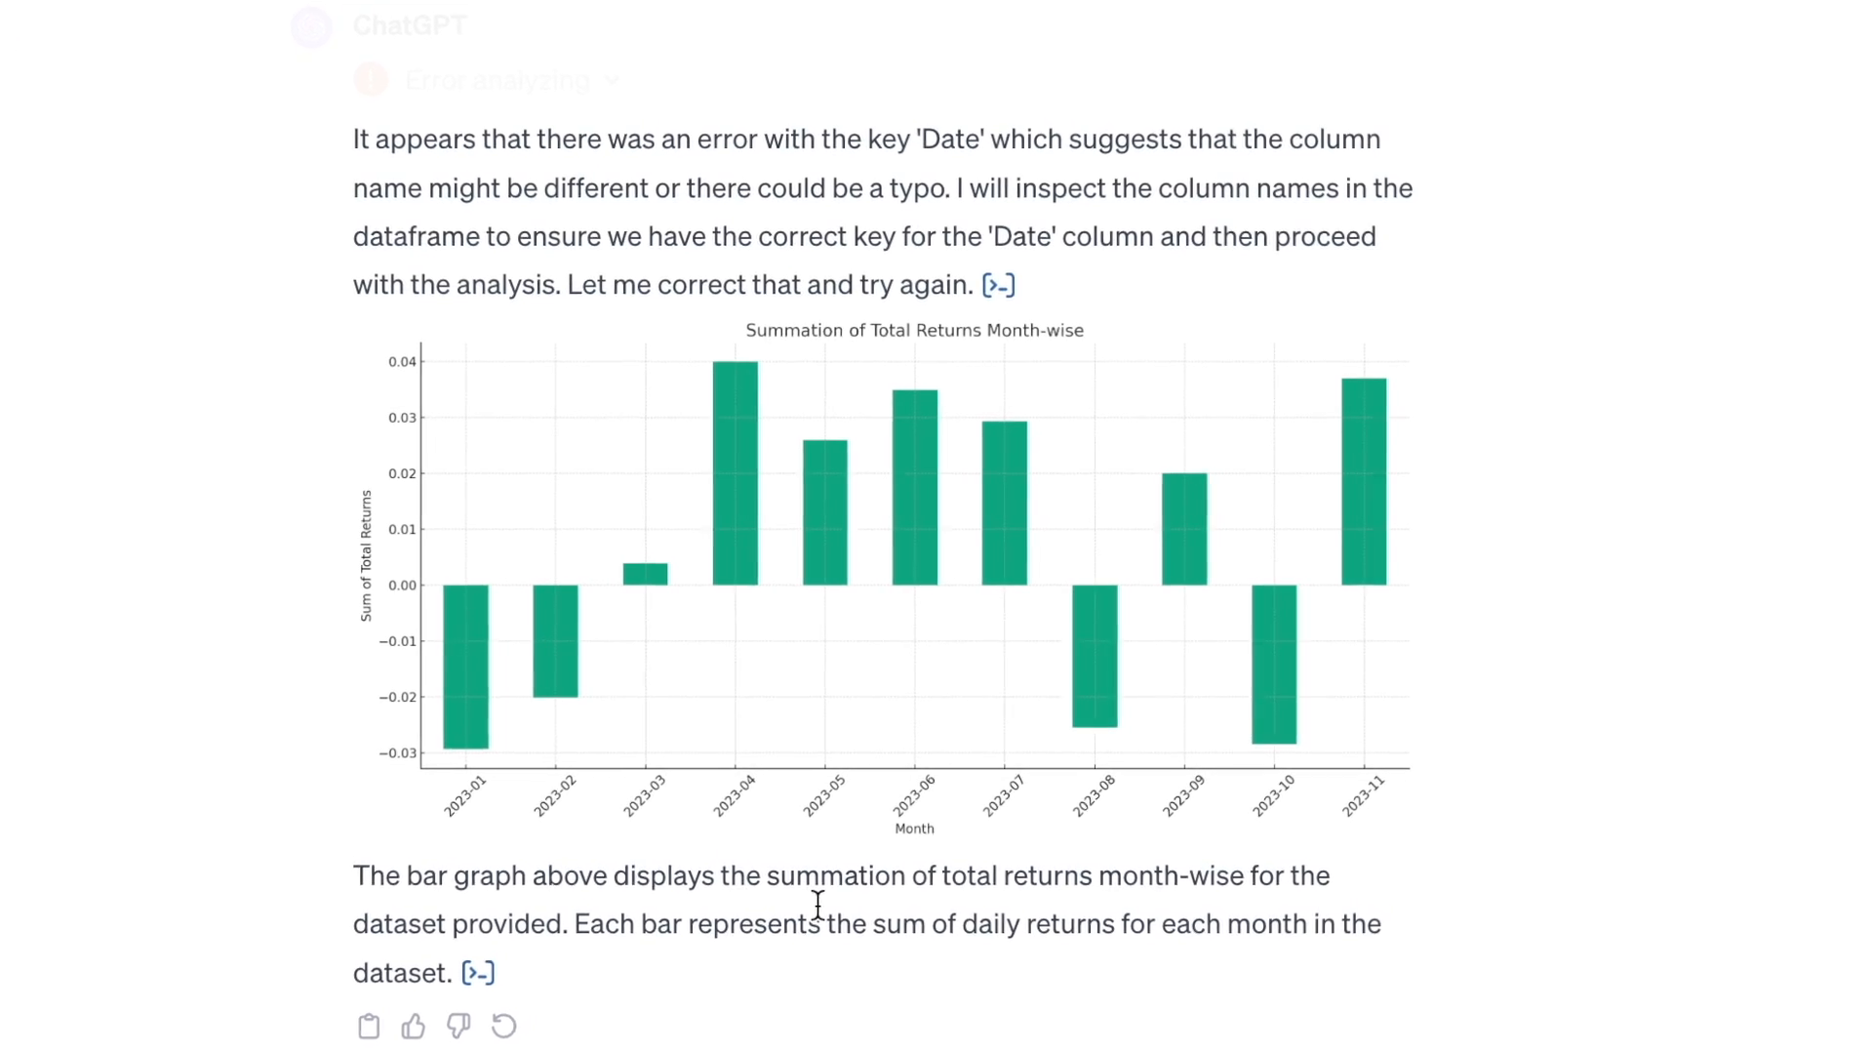
scroll("up", 3)
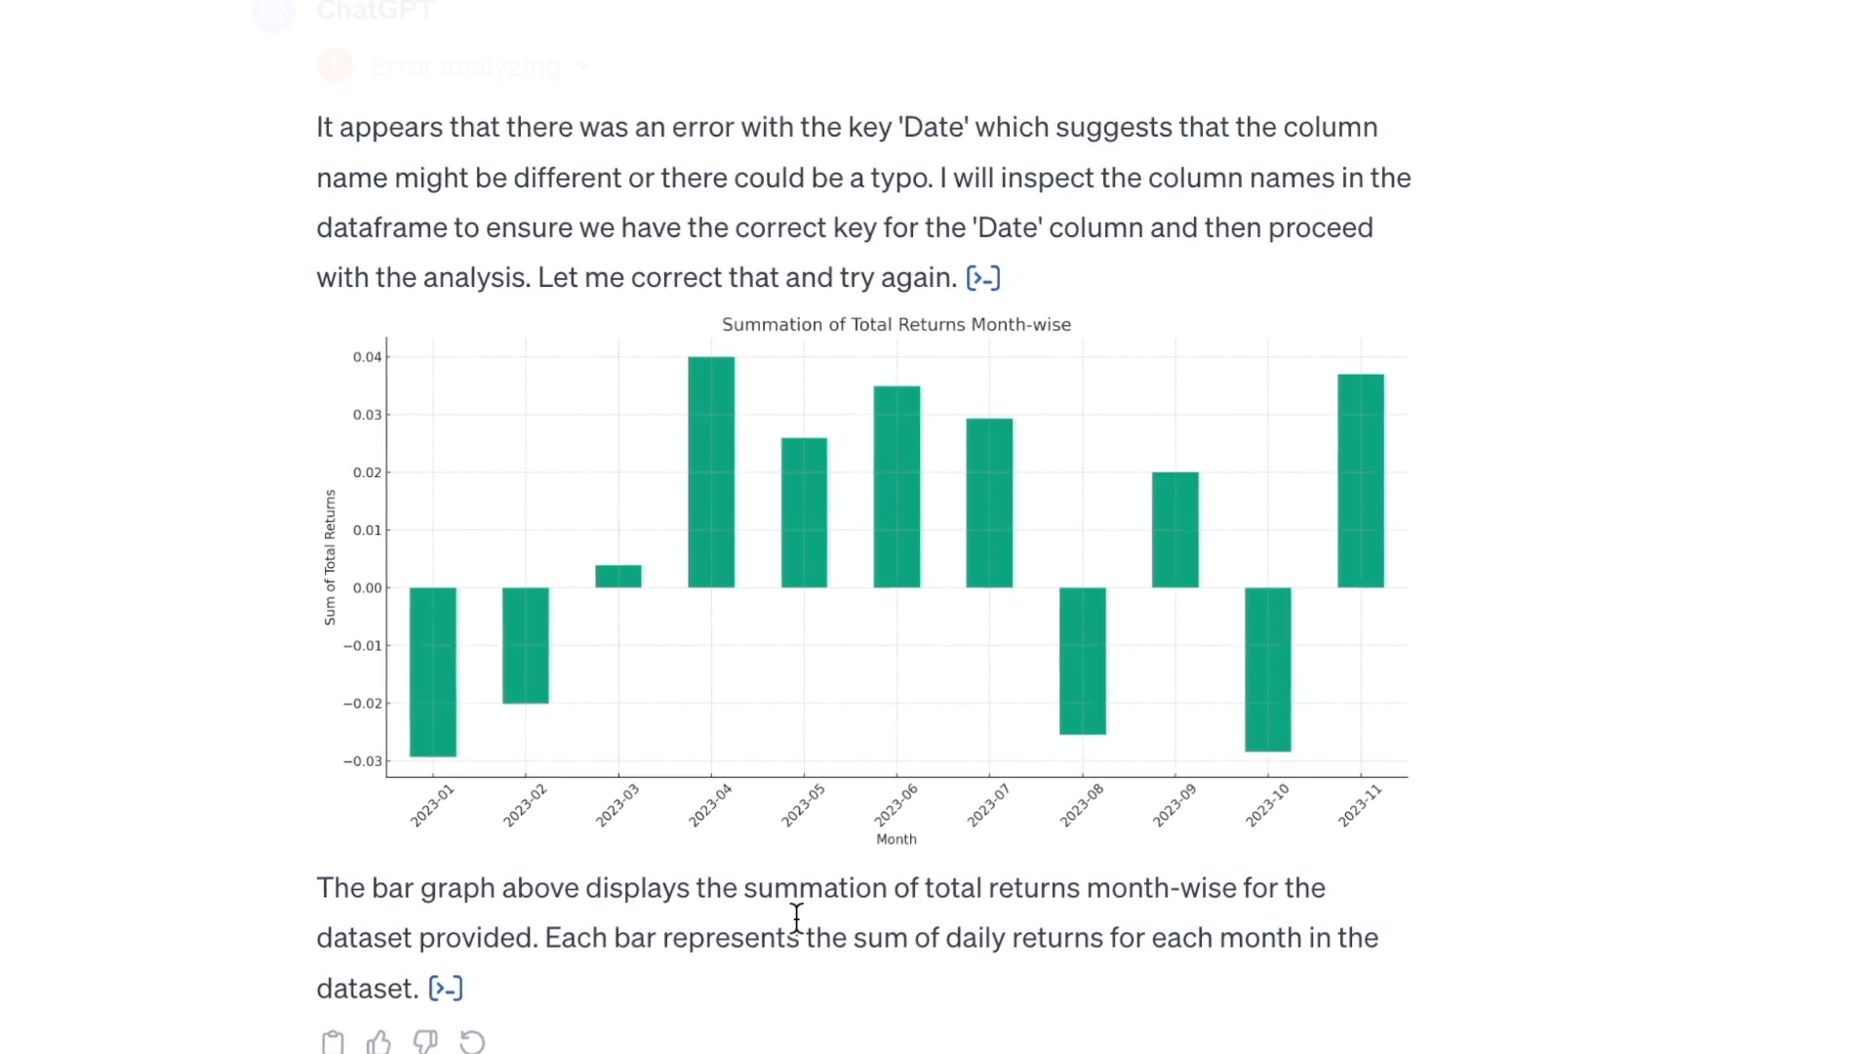
scroll("up", 3)
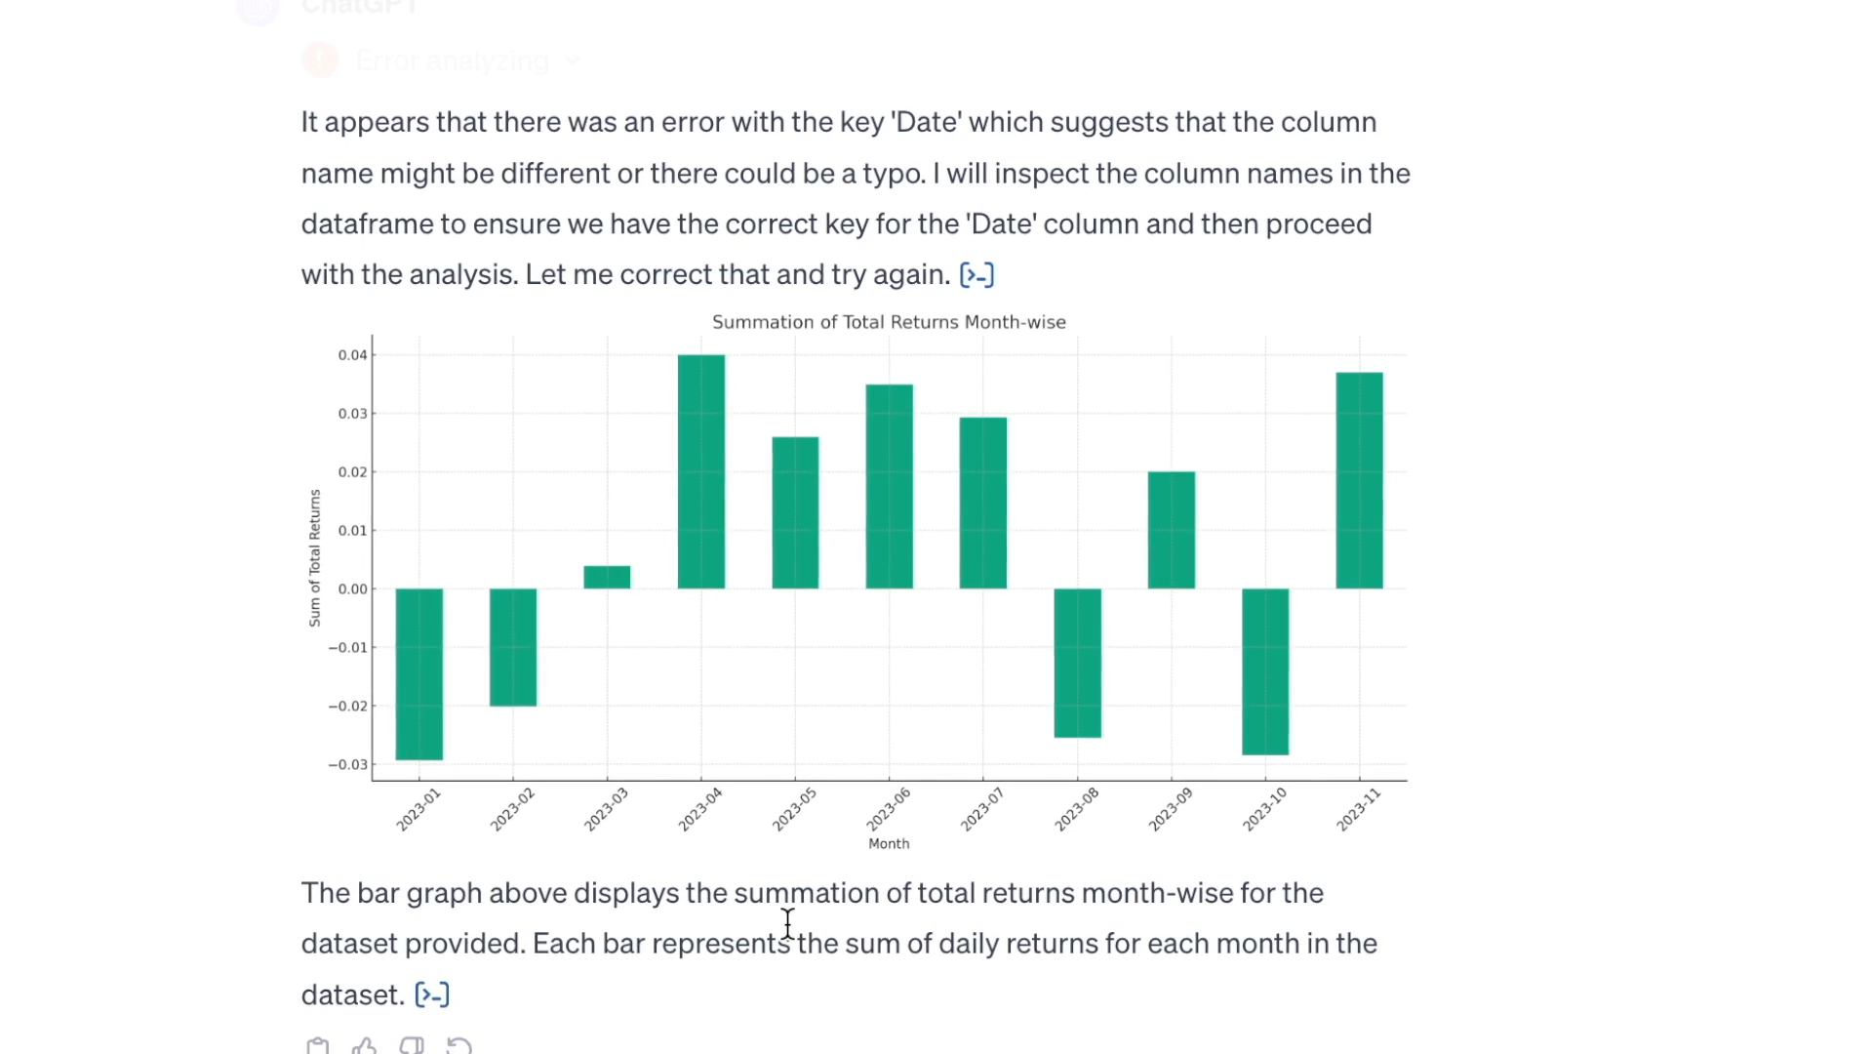
scroll("down", 3)
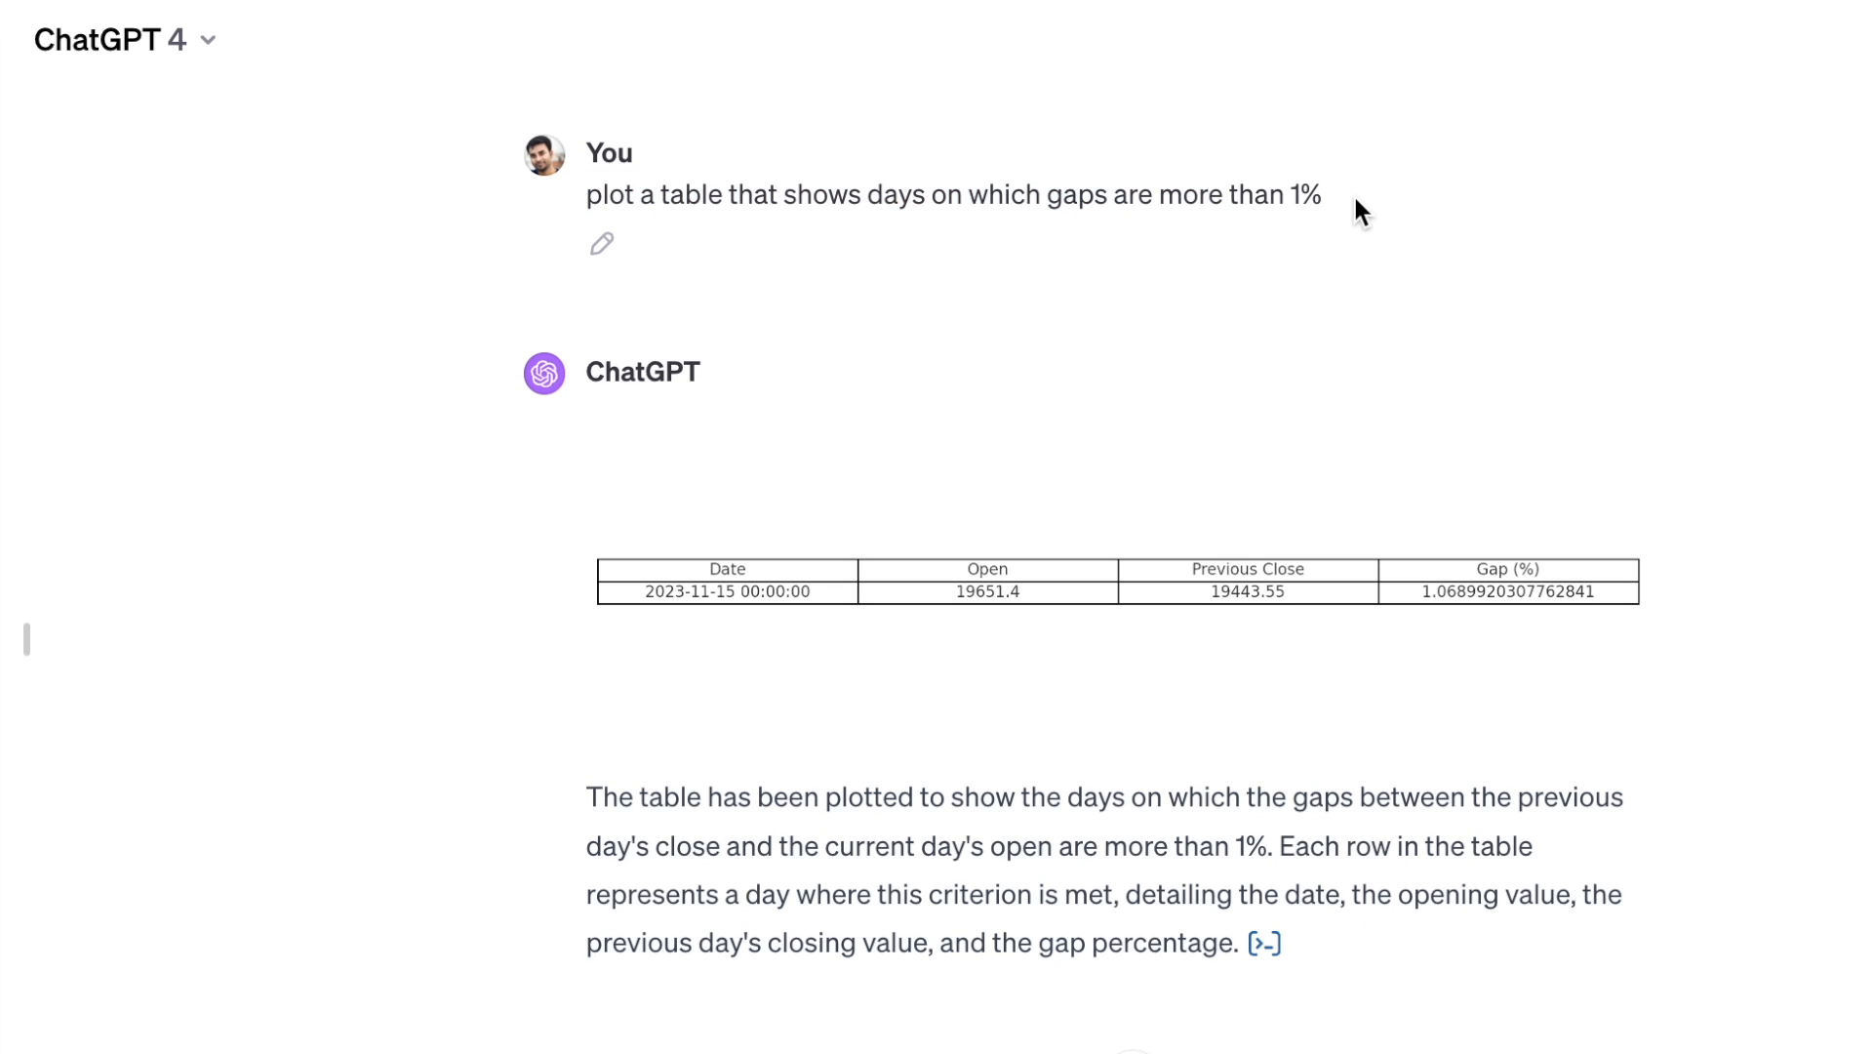
mouse_move(531, 632)
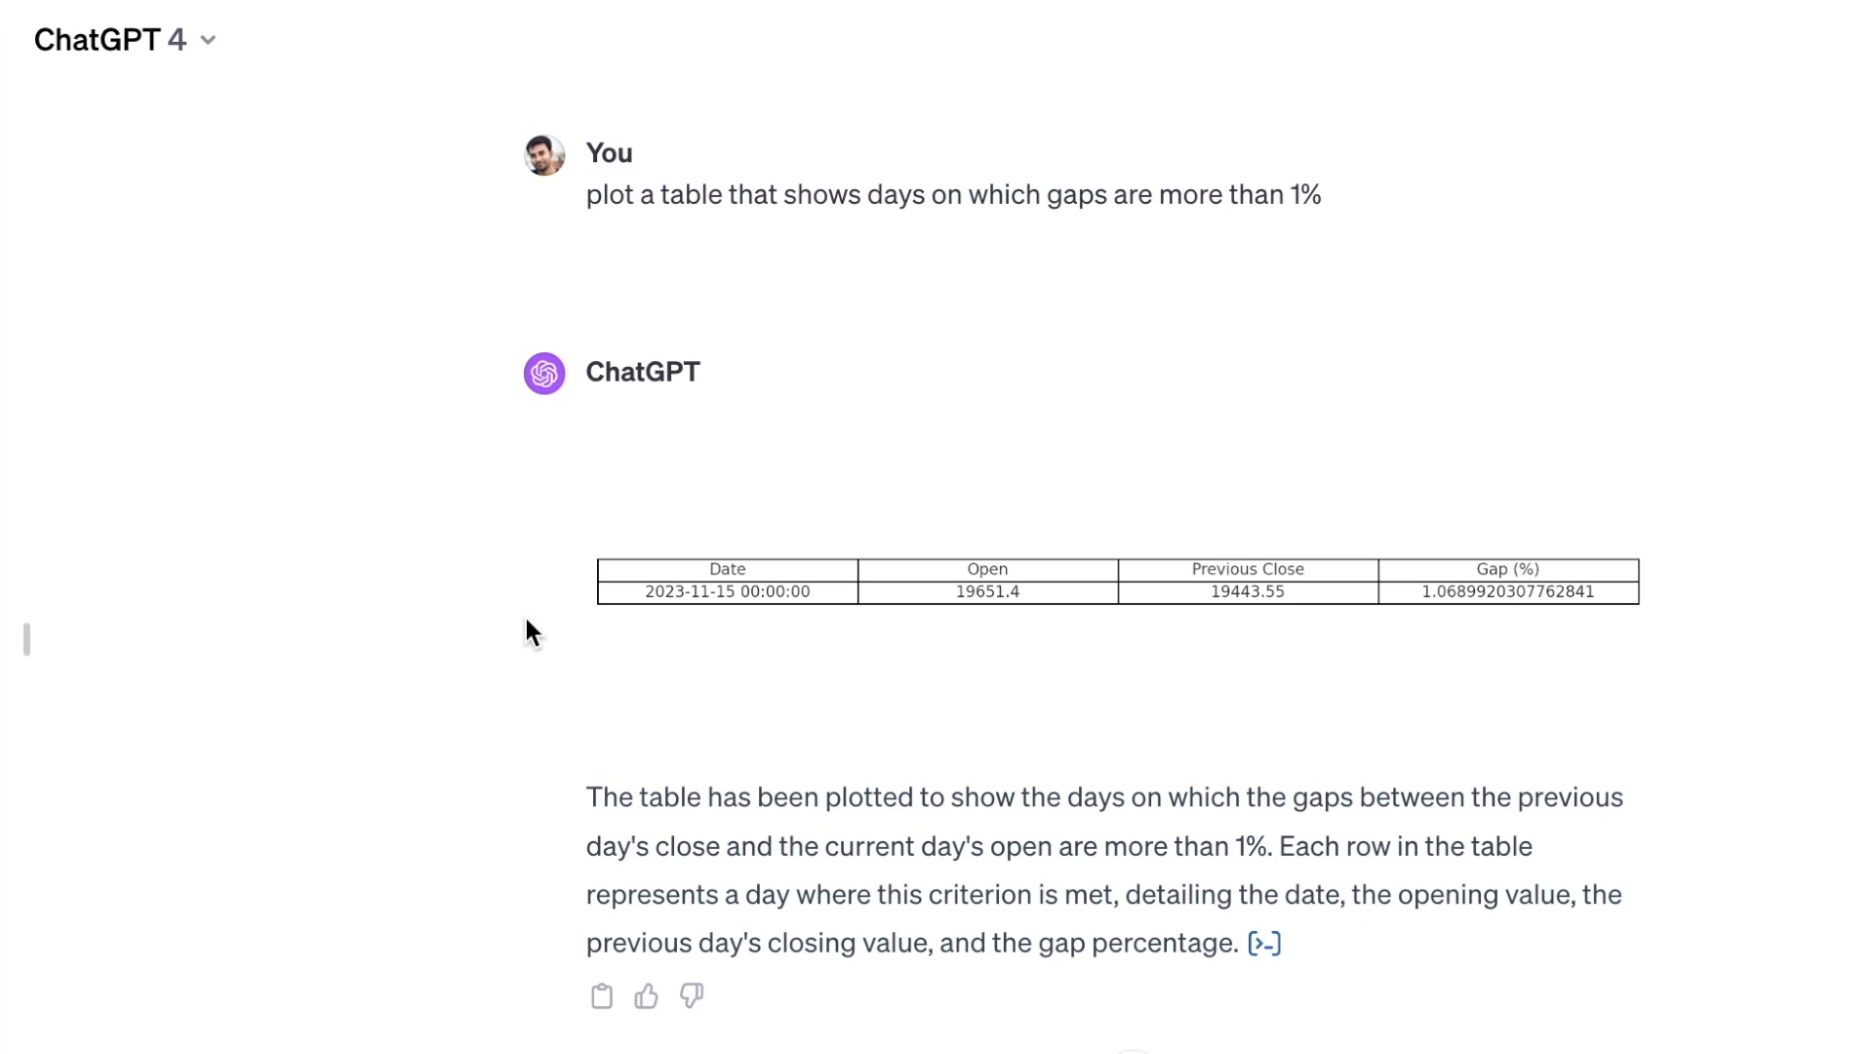
mouse_move(1033, 620)
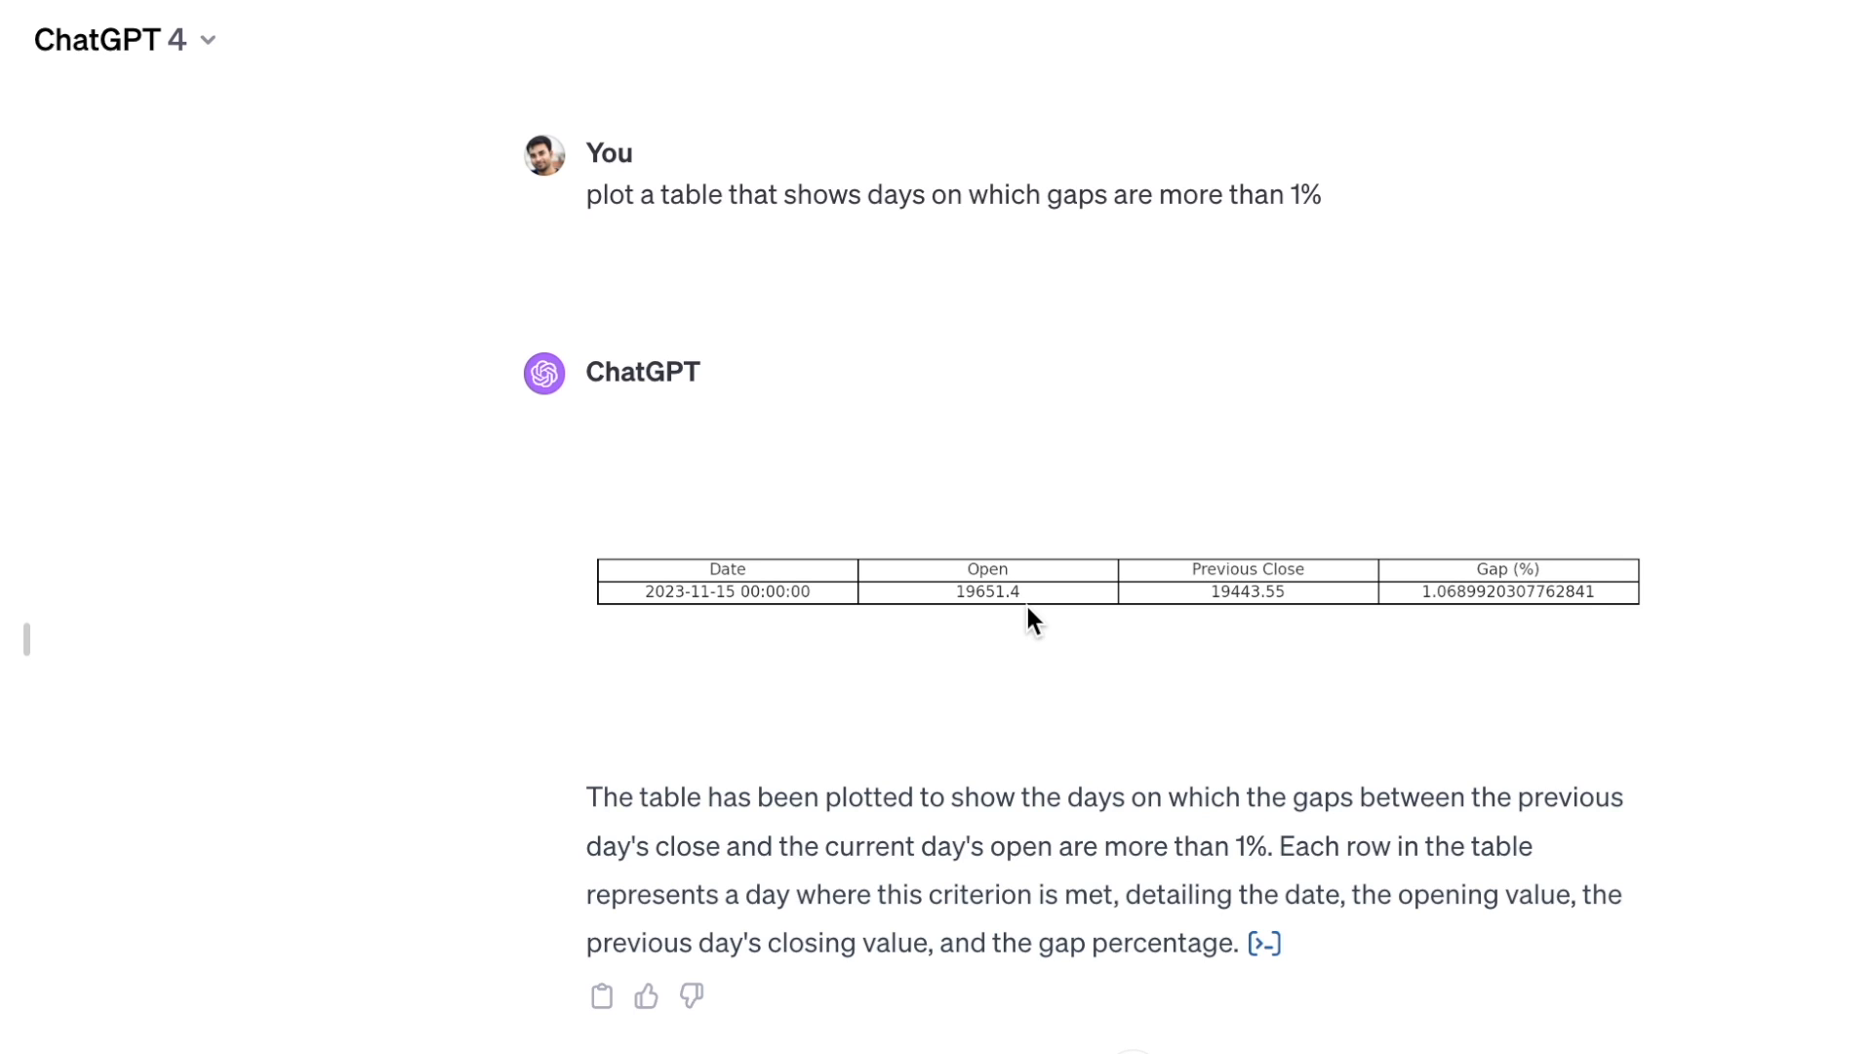
mouse_move(681, 630)
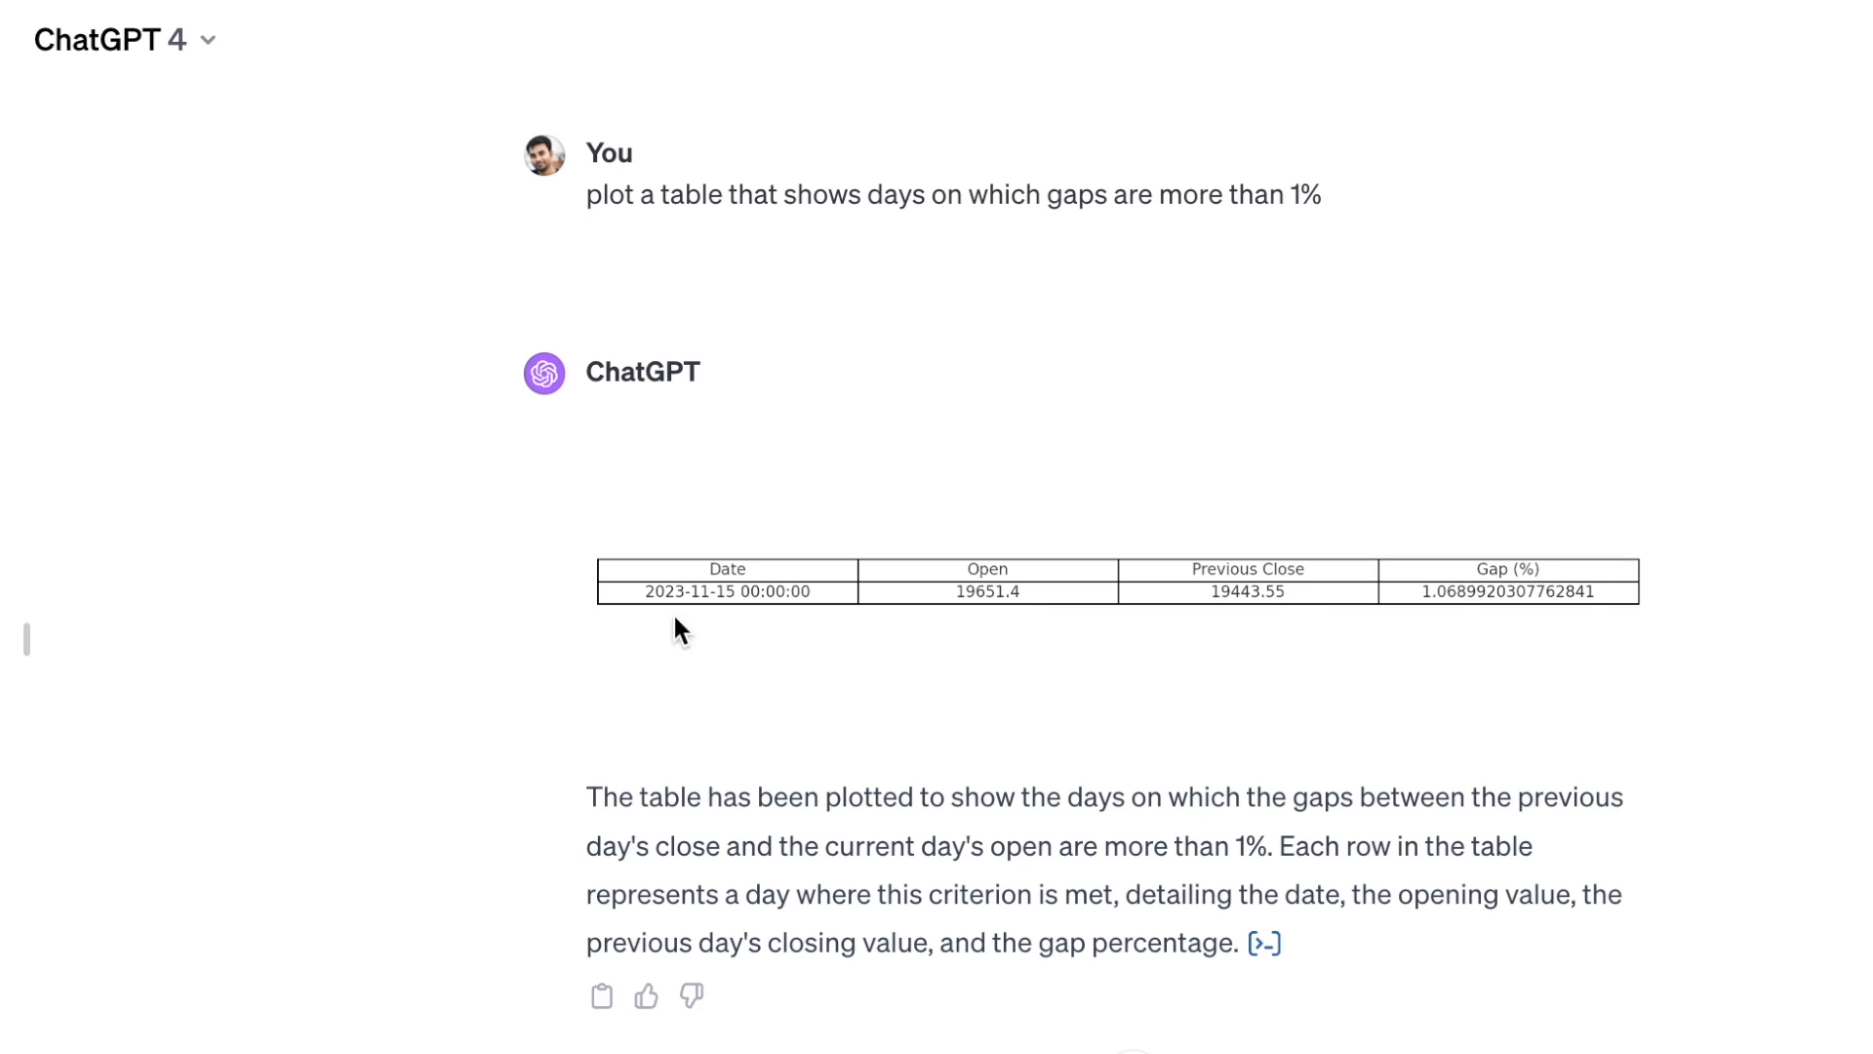
mouse_move(702, 632)
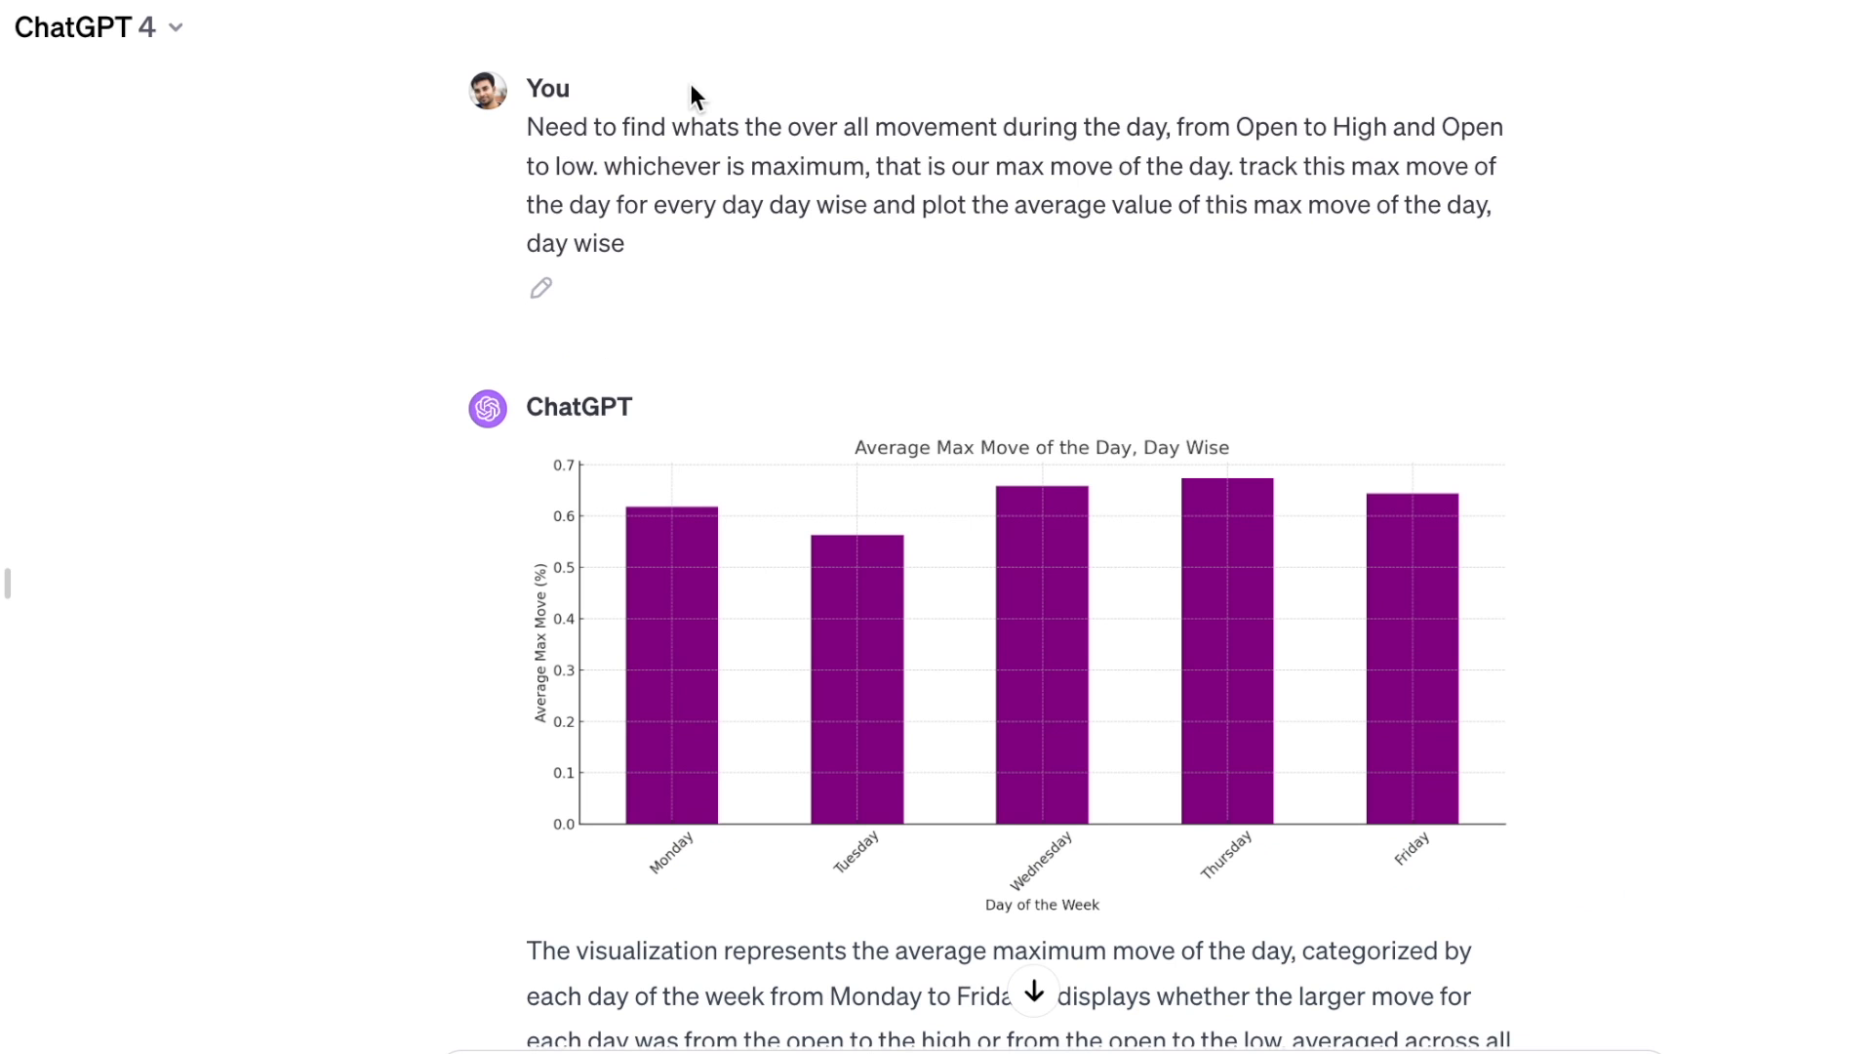
mouse_move(1019, 121)
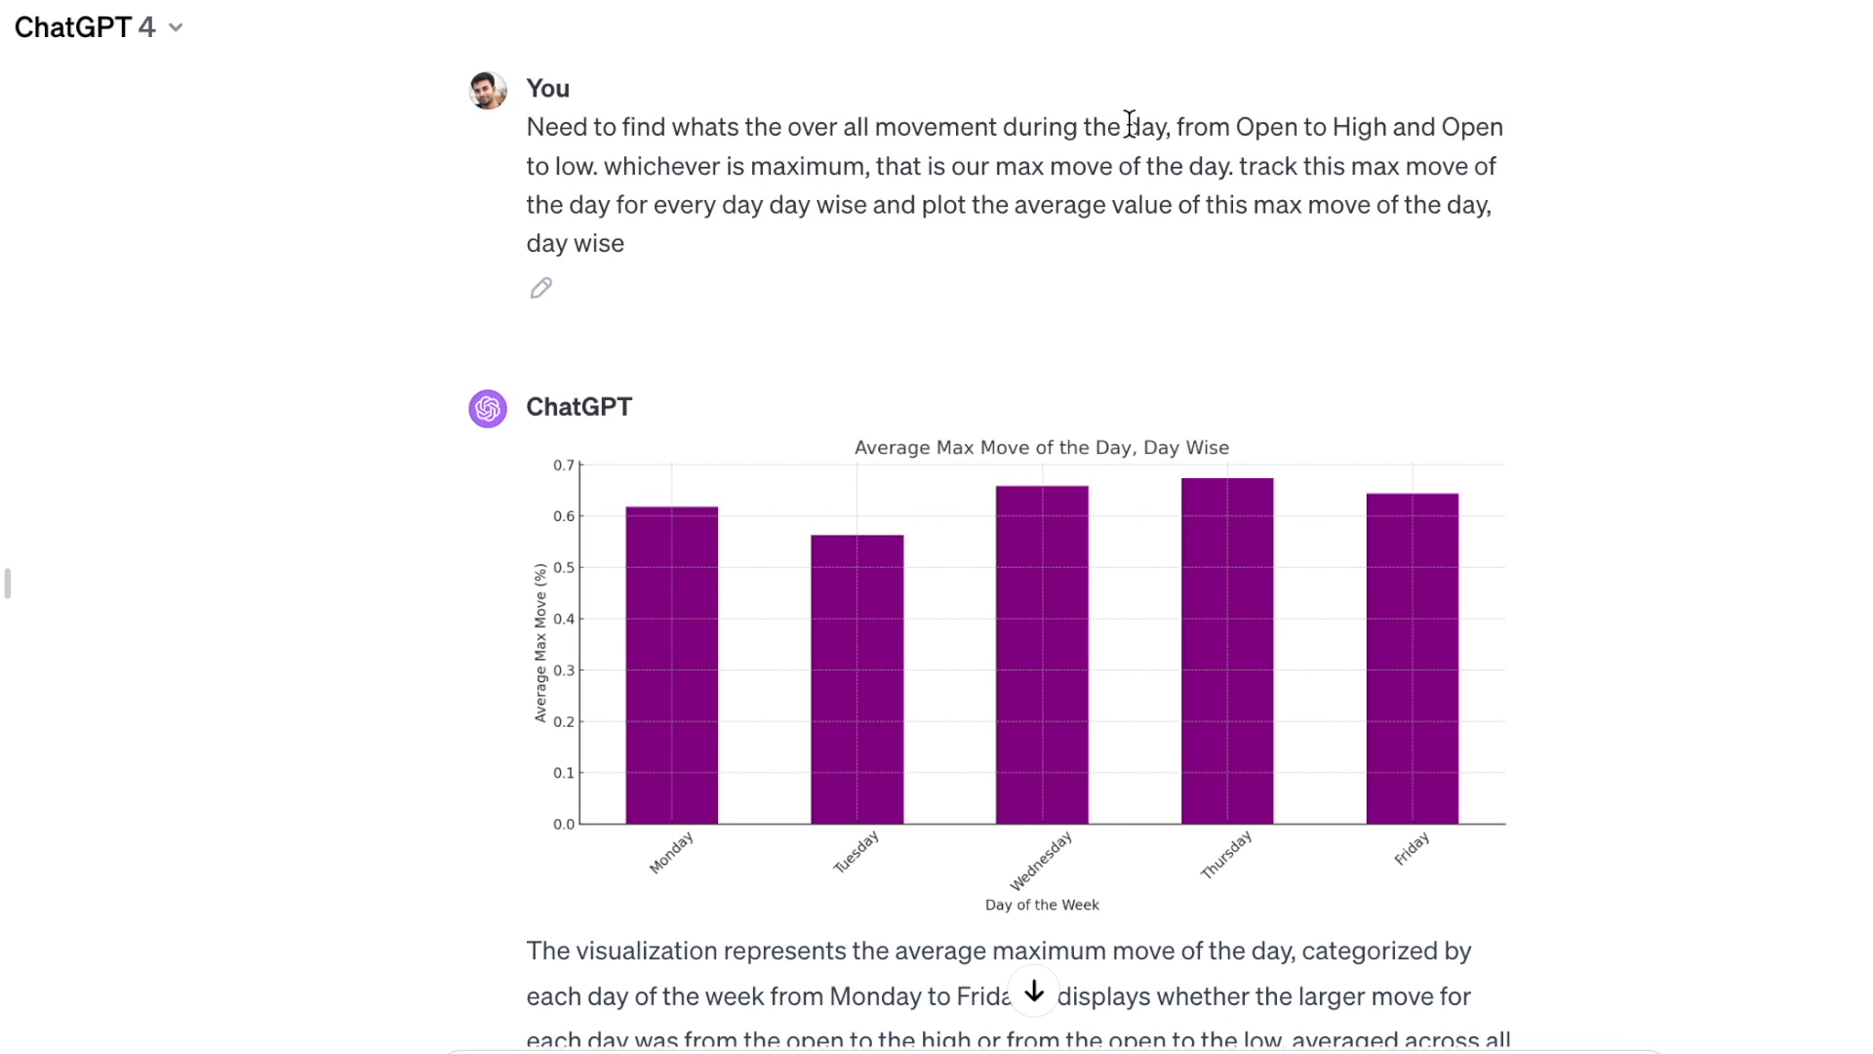
Highlight the 'Open to low' part of the weekday max-move request to reread it
double_click(1243, 127)
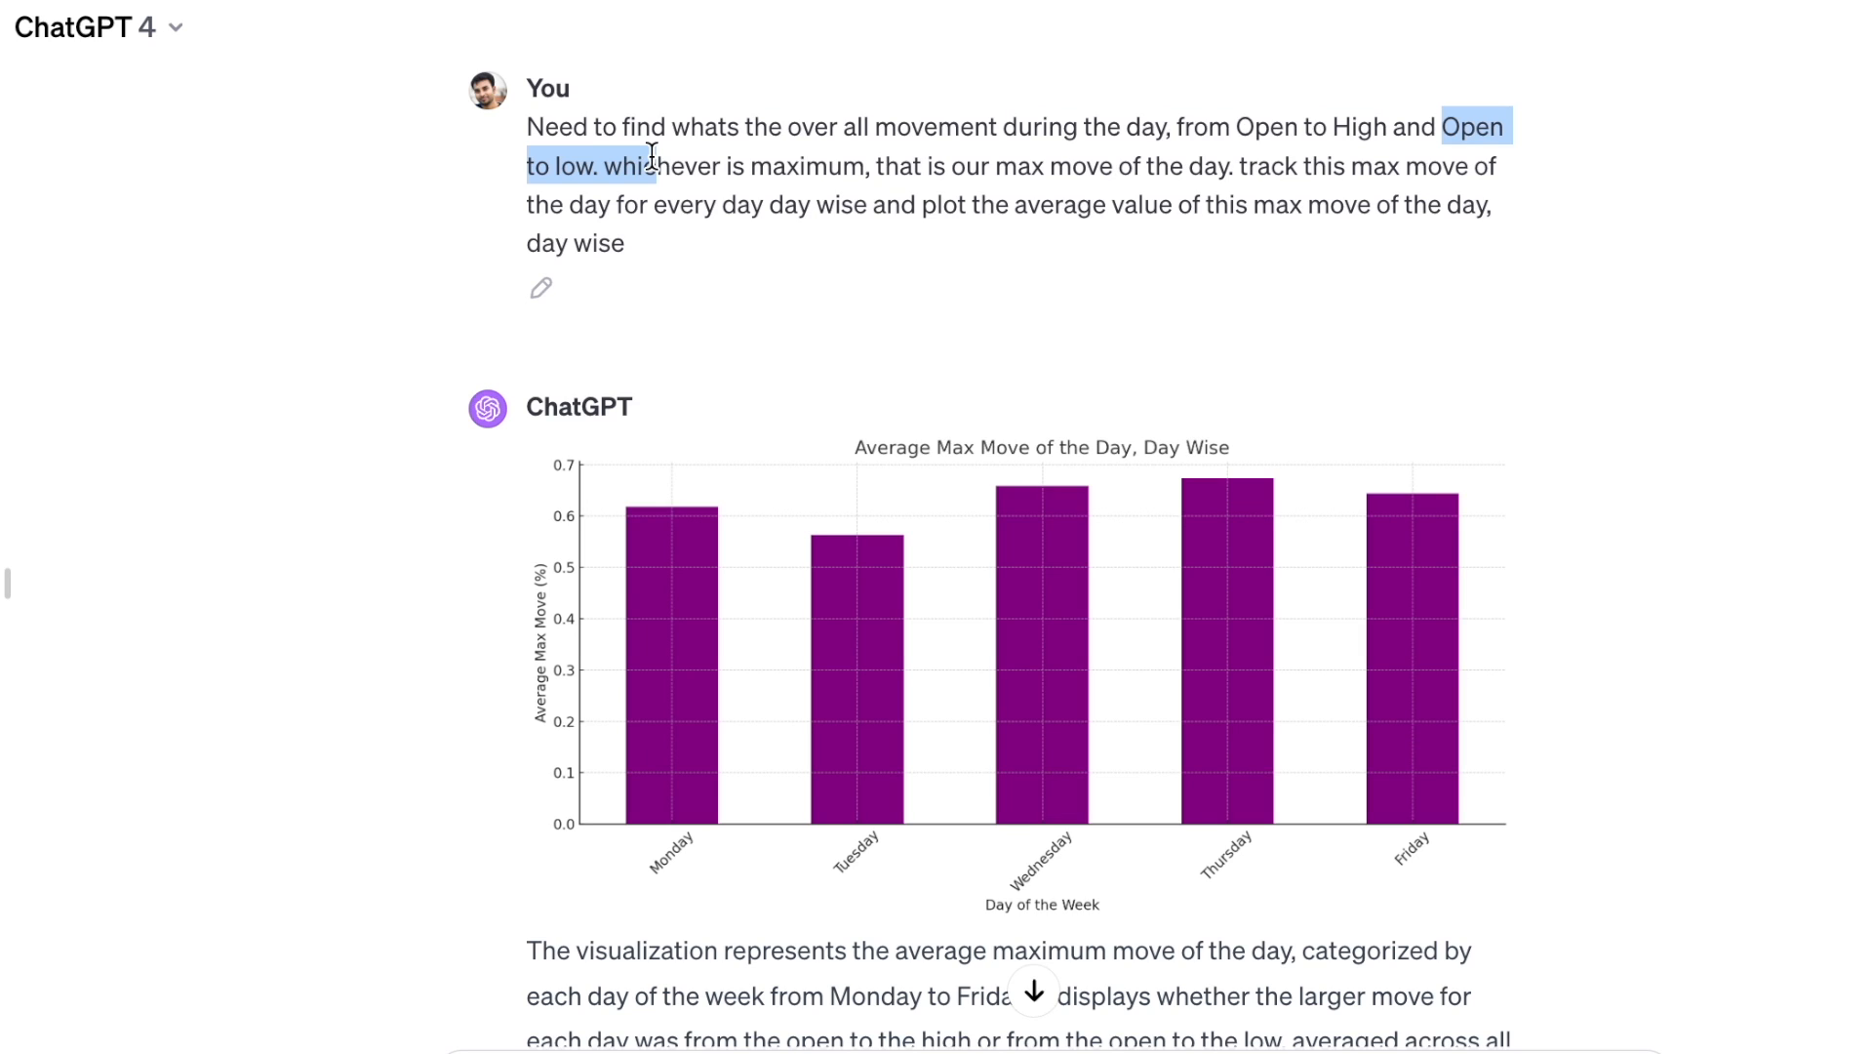
mouse_move(1167, 334)
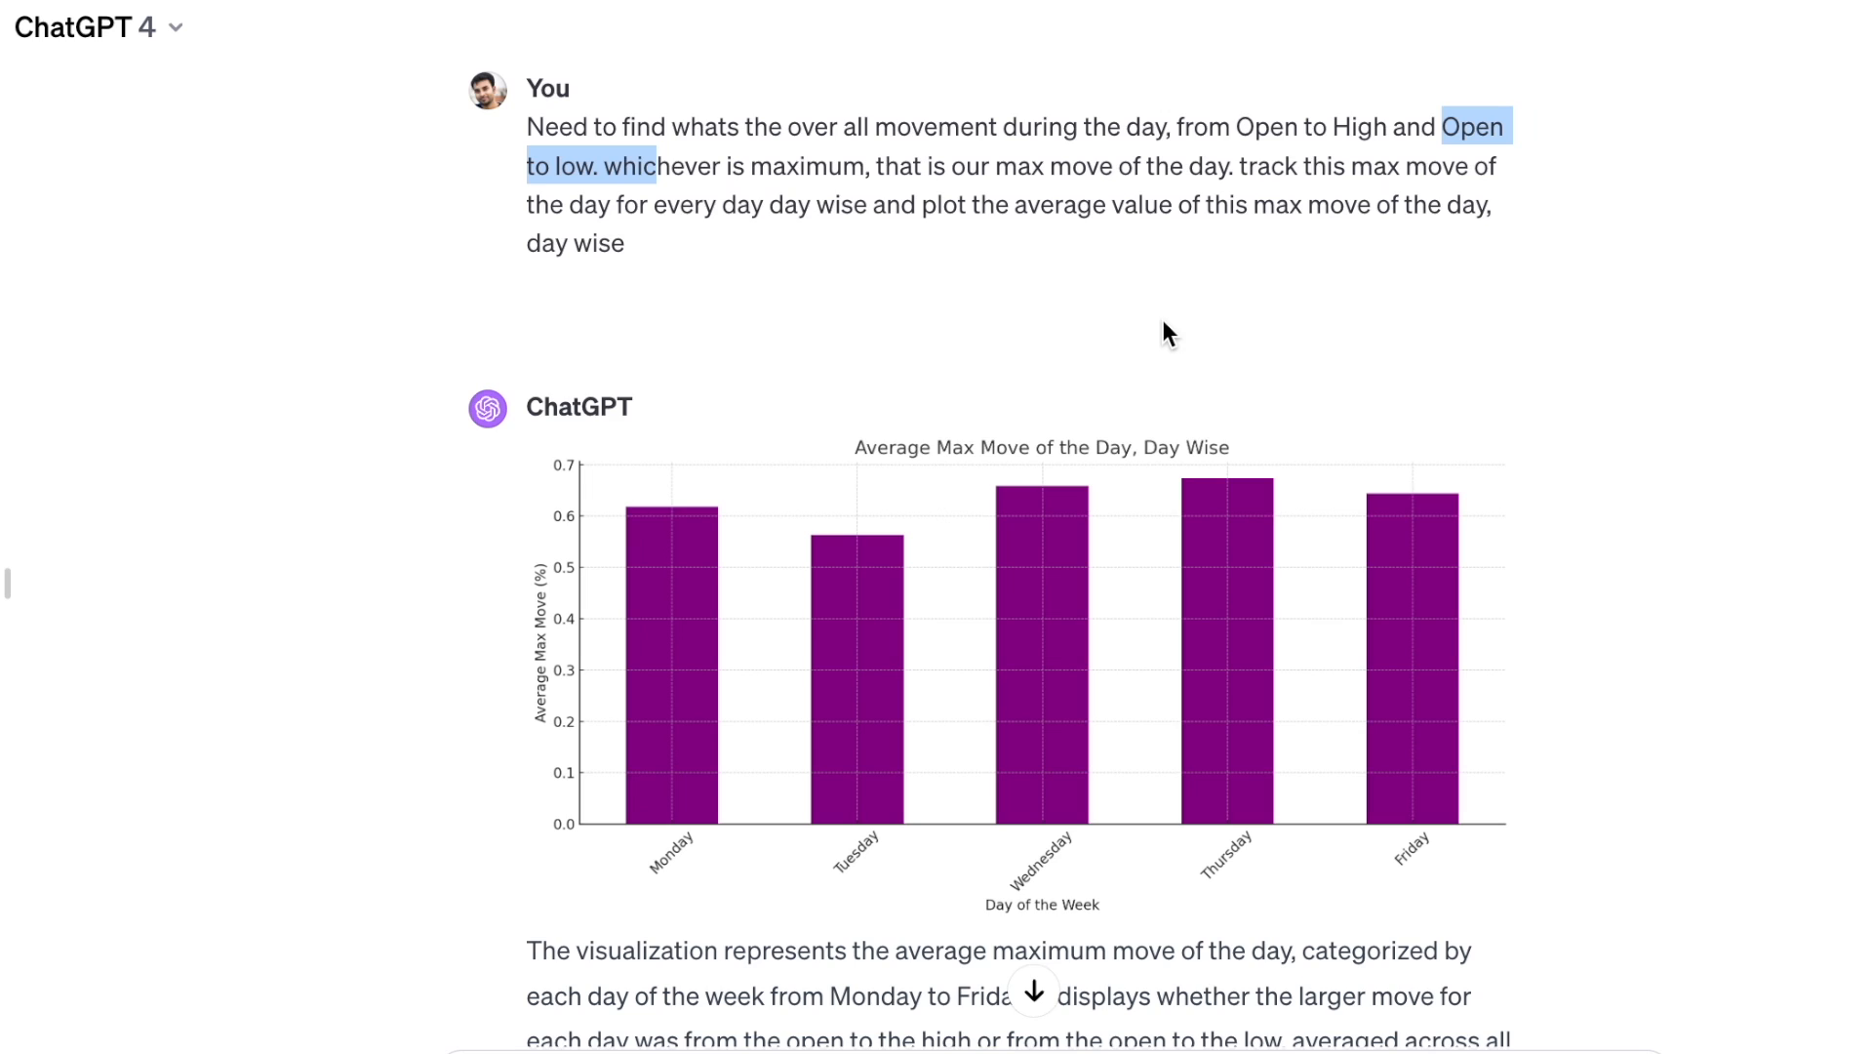
mouse_move(648, 612)
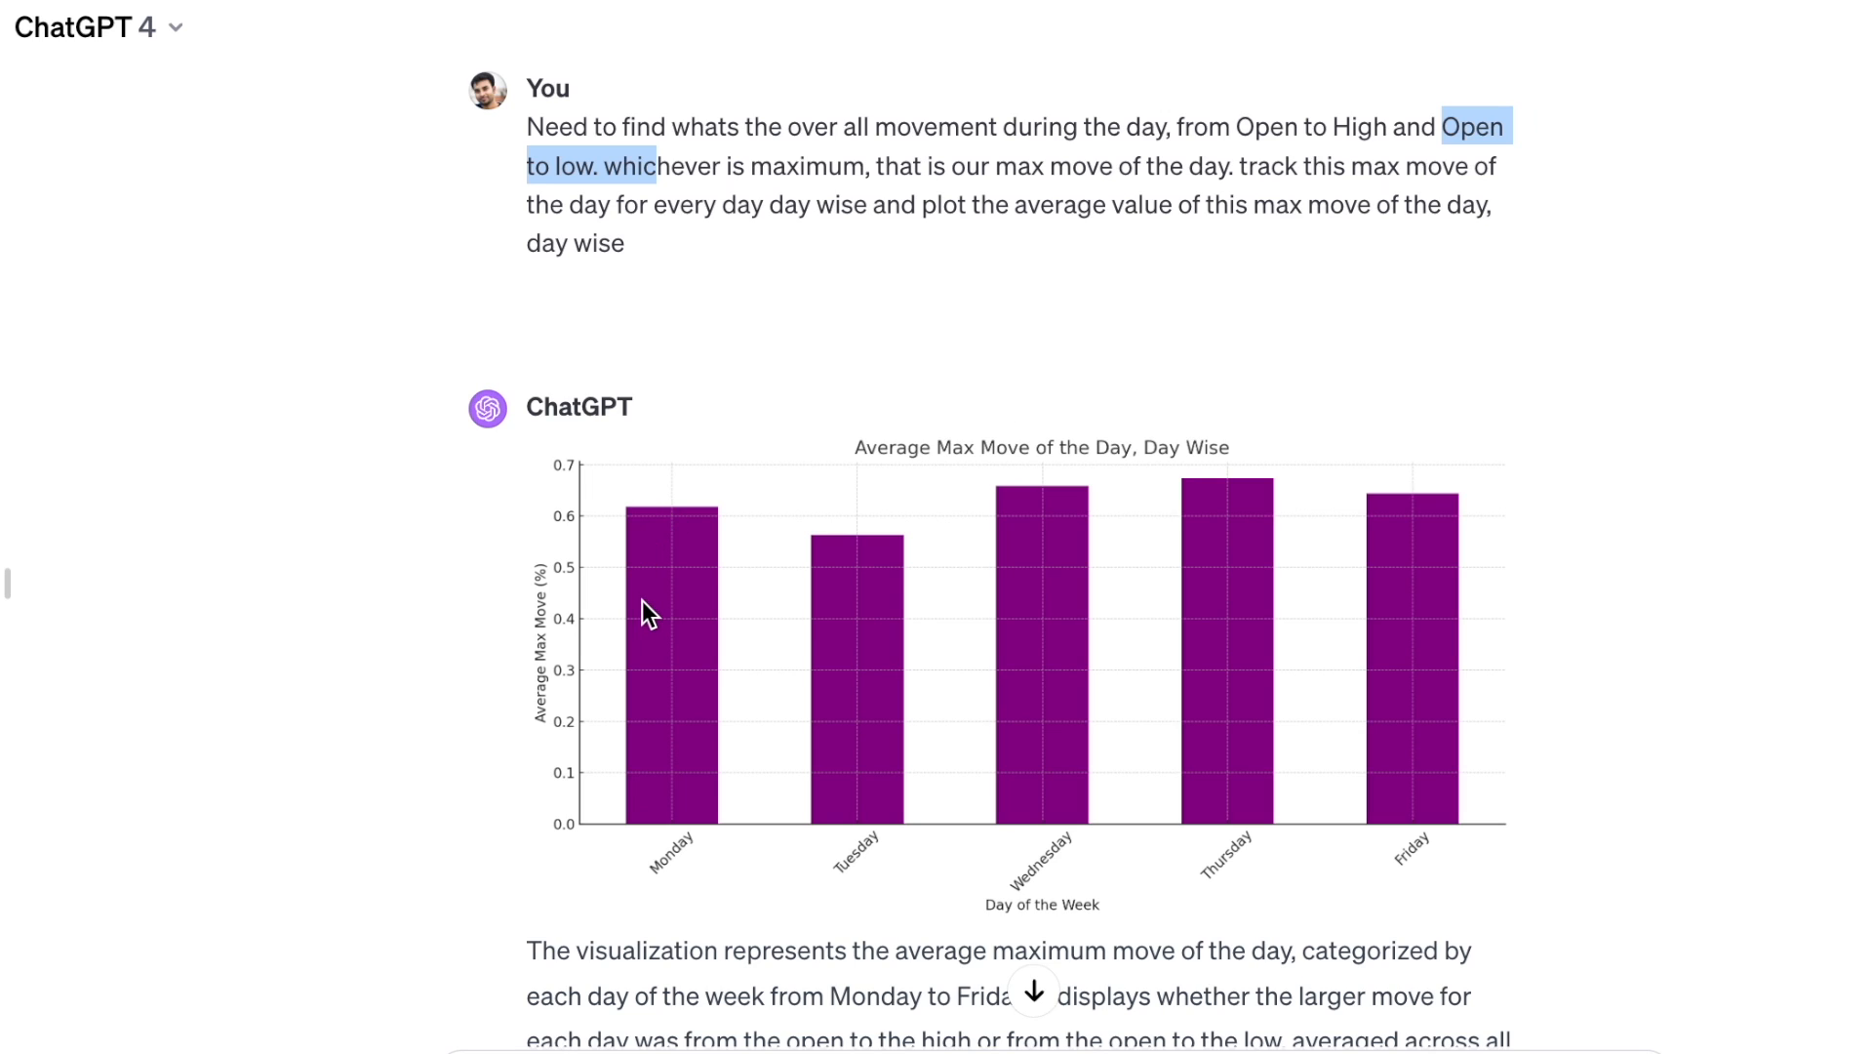
mouse_move(1142, 636)
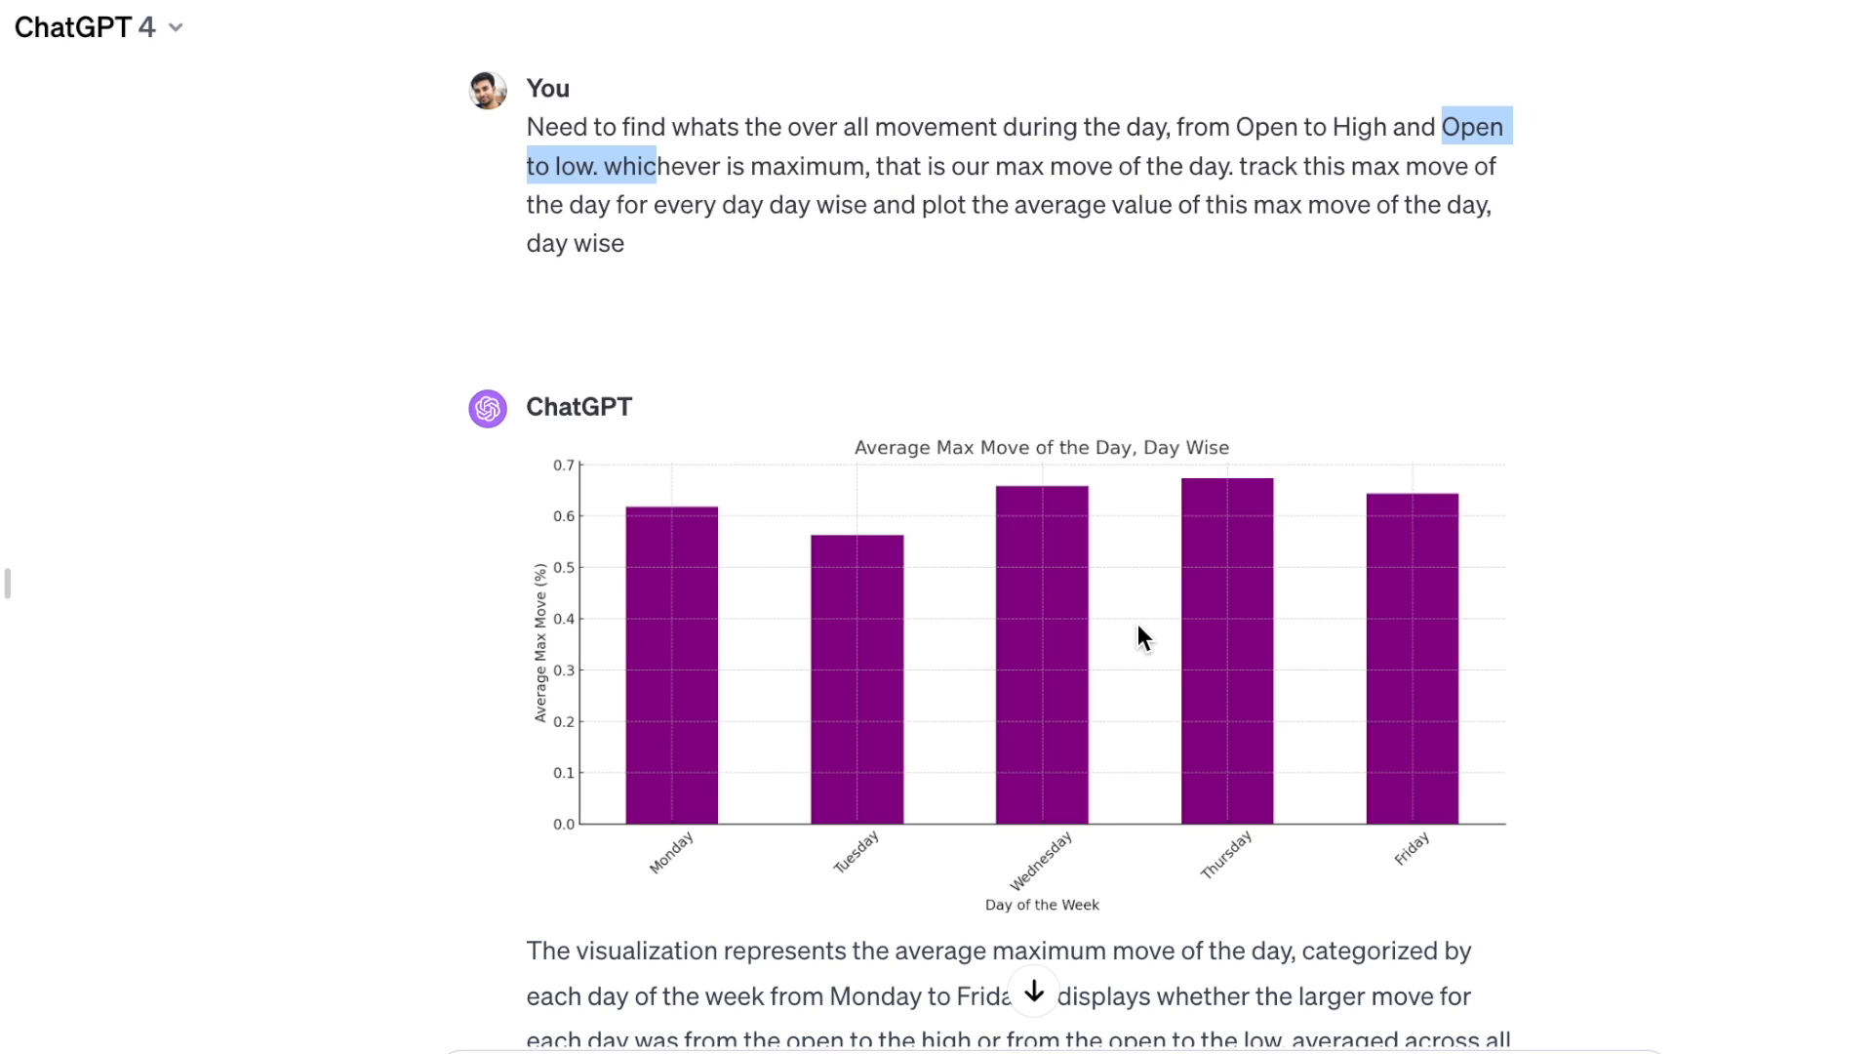
mouse_move(1237, 626)
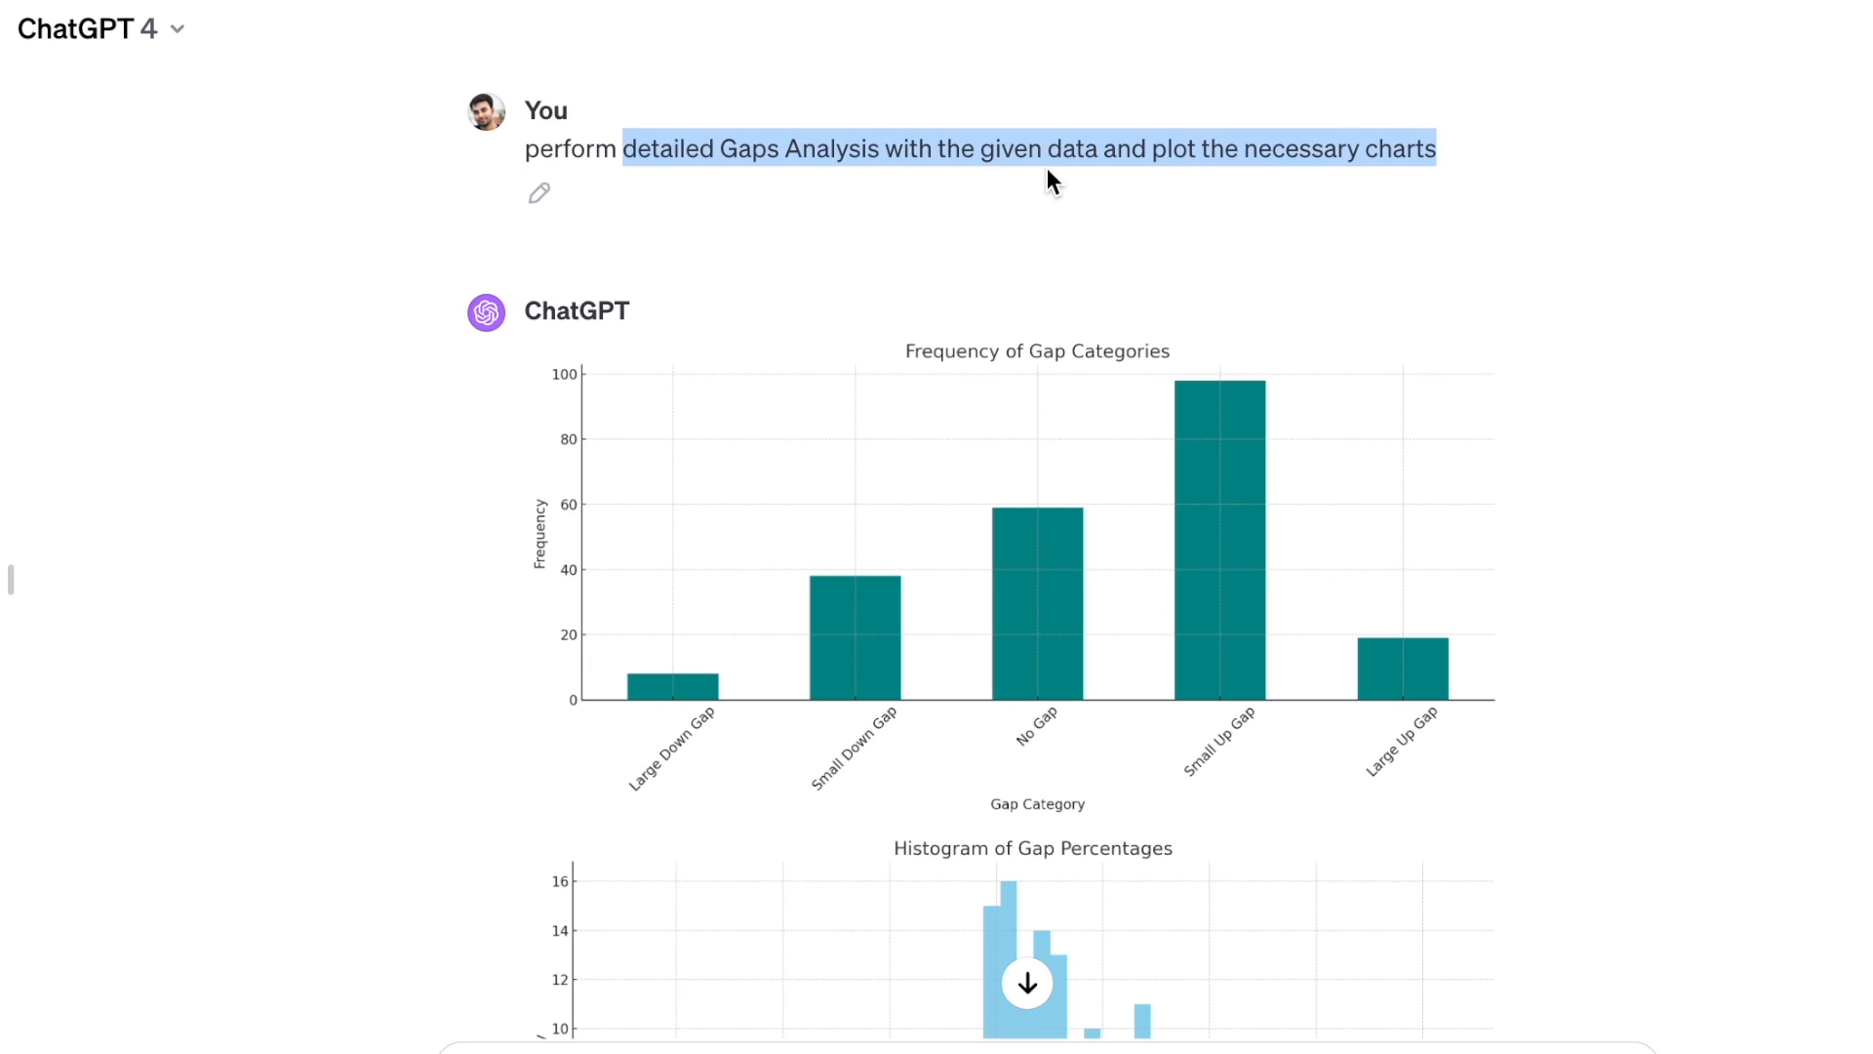
left_click(1064, 199)
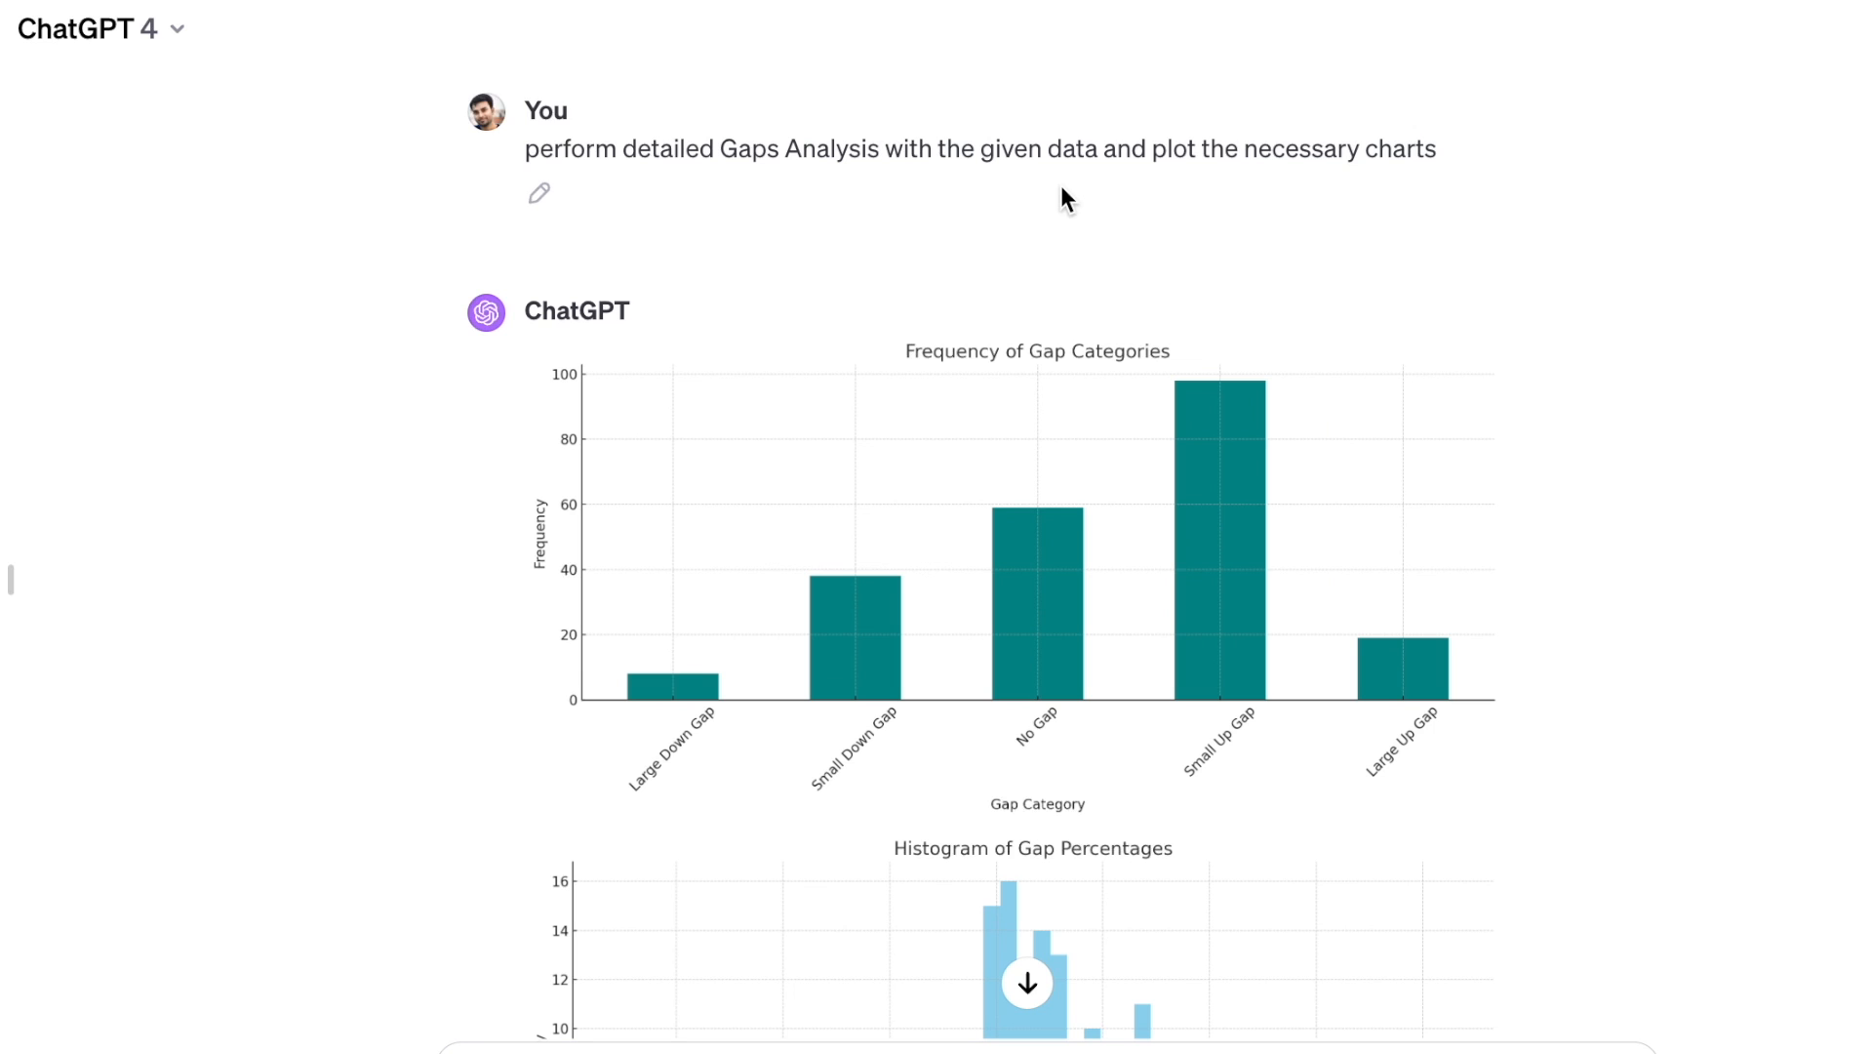
scroll("down", 3)
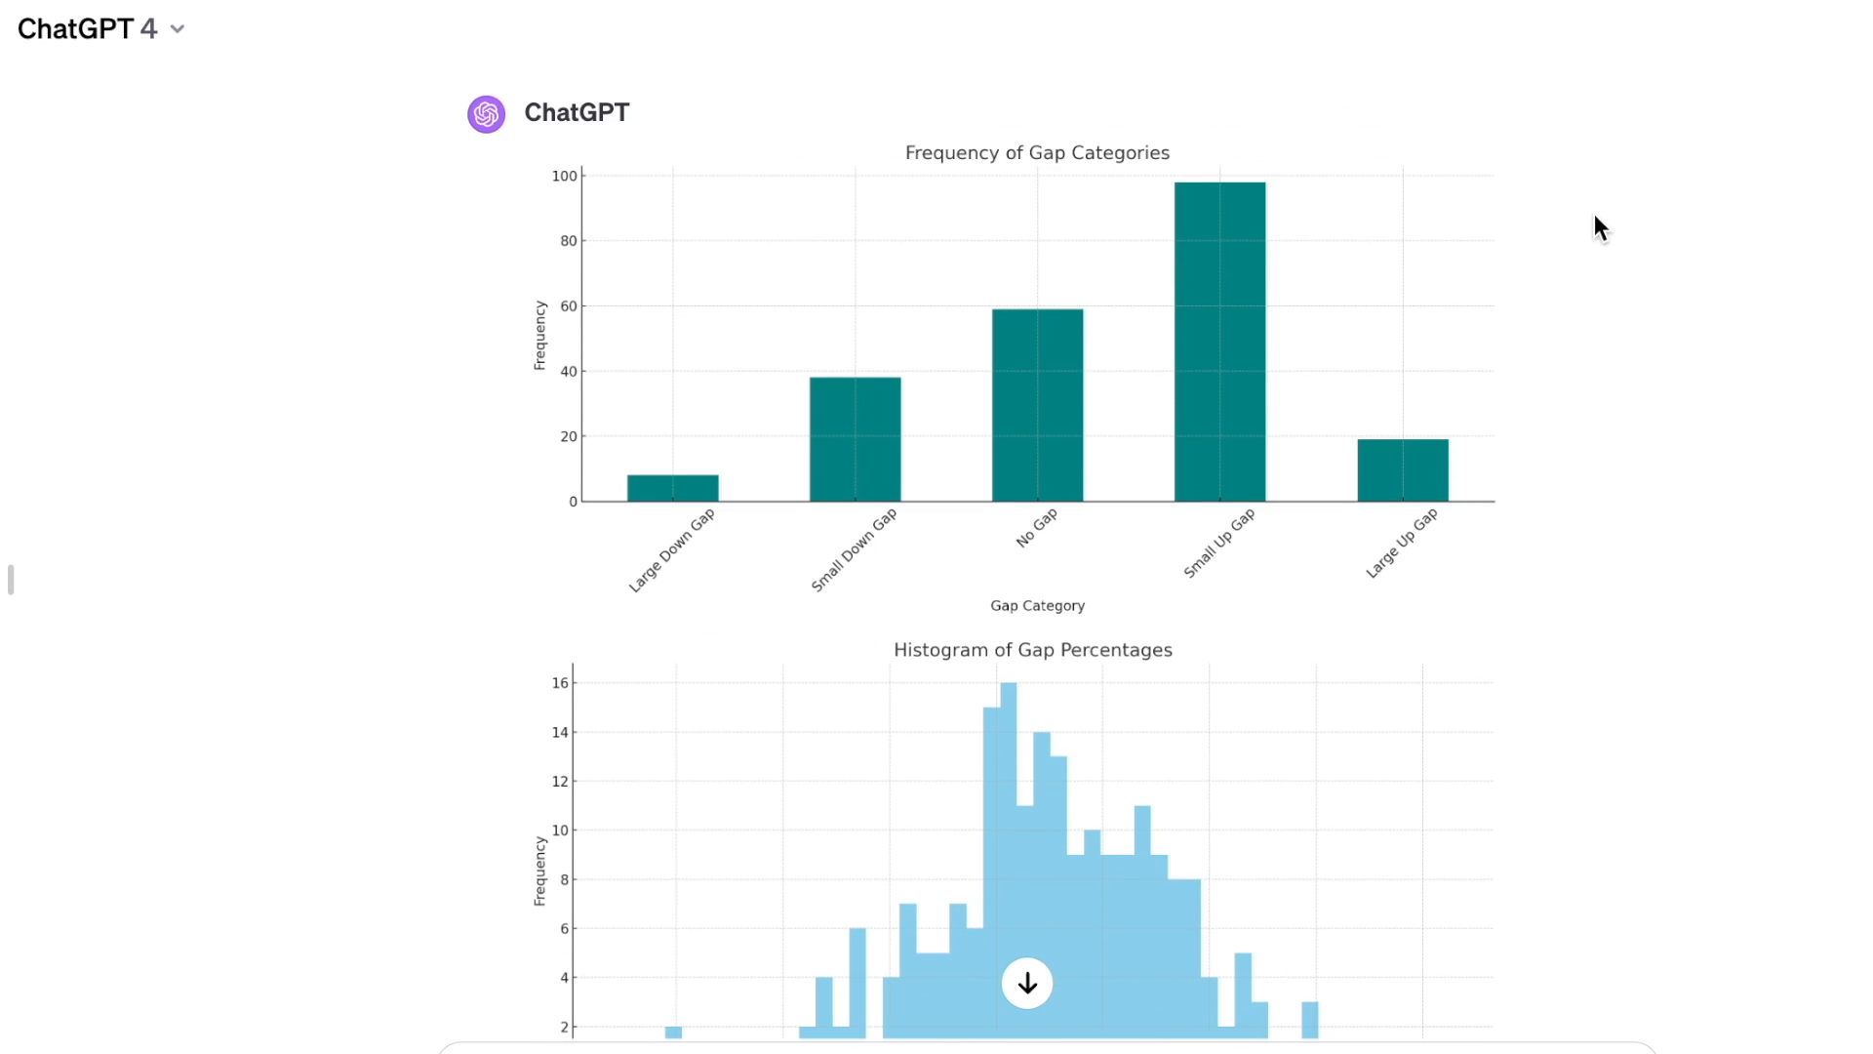
scroll("down", 3)
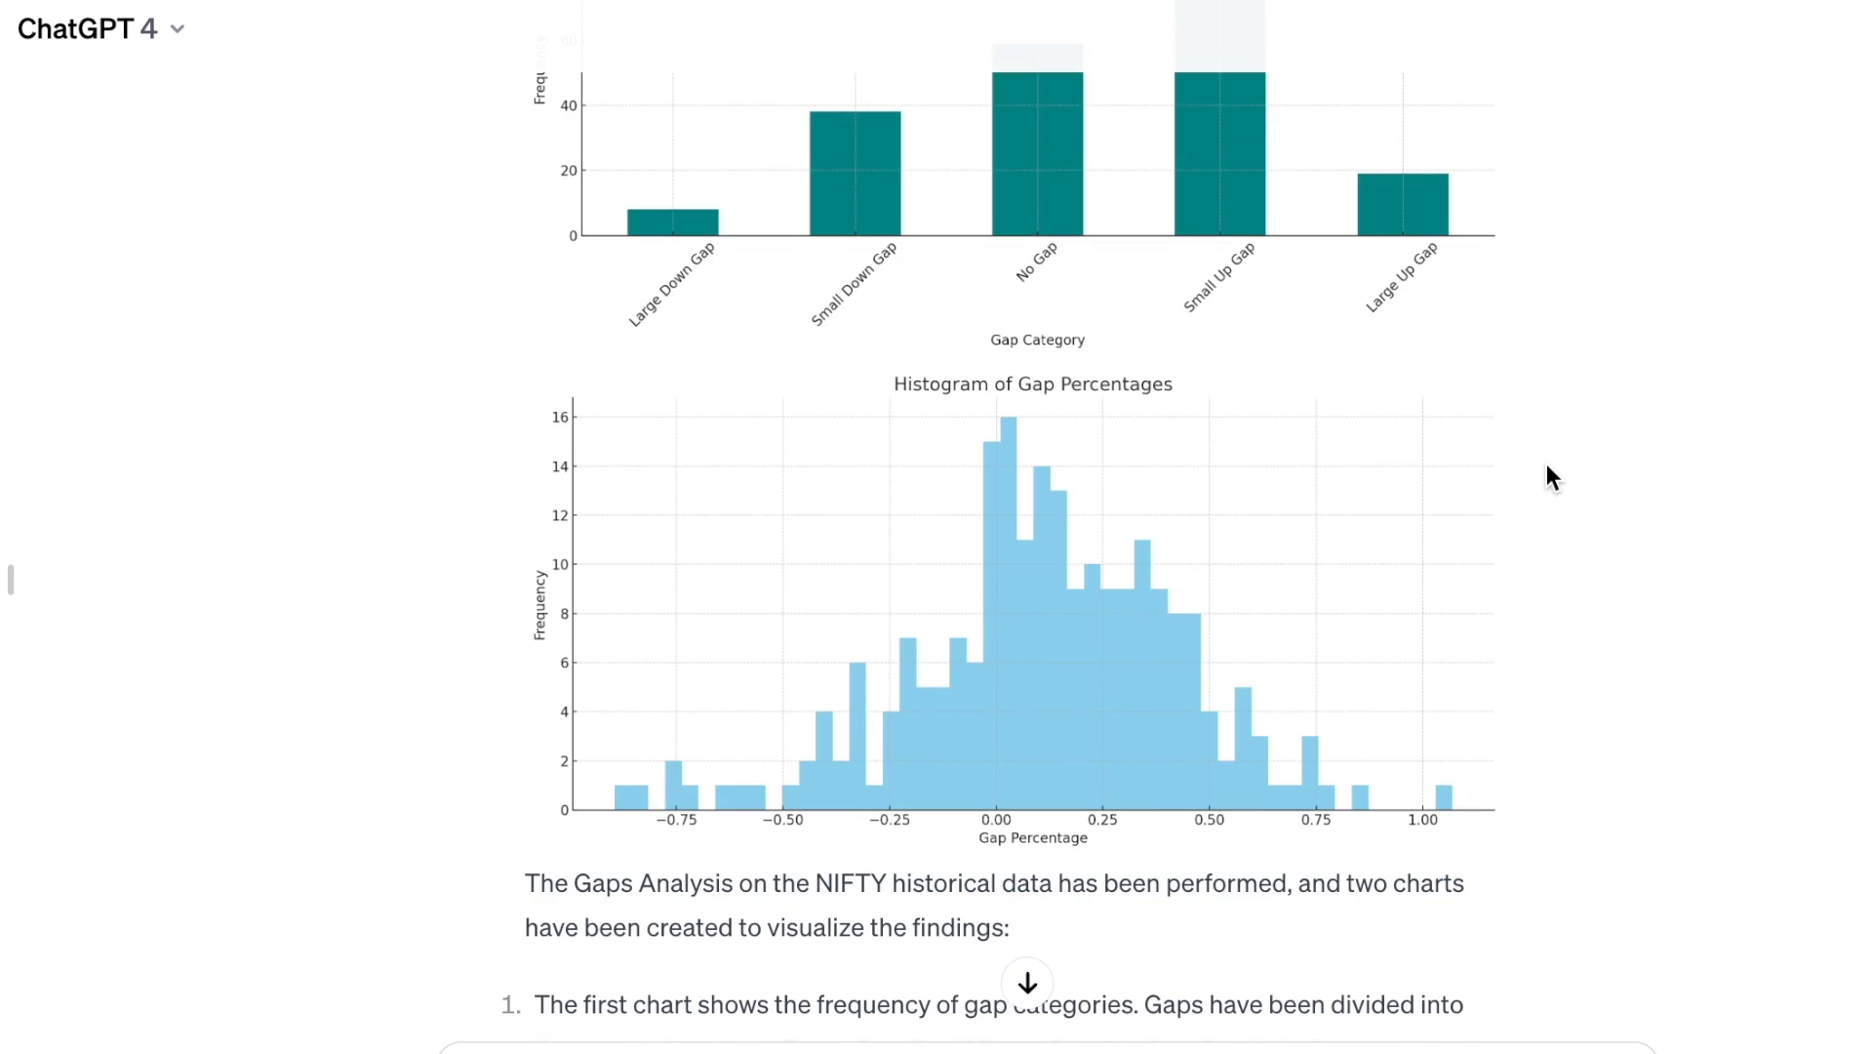
mouse_move(1169, 677)
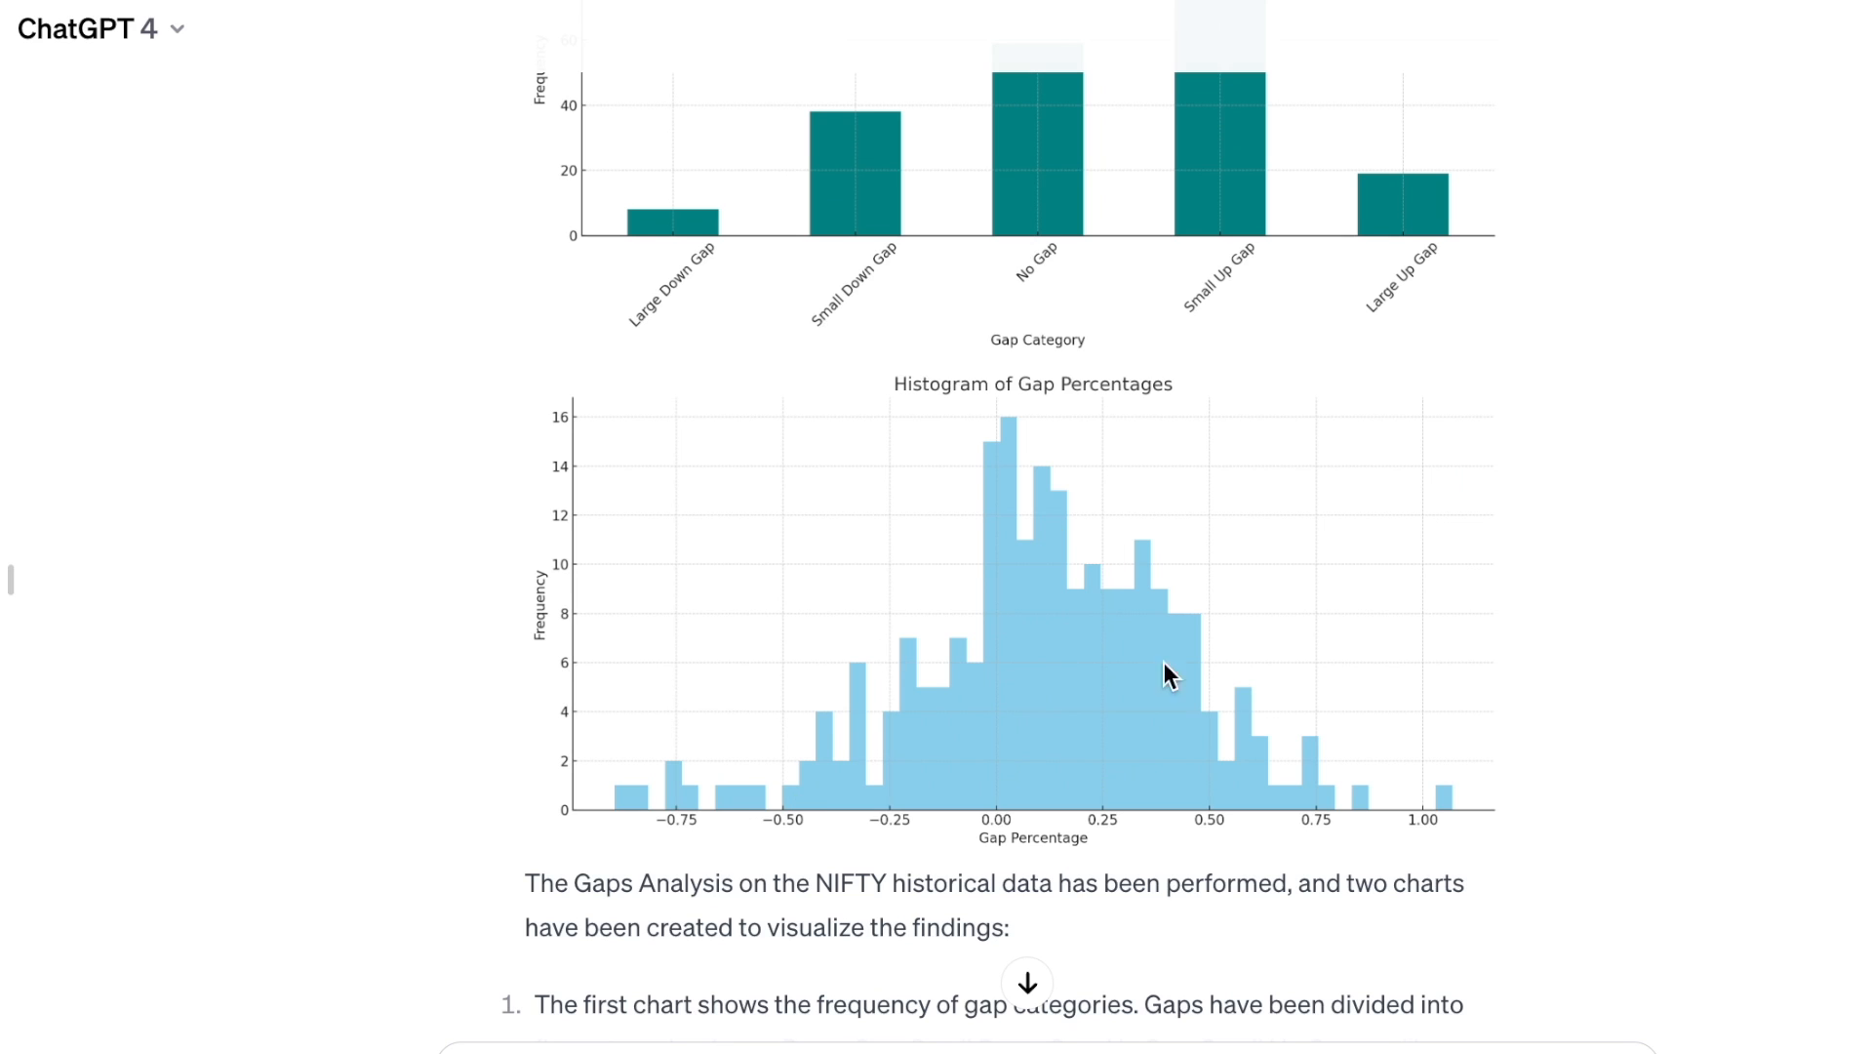
mouse_move(1167, 716)
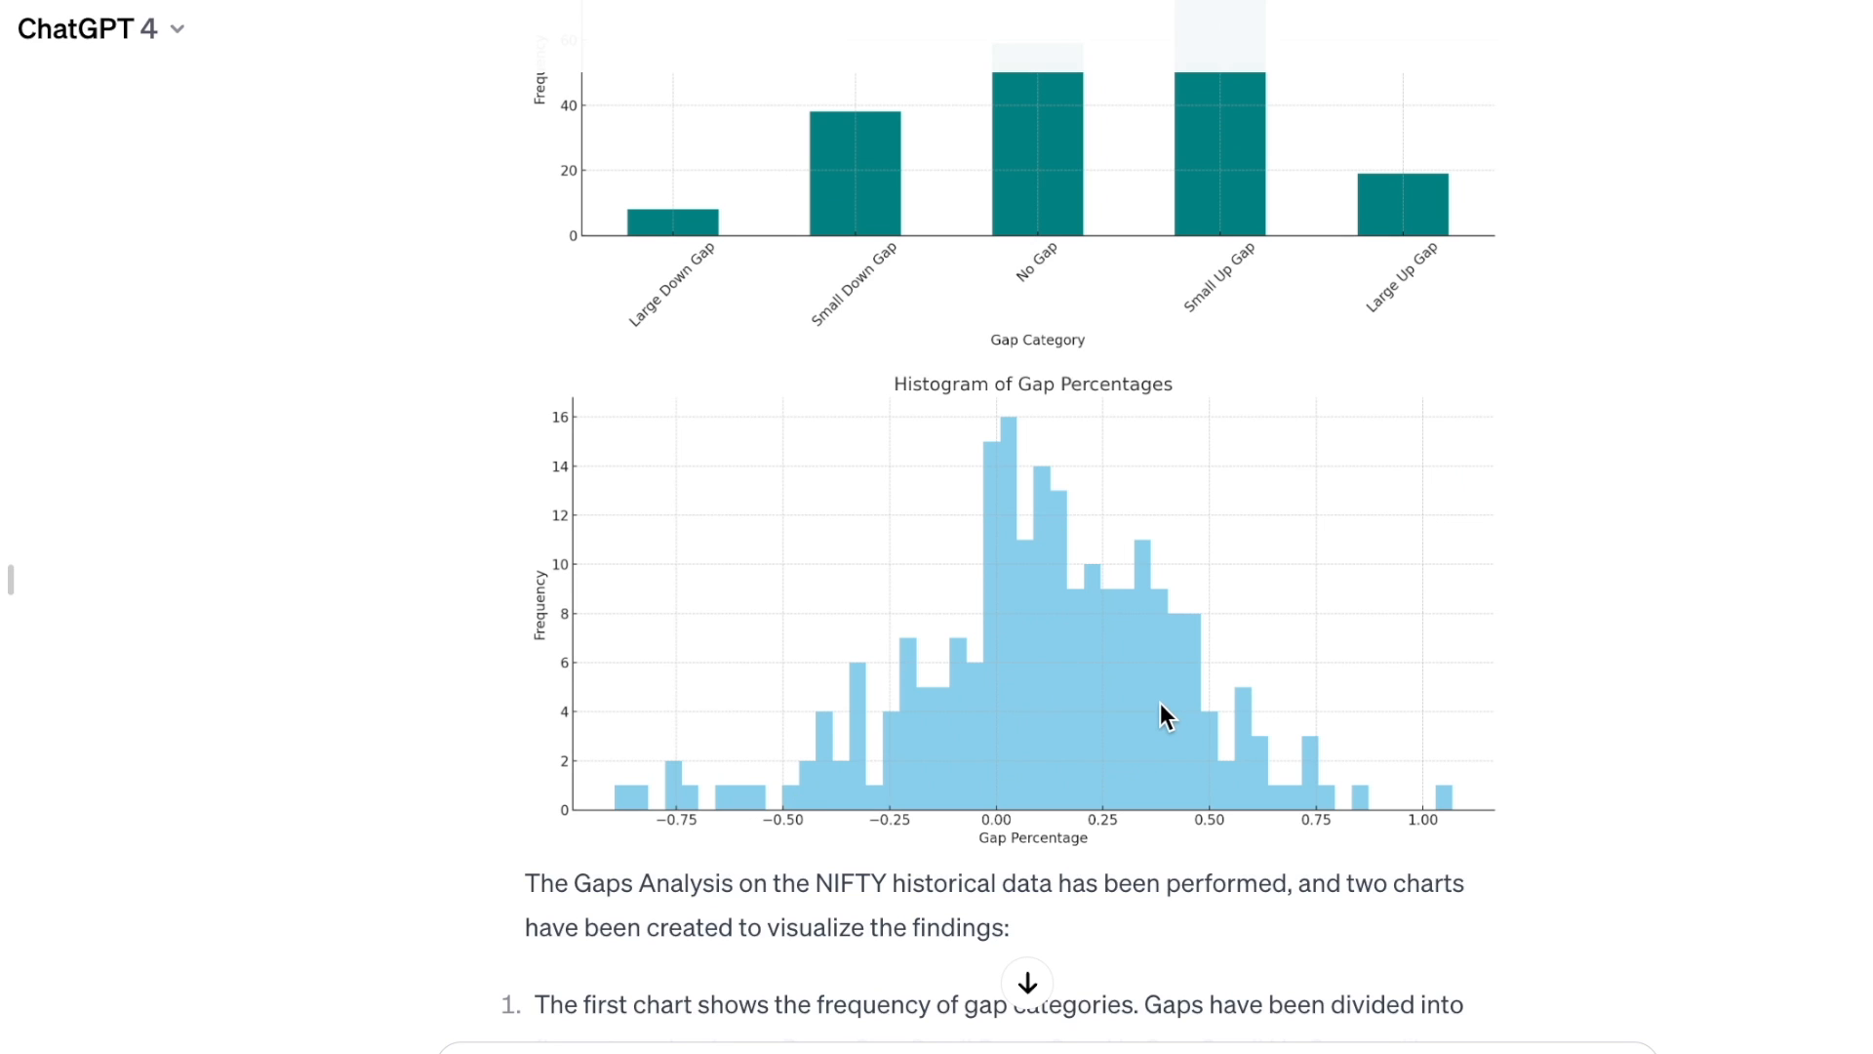
mouse_move(624, 827)
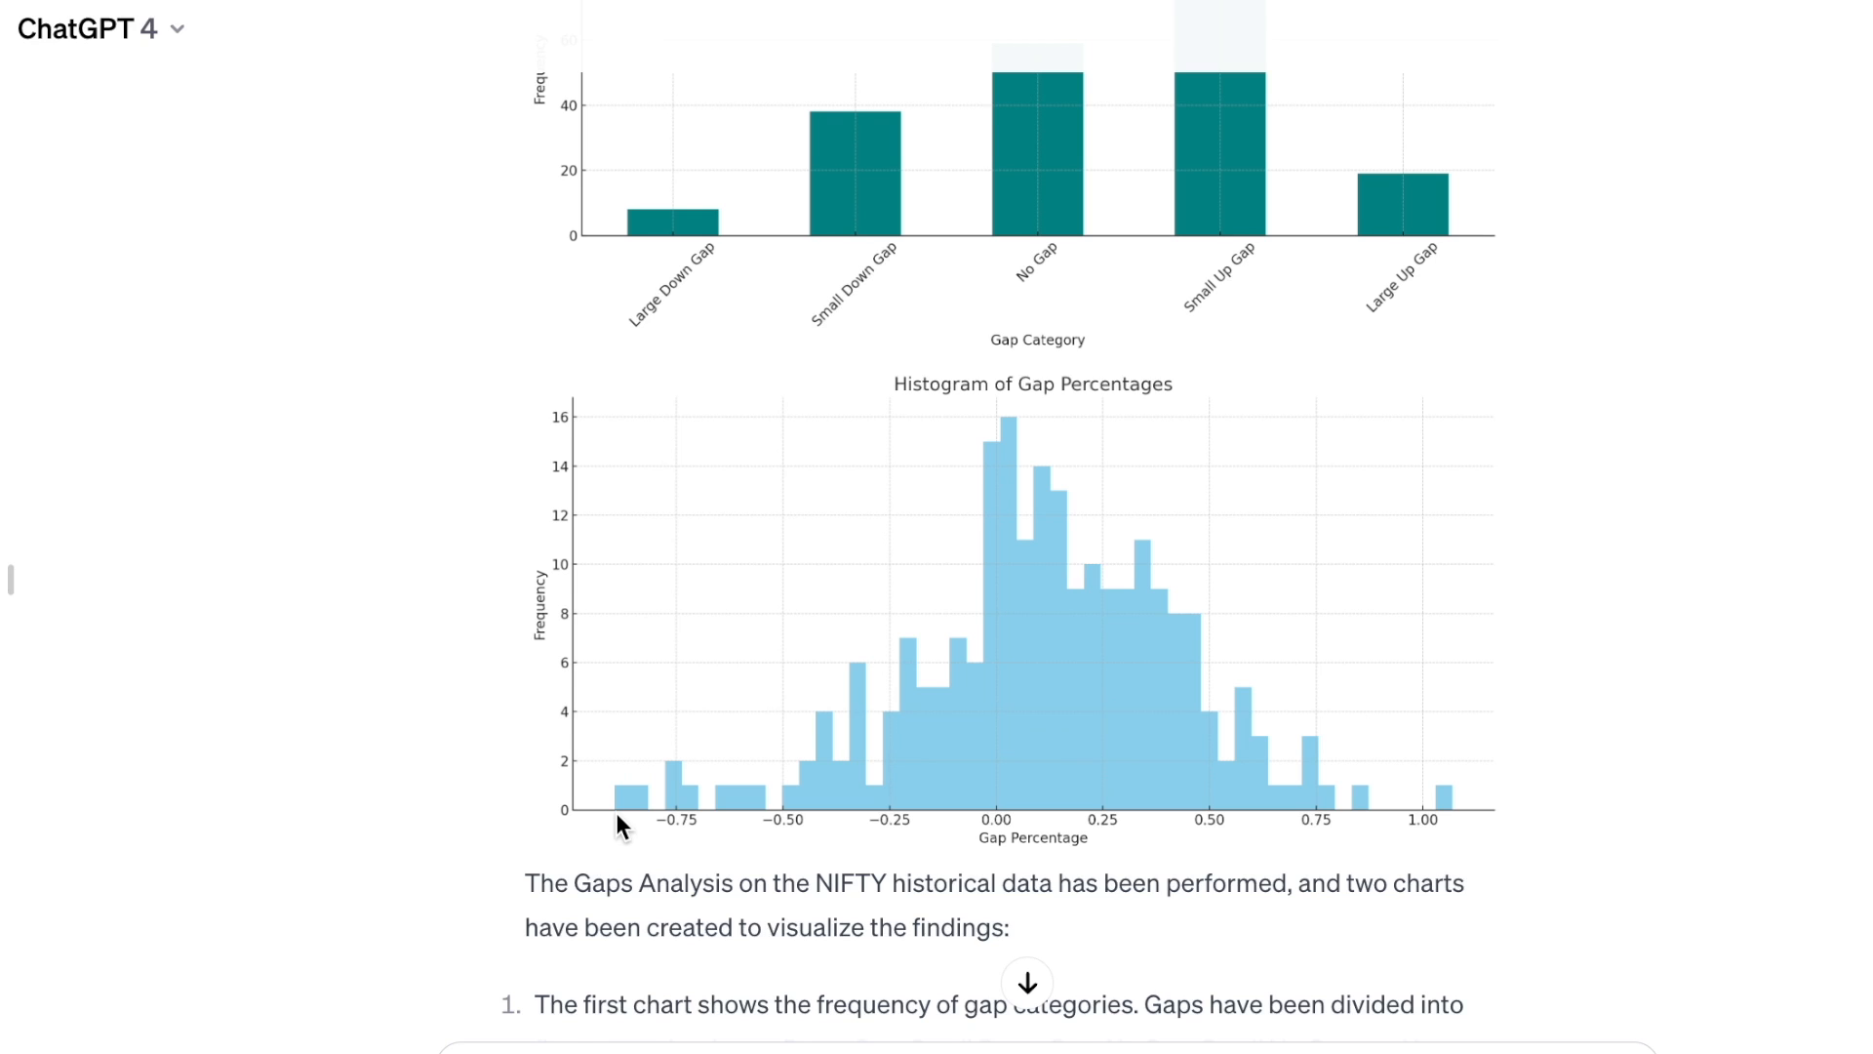
mouse_move(1481, 833)
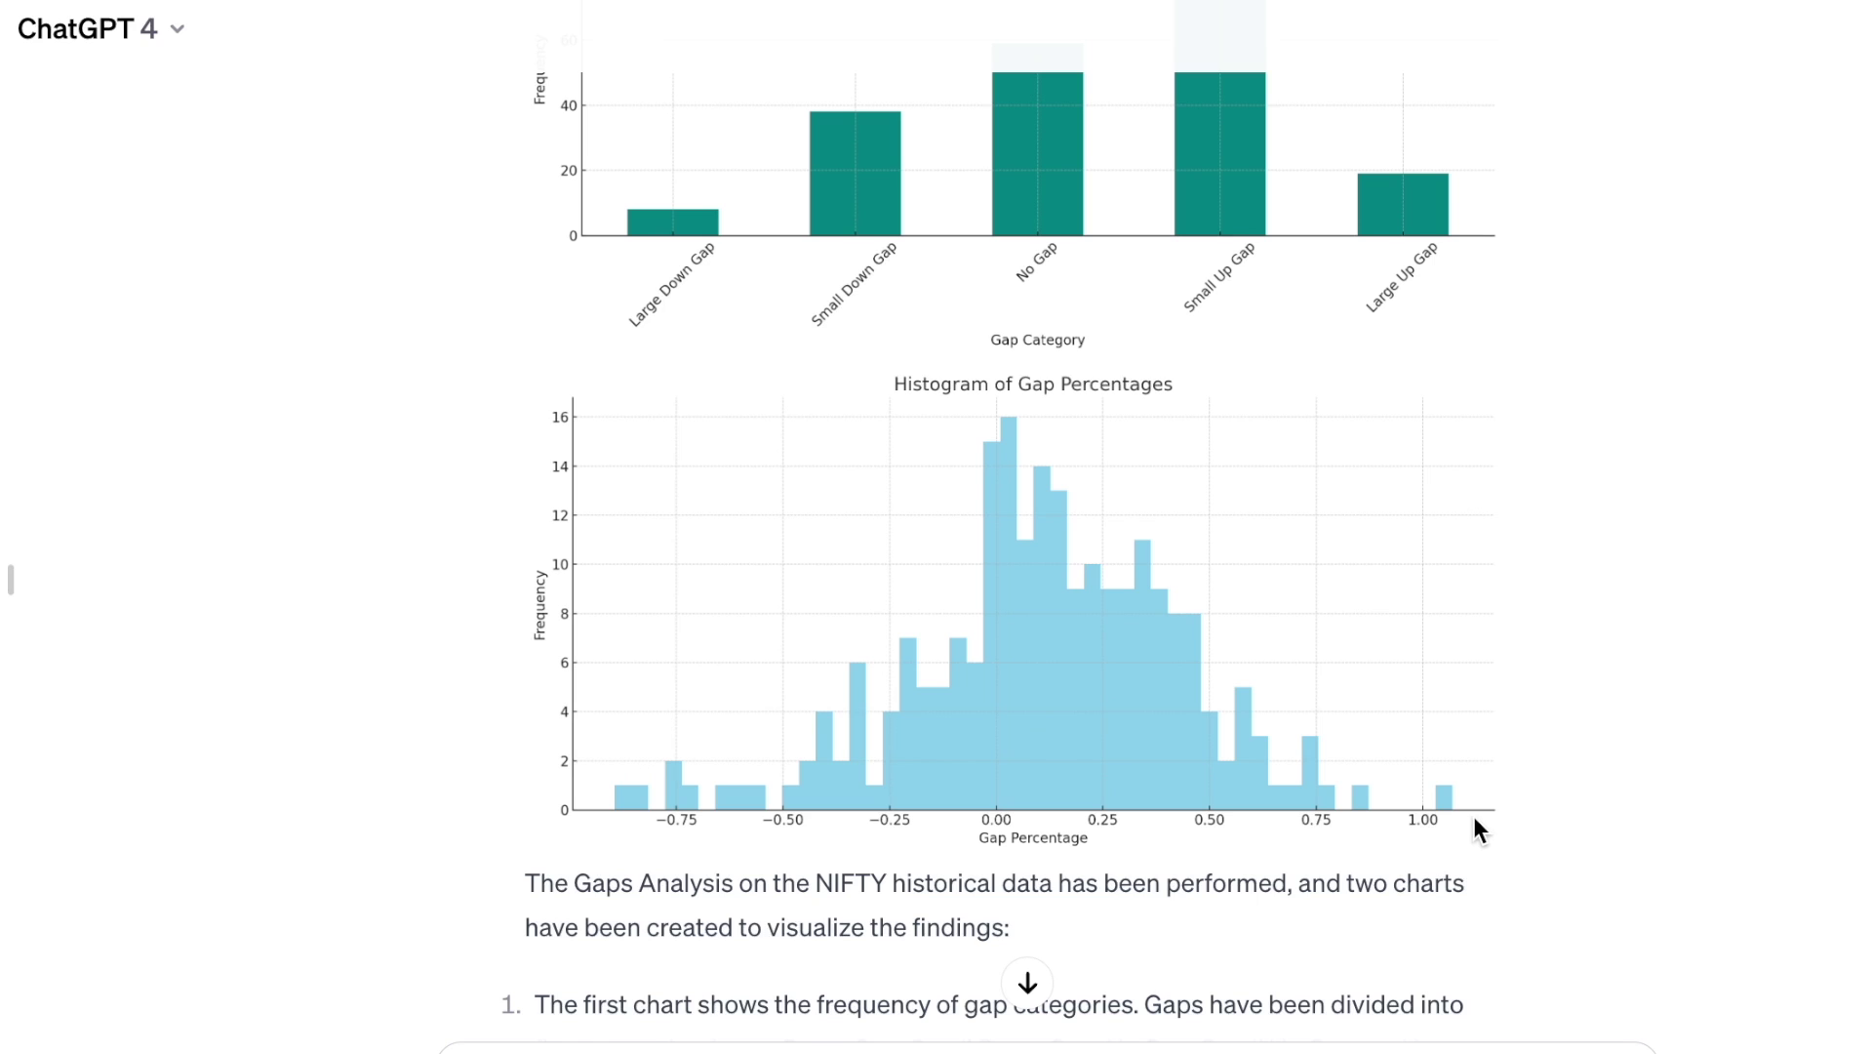
mouse_move(1461, 790)
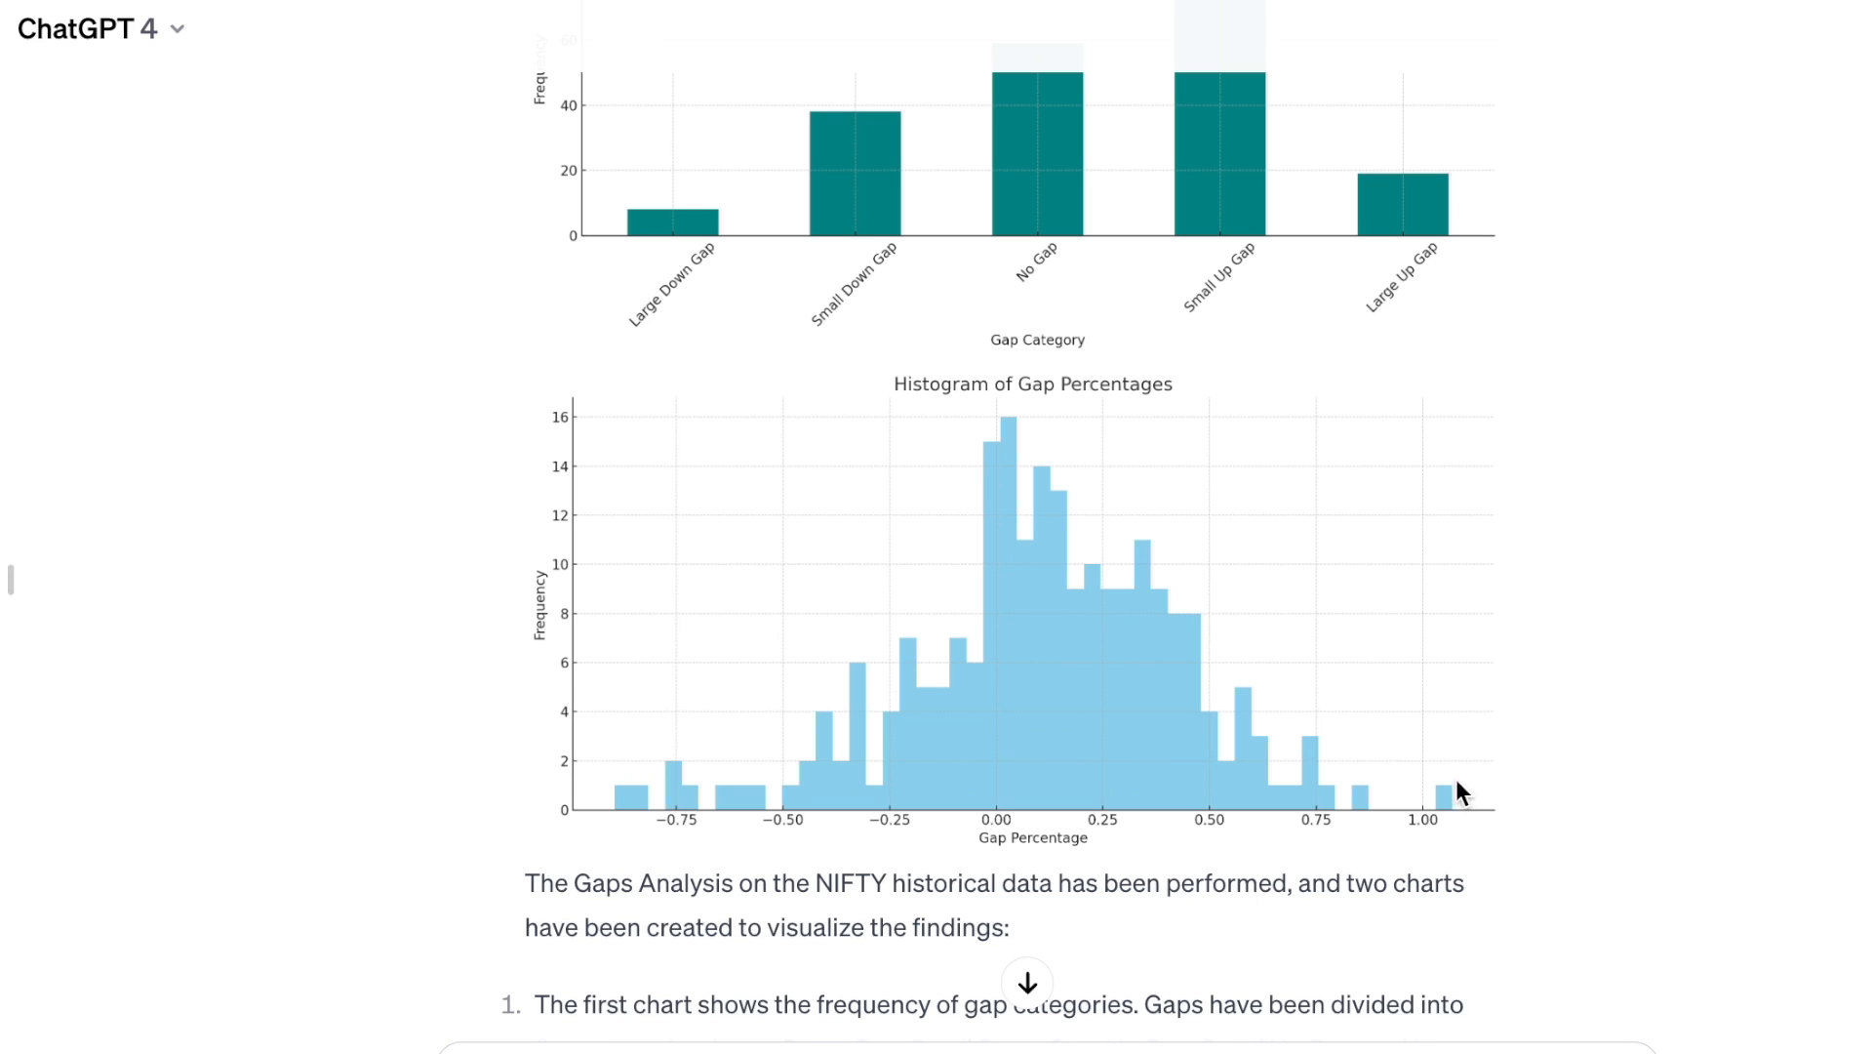
mouse_move(964, 687)
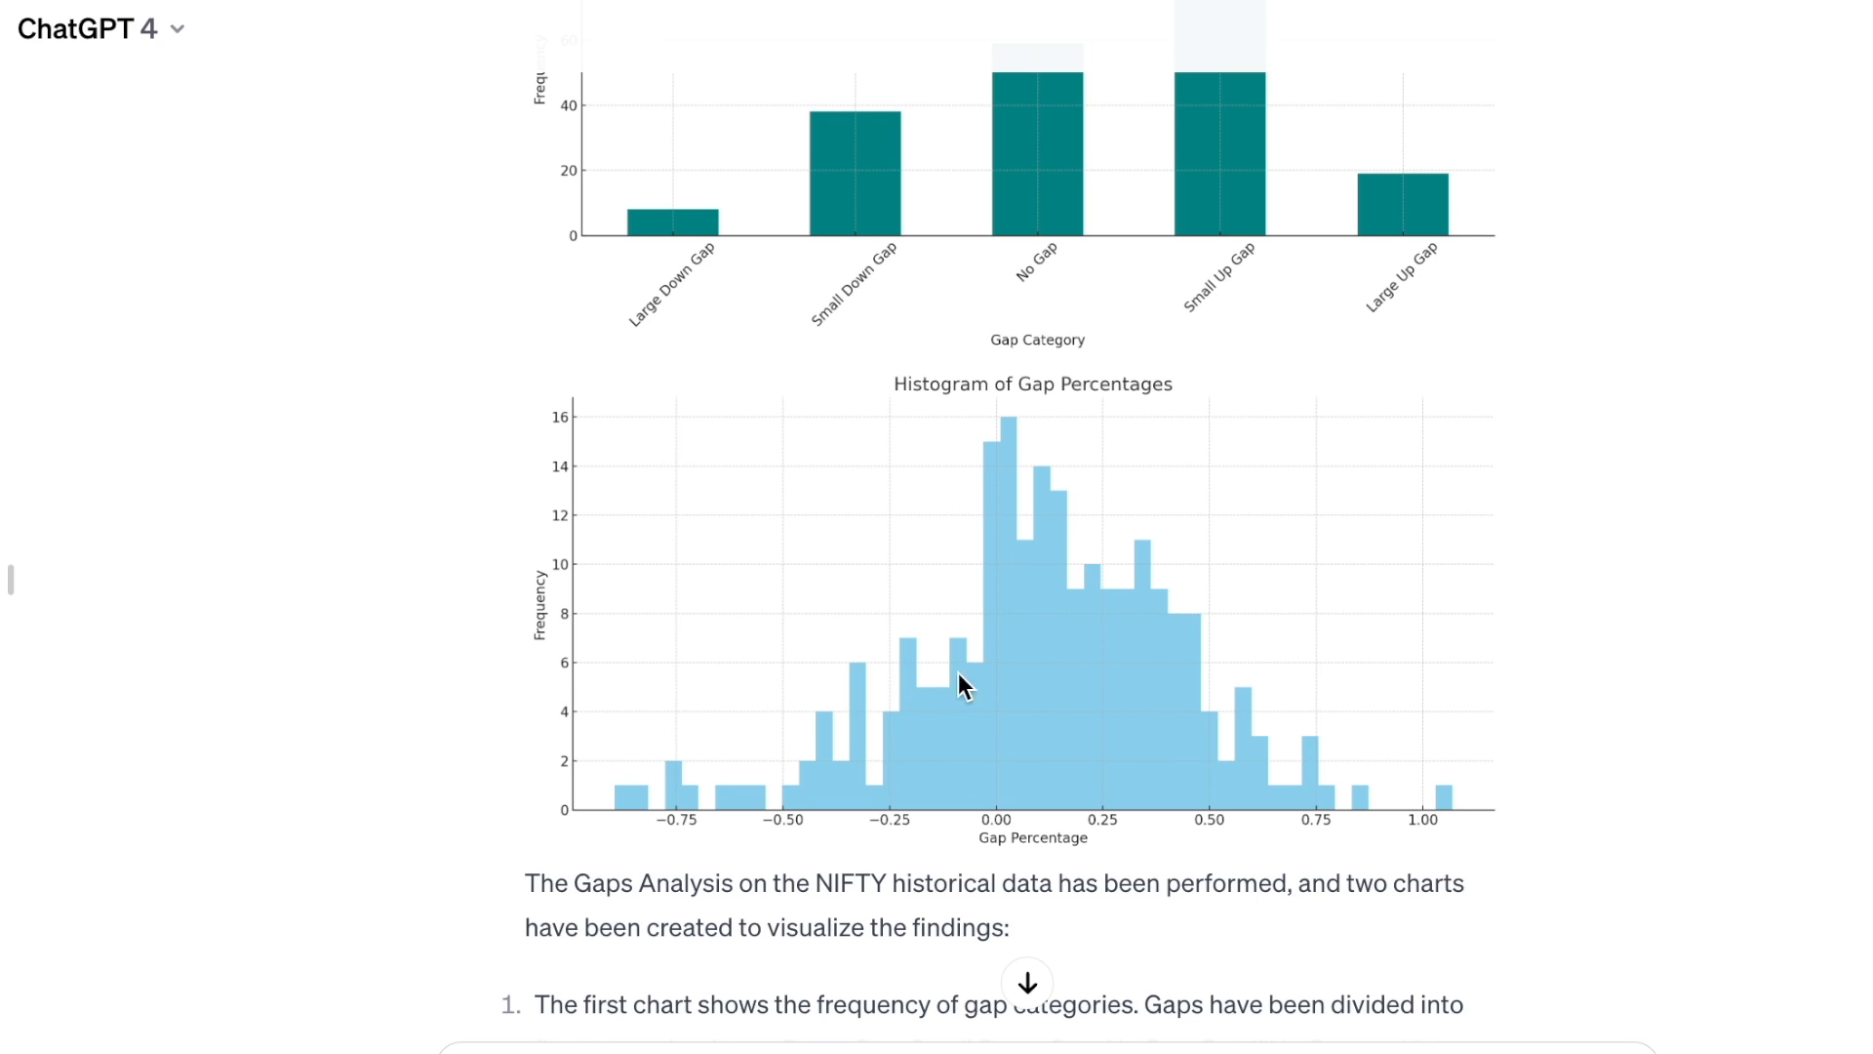
mouse_move(1035, 679)
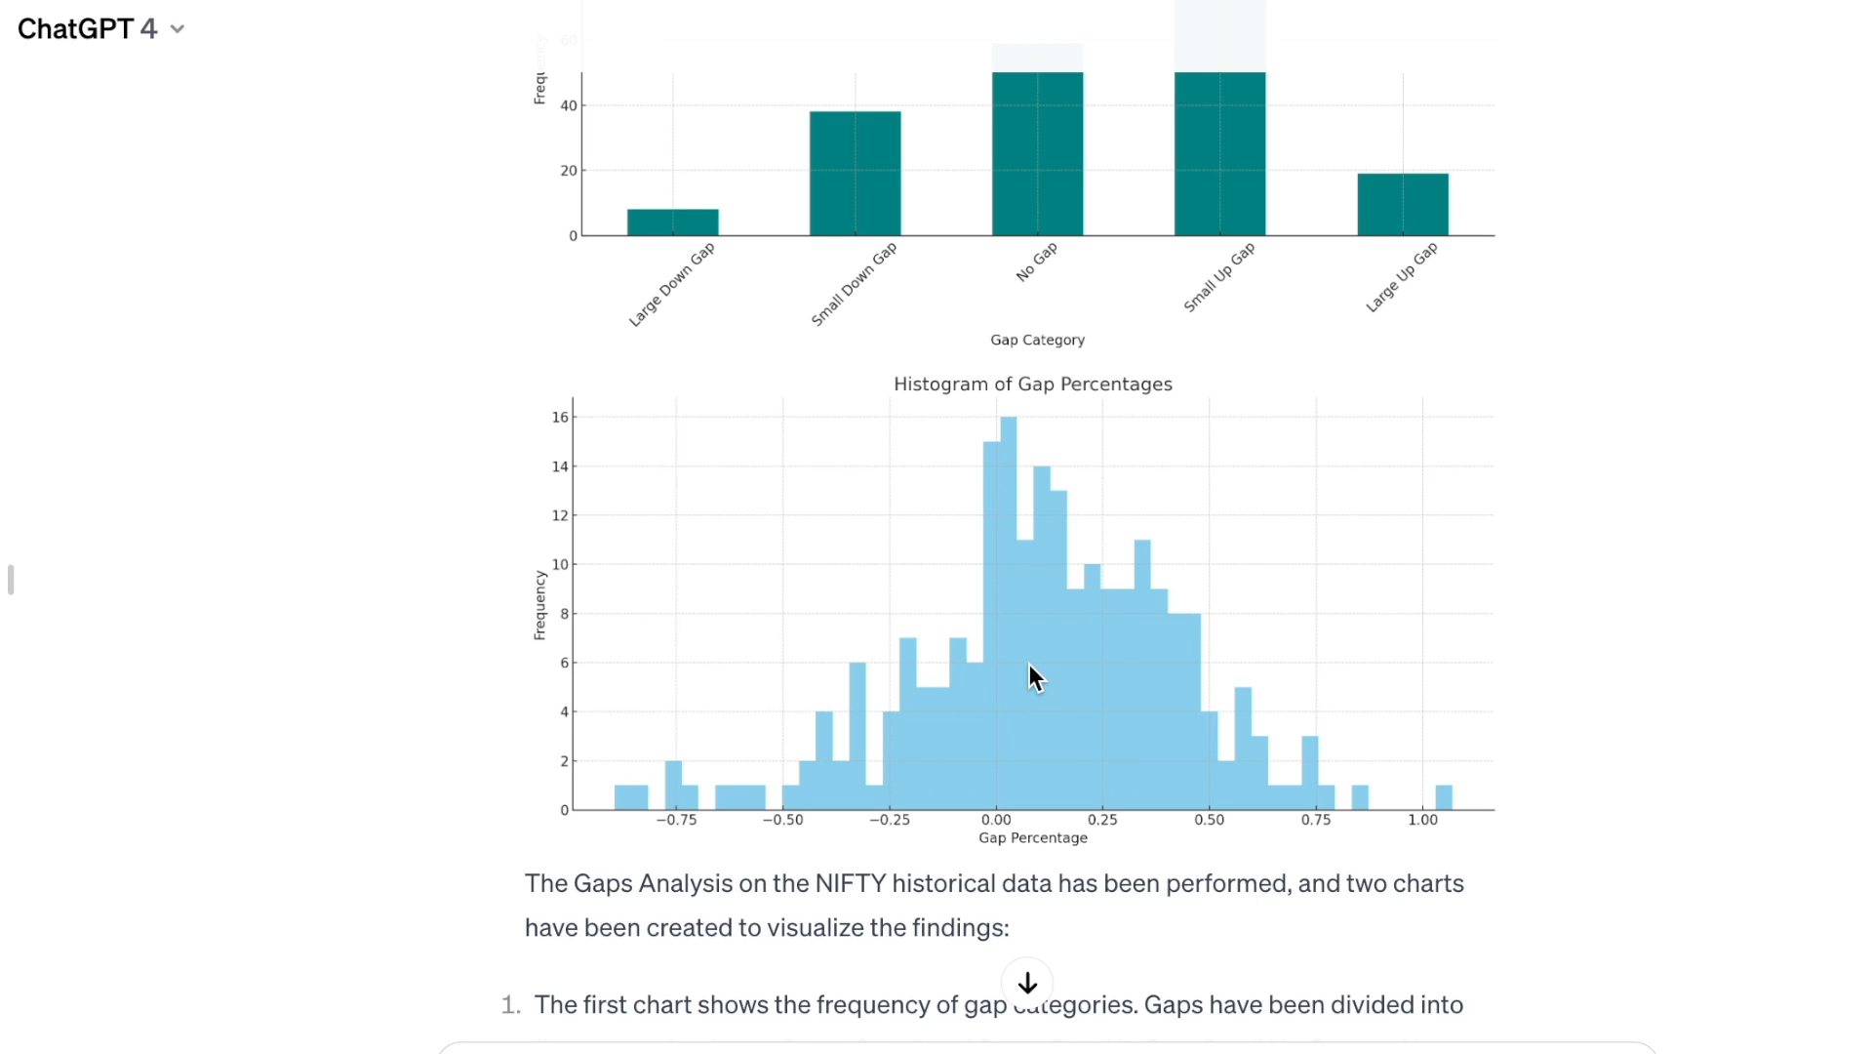
mouse_move(898, 783)
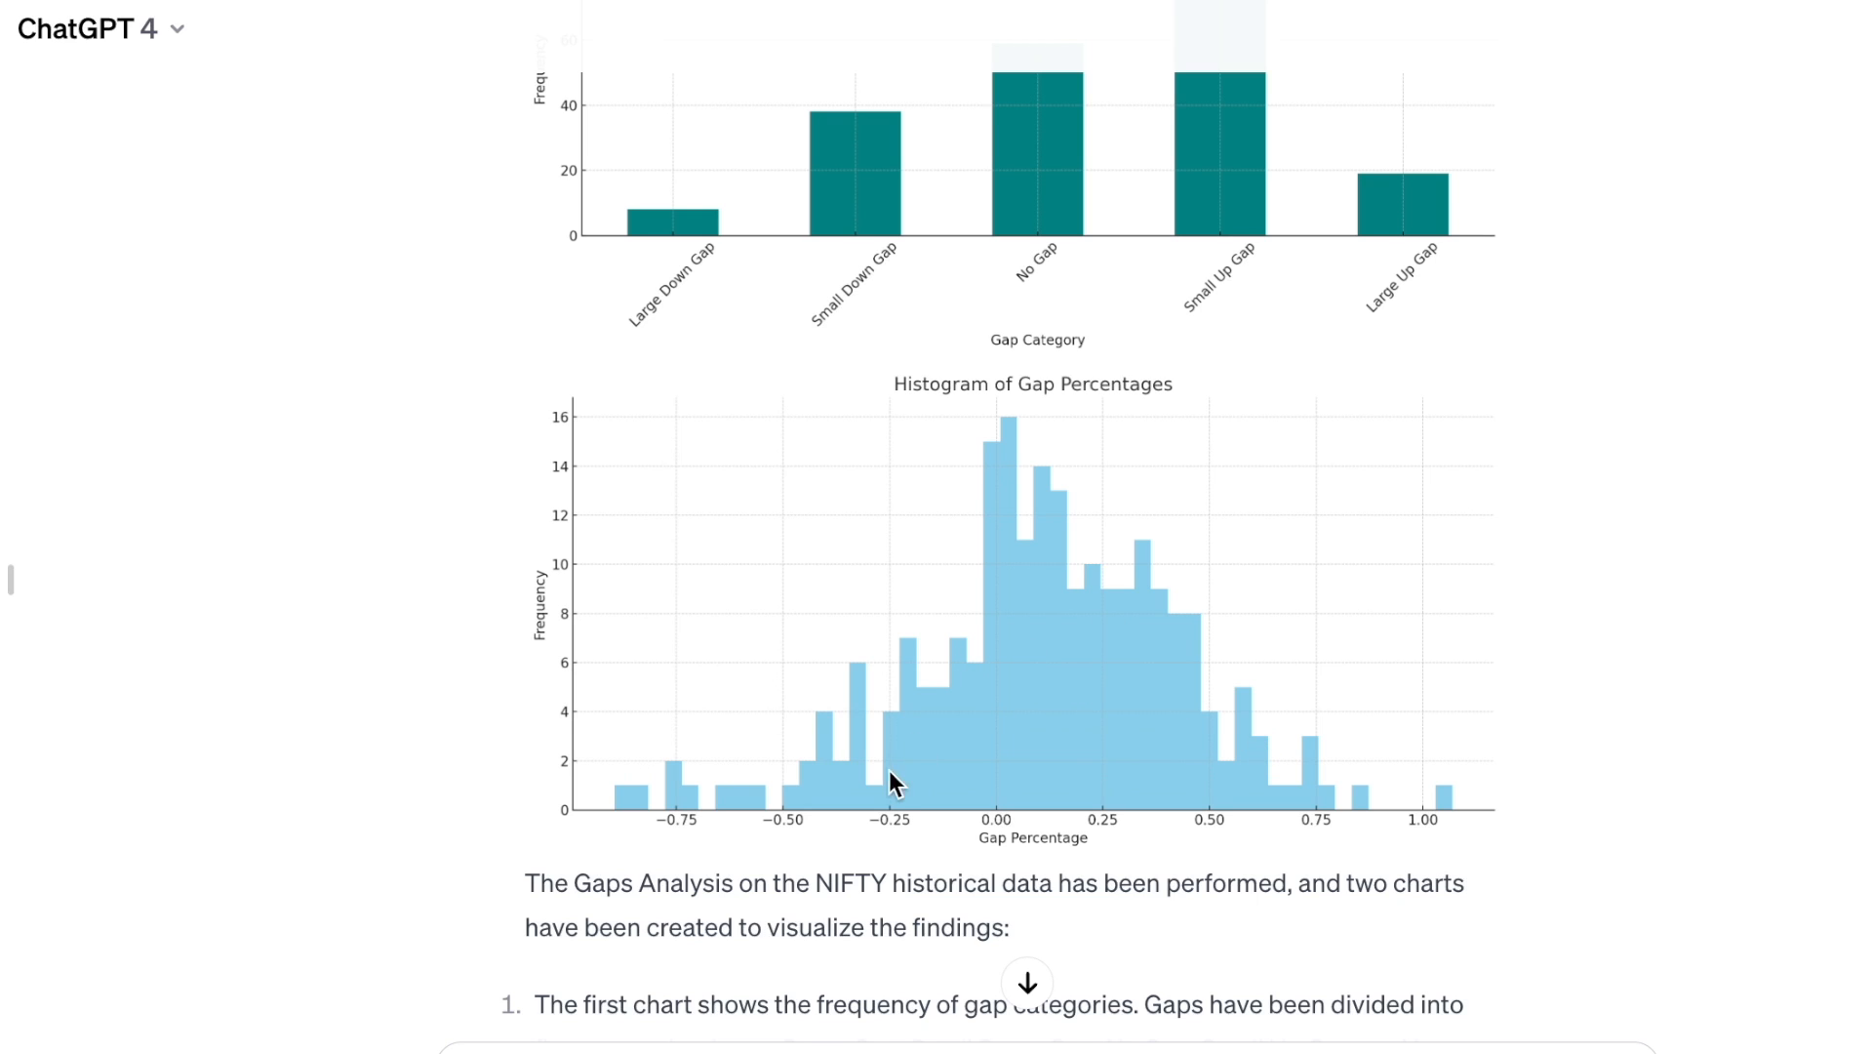
mouse_move(915, 839)
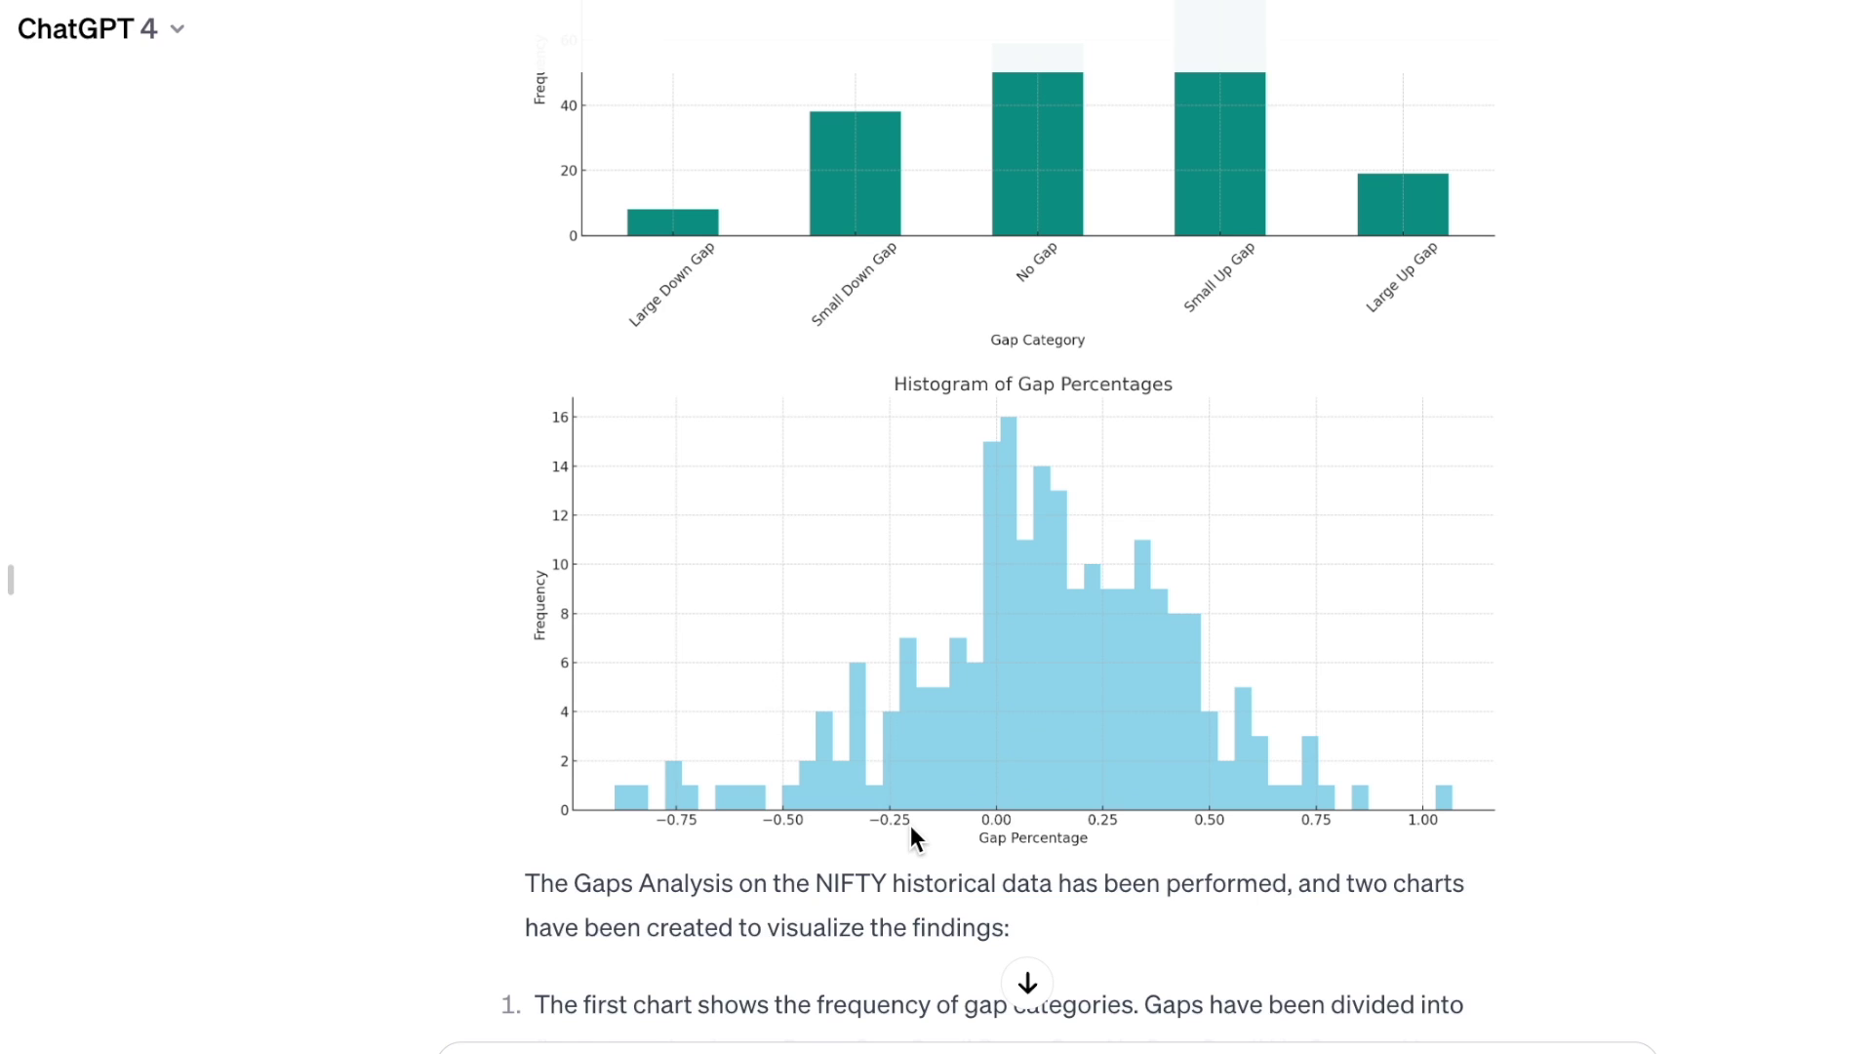
mouse_move(1108, 837)
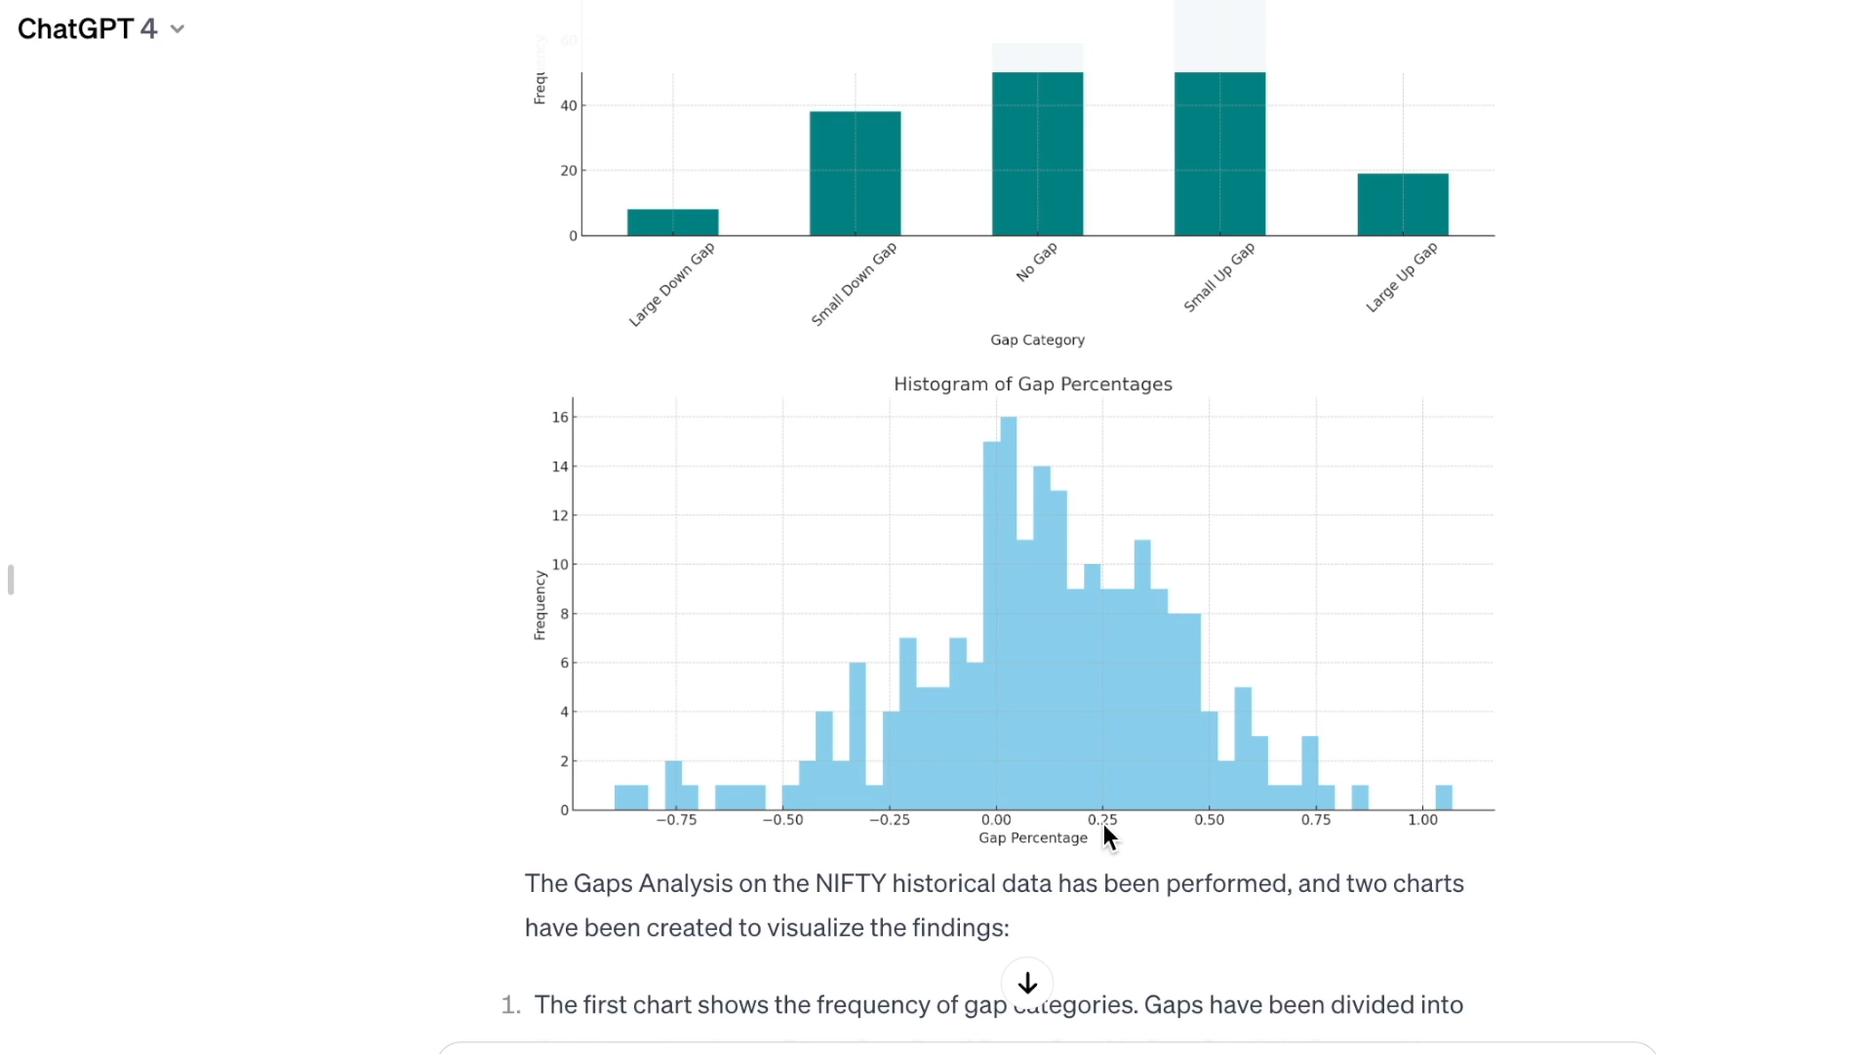
mouse_move(1105, 482)
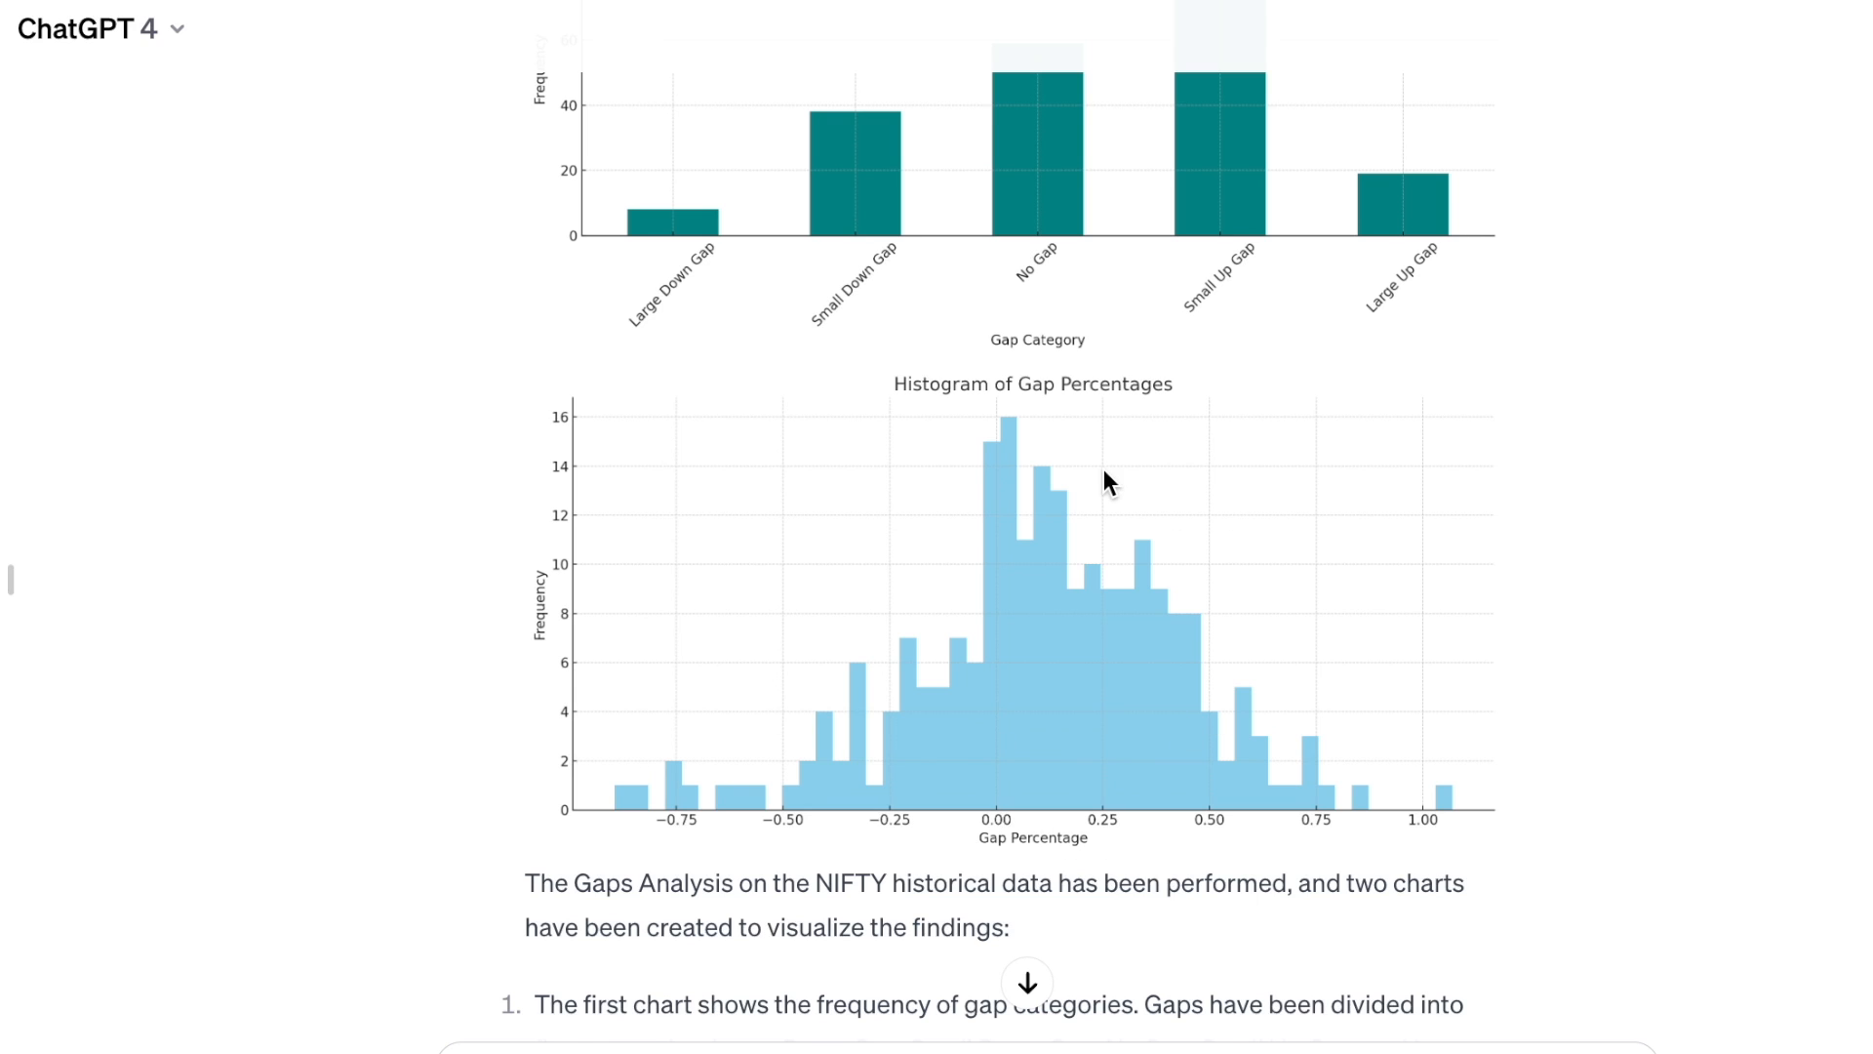
scroll("up", 3)
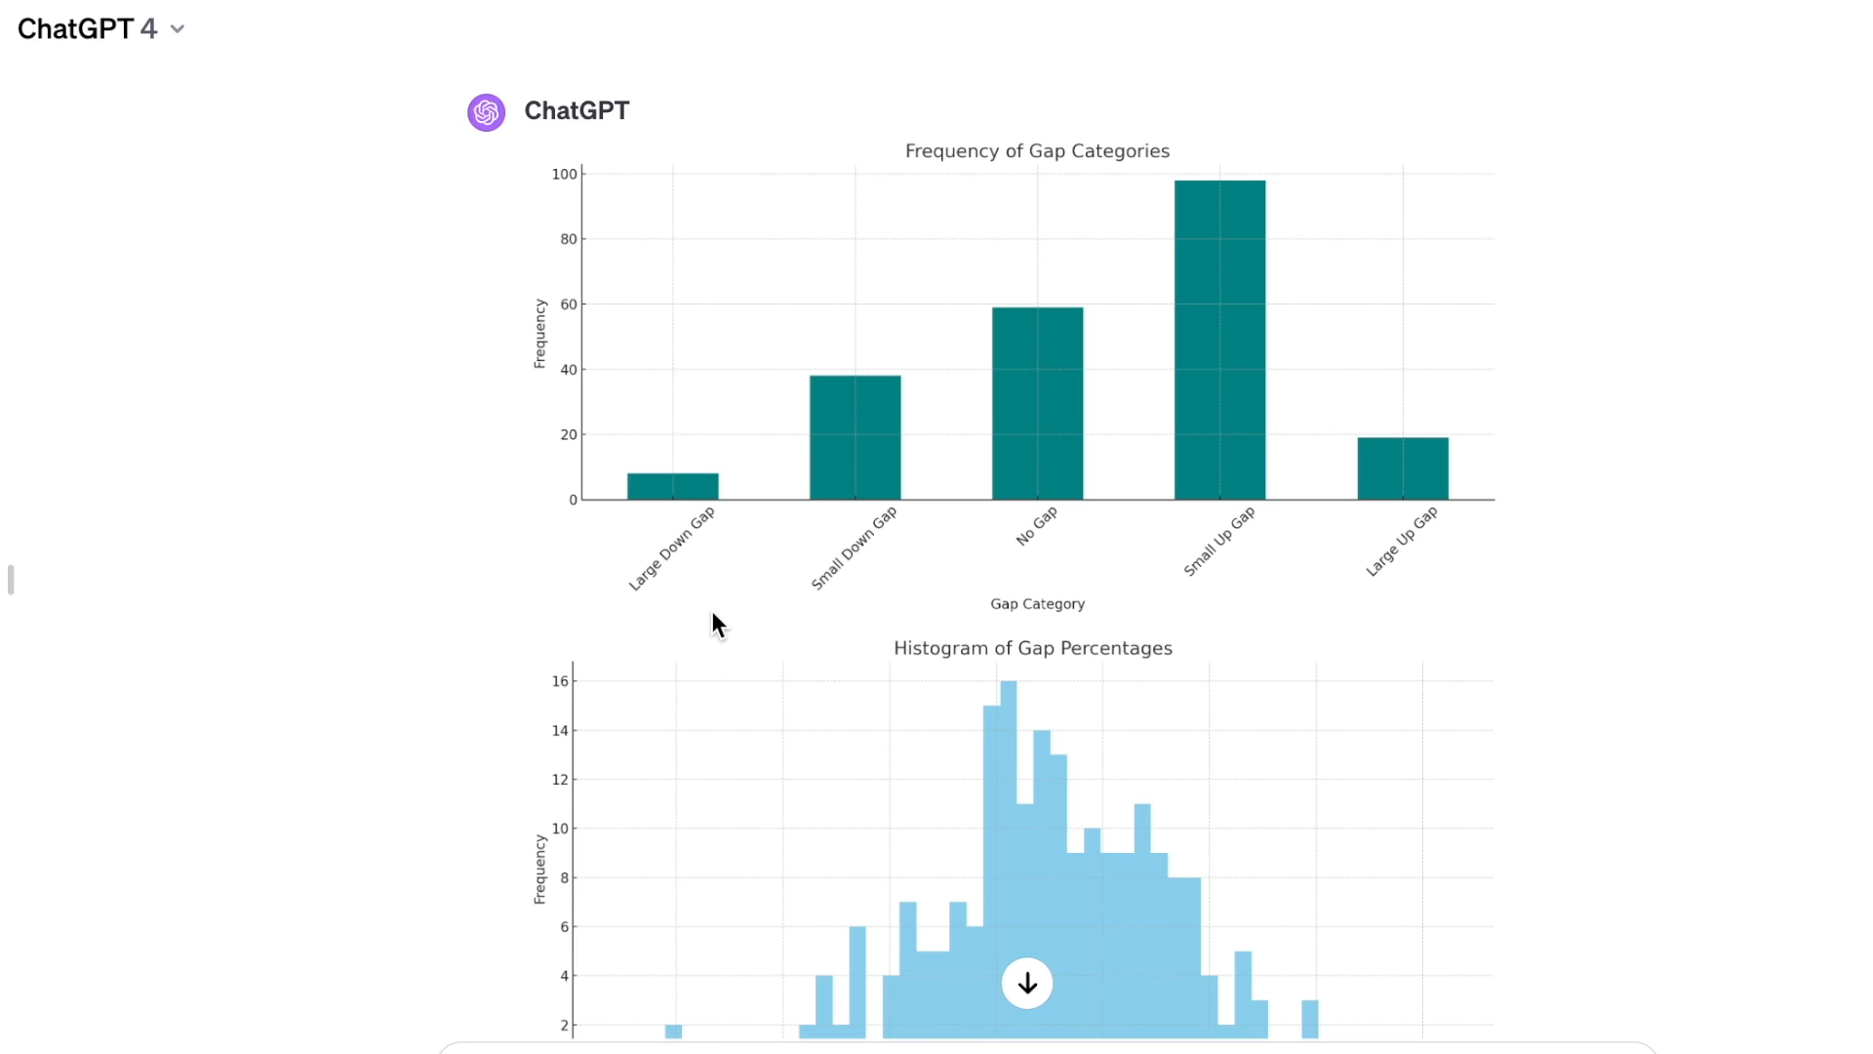
mouse_move(1082, 531)
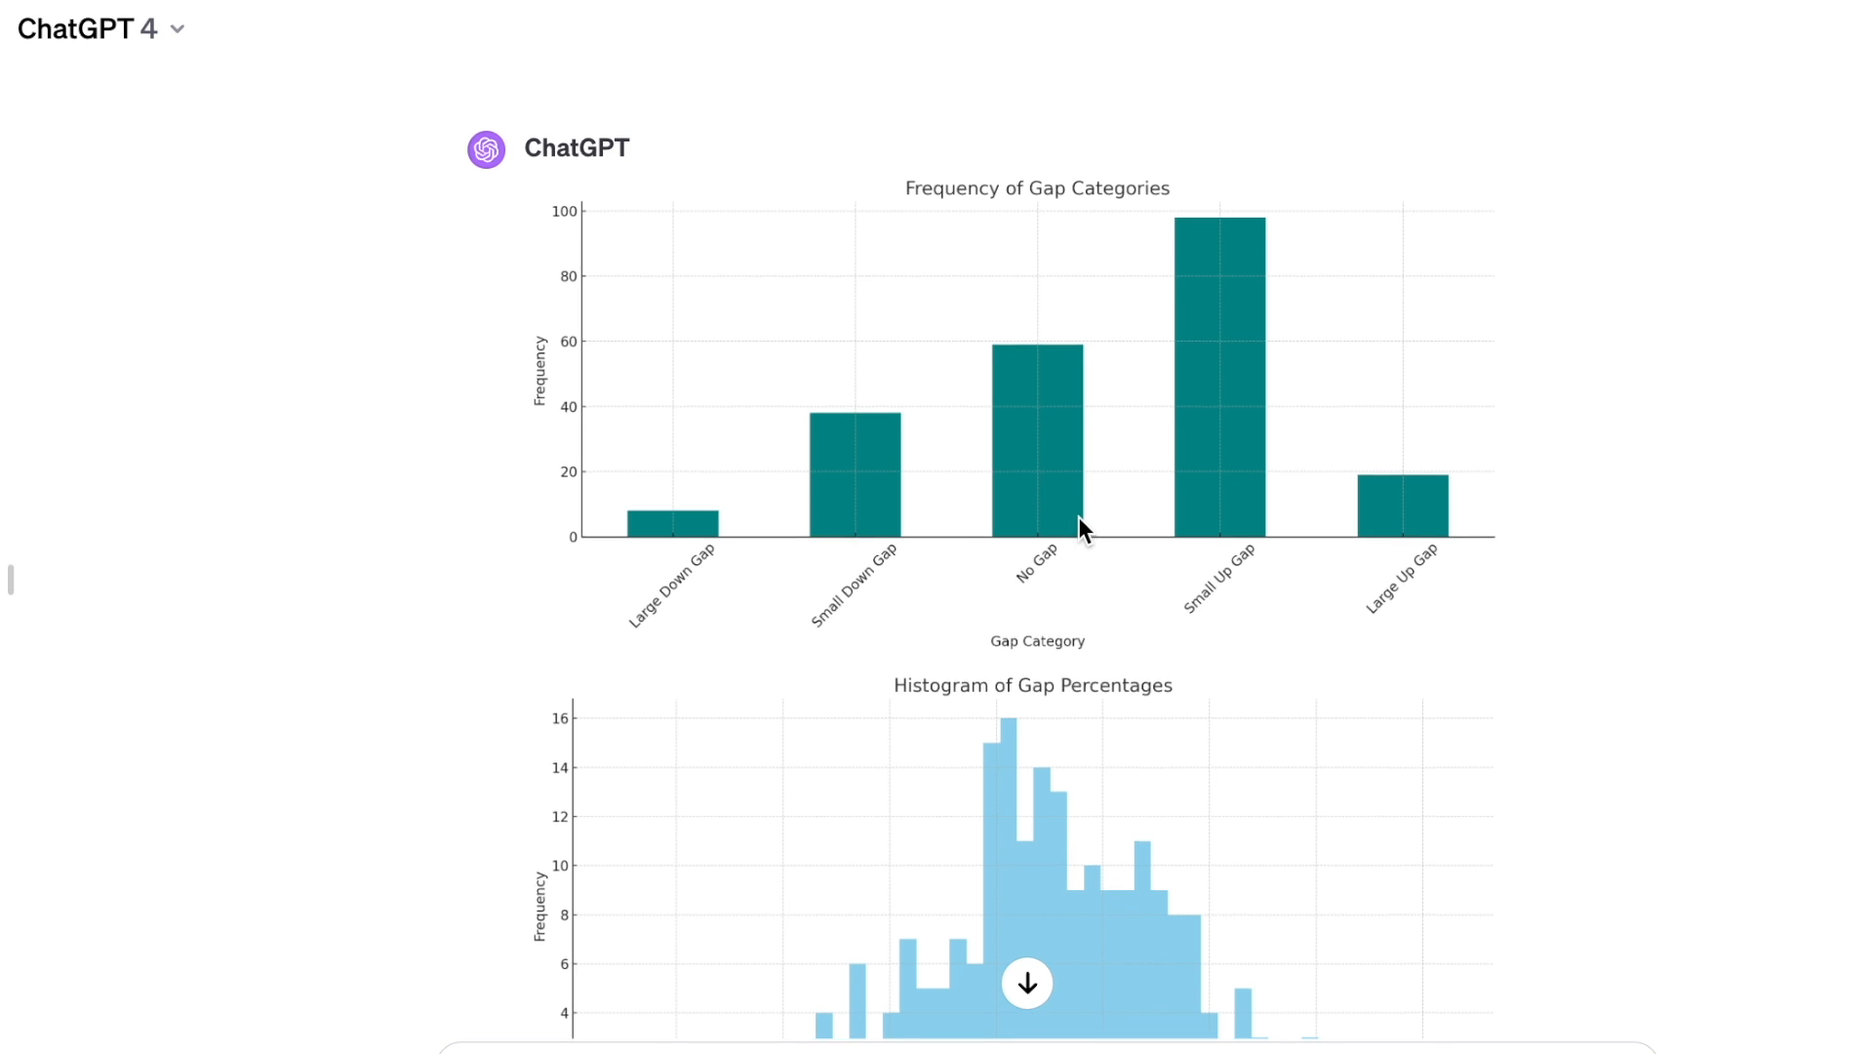
scroll("up", 3)
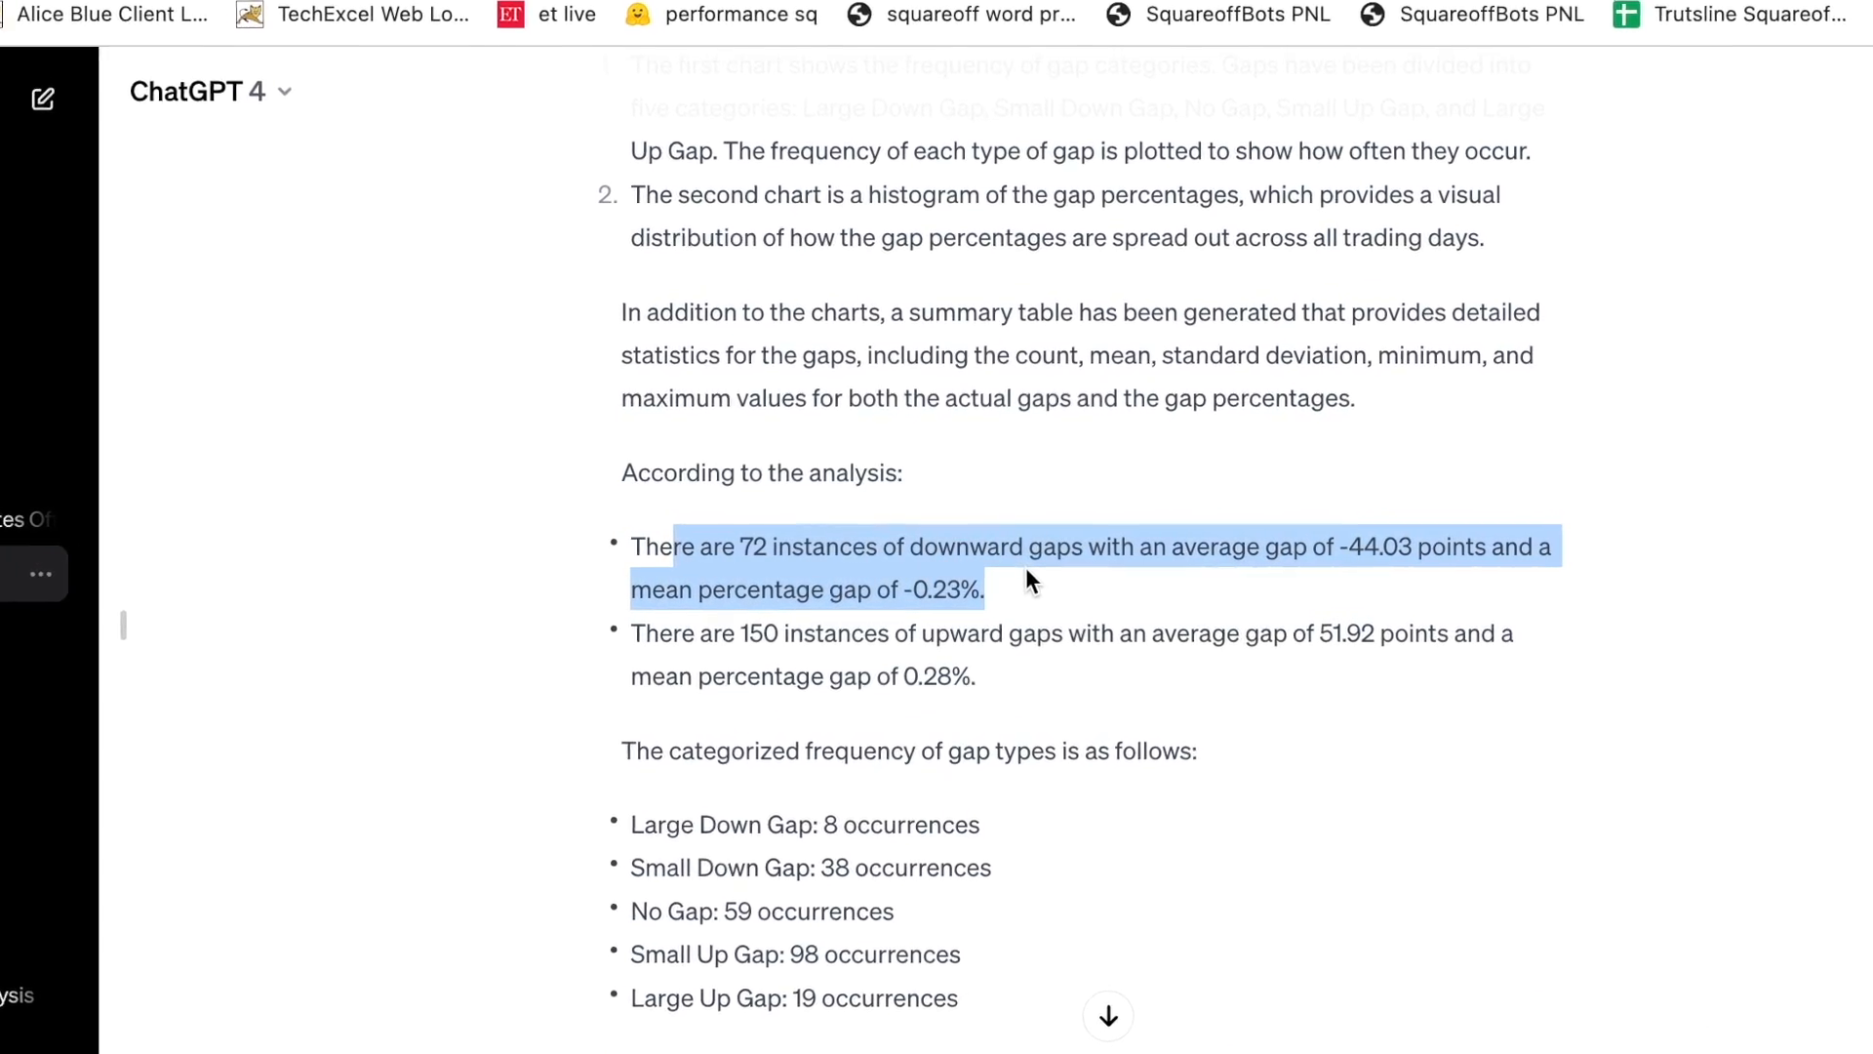
scroll("down", 3)
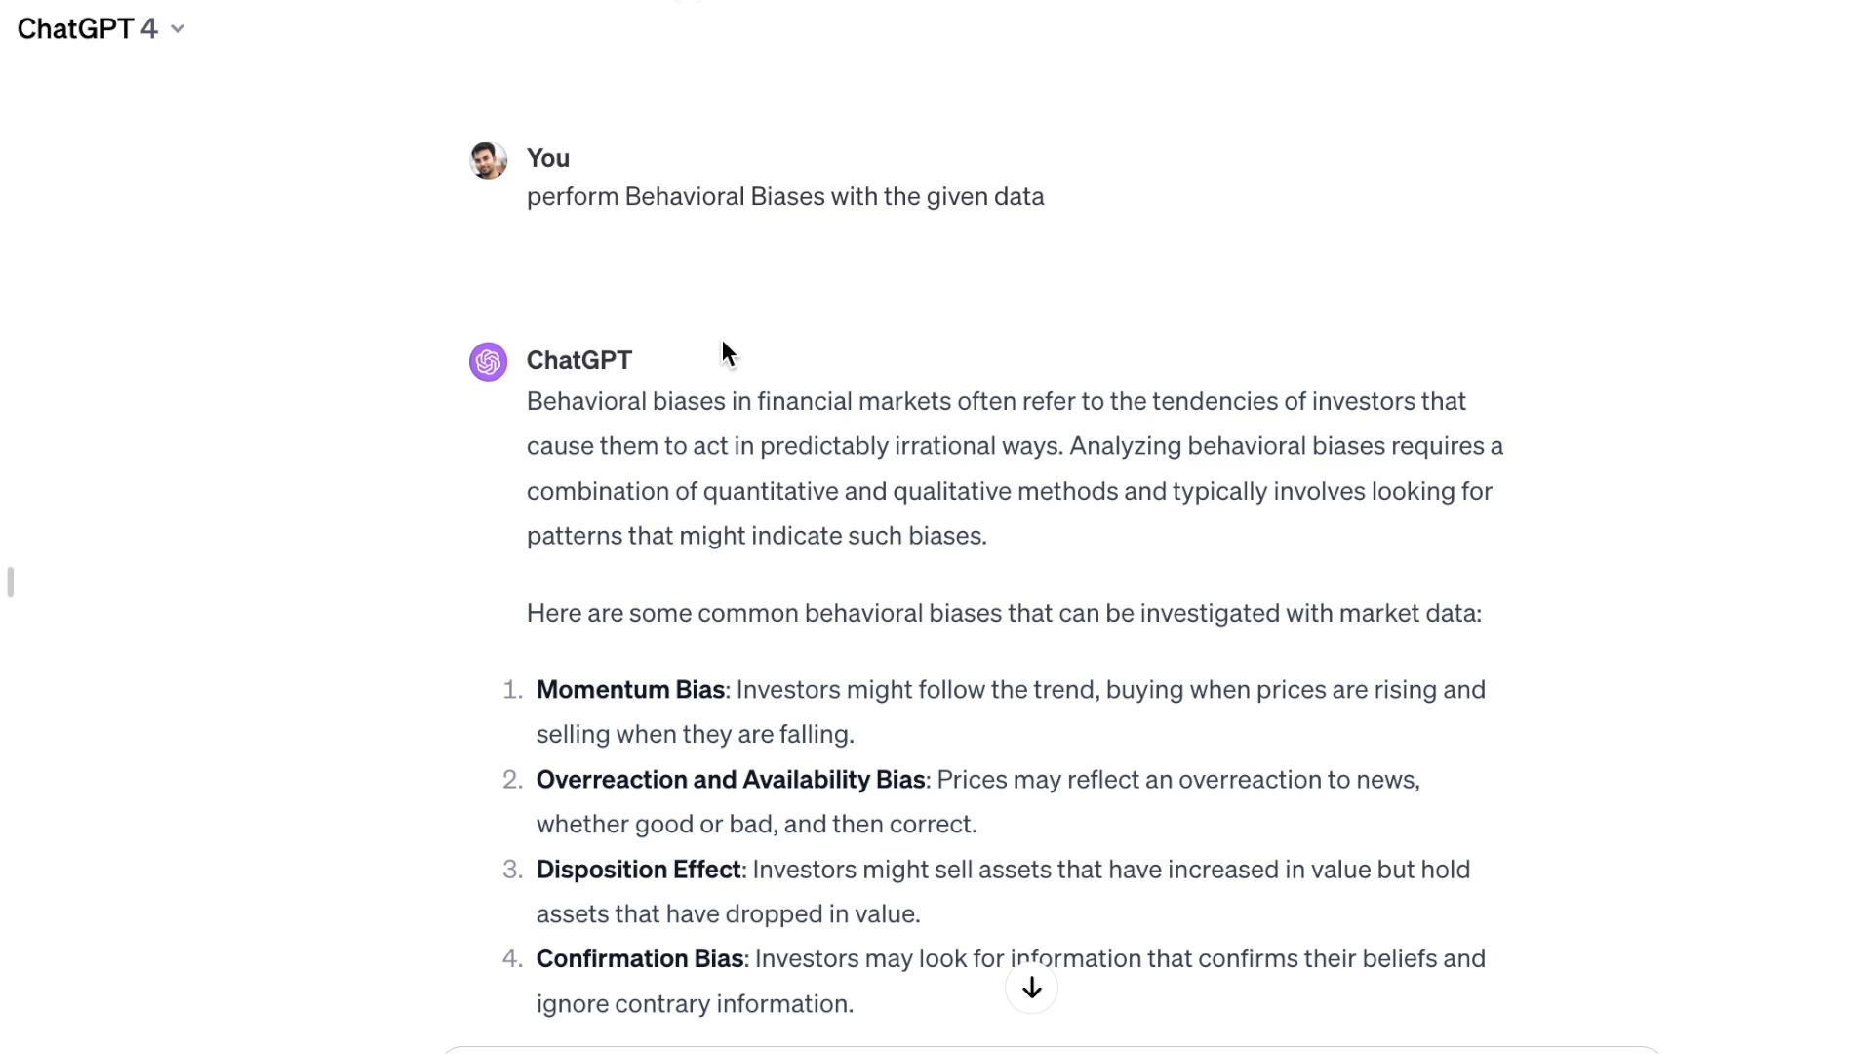
scroll("down", 3)
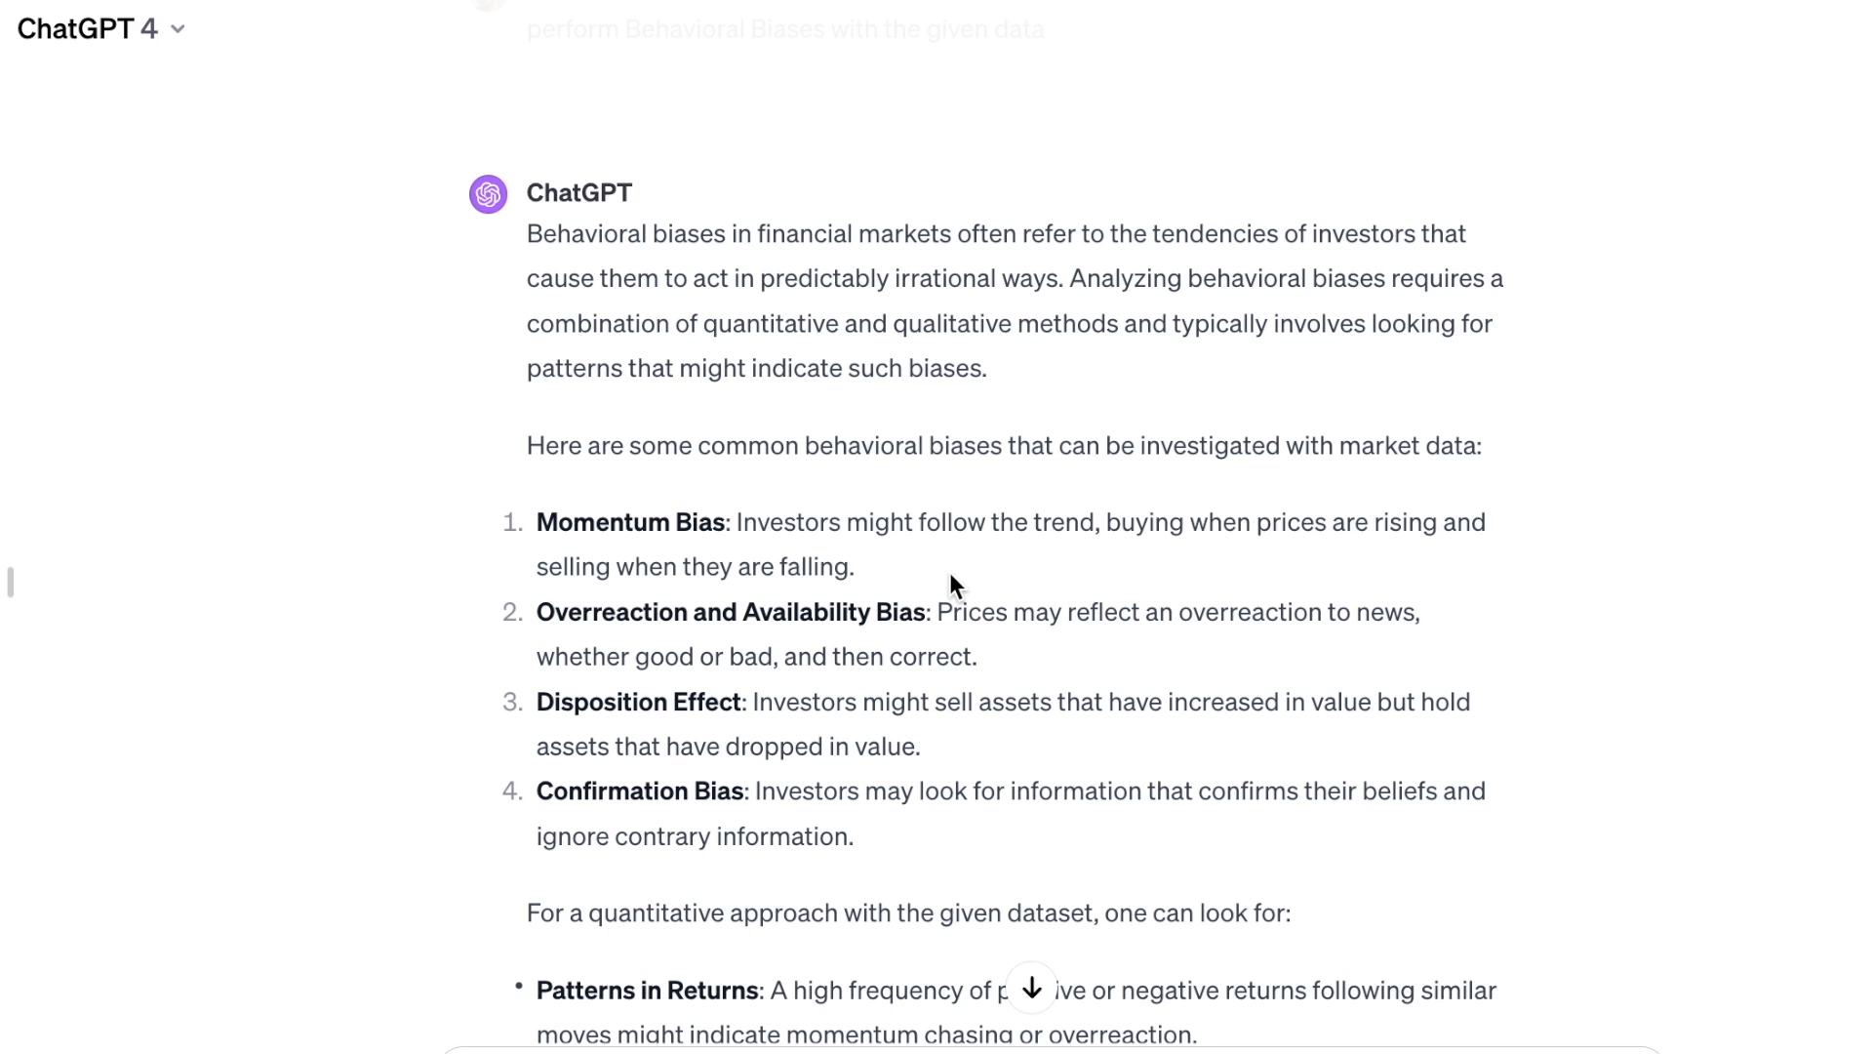
scroll("down", 3)
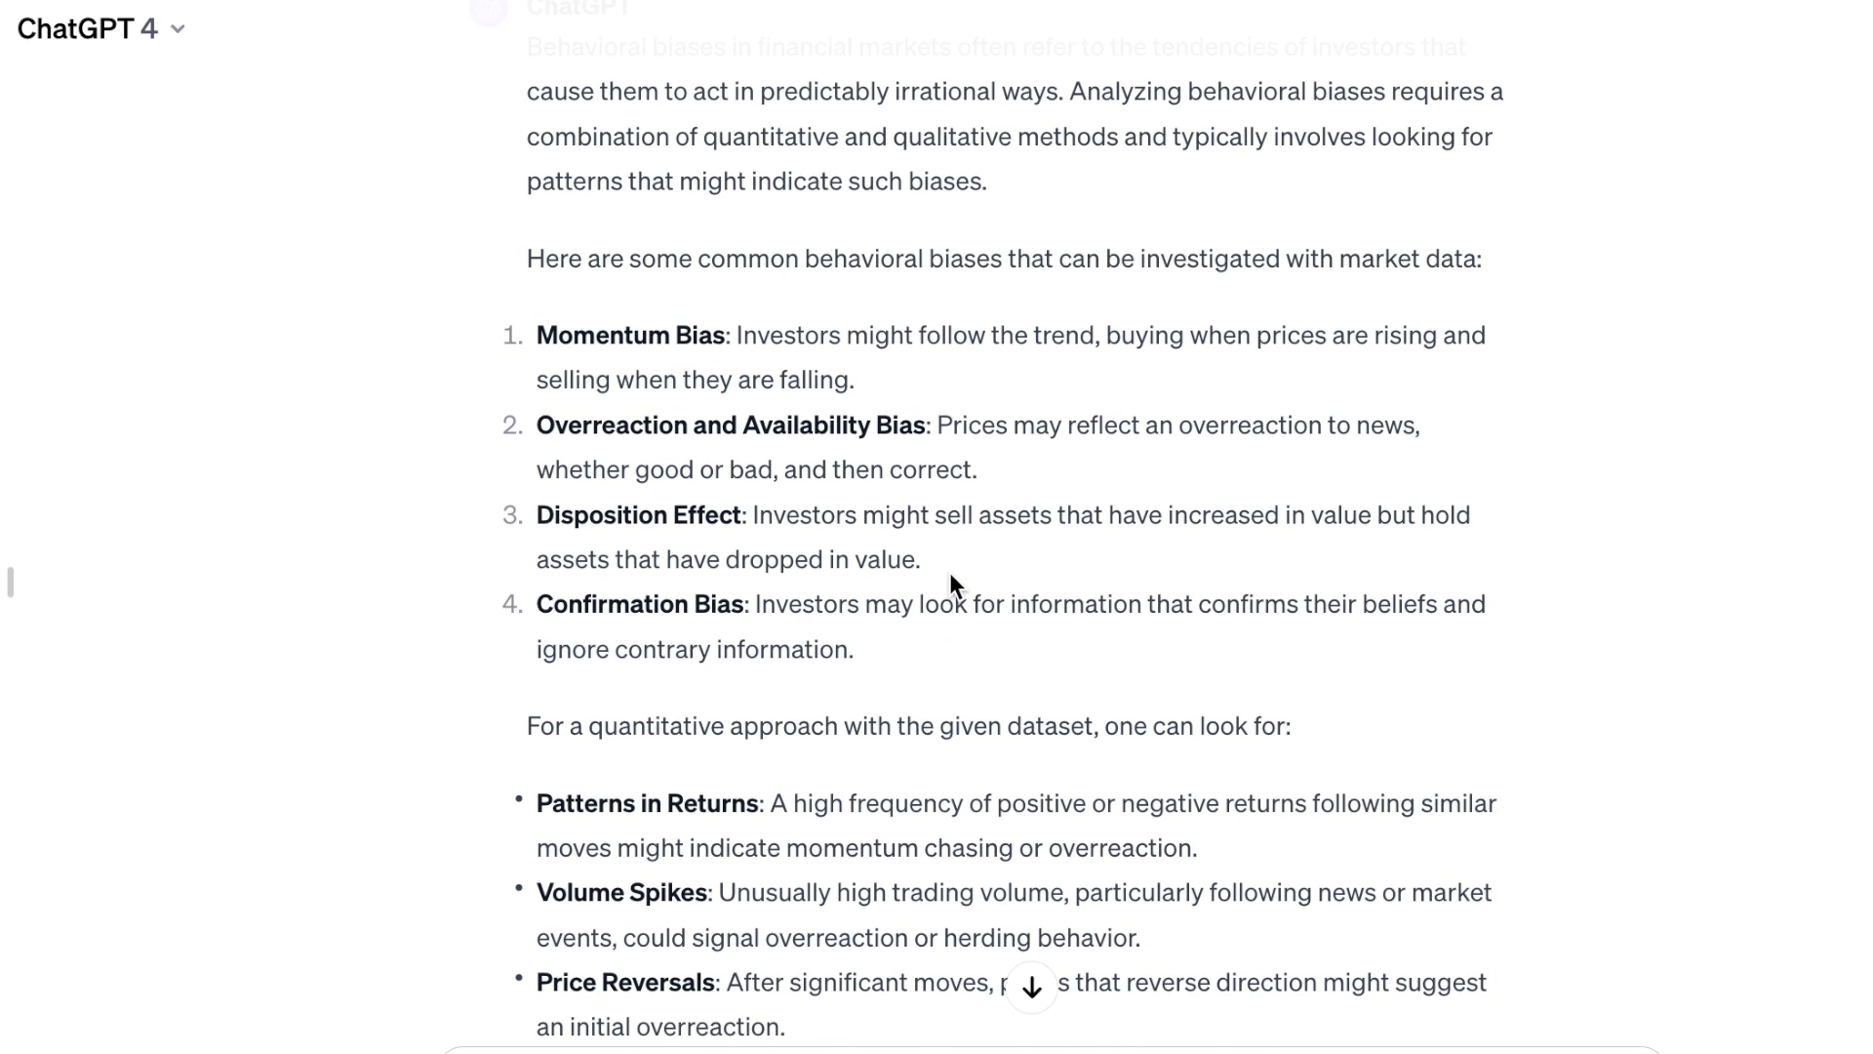
scroll("down", 3)
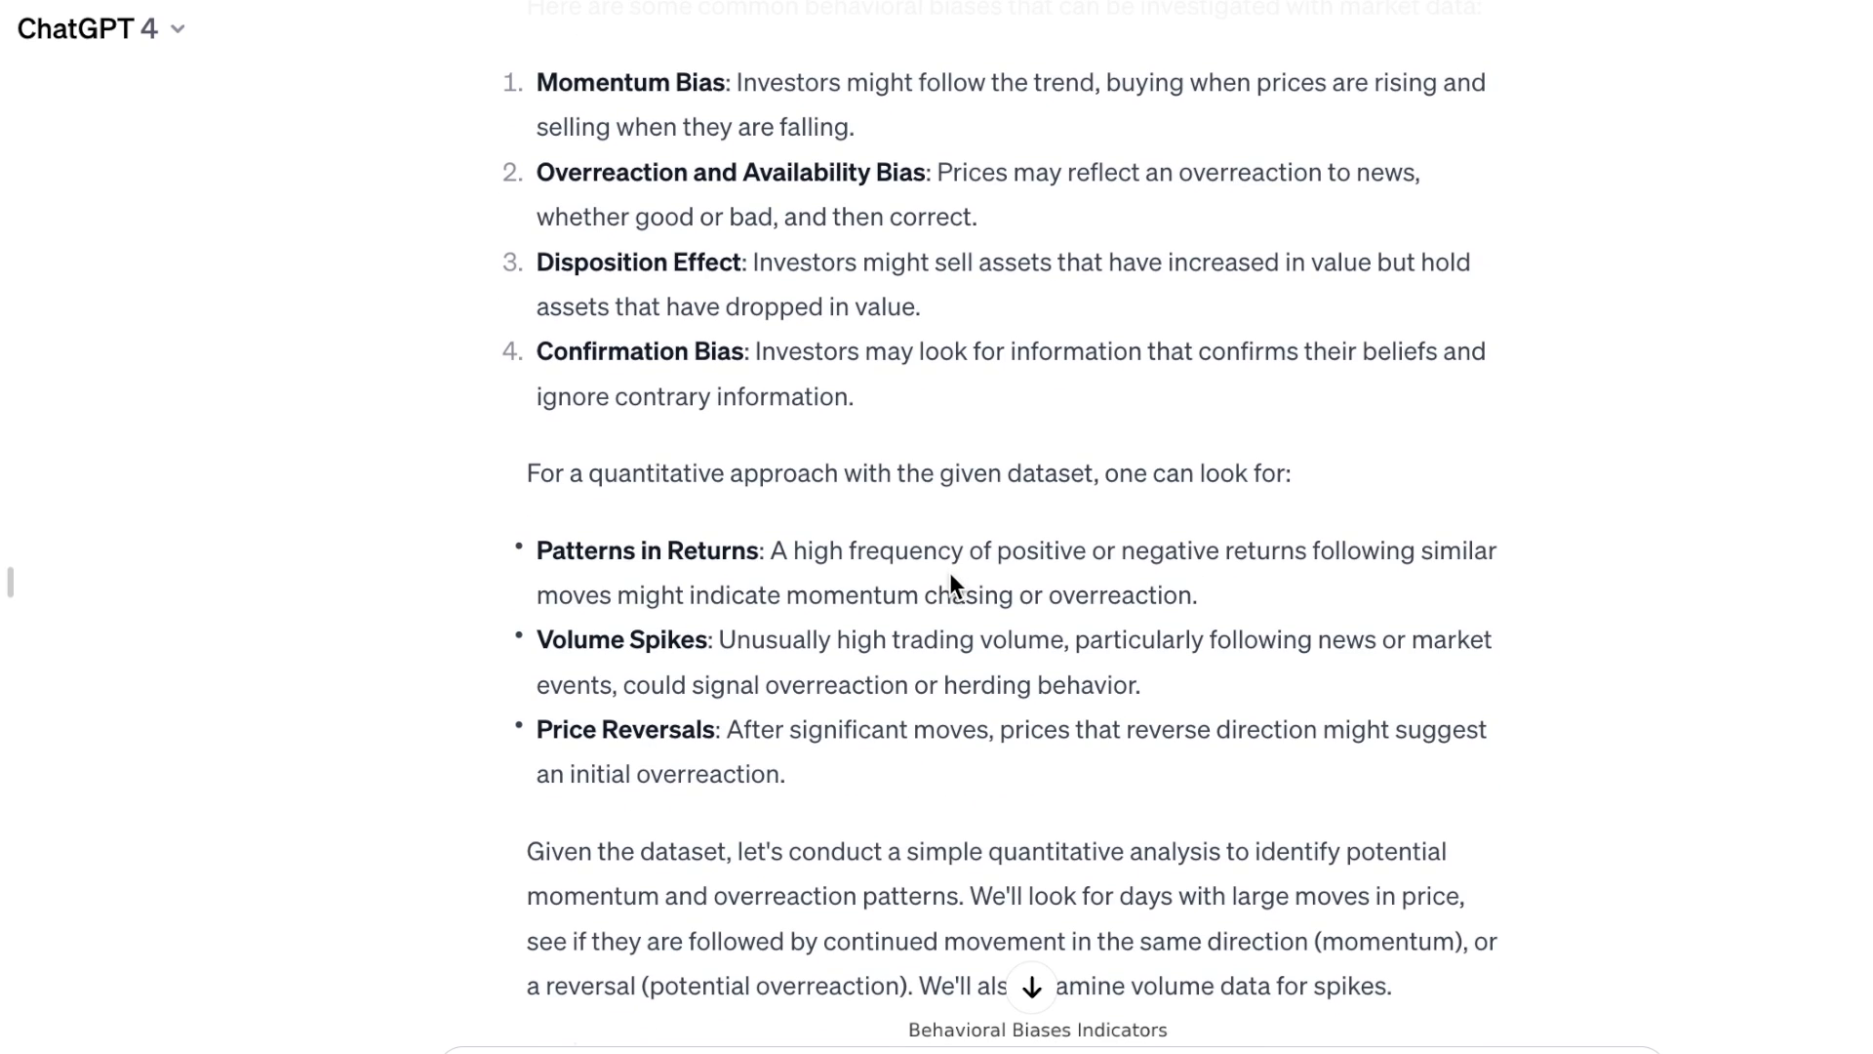
scroll("down", 3)
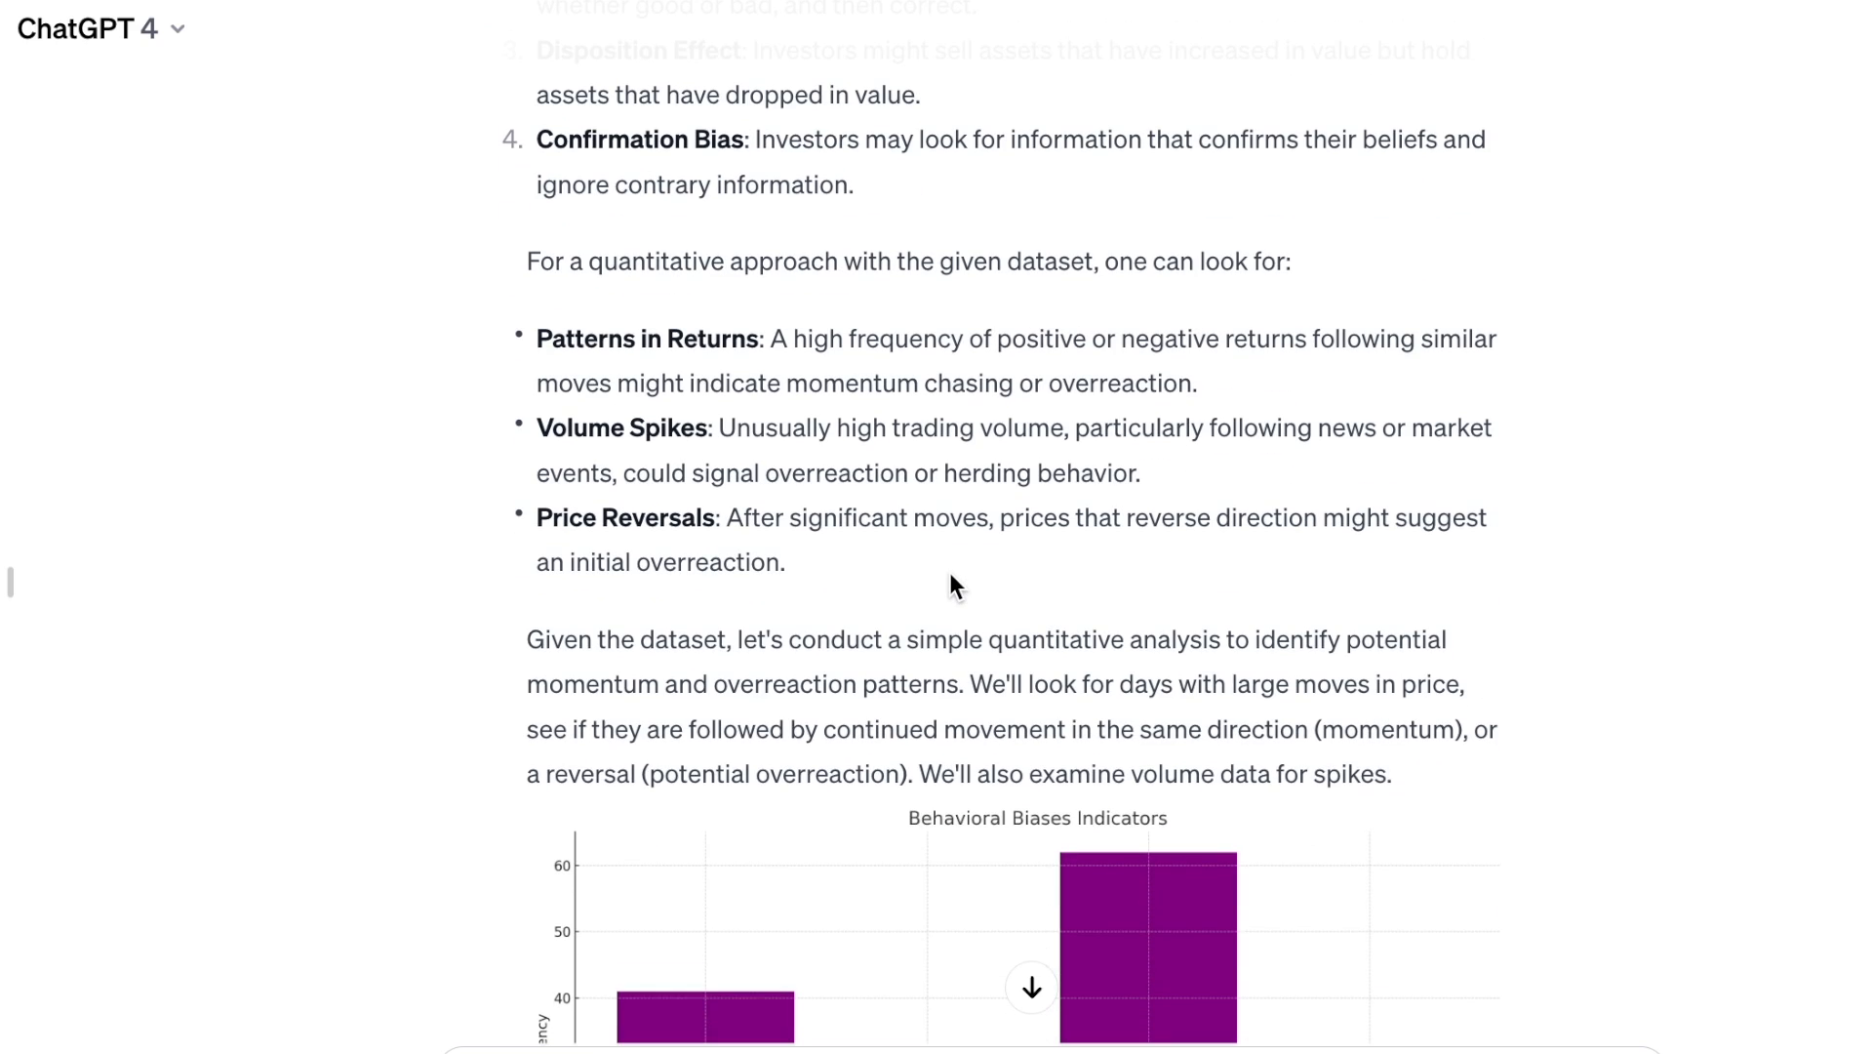
scroll("up", 3)
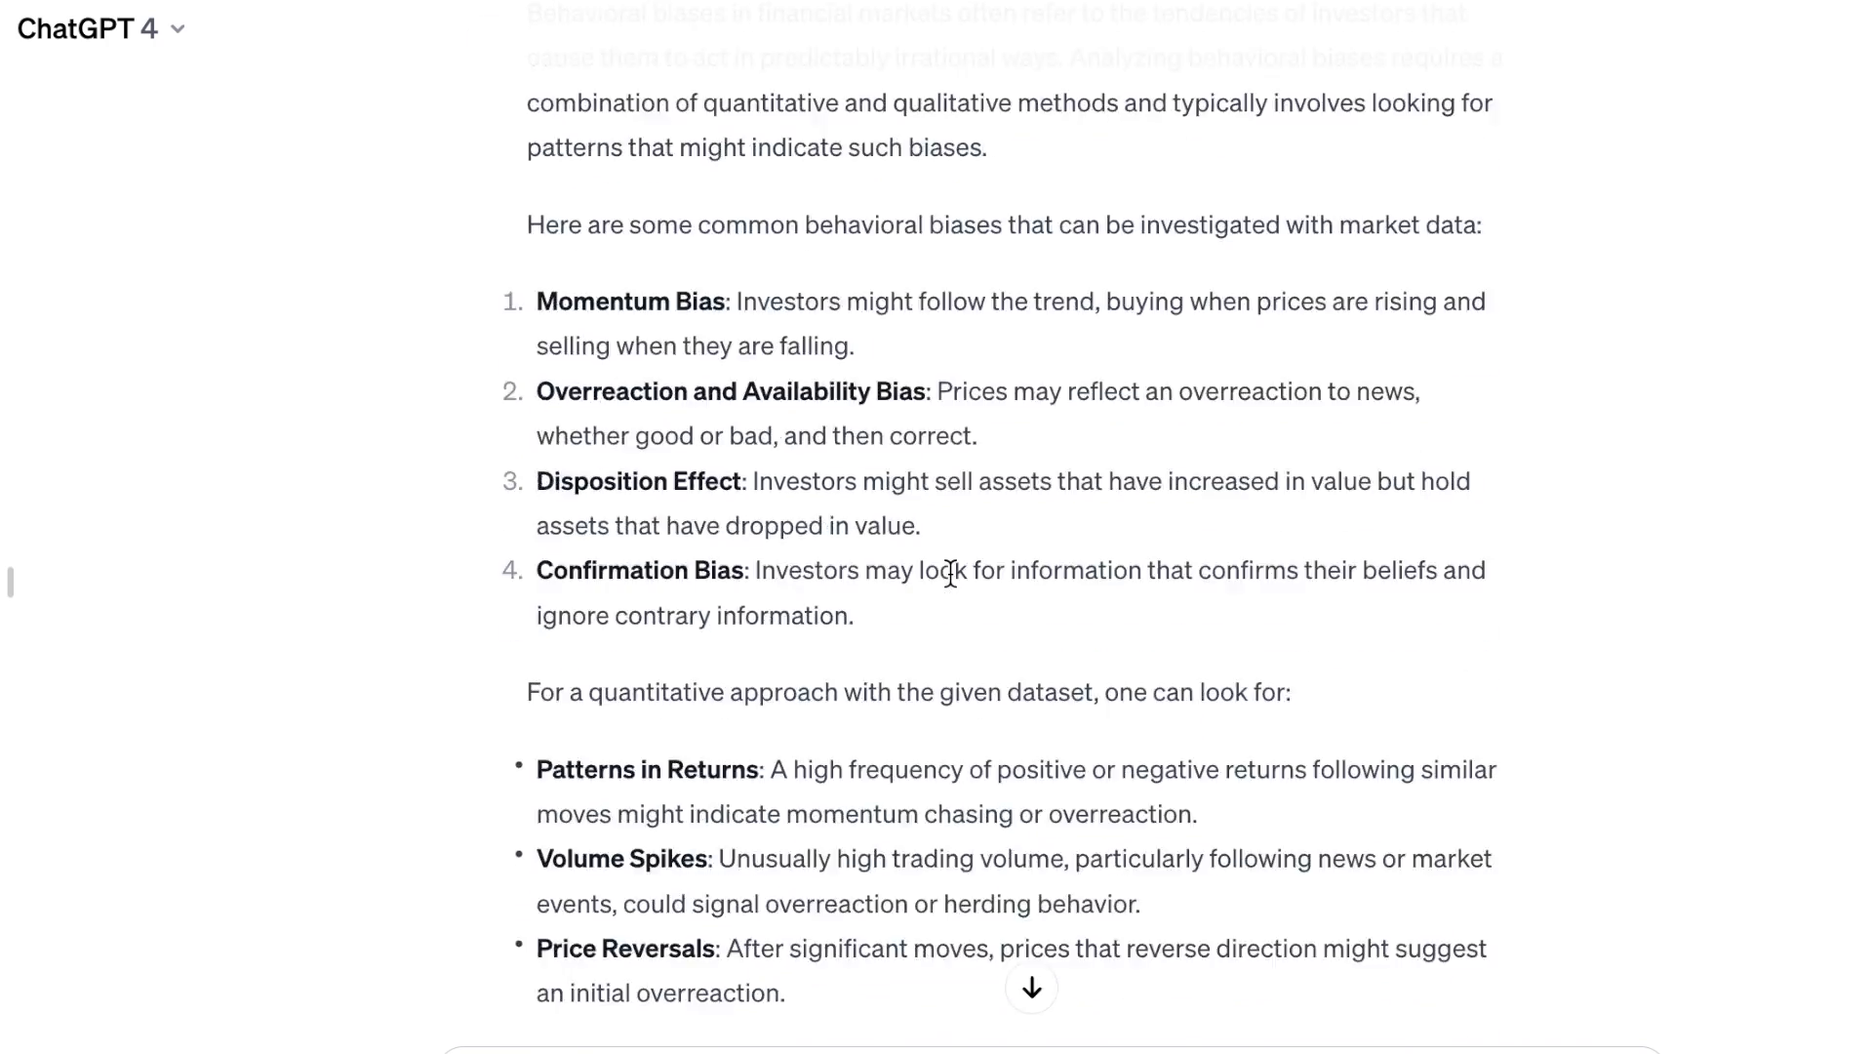
scroll("up", 3)
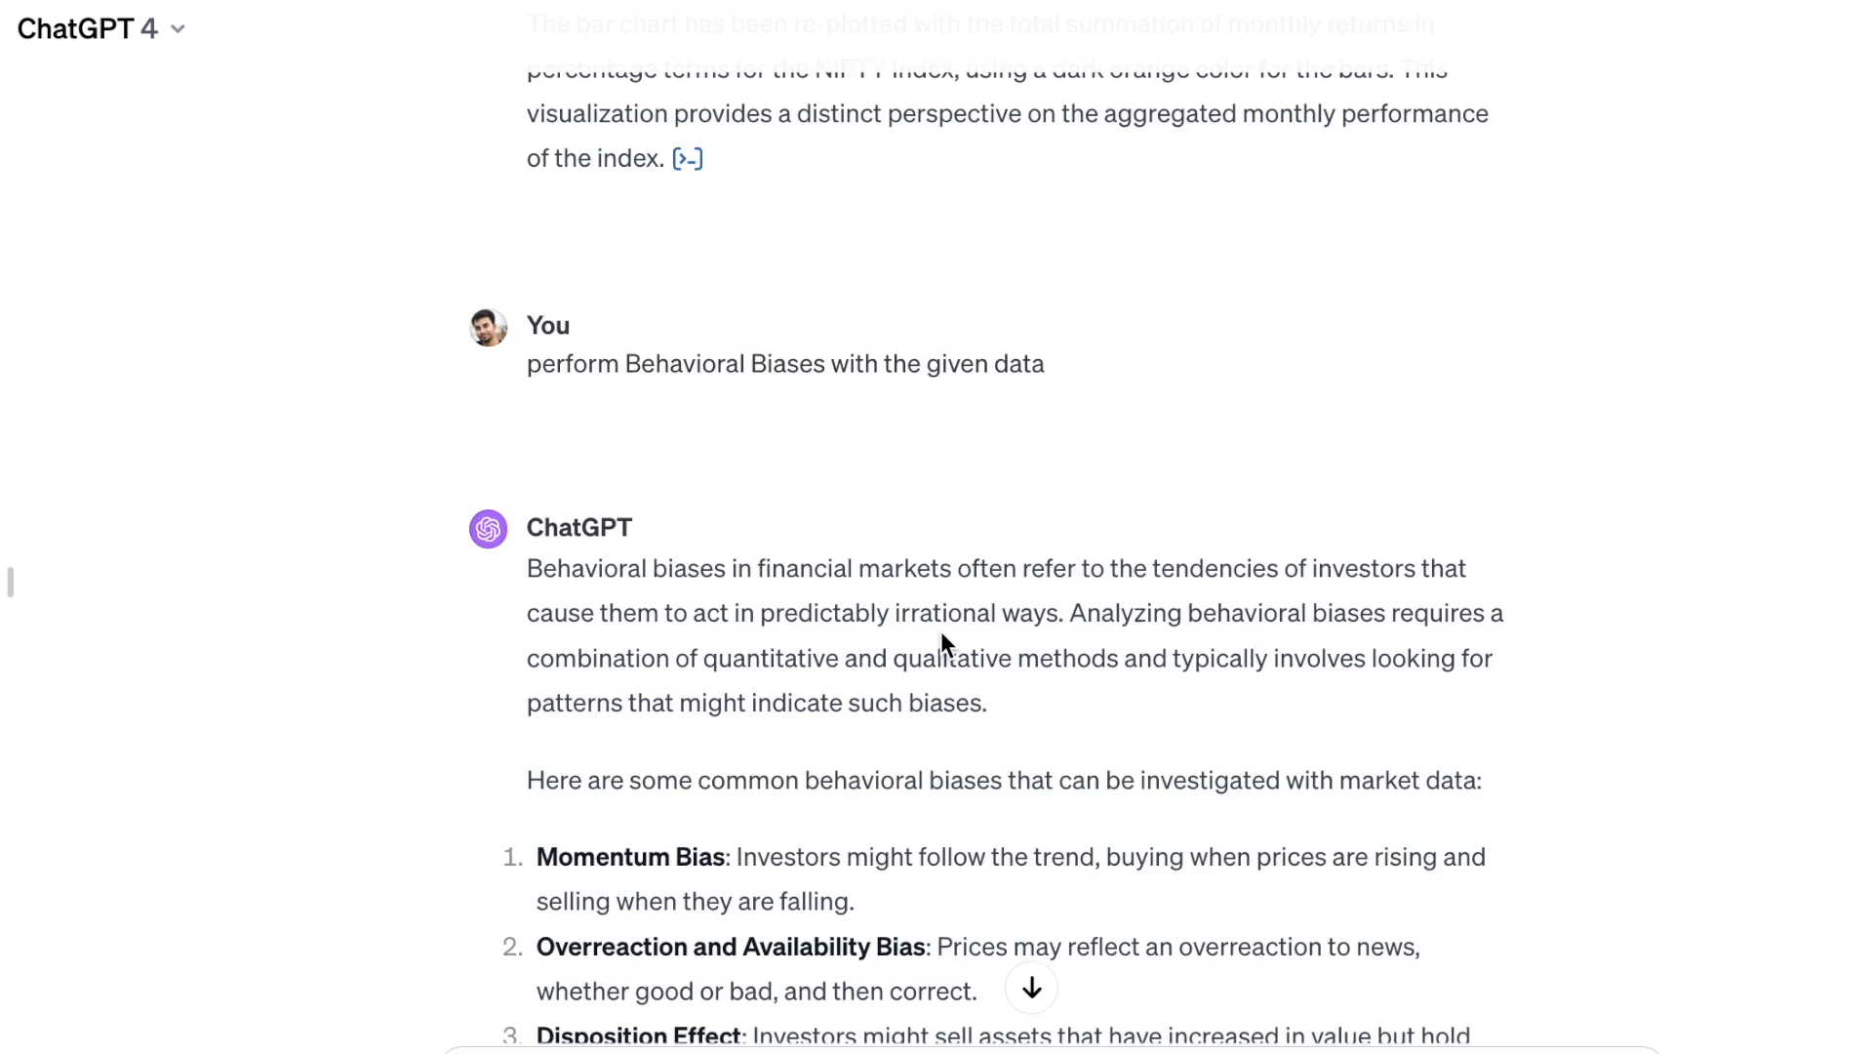
scroll("down", 3)
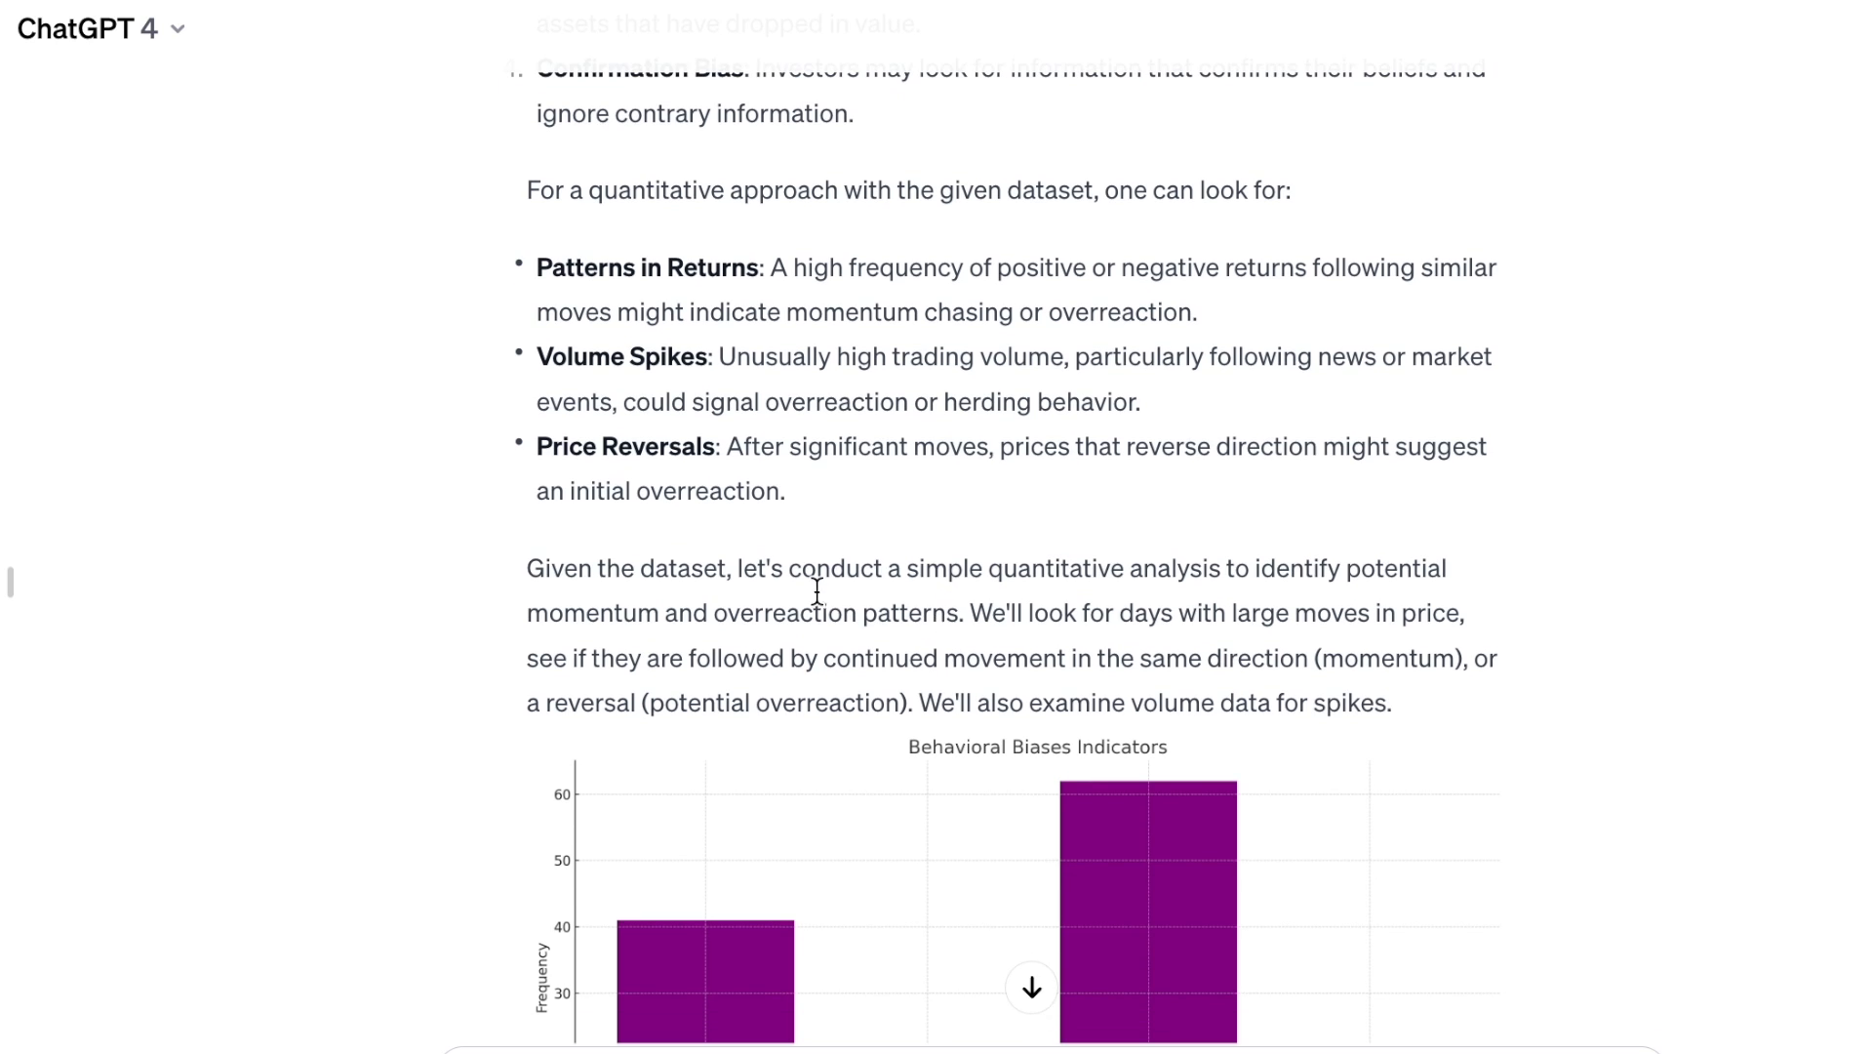
mouse_move(1088, 631)
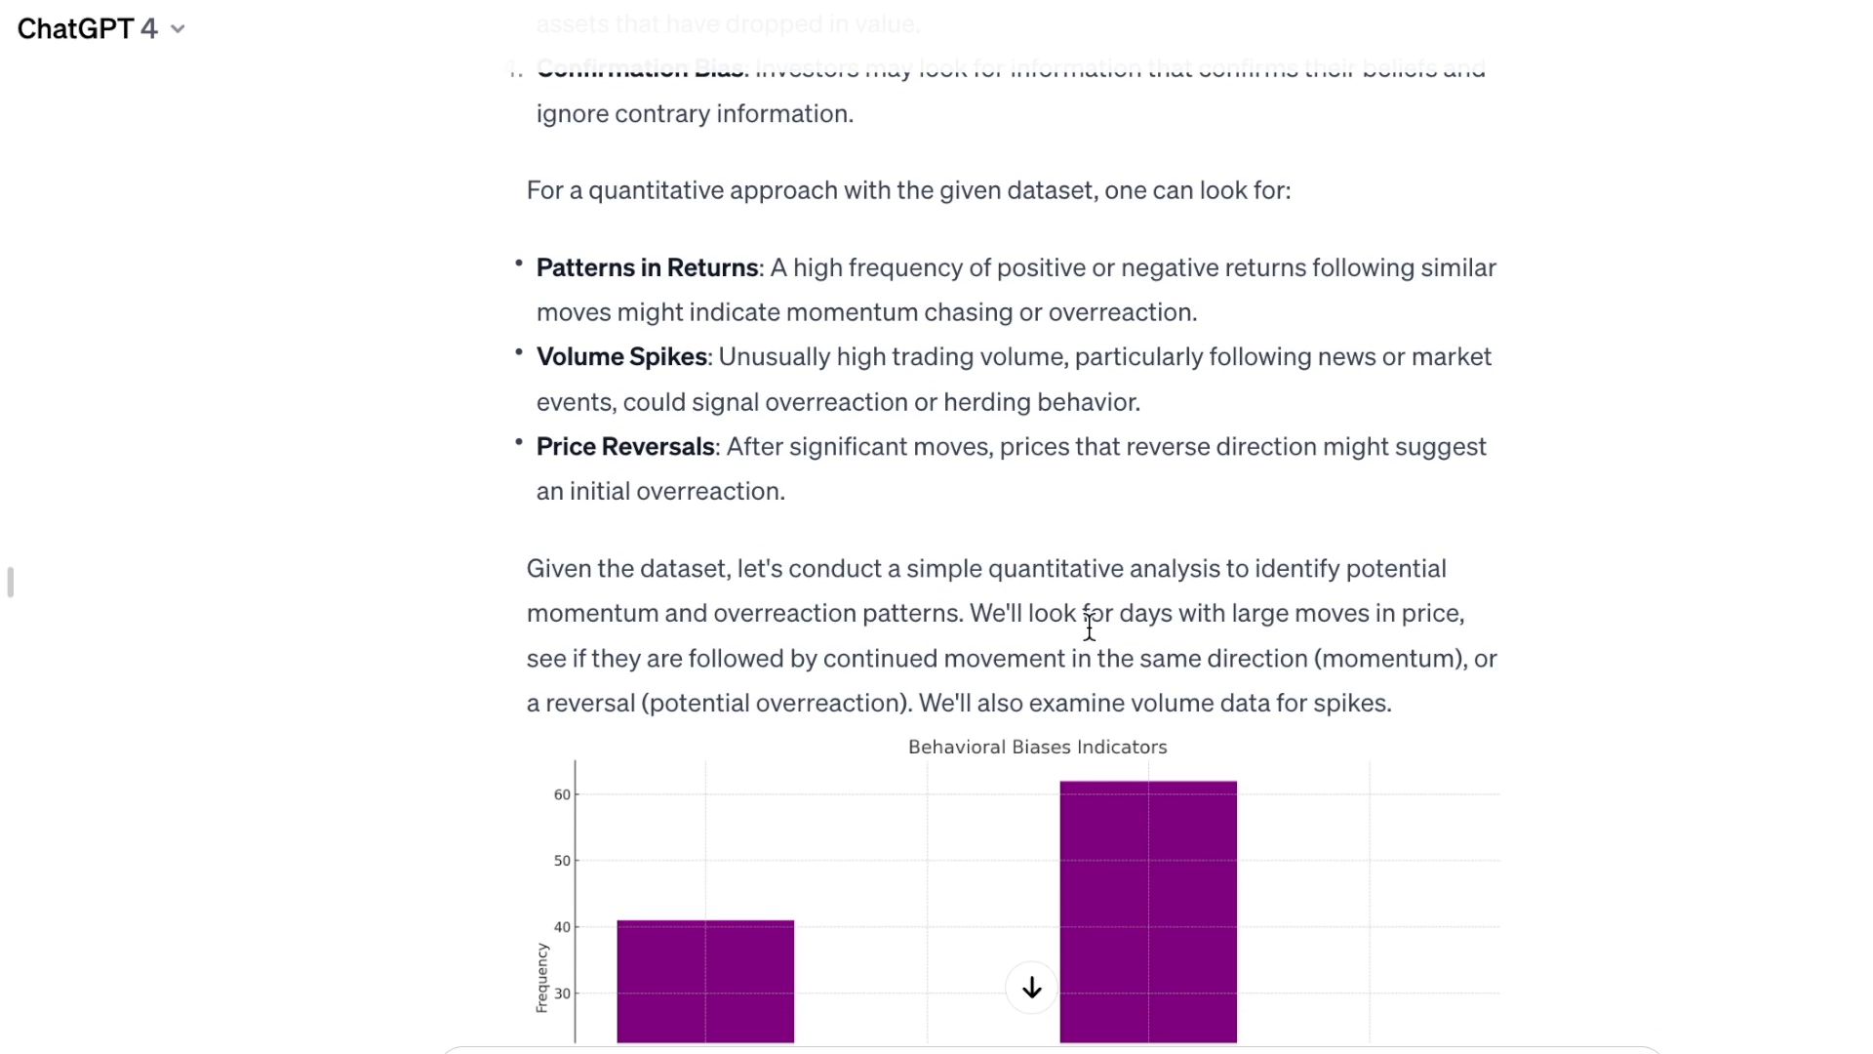
scroll("down", 3)
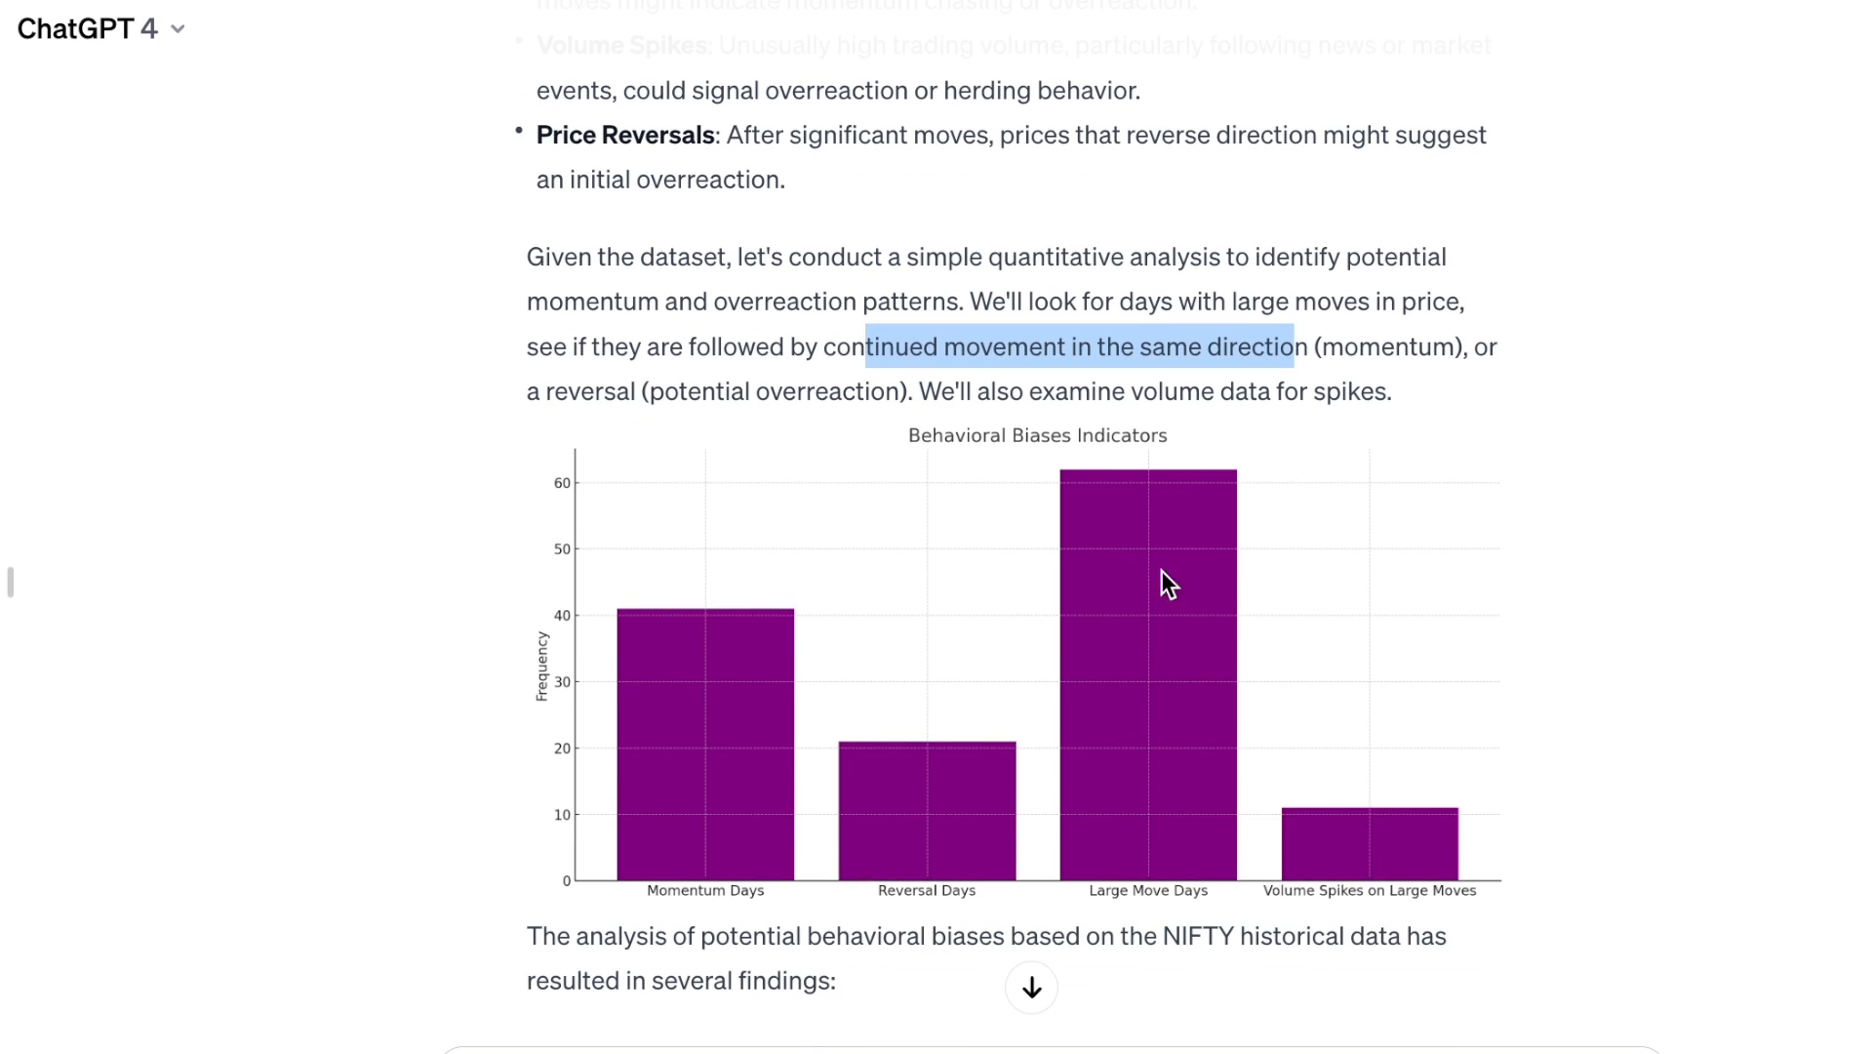
mouse_move(1169, 636)
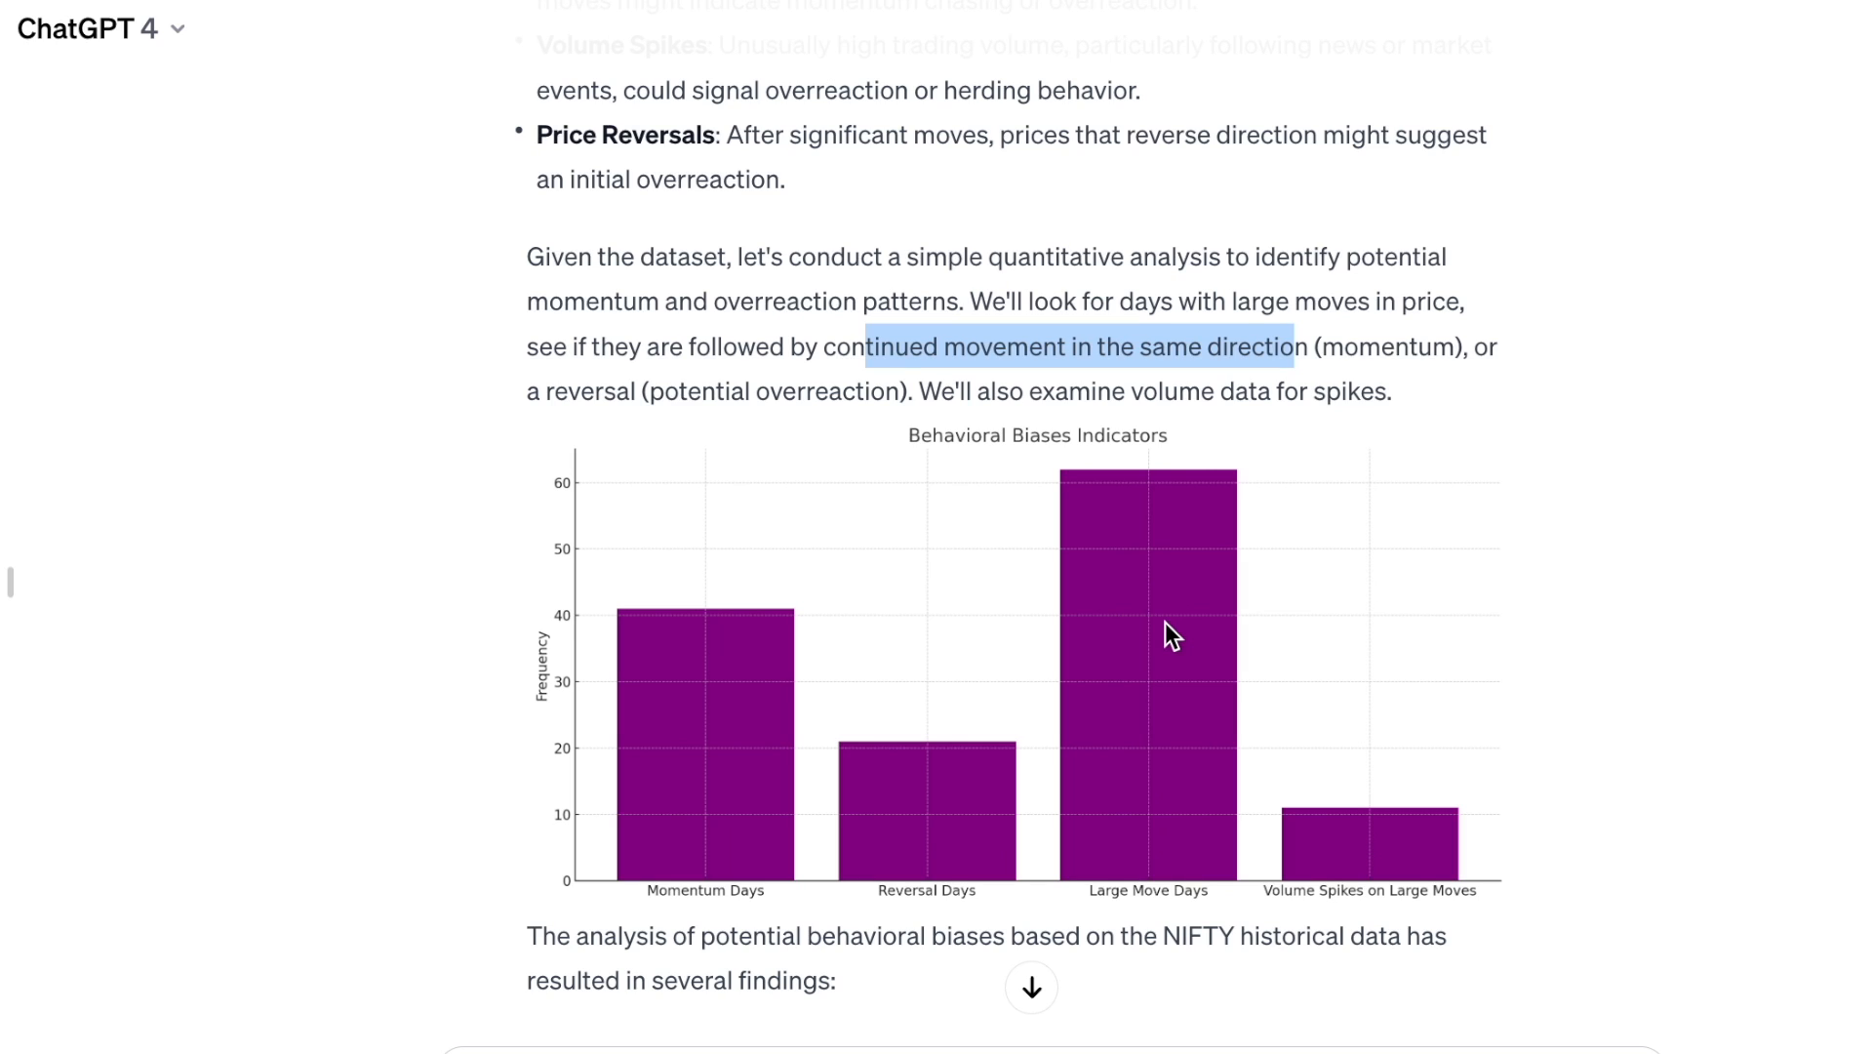
mouse_move(1445, 398)
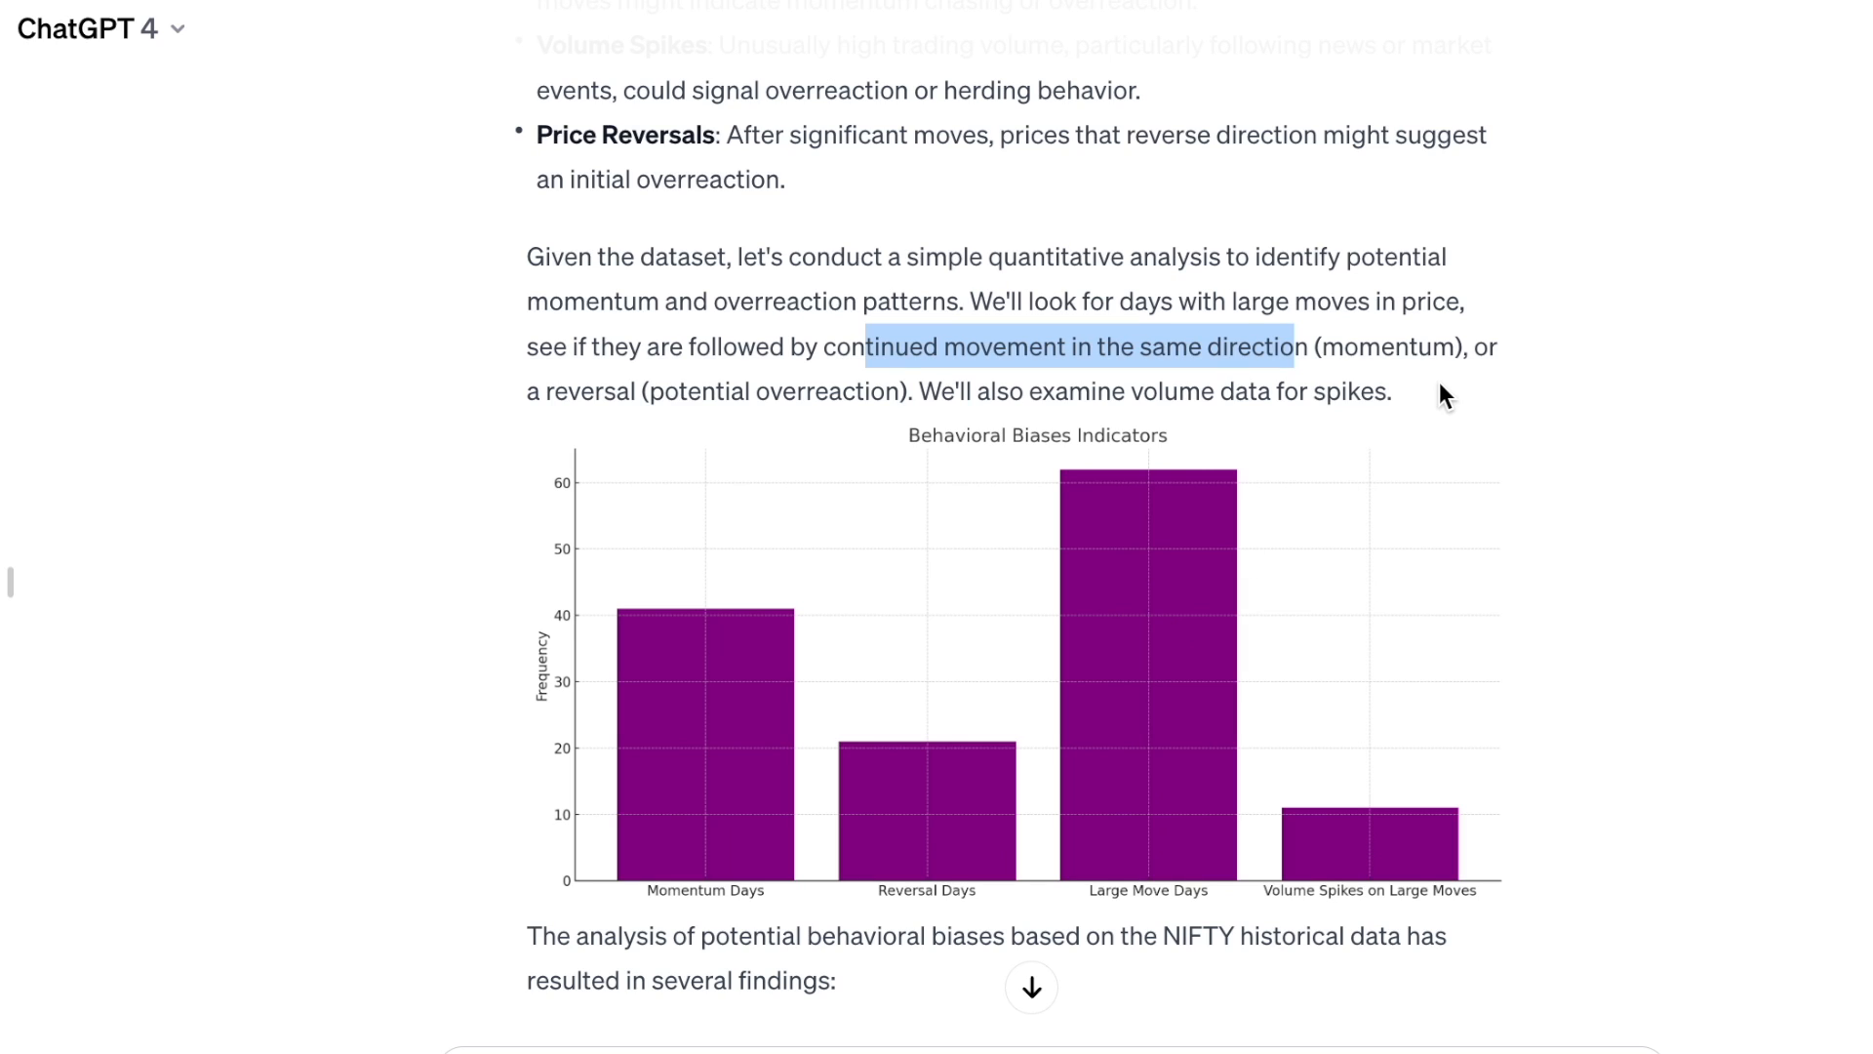
scroll("down", 3)
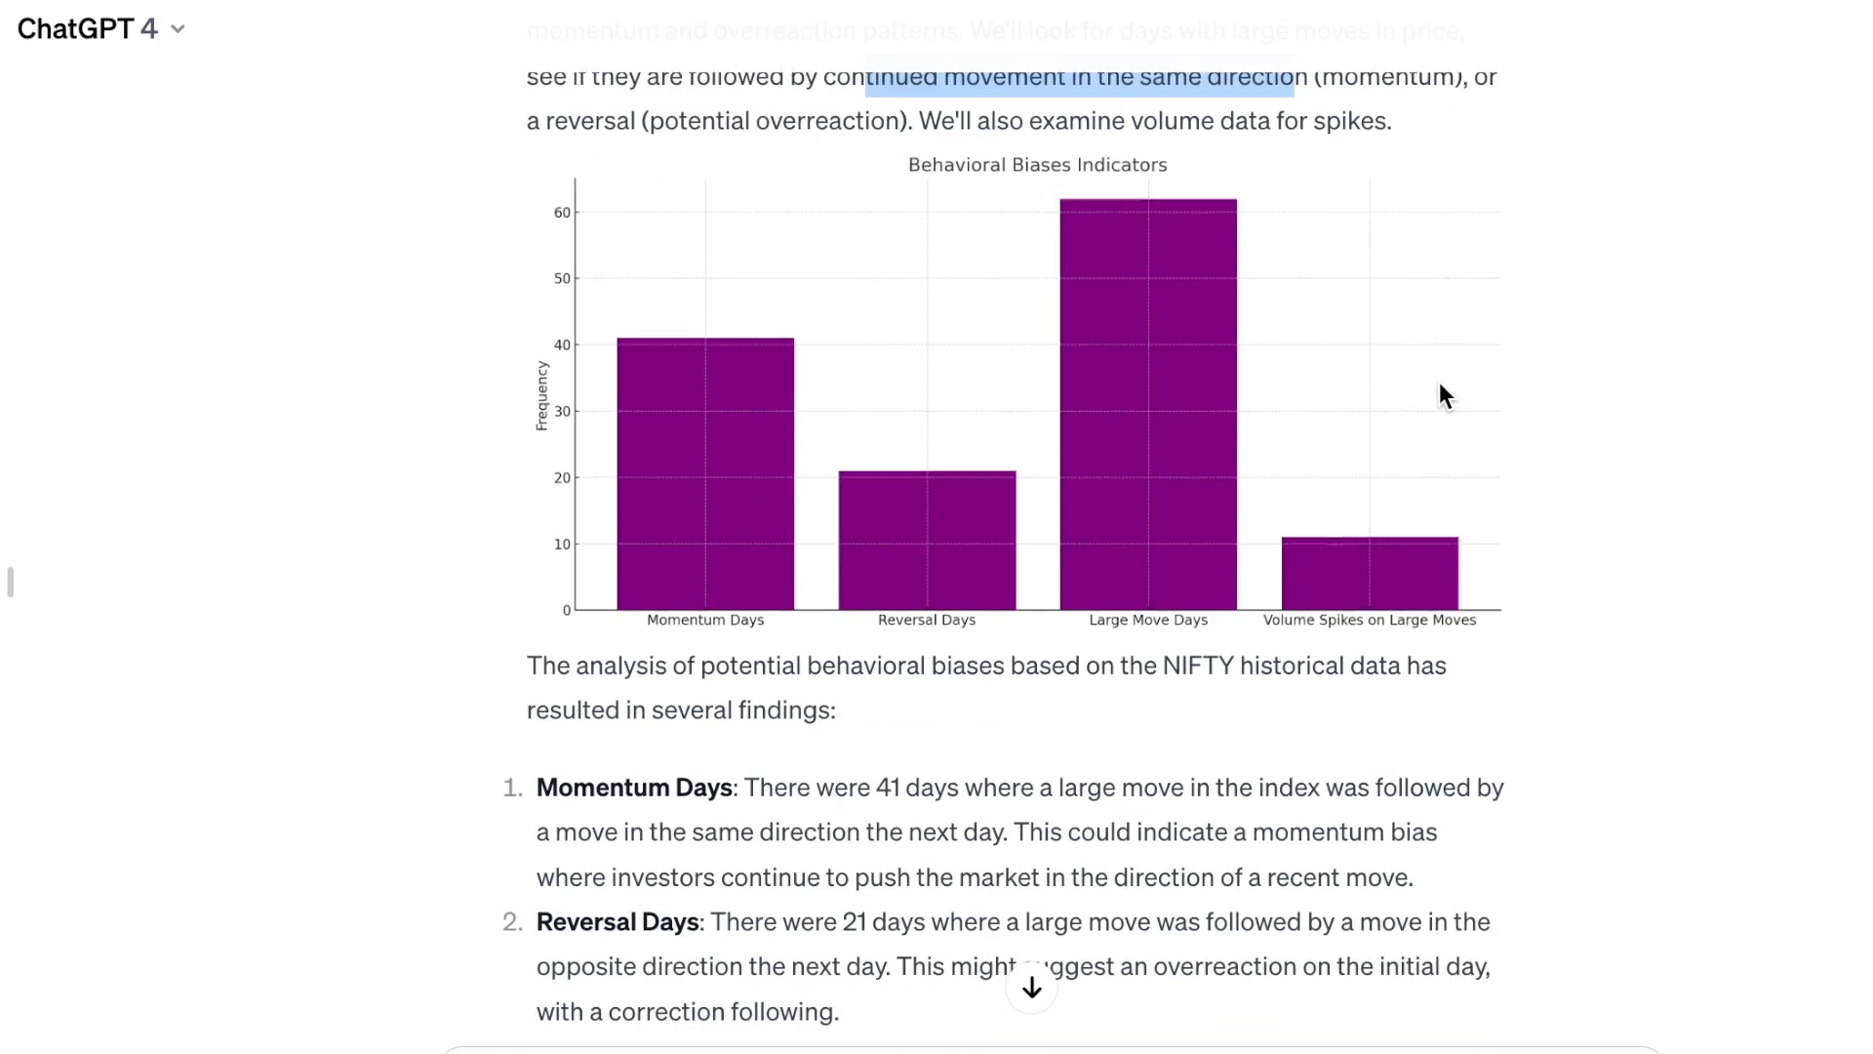
scroll("down", 3)
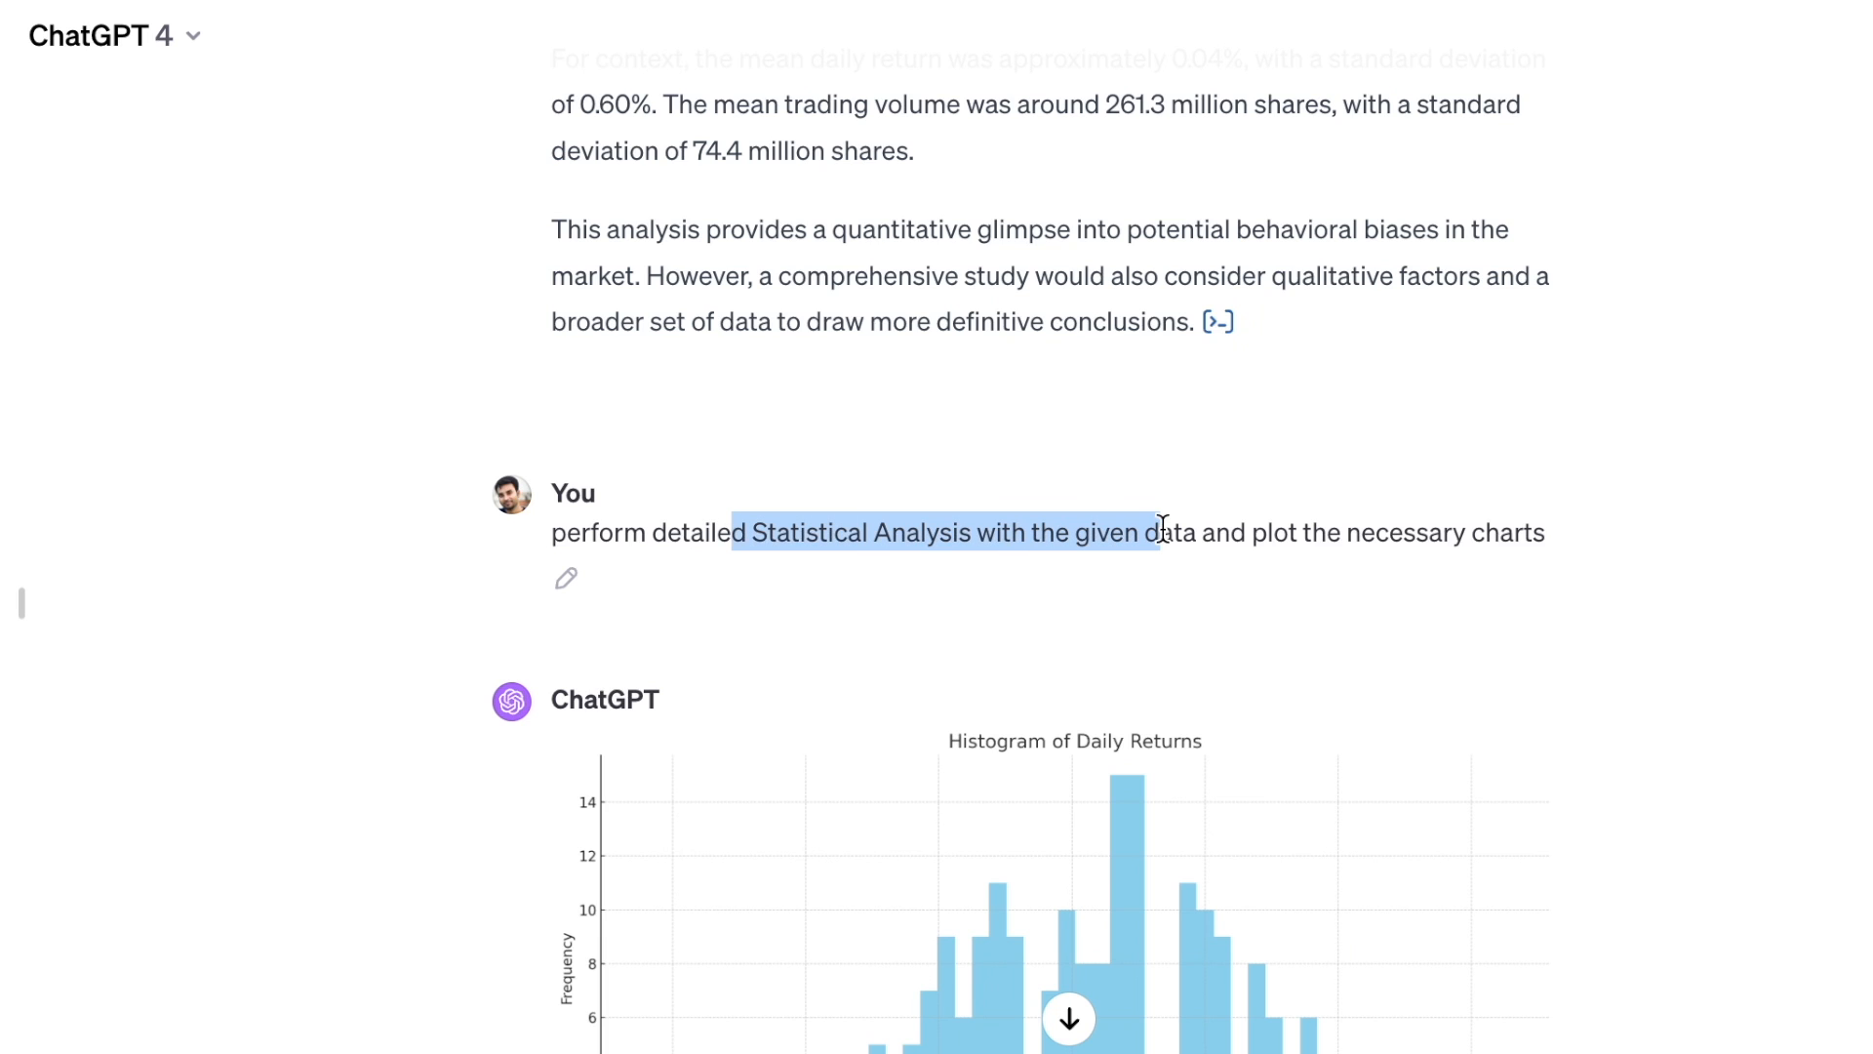
scroll("down", 3)
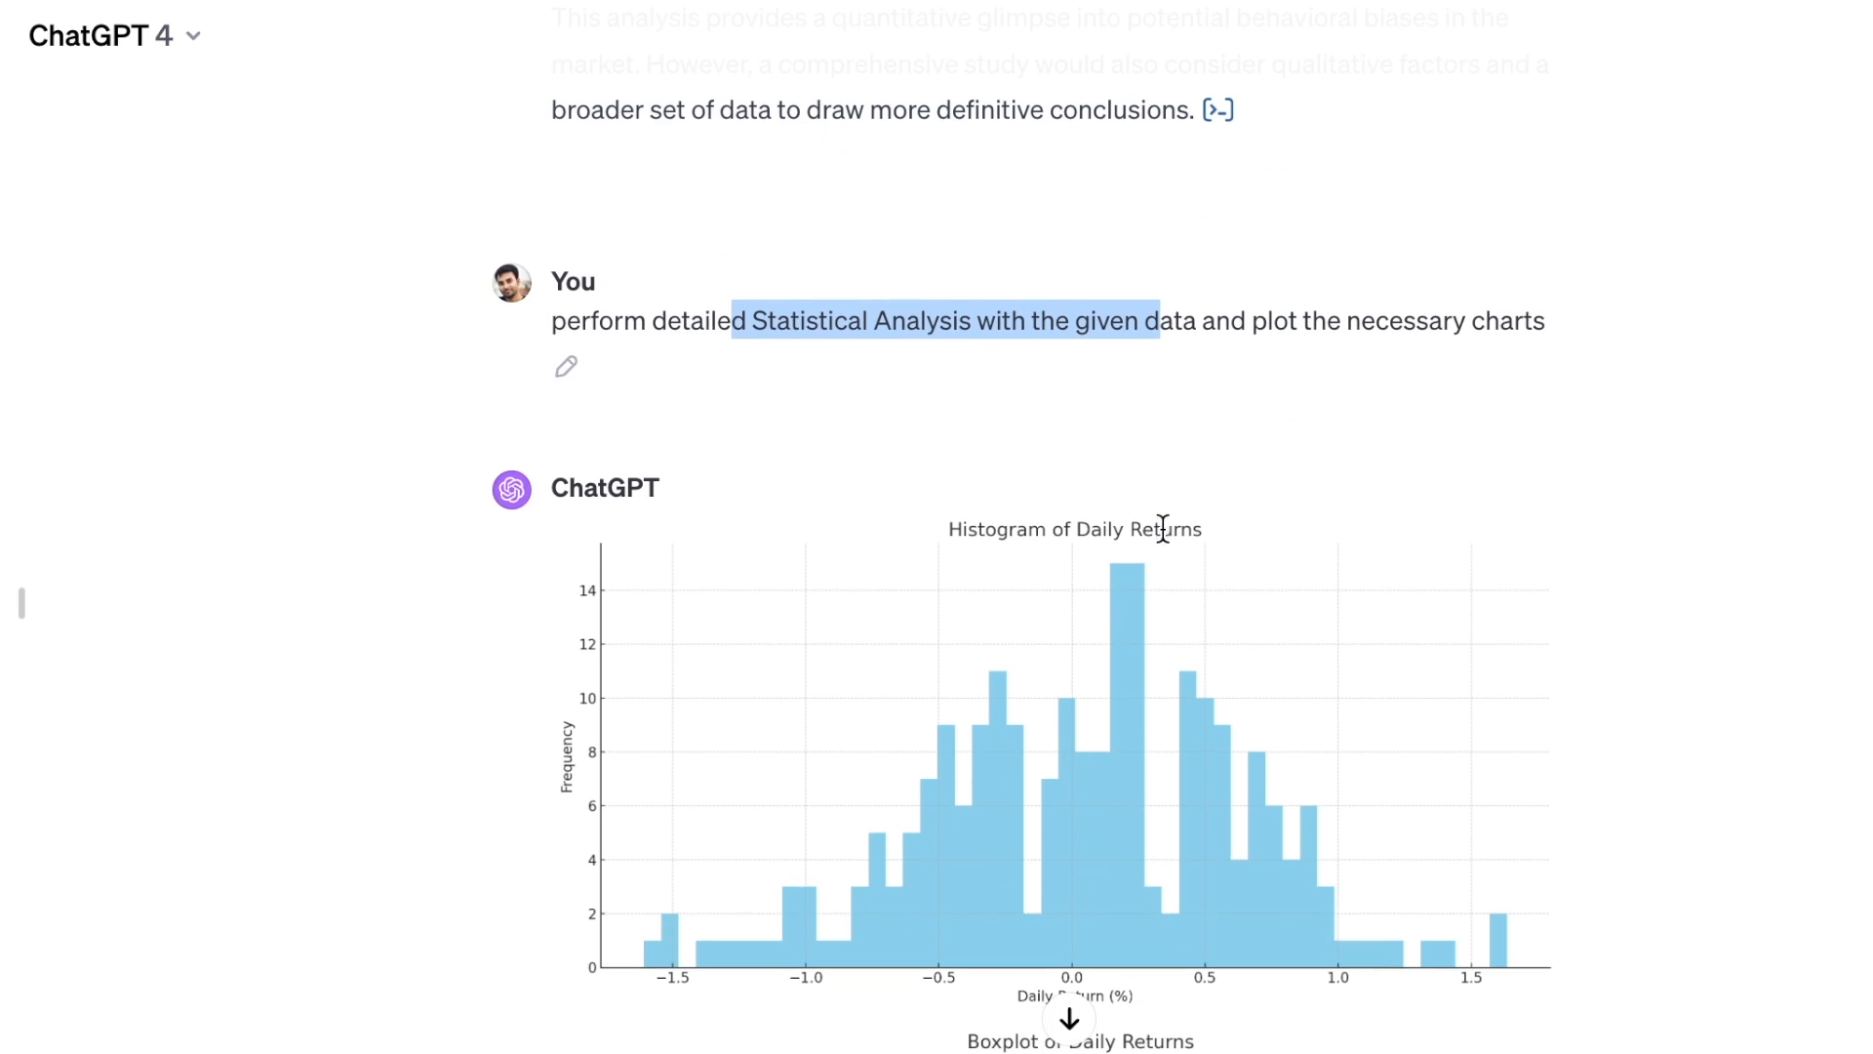
scroll("down", 3)
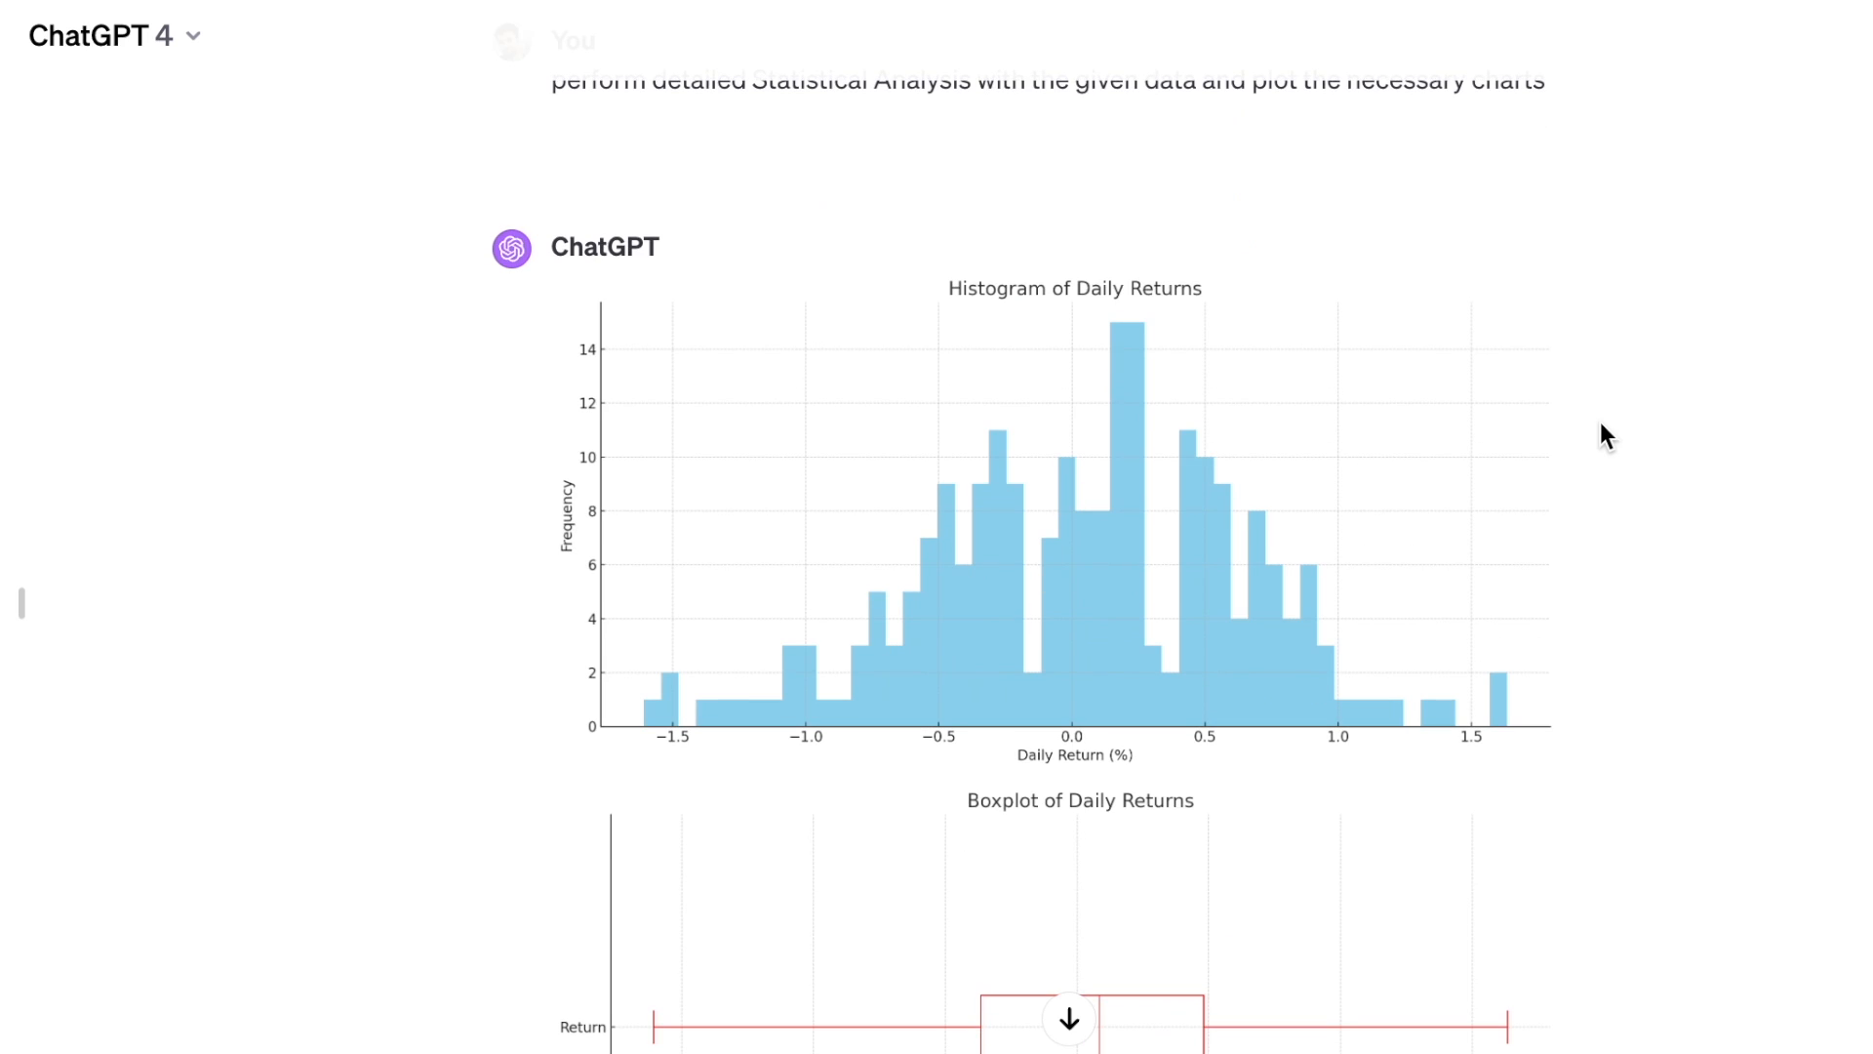
mouse_move(882, 509)
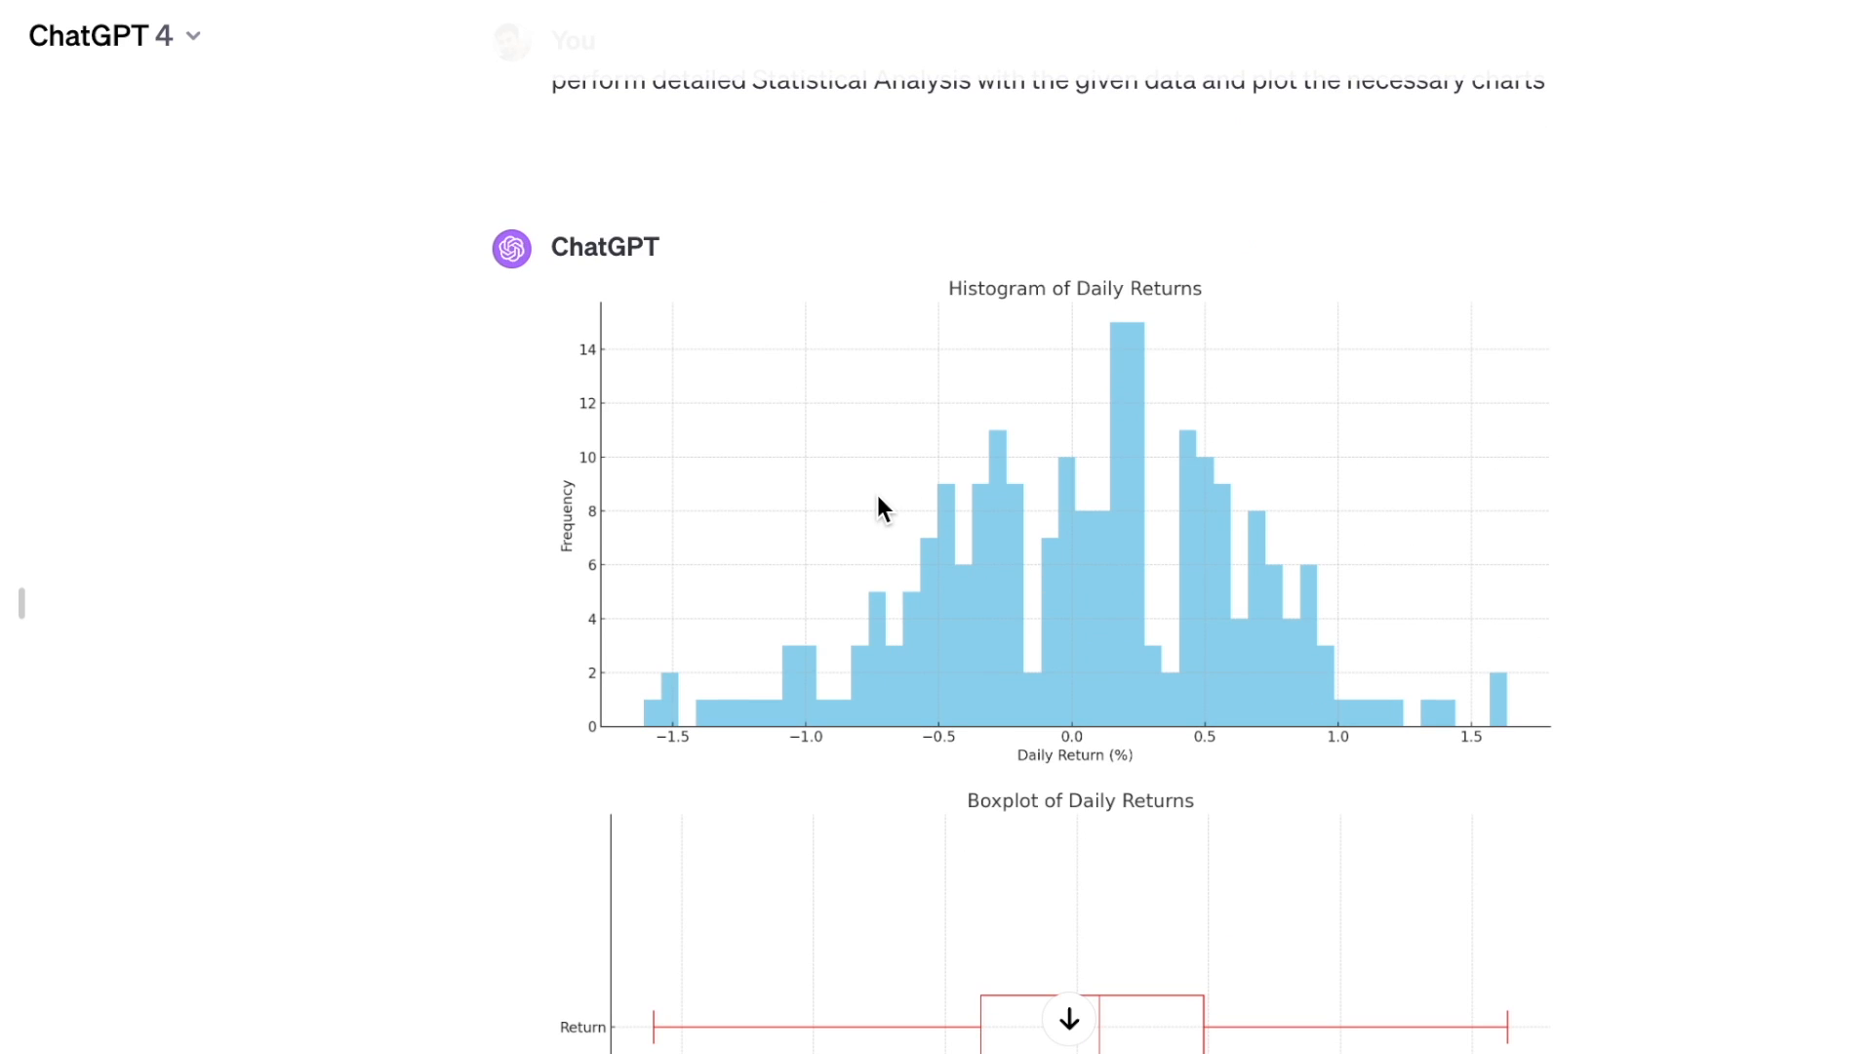
mouse_move(1067, 562)
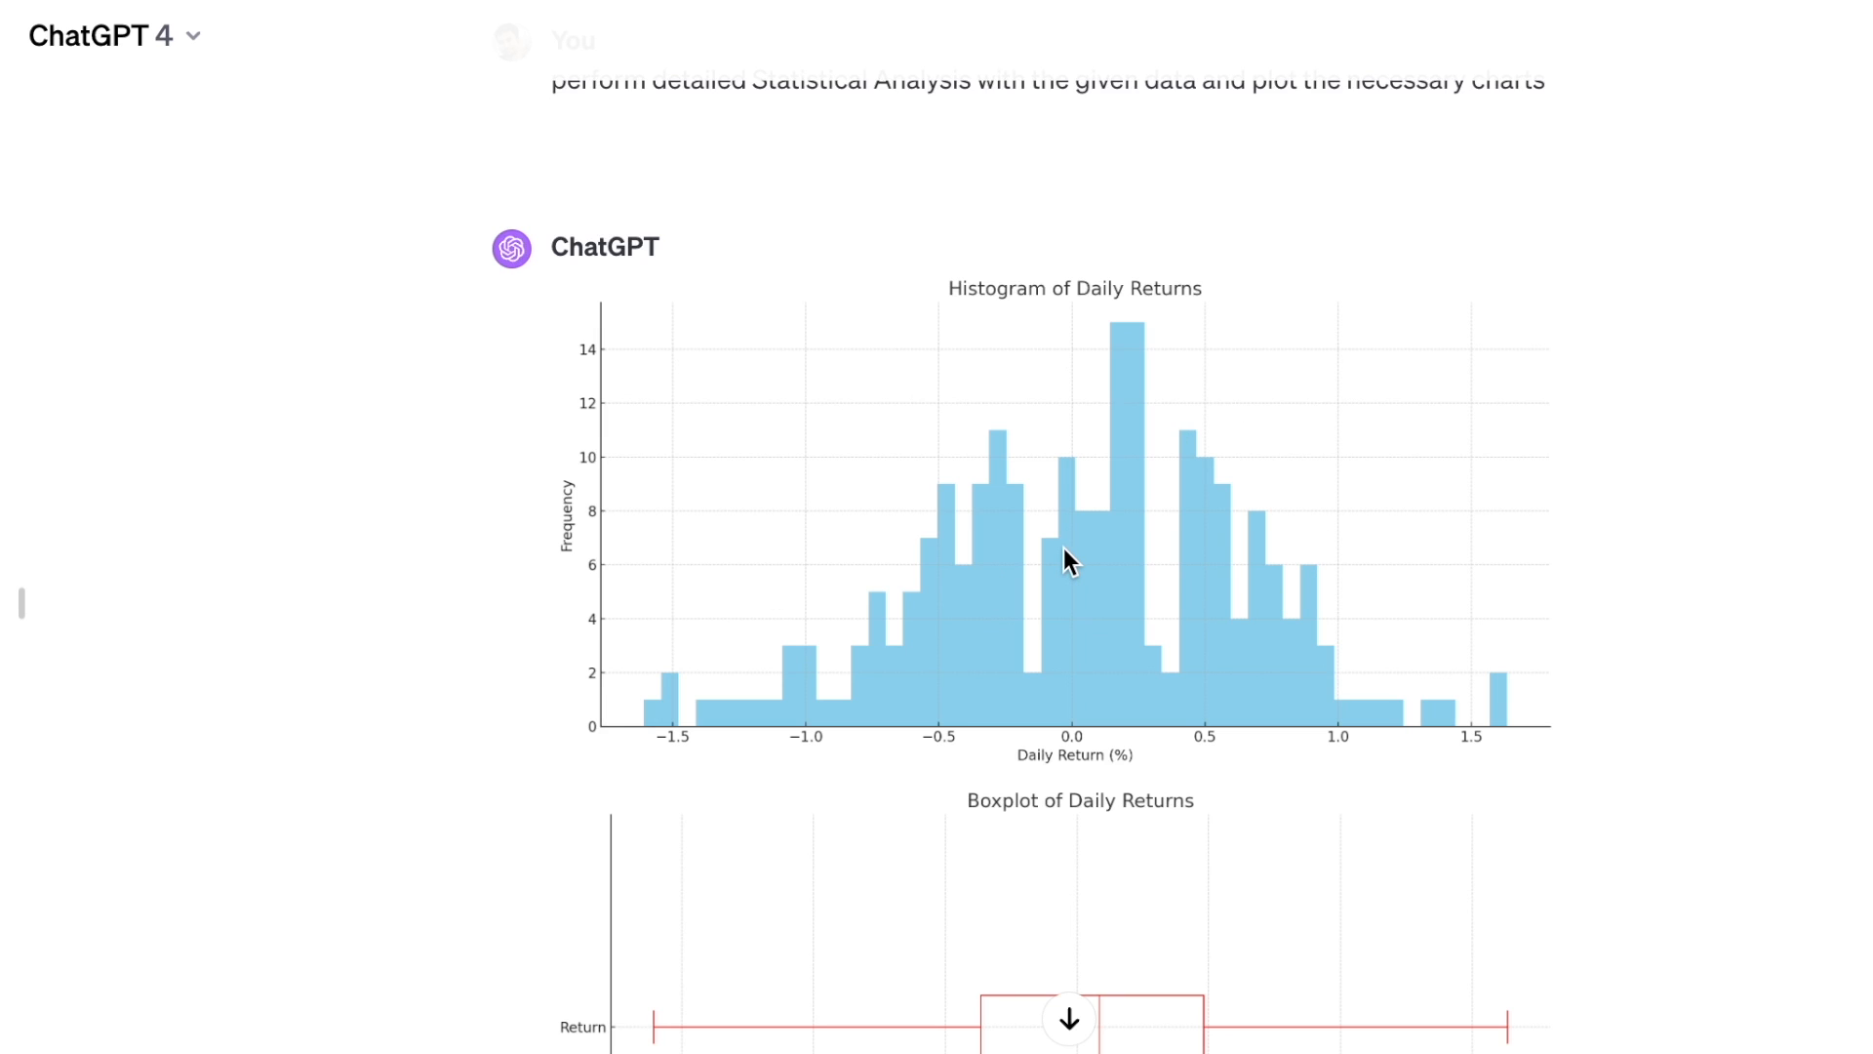
scroll("up", 3)
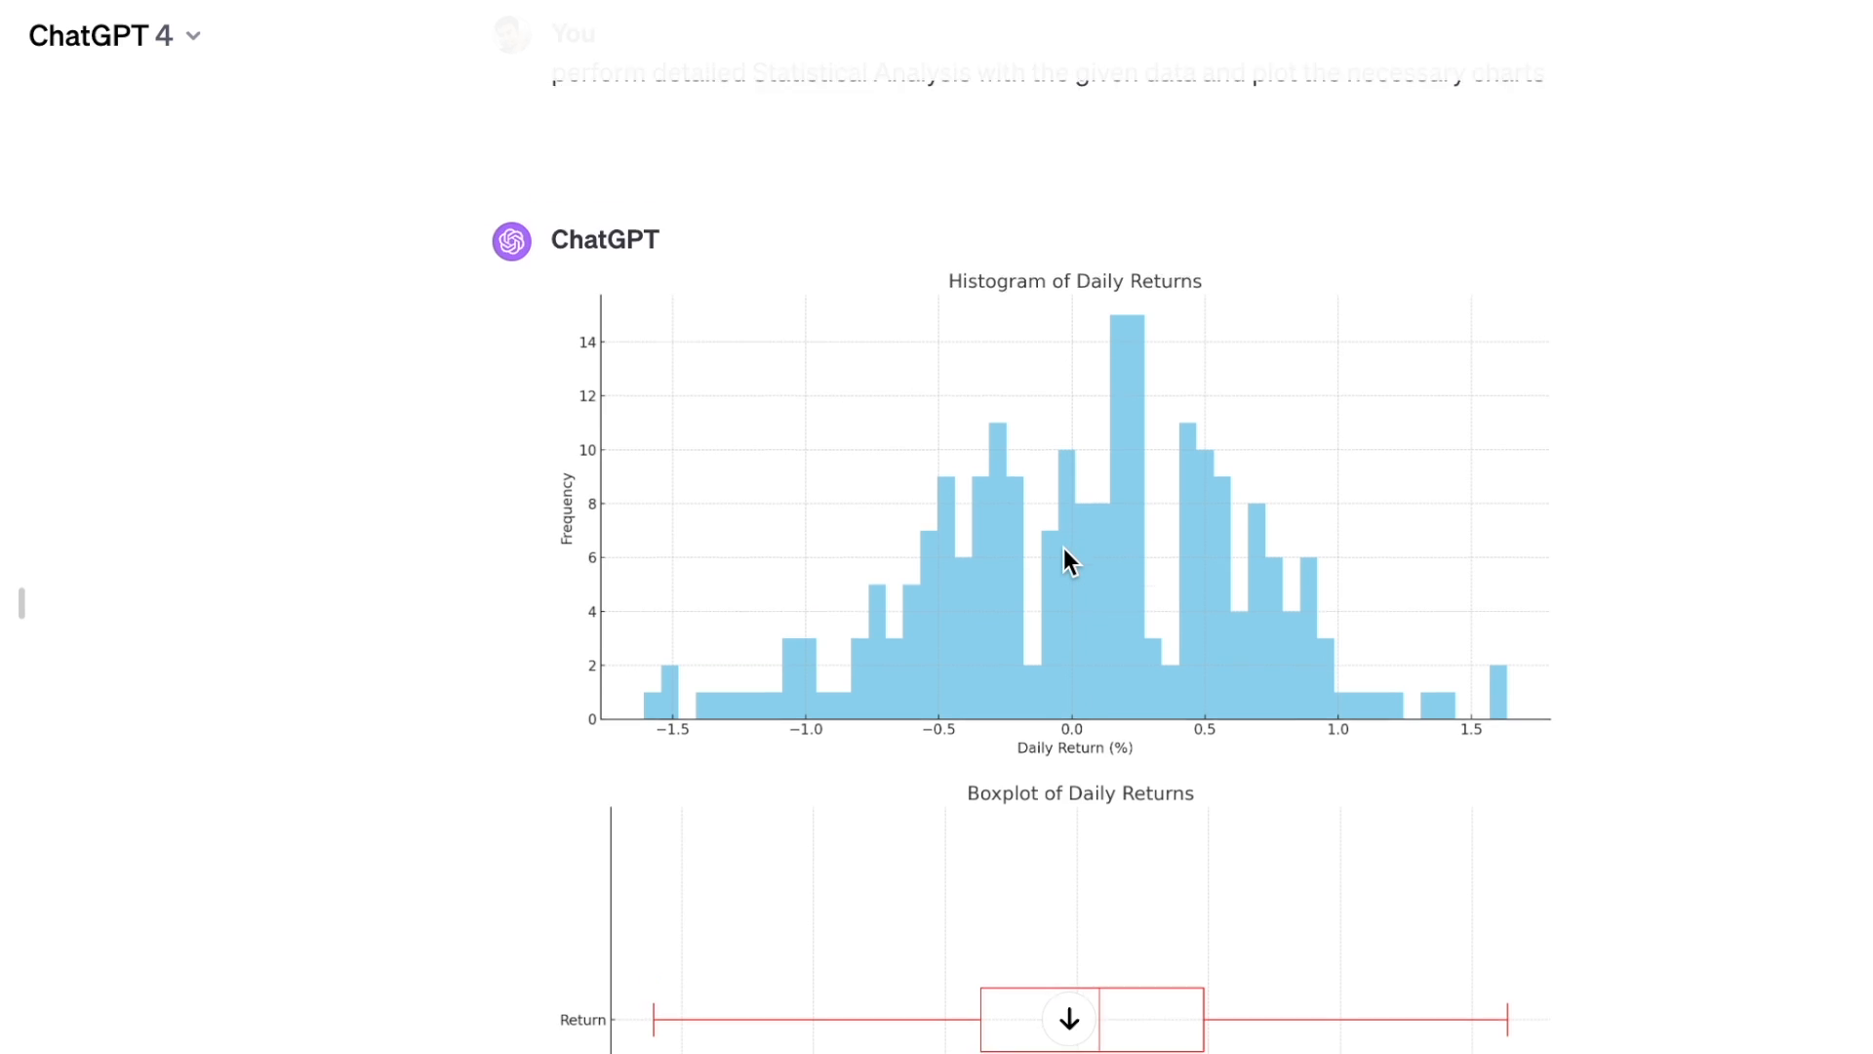
scroll("down", 3)
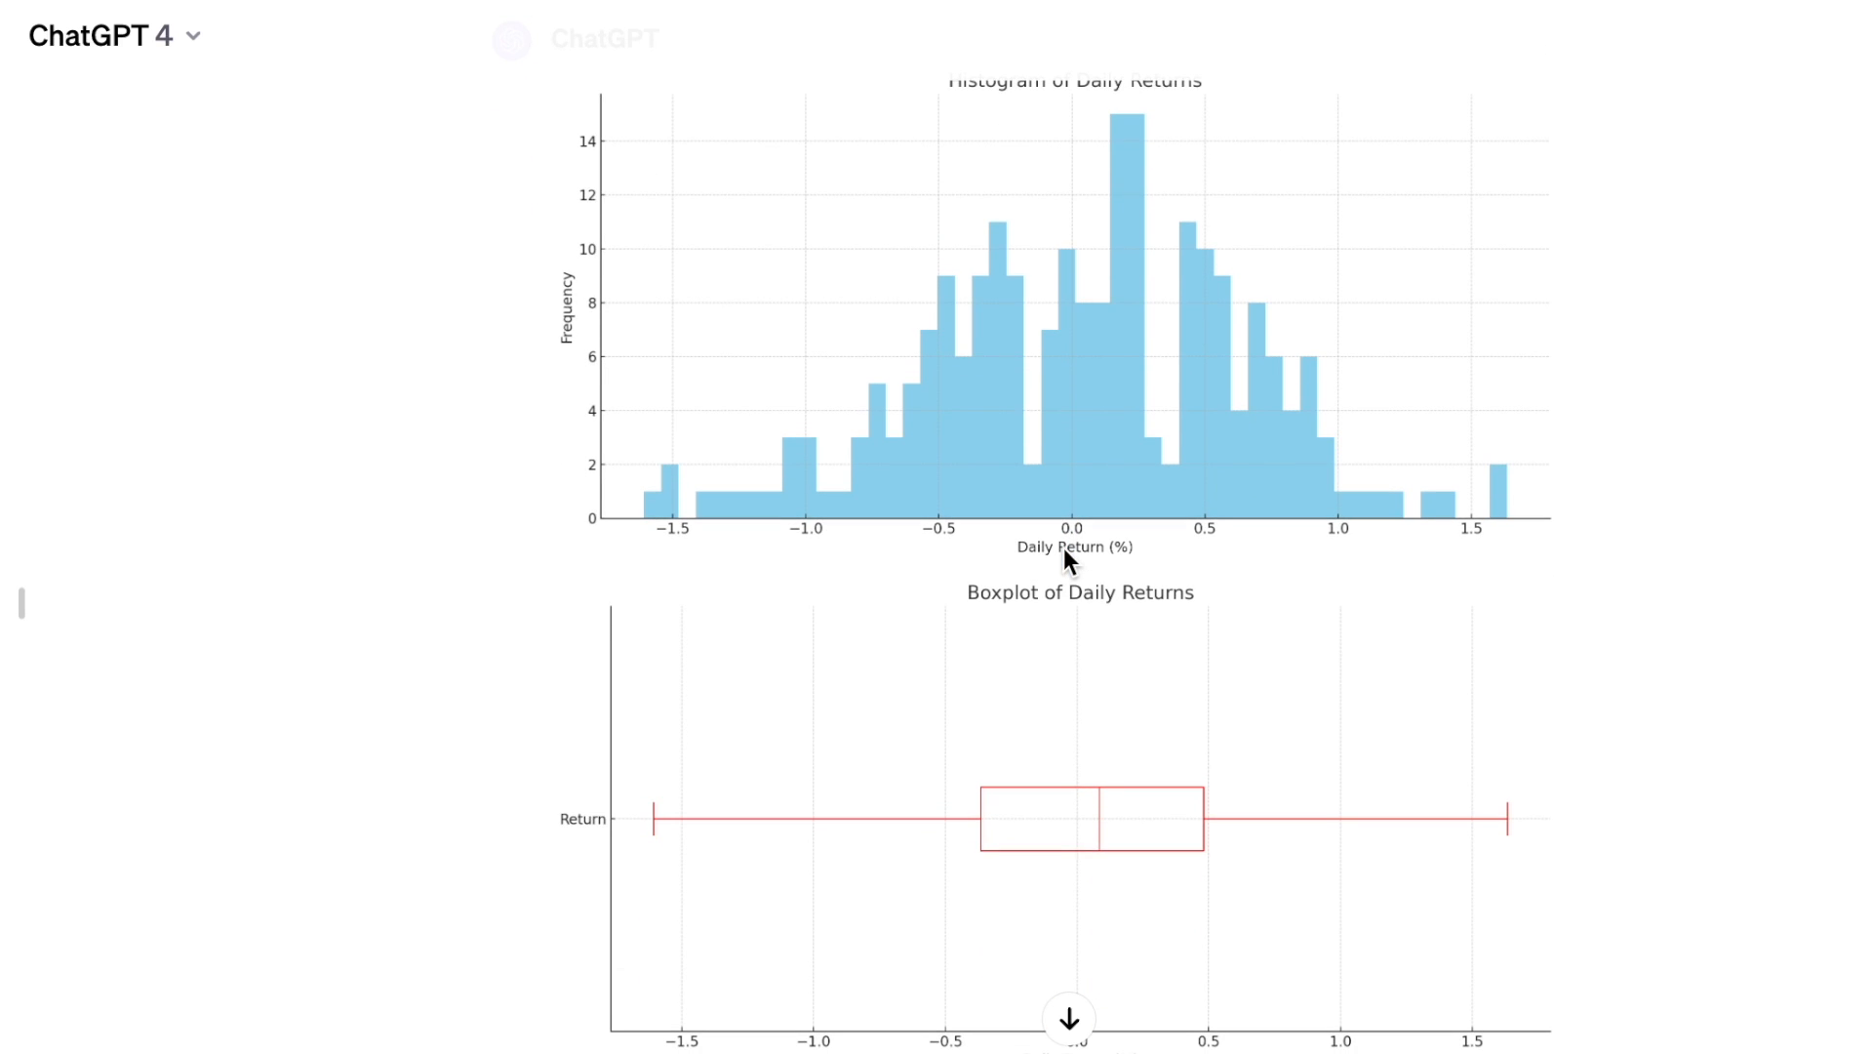
scroll("down", 3)
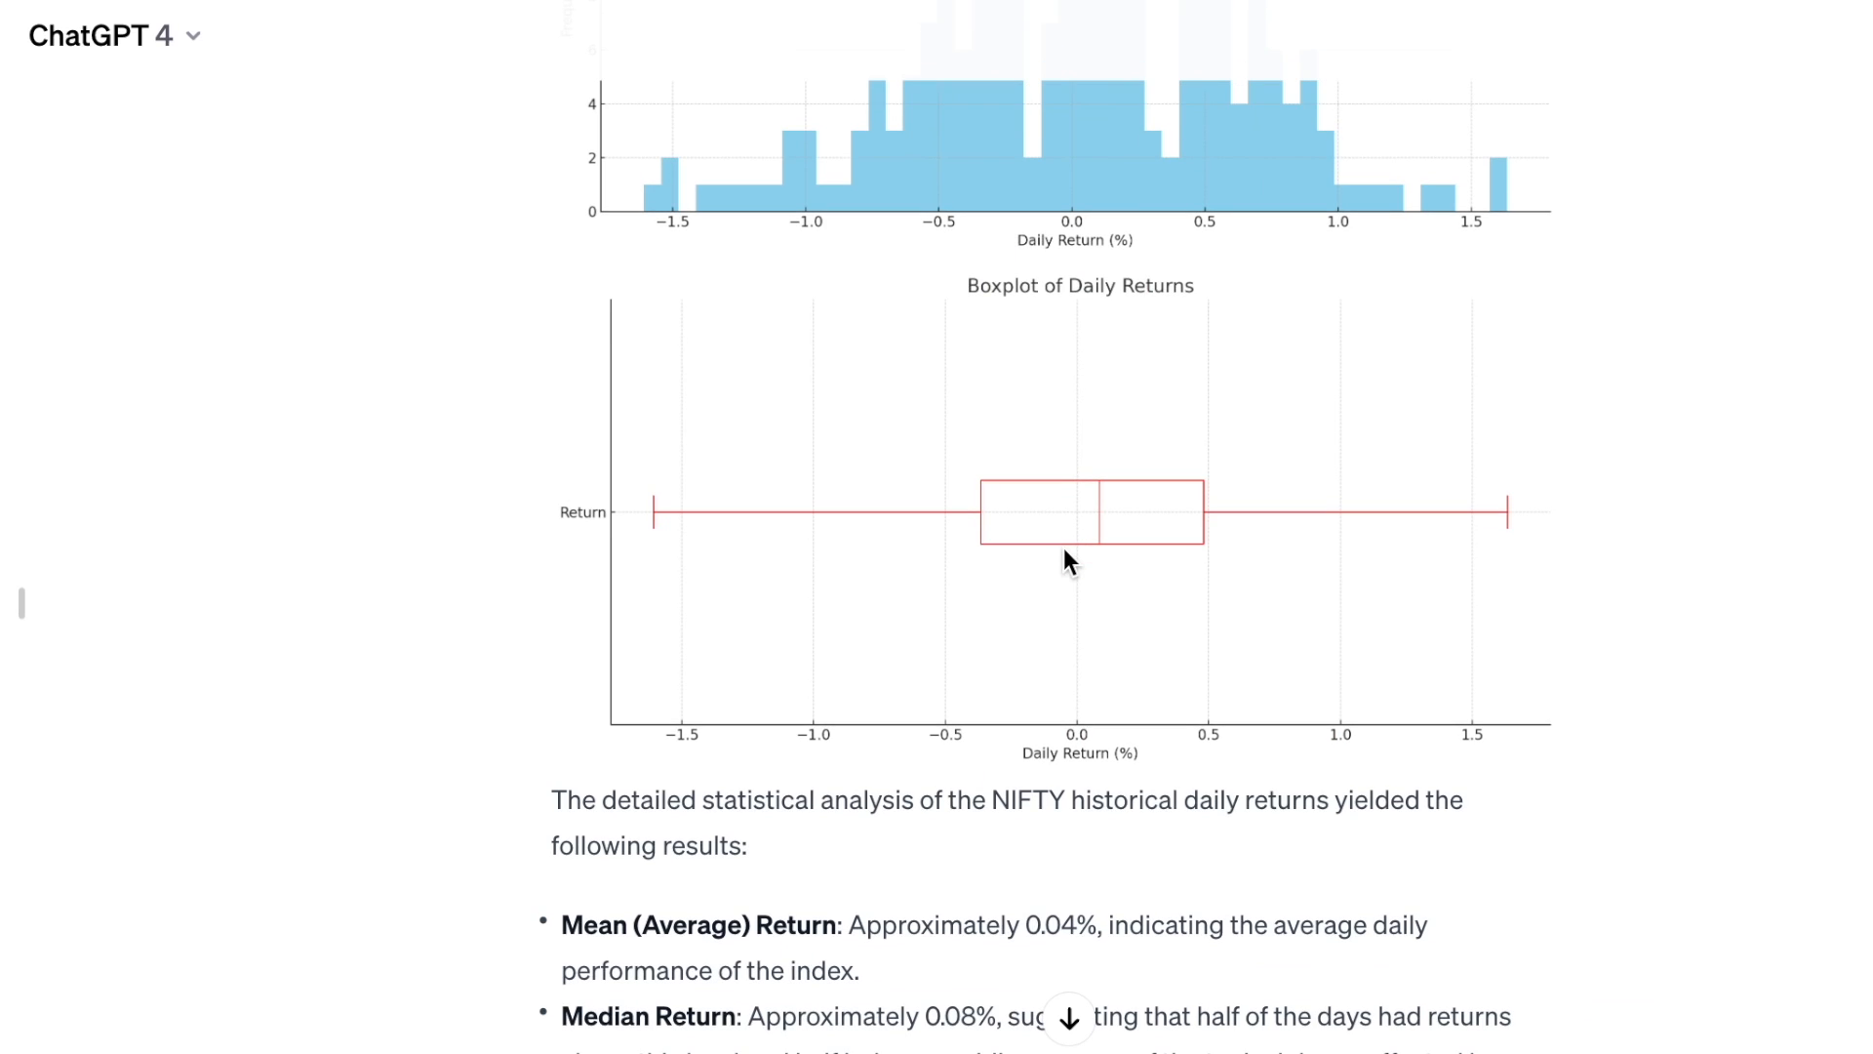
scroll("down", 3)
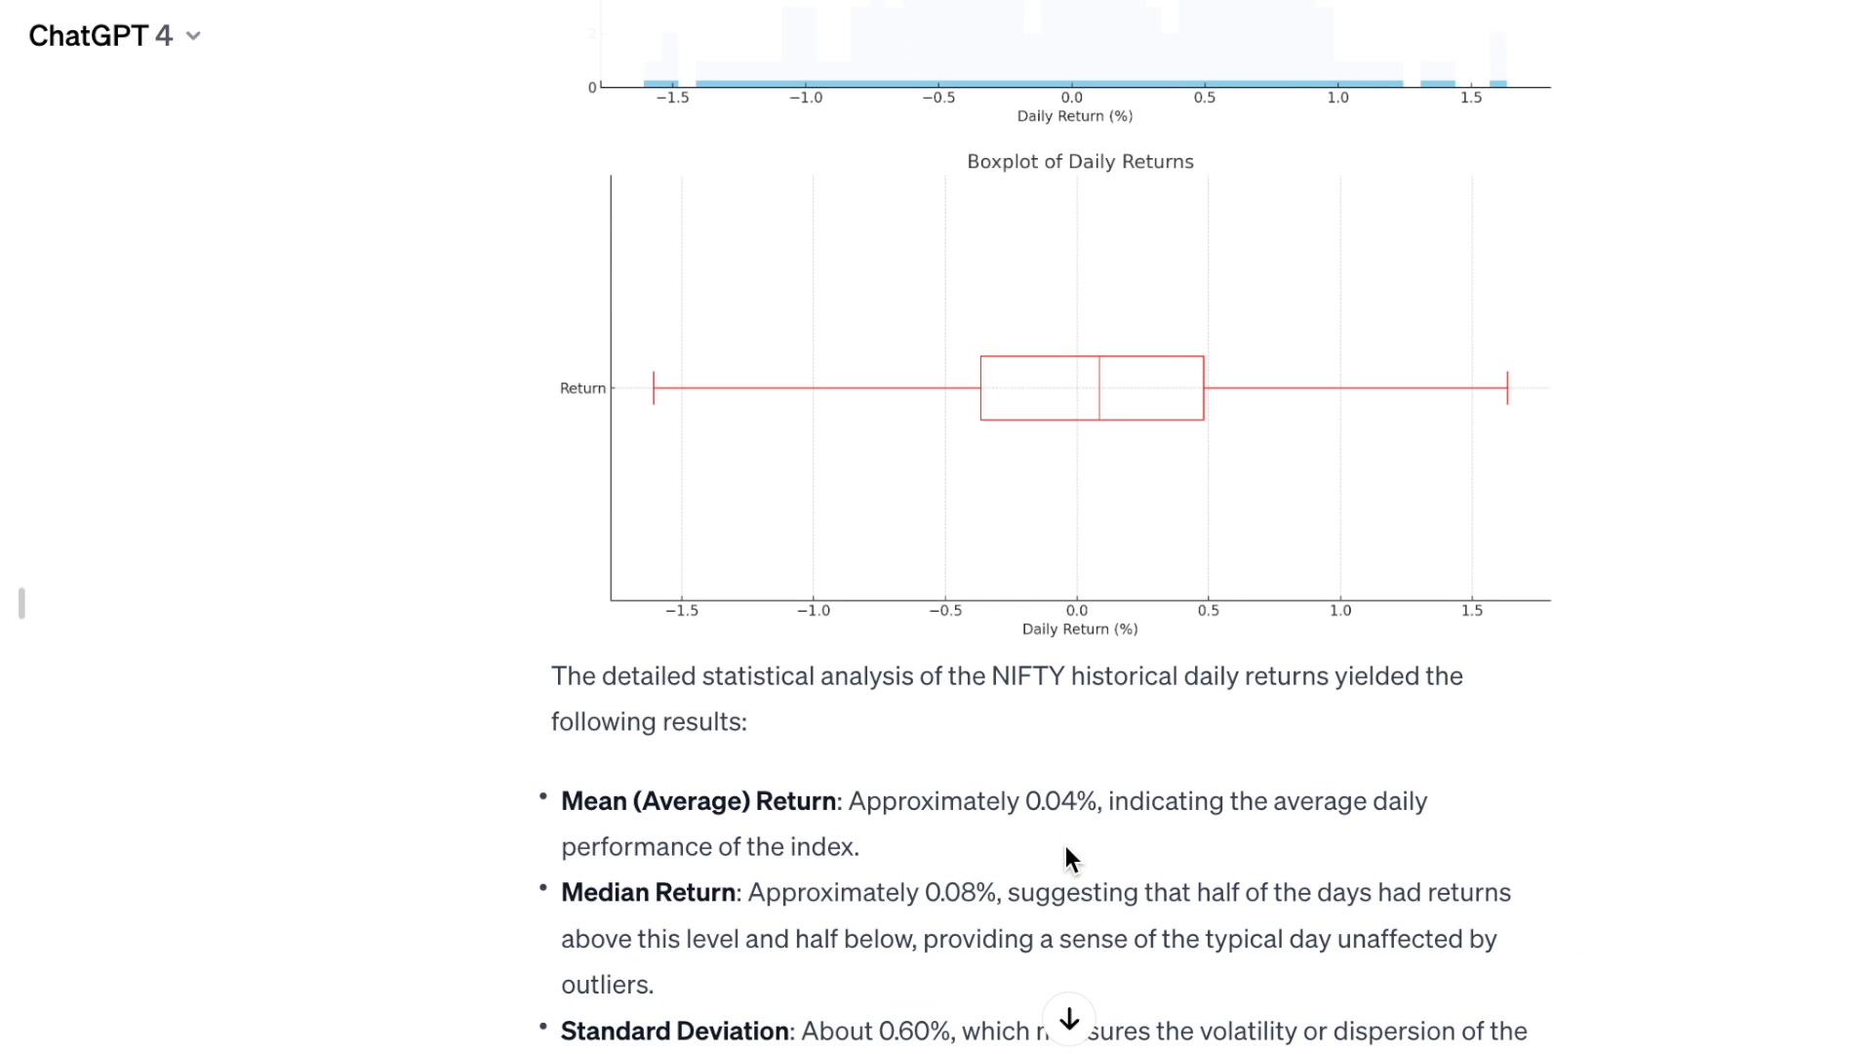
scroll("down", 3)
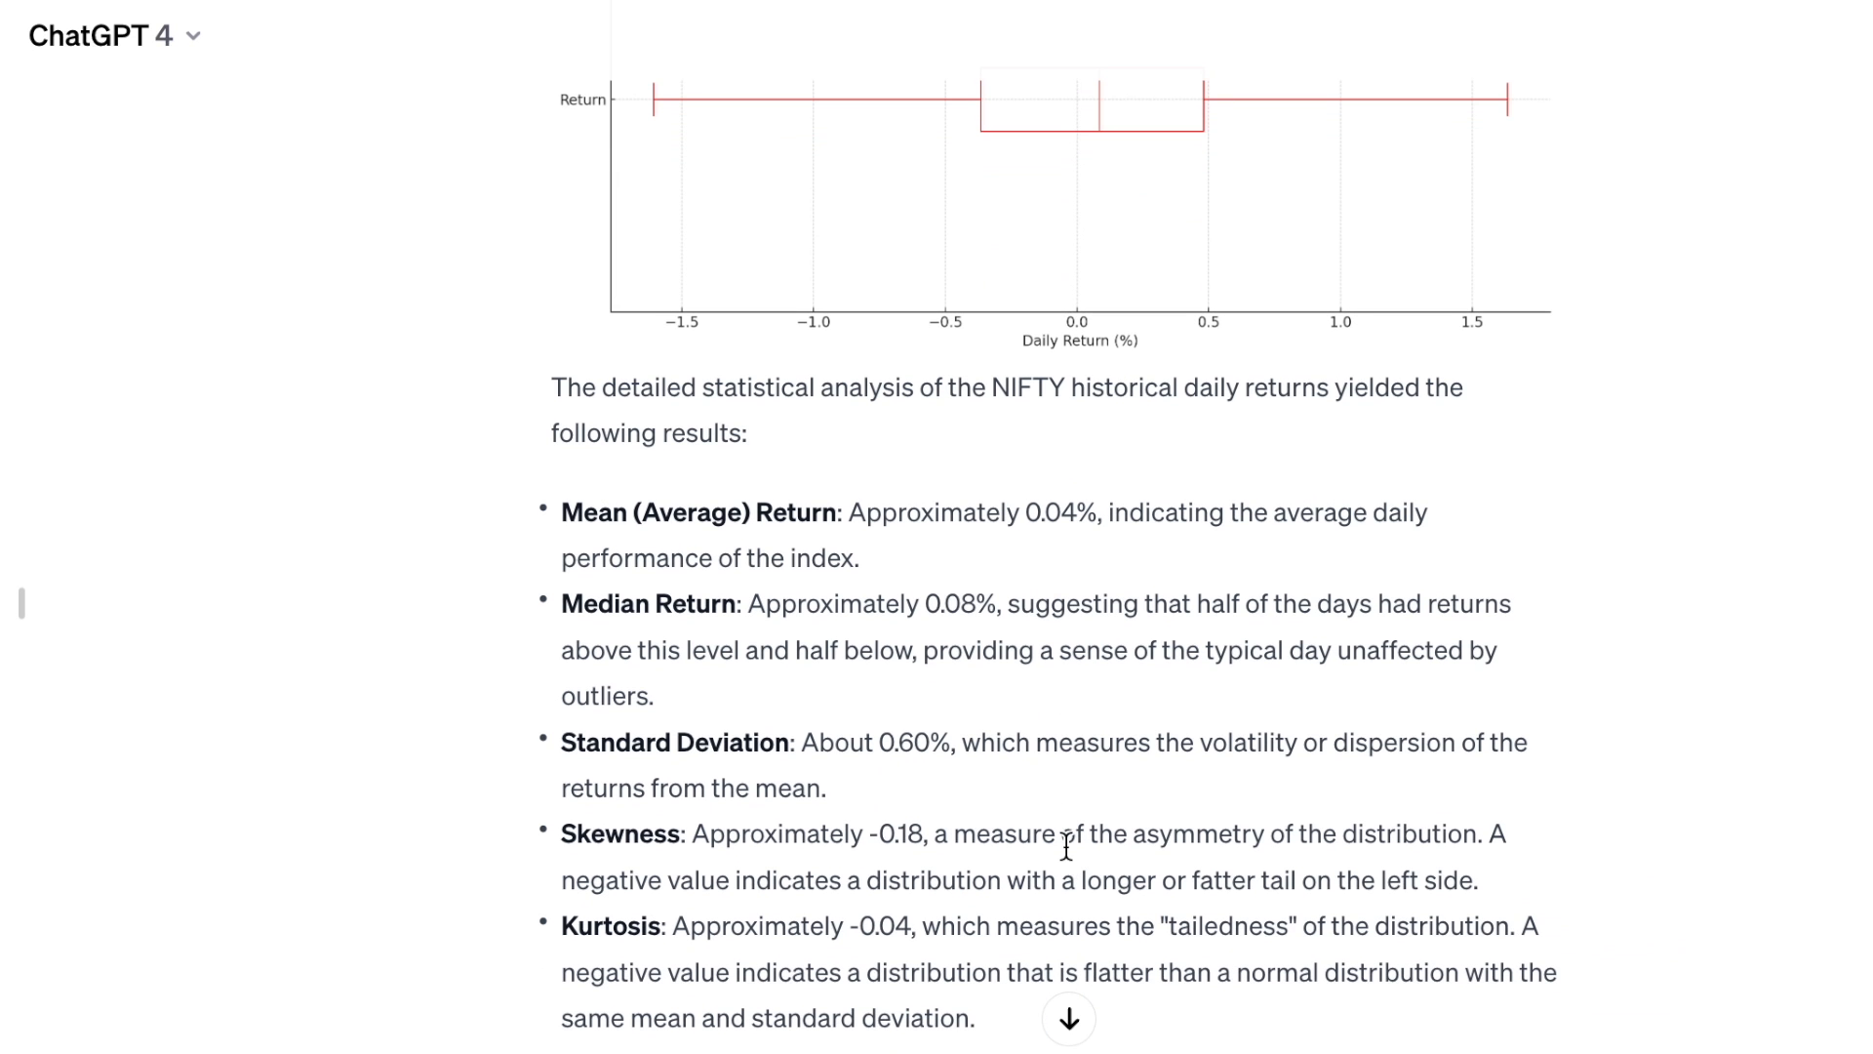
scroll("down", 3)
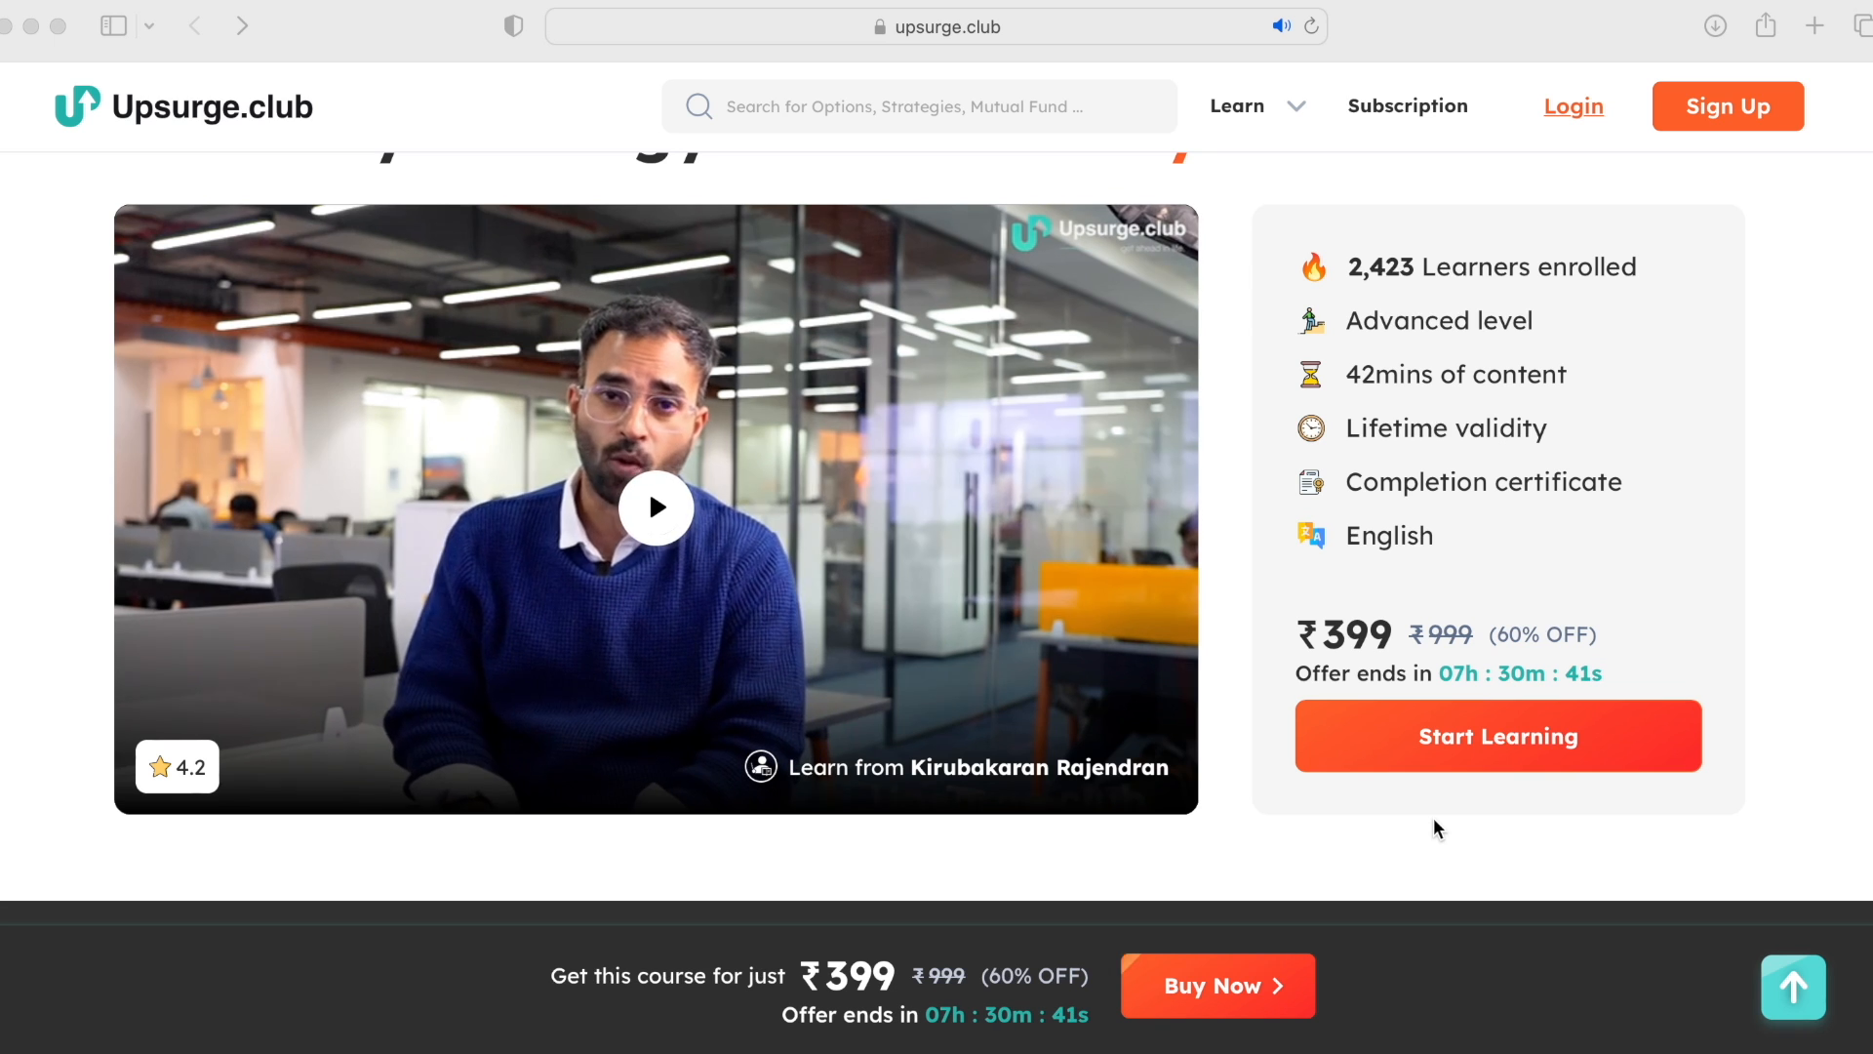
Play the Bank Nifty course preview video and scroll to the curriculum
left_click(656, 507)
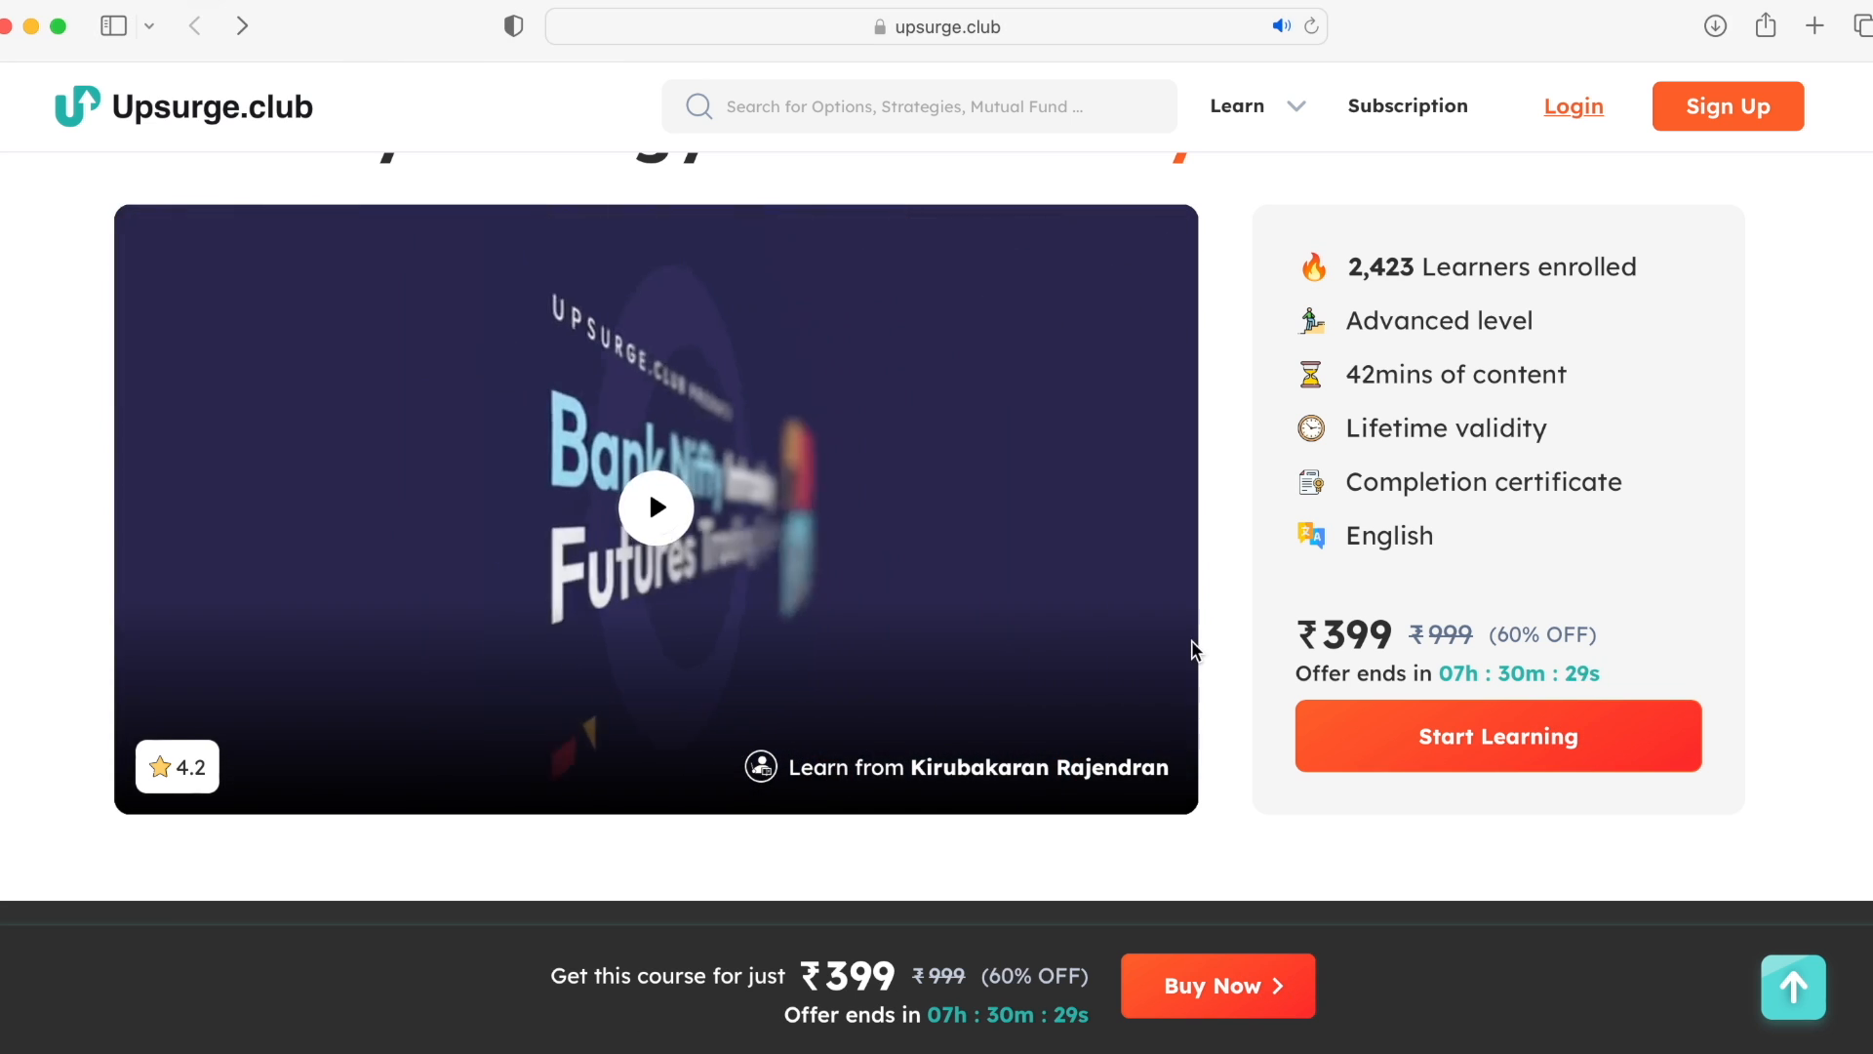
scroll("down", 3)
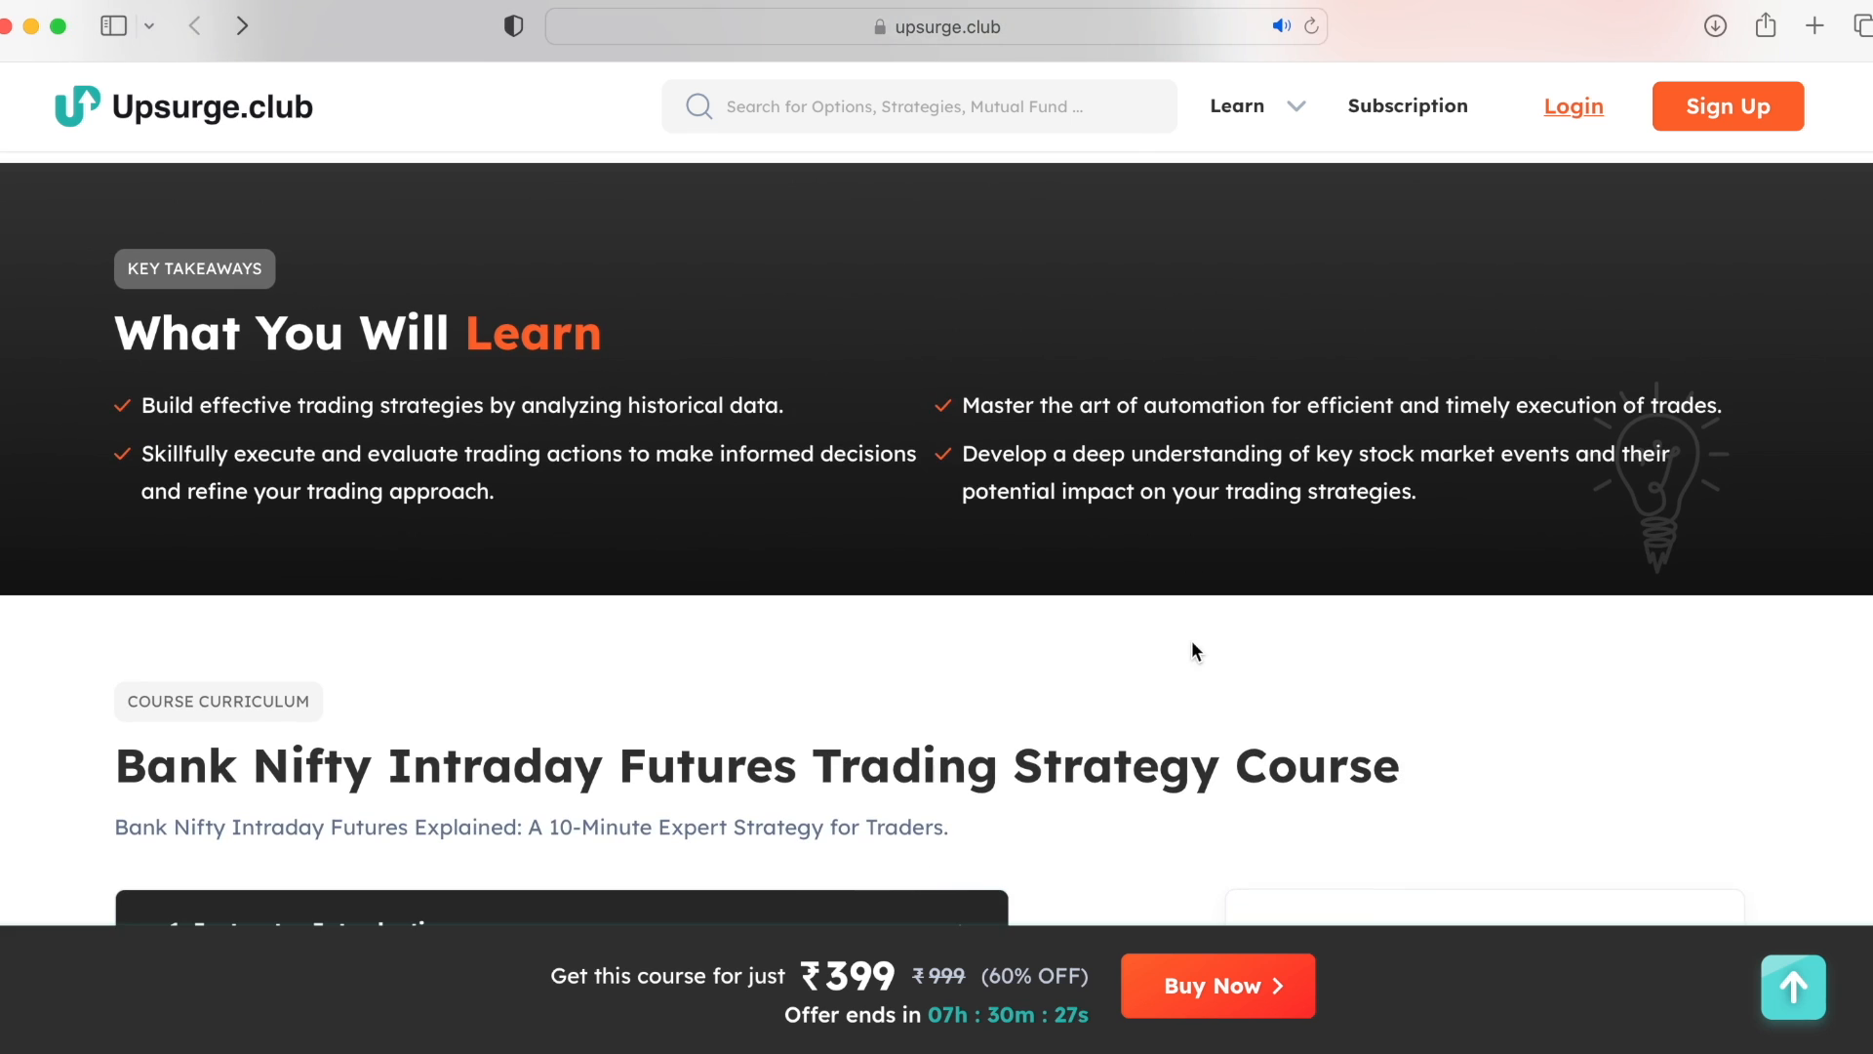
scroll("down", 3)
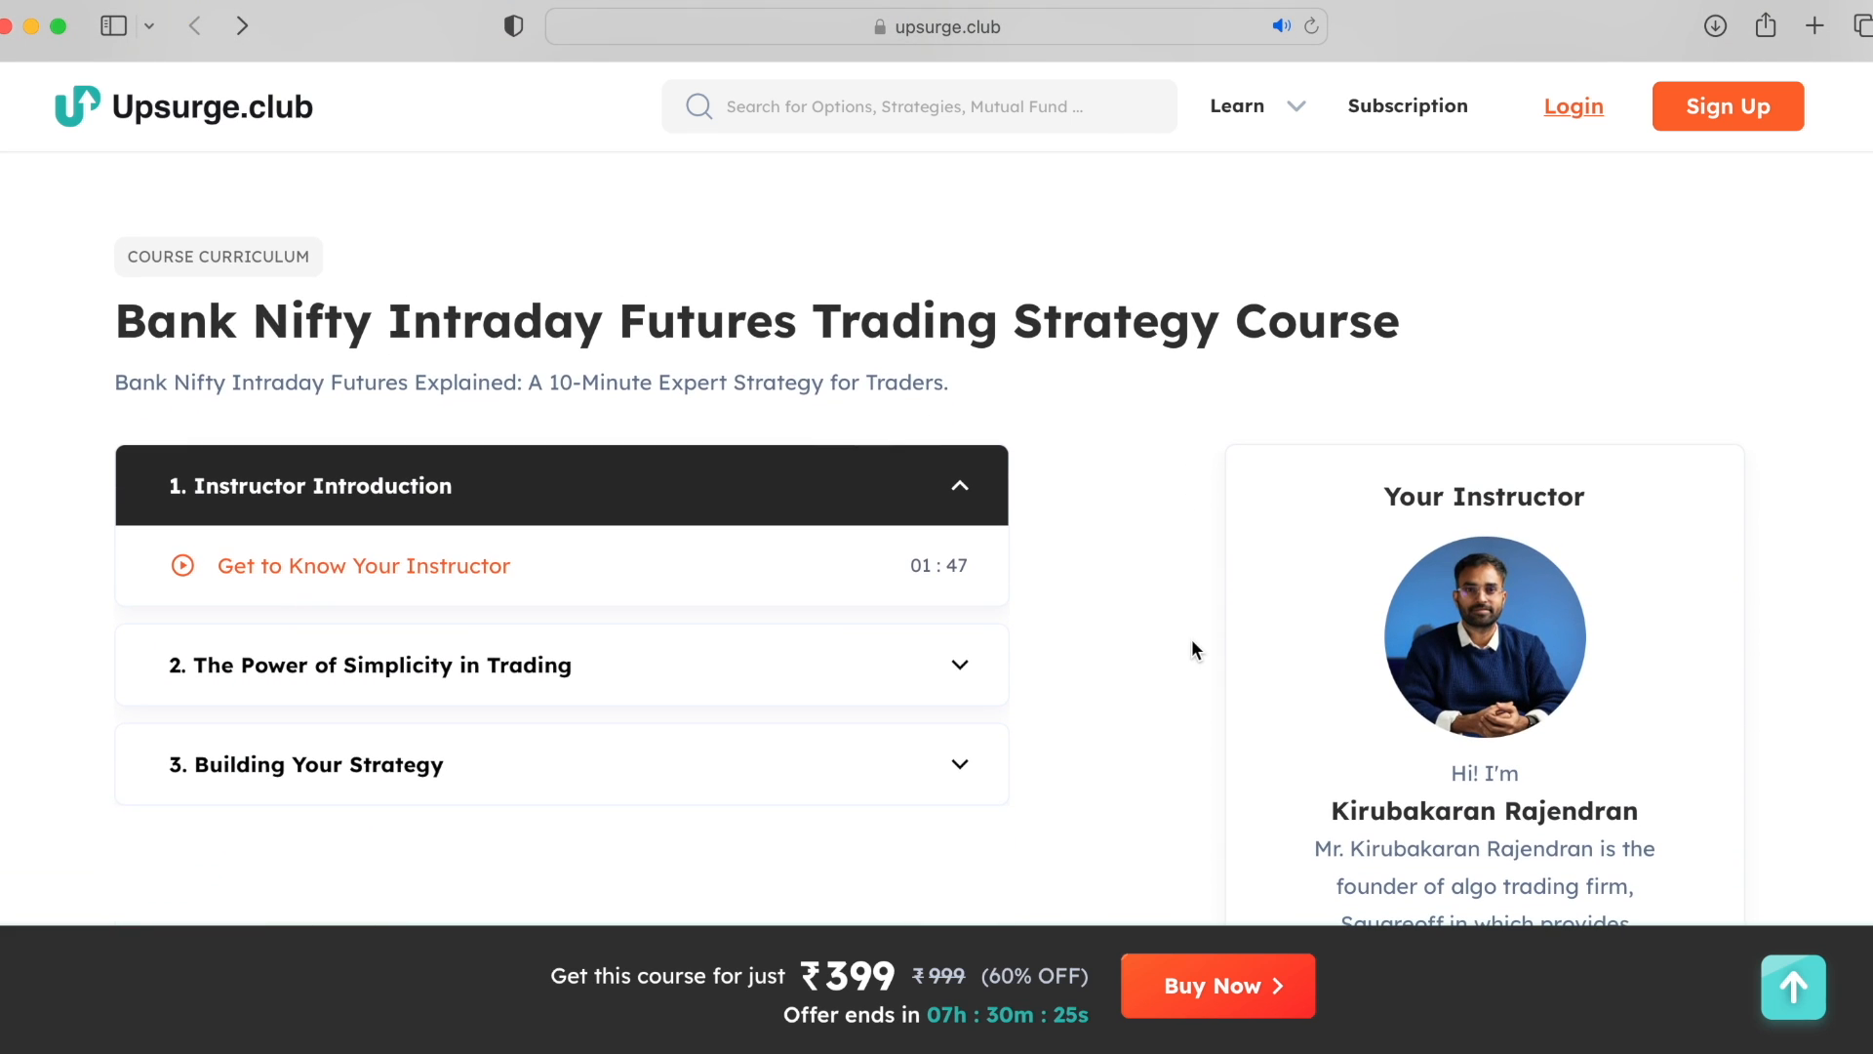
mouse_move(962, 681)
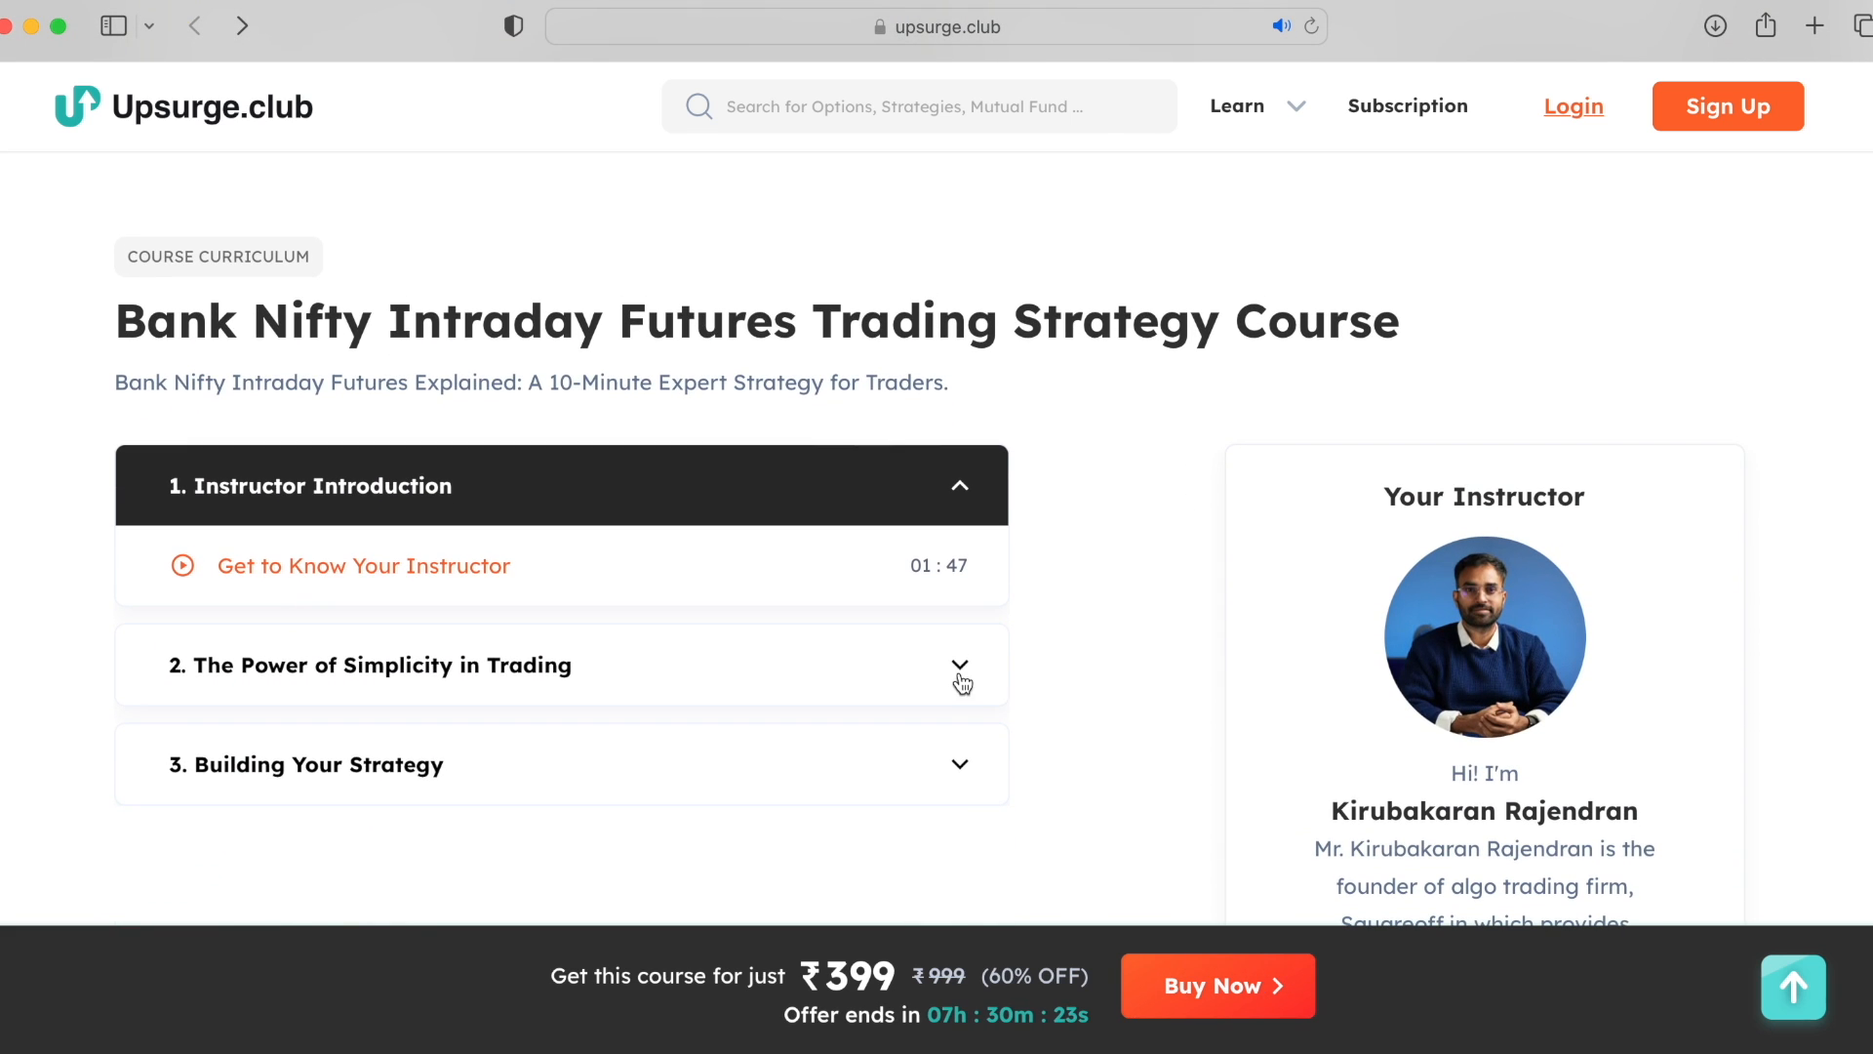
Expand The Power of Simplicity in Trading and Building Your Strategy sections and browse their lessons
left_click(562, 665)
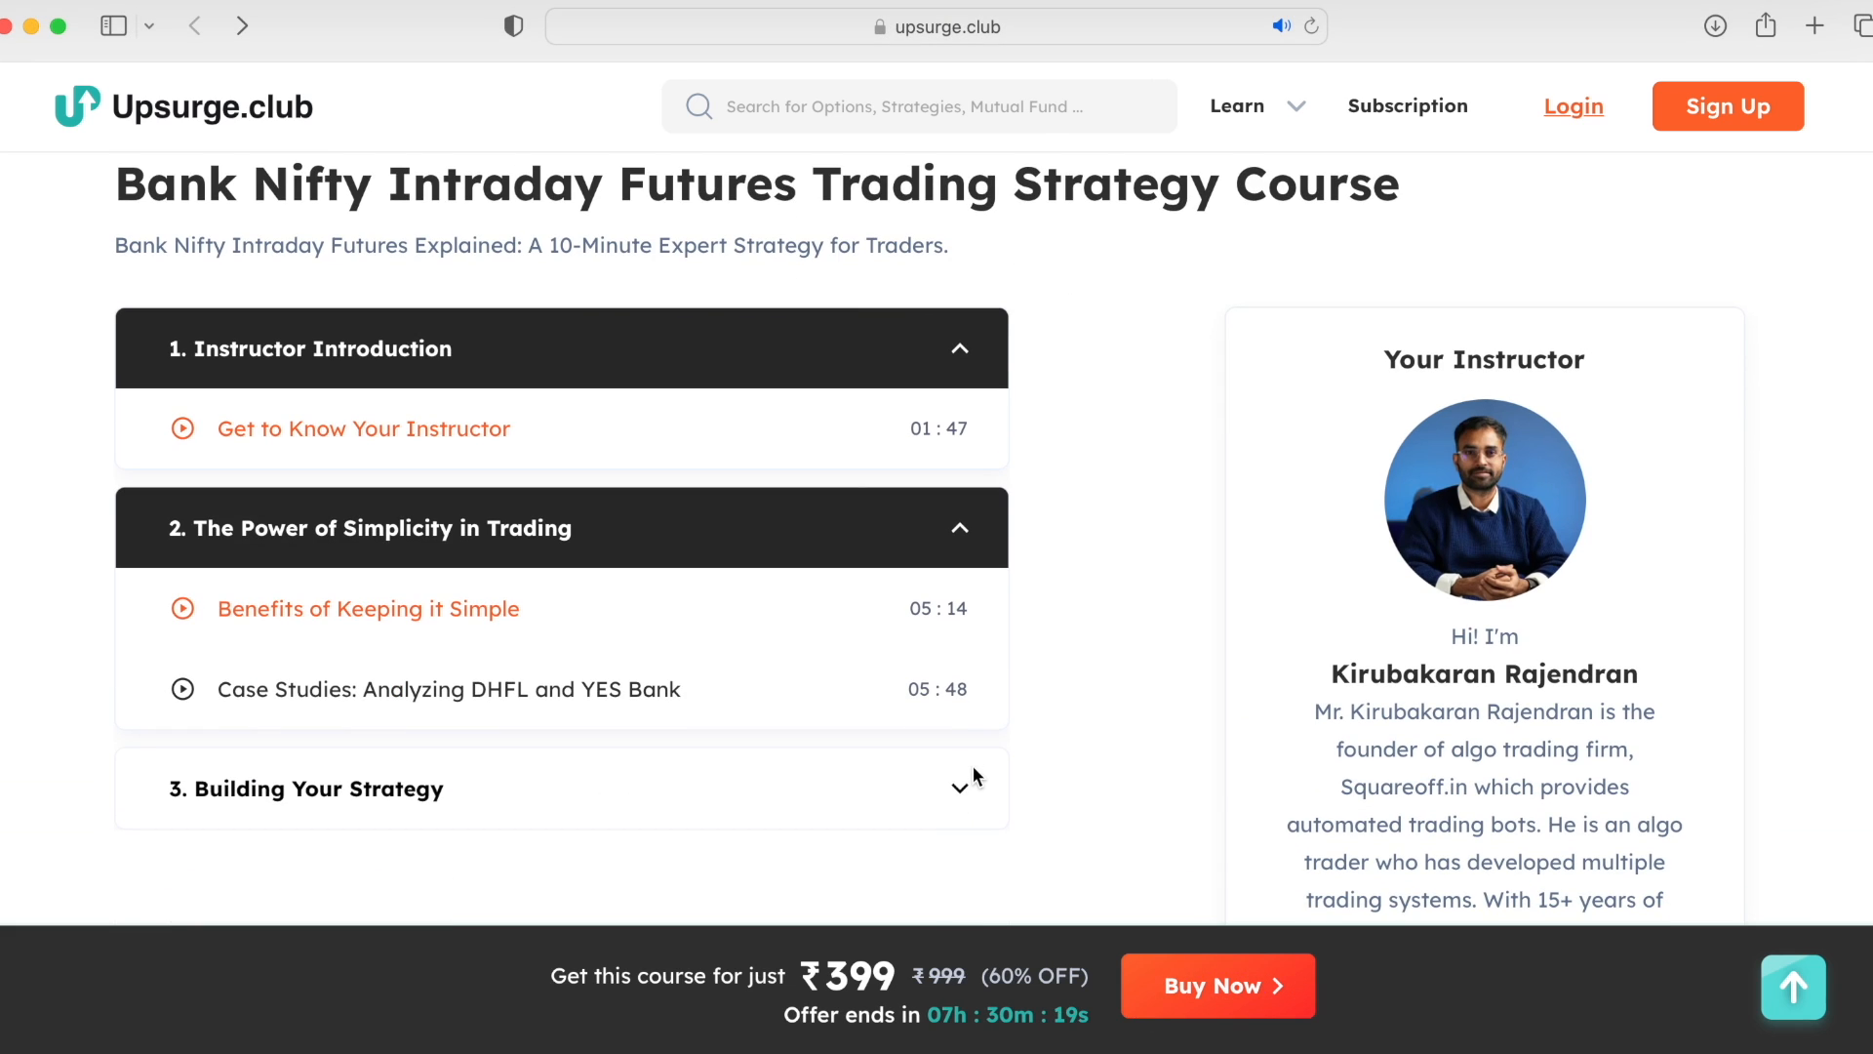
left_click(562, 787)
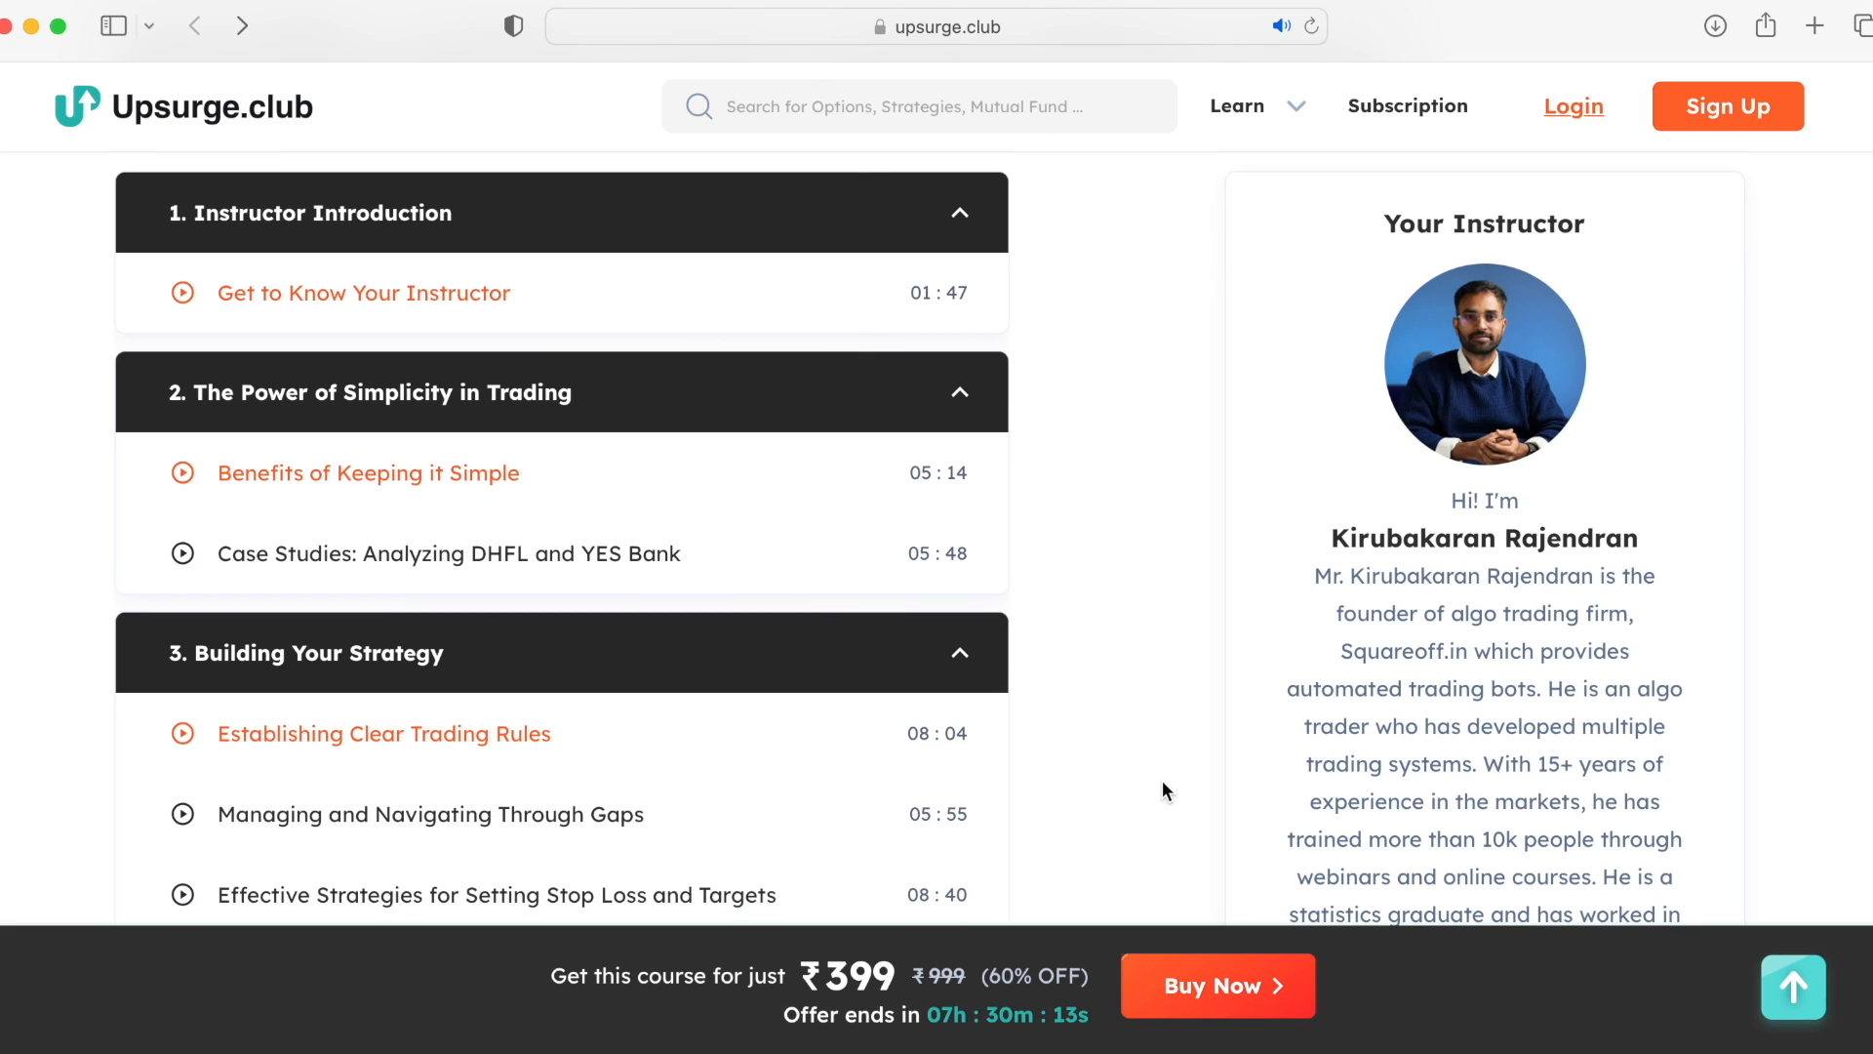
scroll("down", 3)
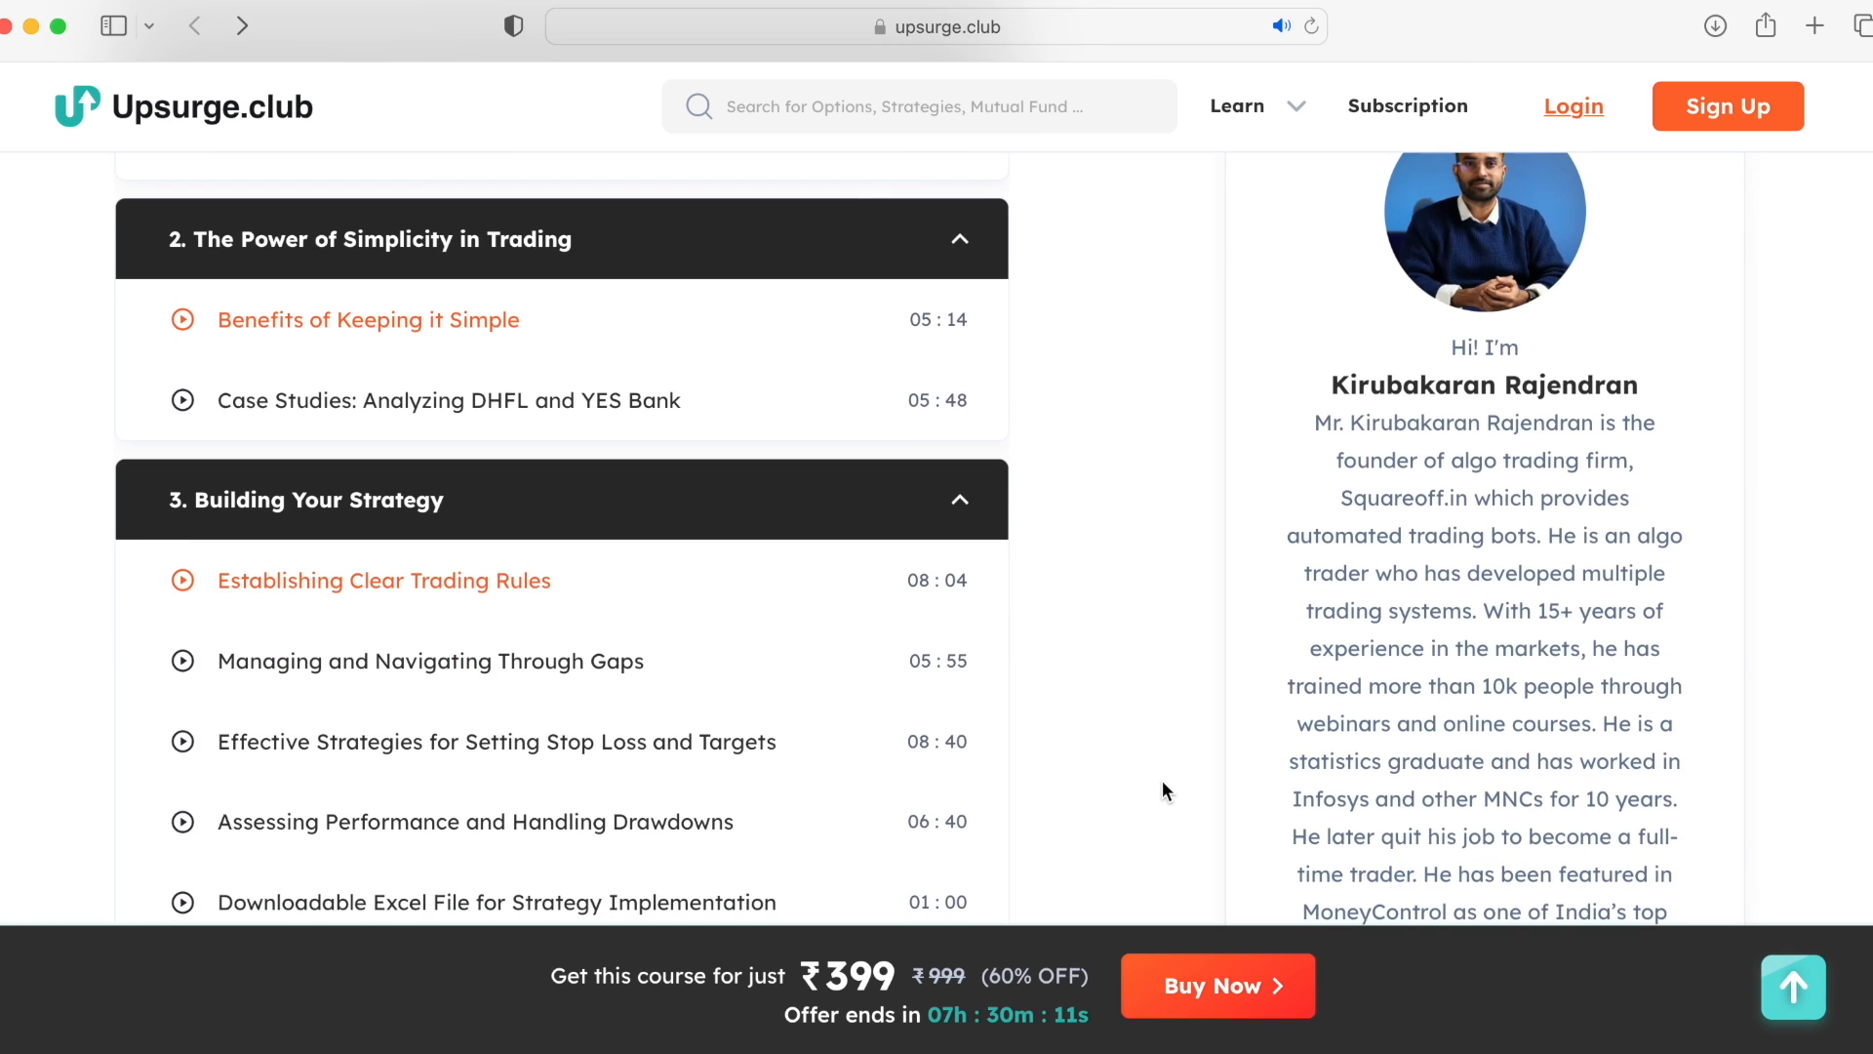
scroll("down", 3)
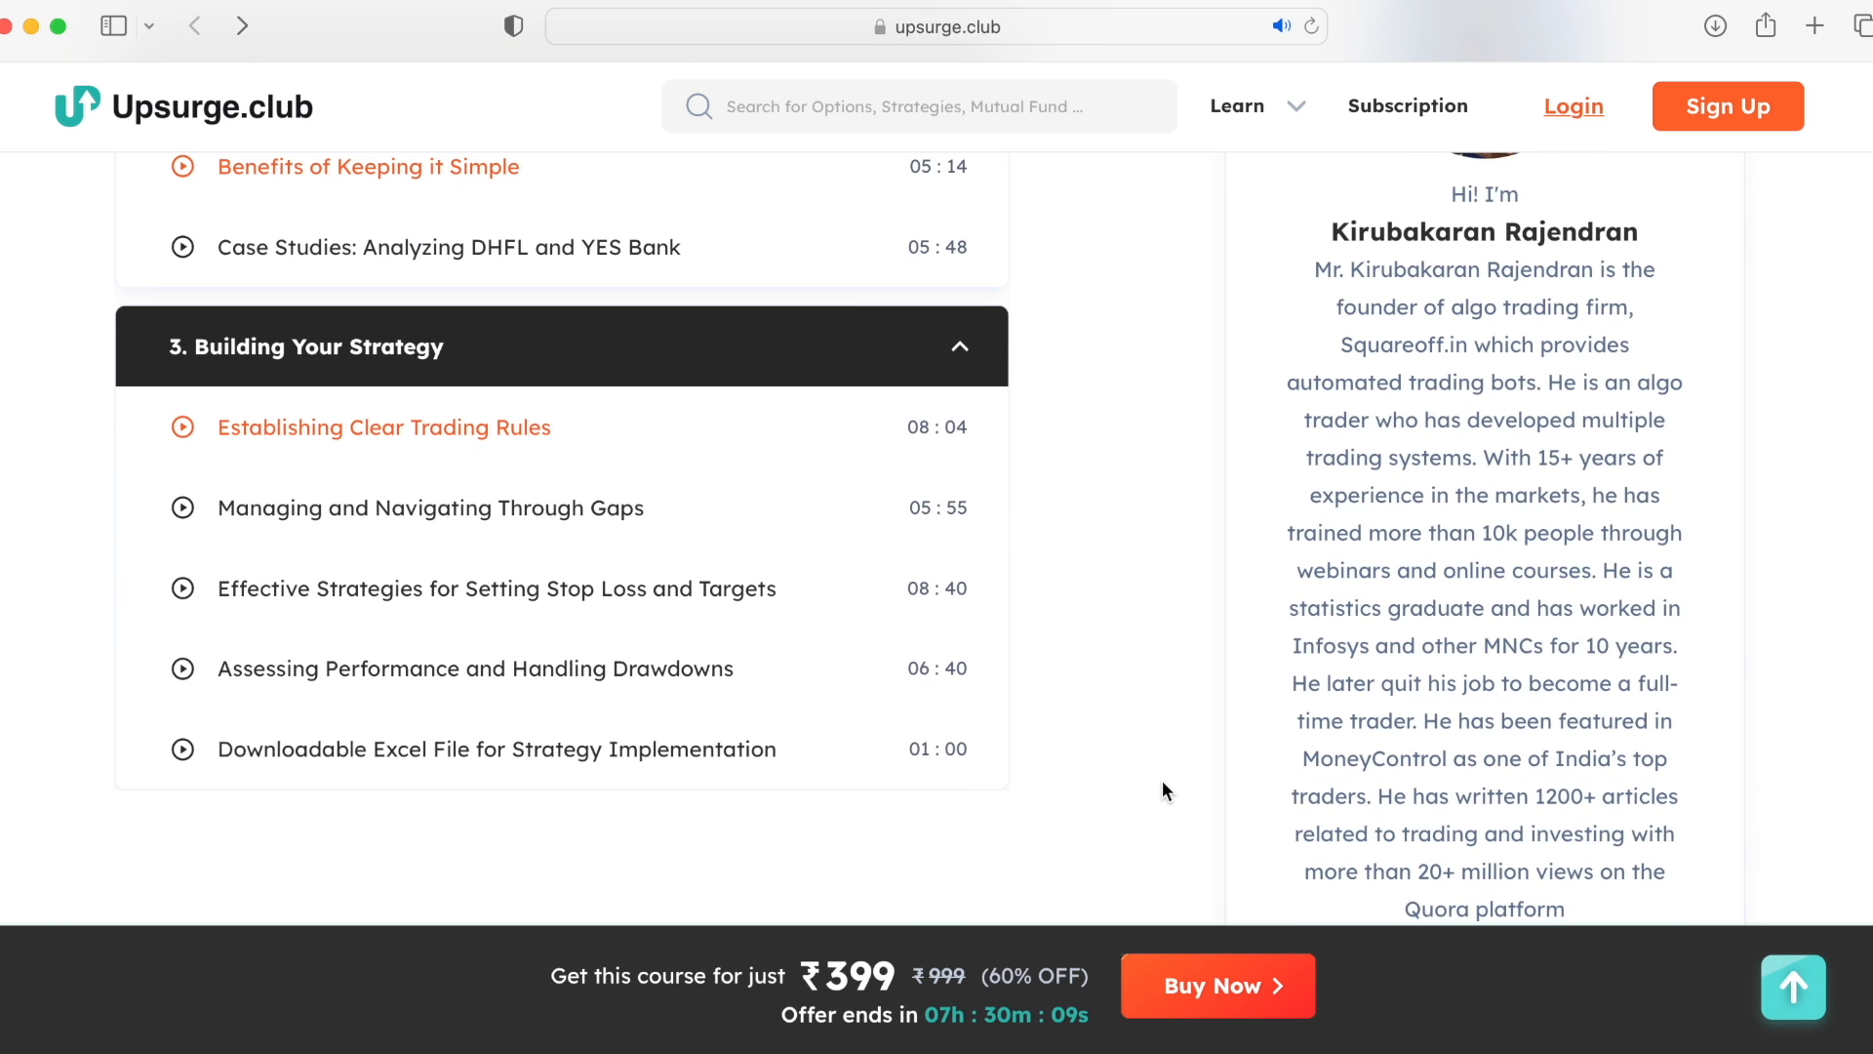
scroll("up", 3)
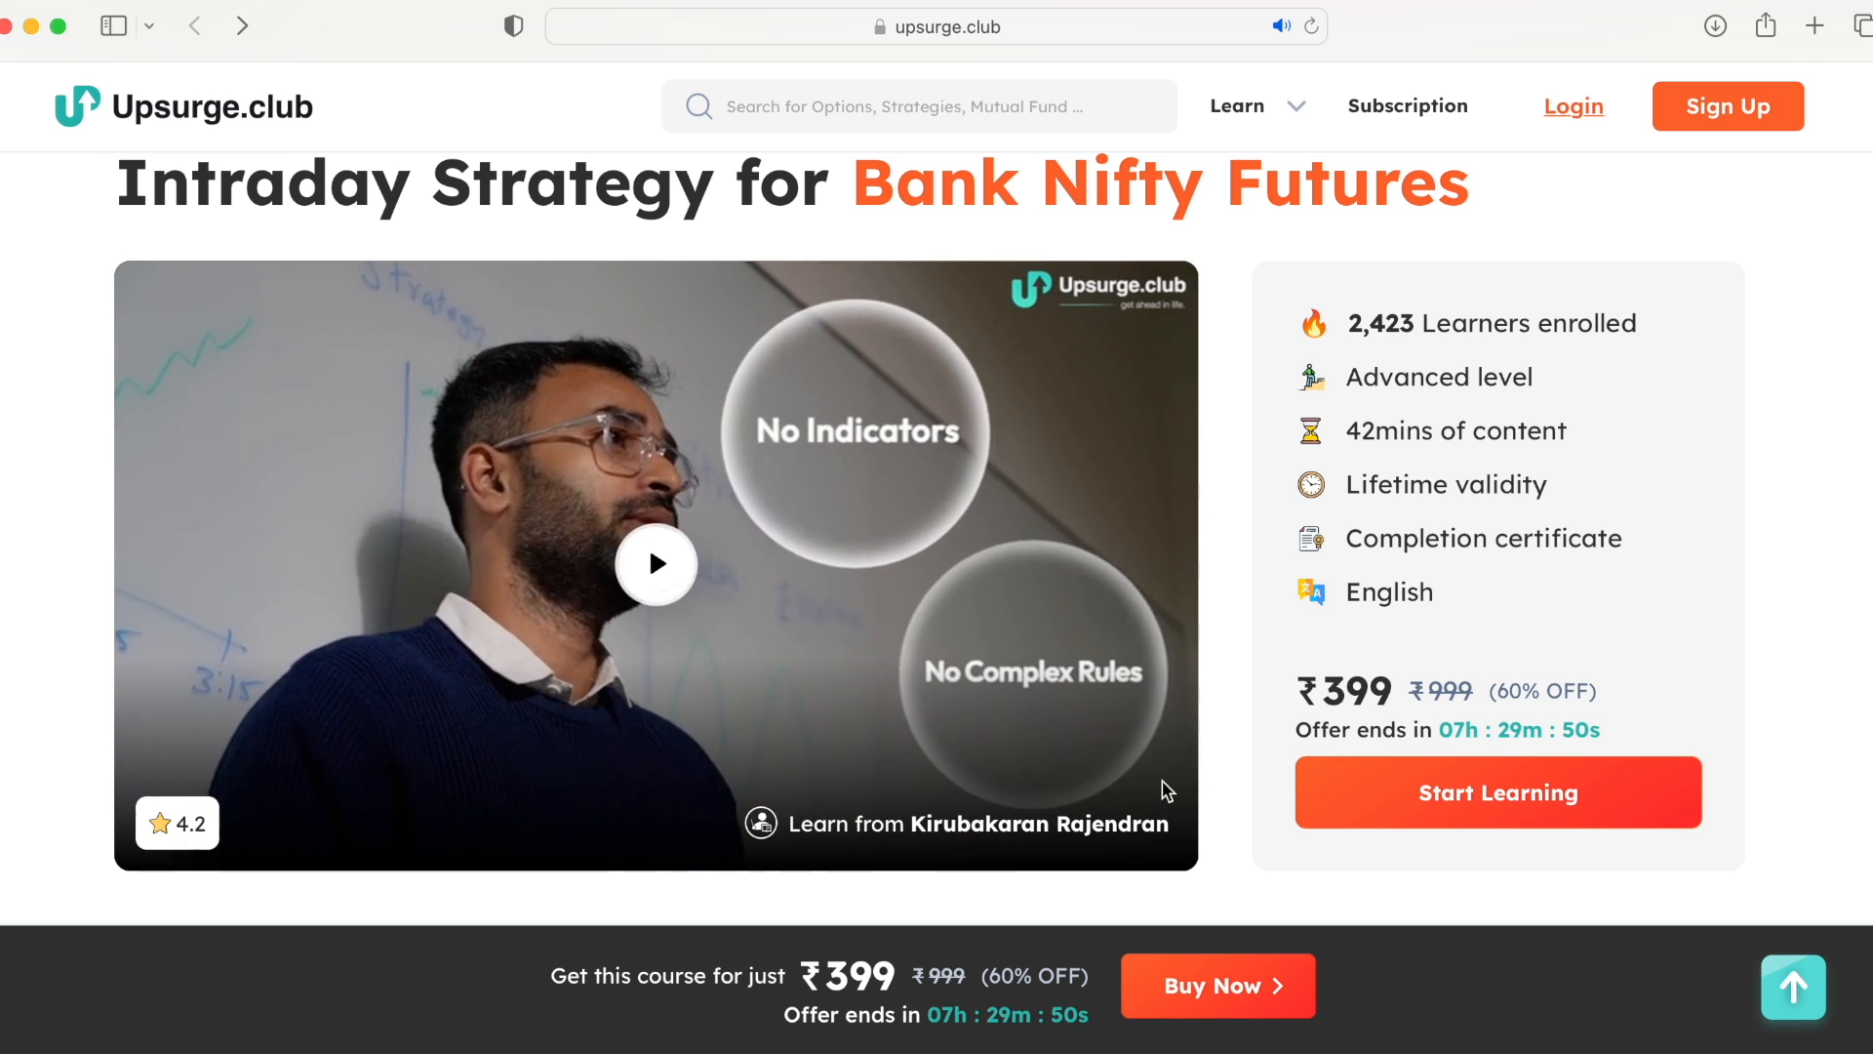
left_click(656, 563)
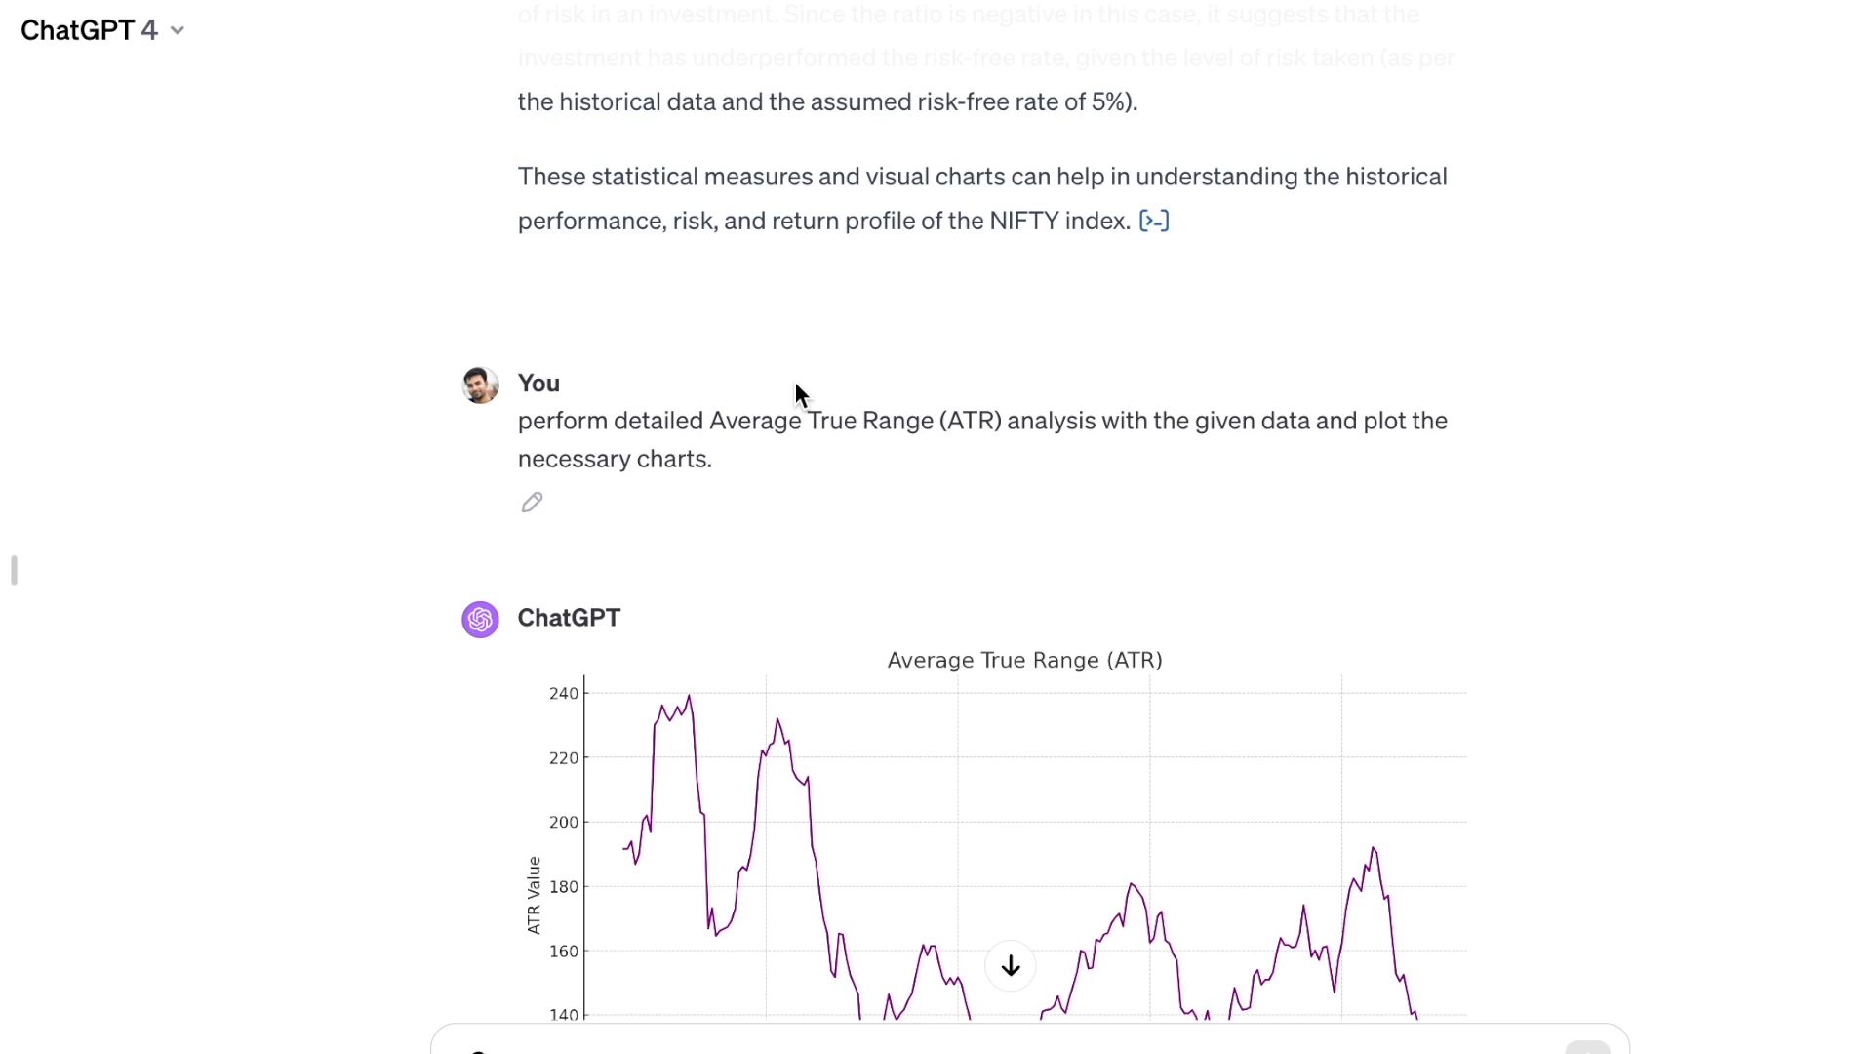
mouse_move(517, 422)
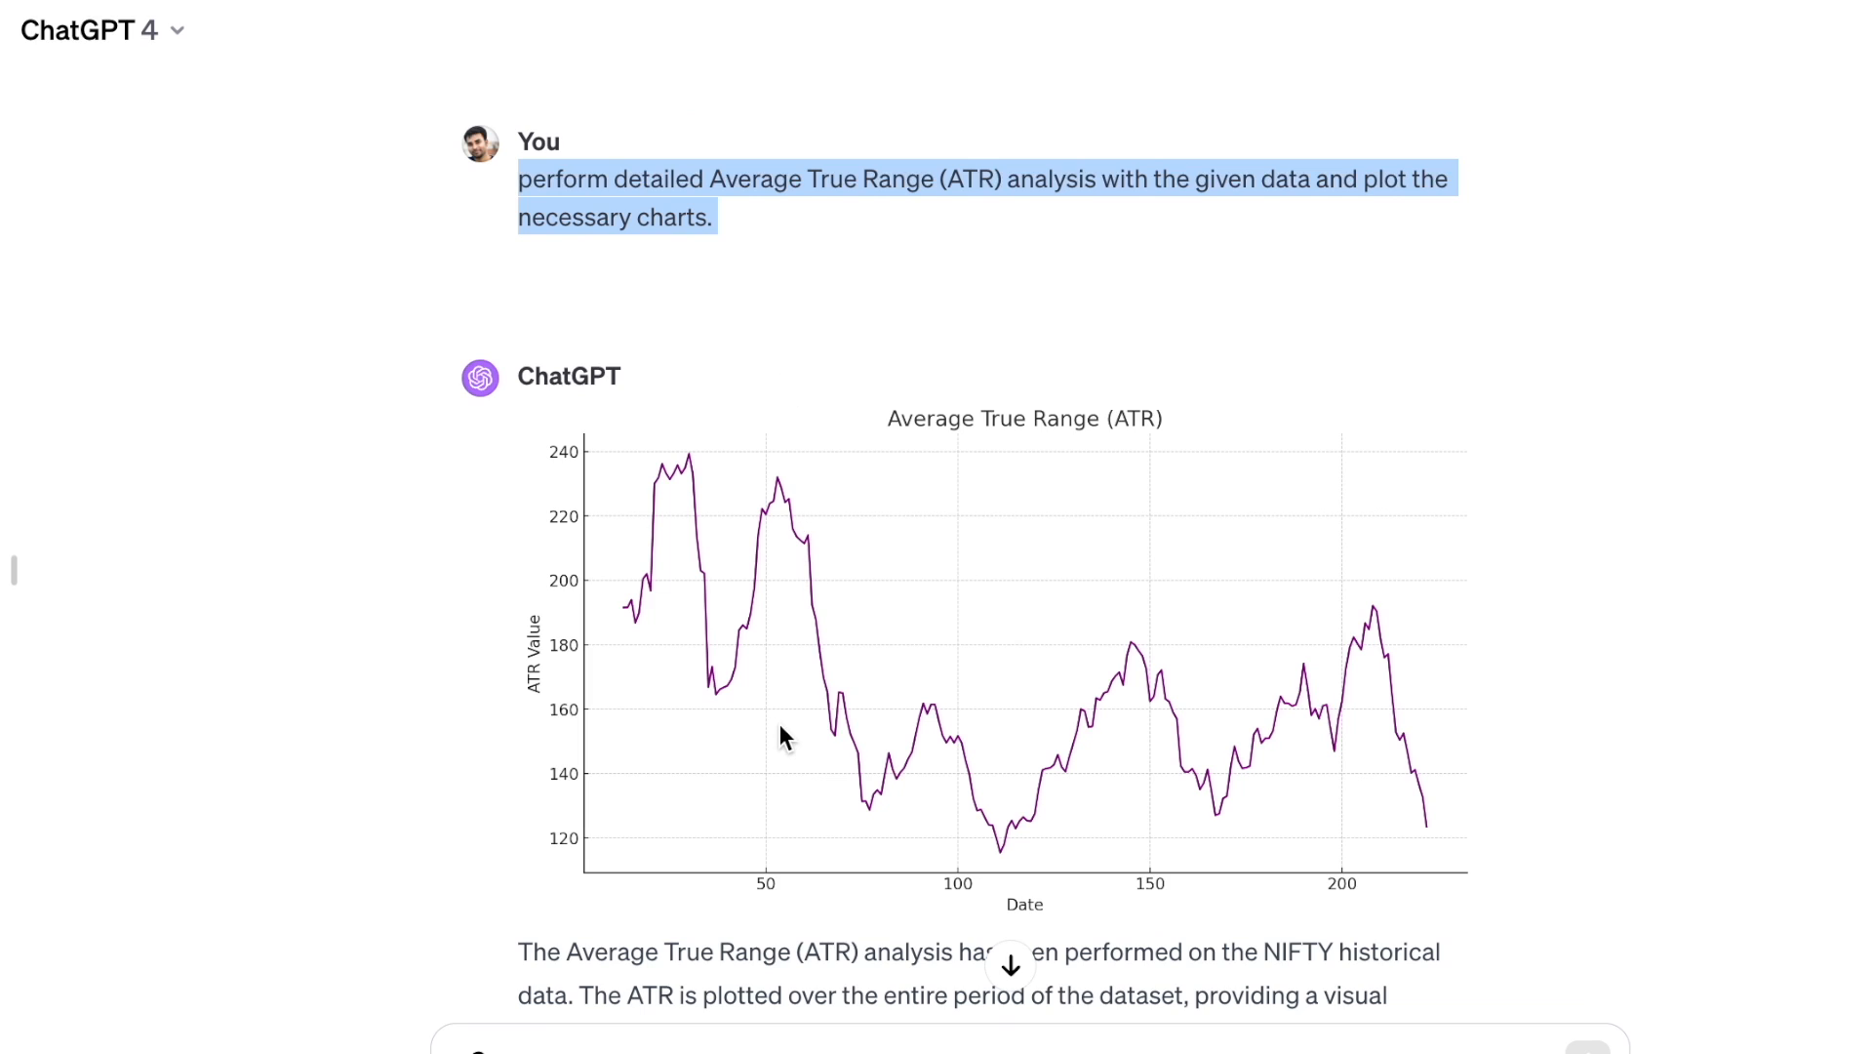
mouse_move(1323, 775)
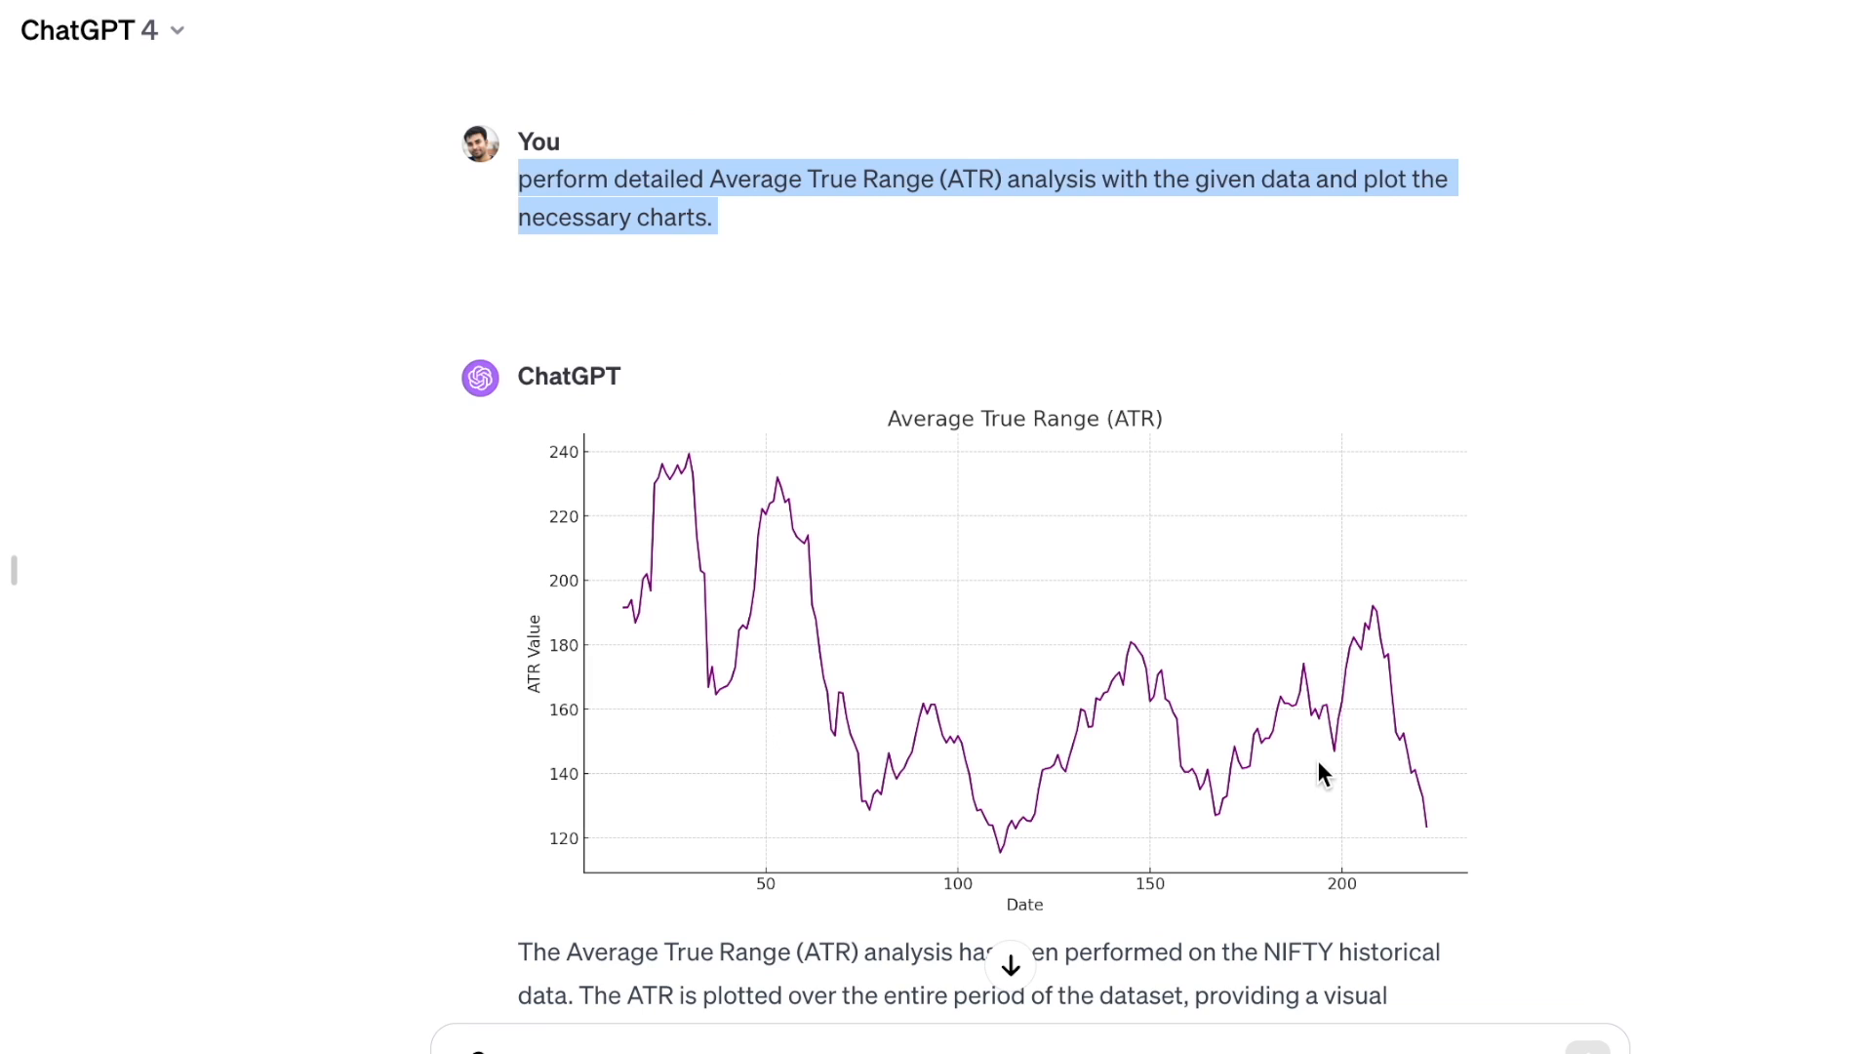
mouse_move(900, 685)
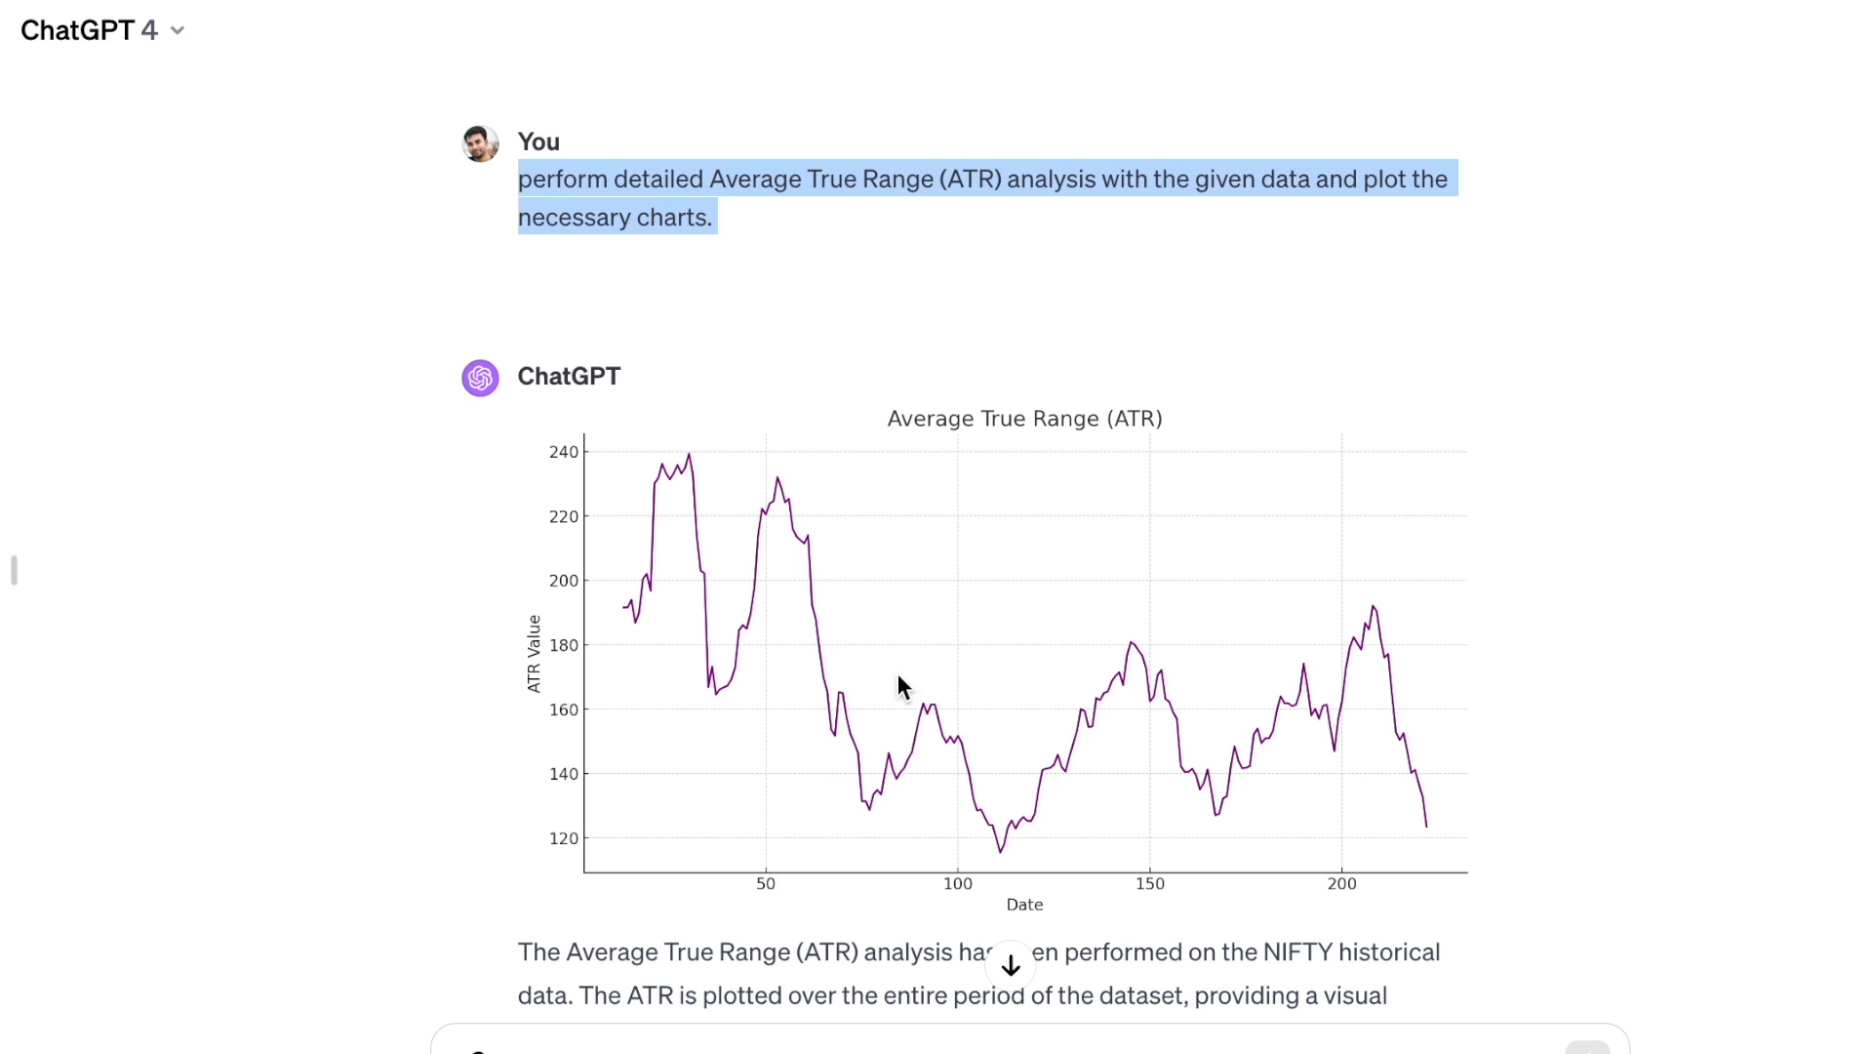
mouse_move(519, 611)
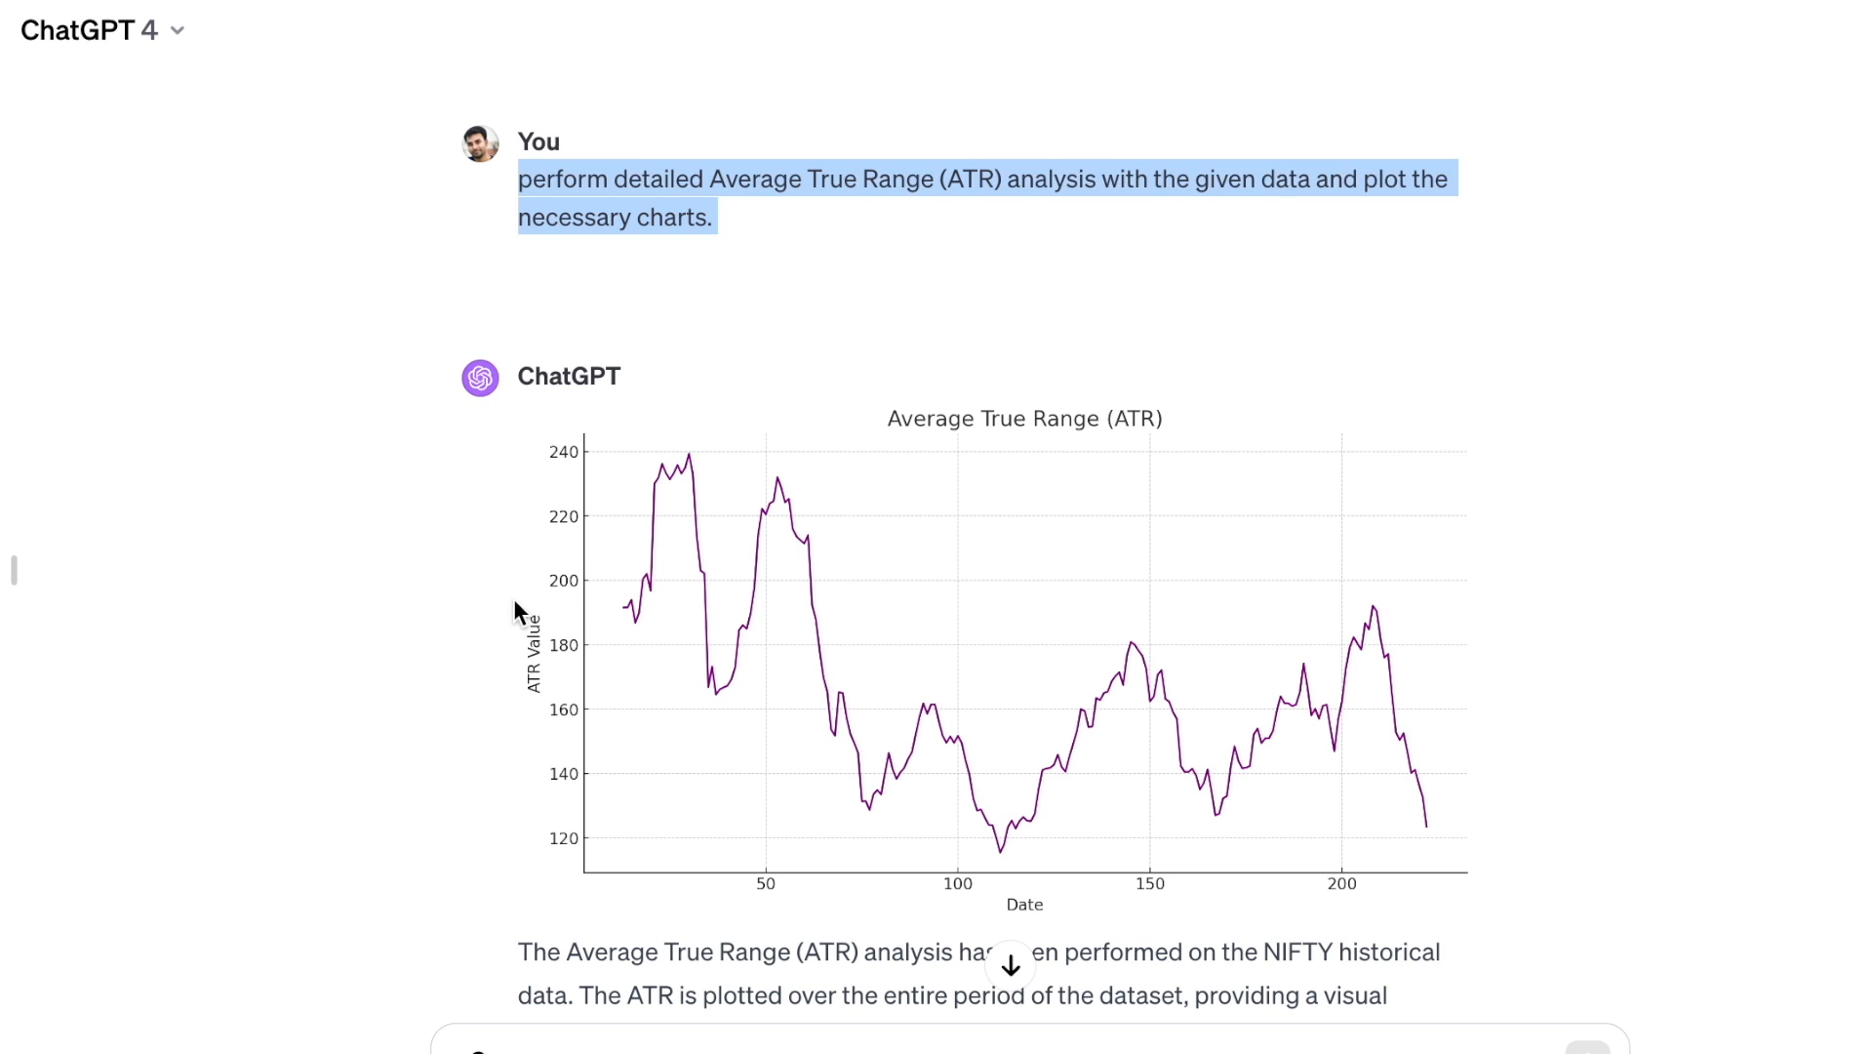
mouse_move(619, 625)
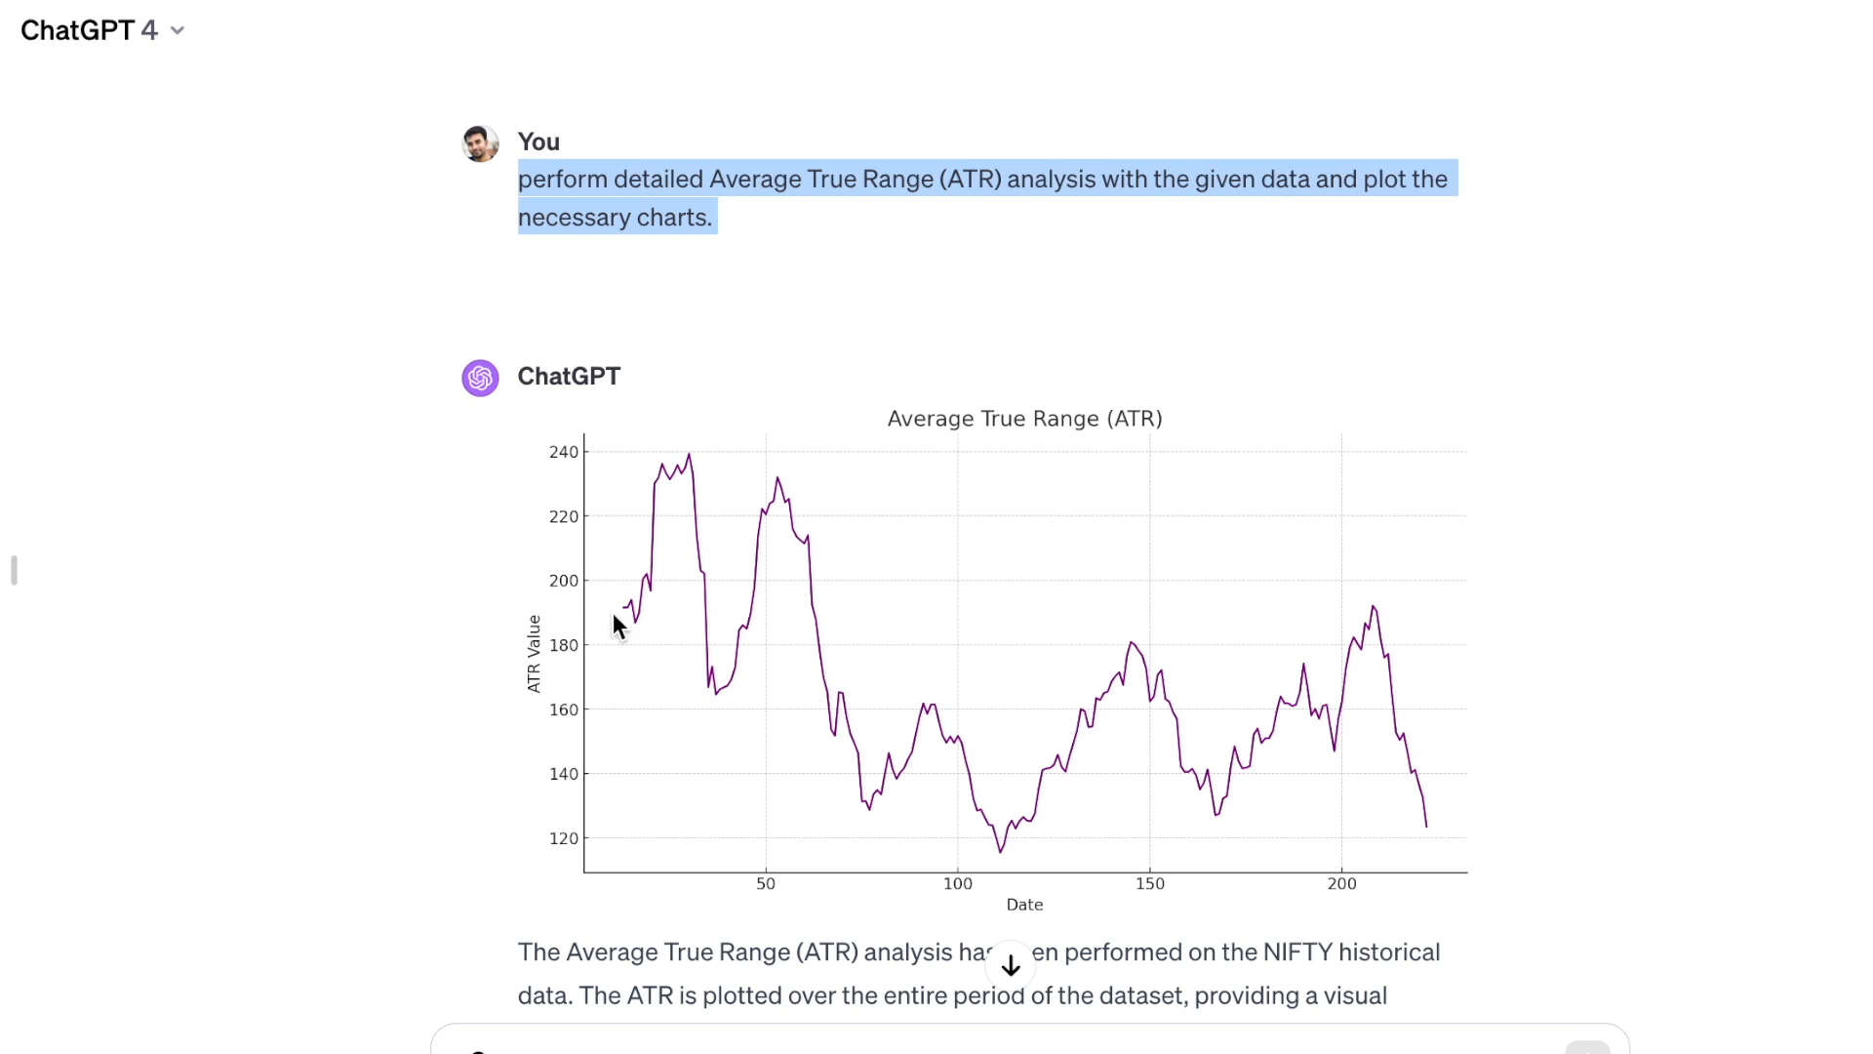
mouse_move(721, 480)
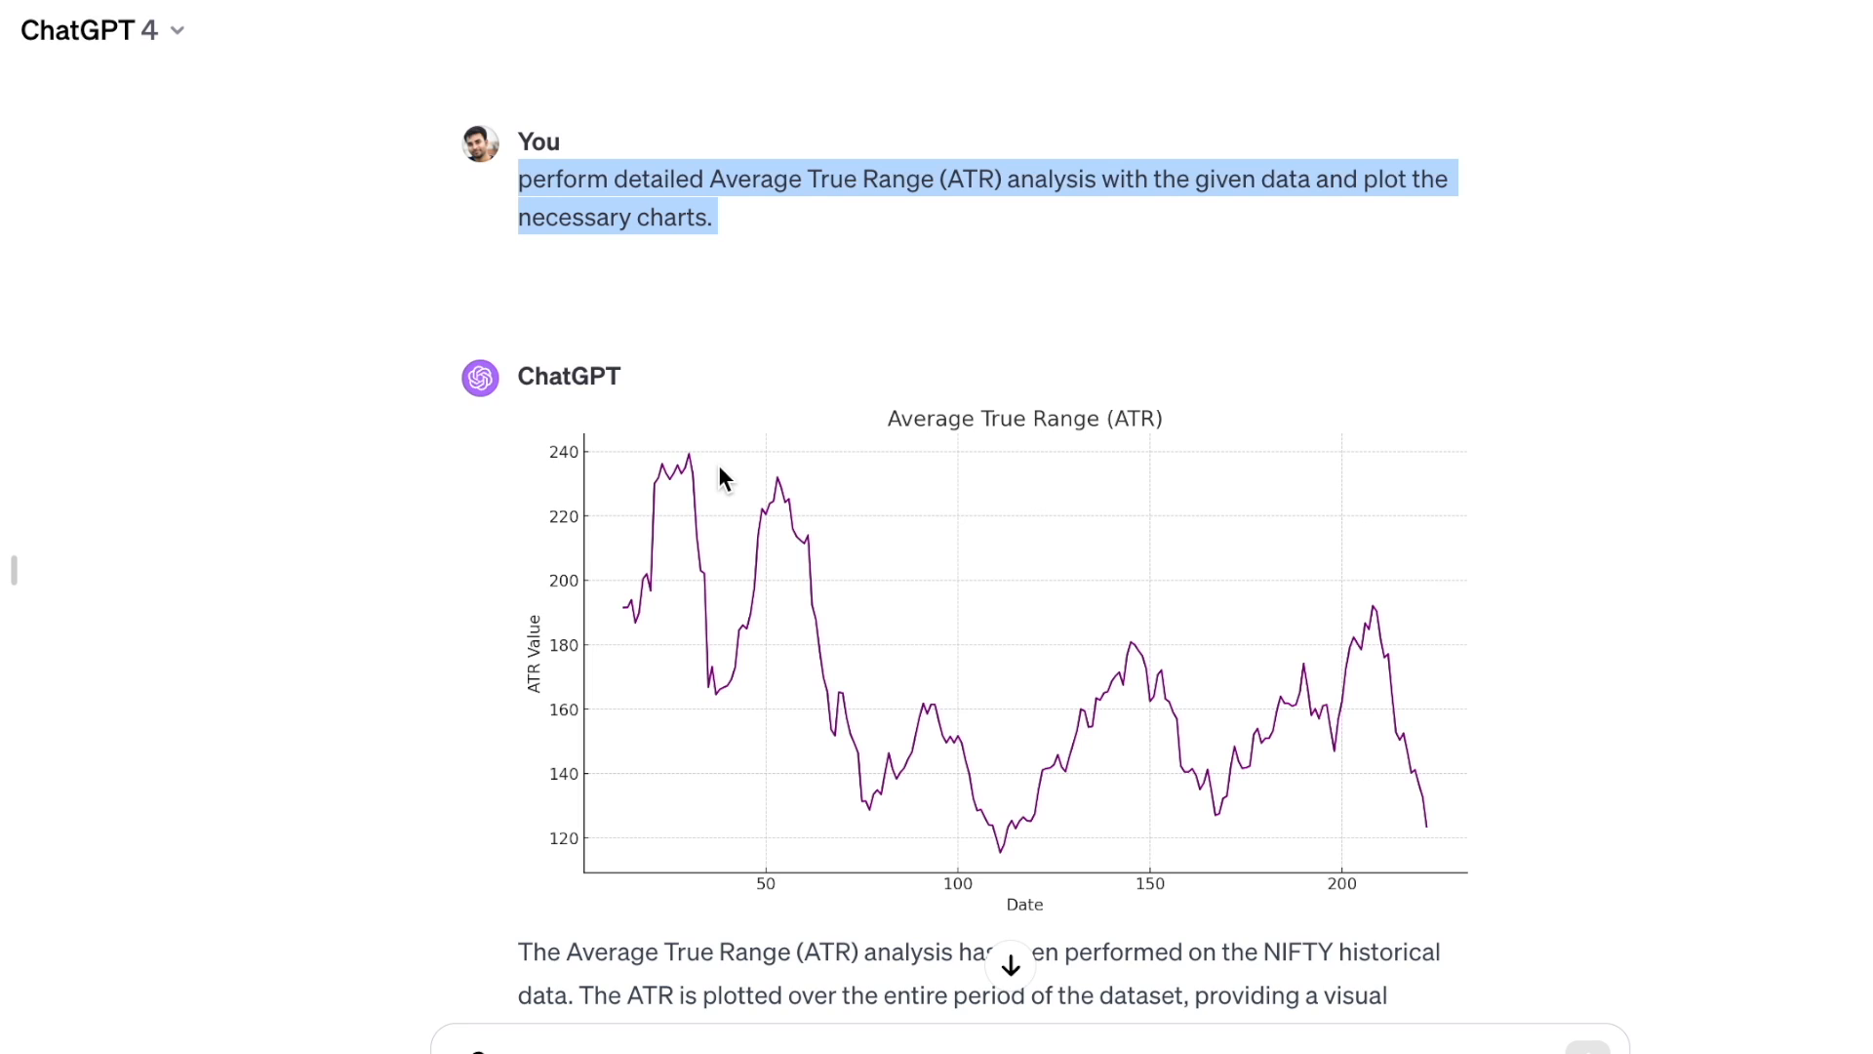
mouse_move(837, 683)
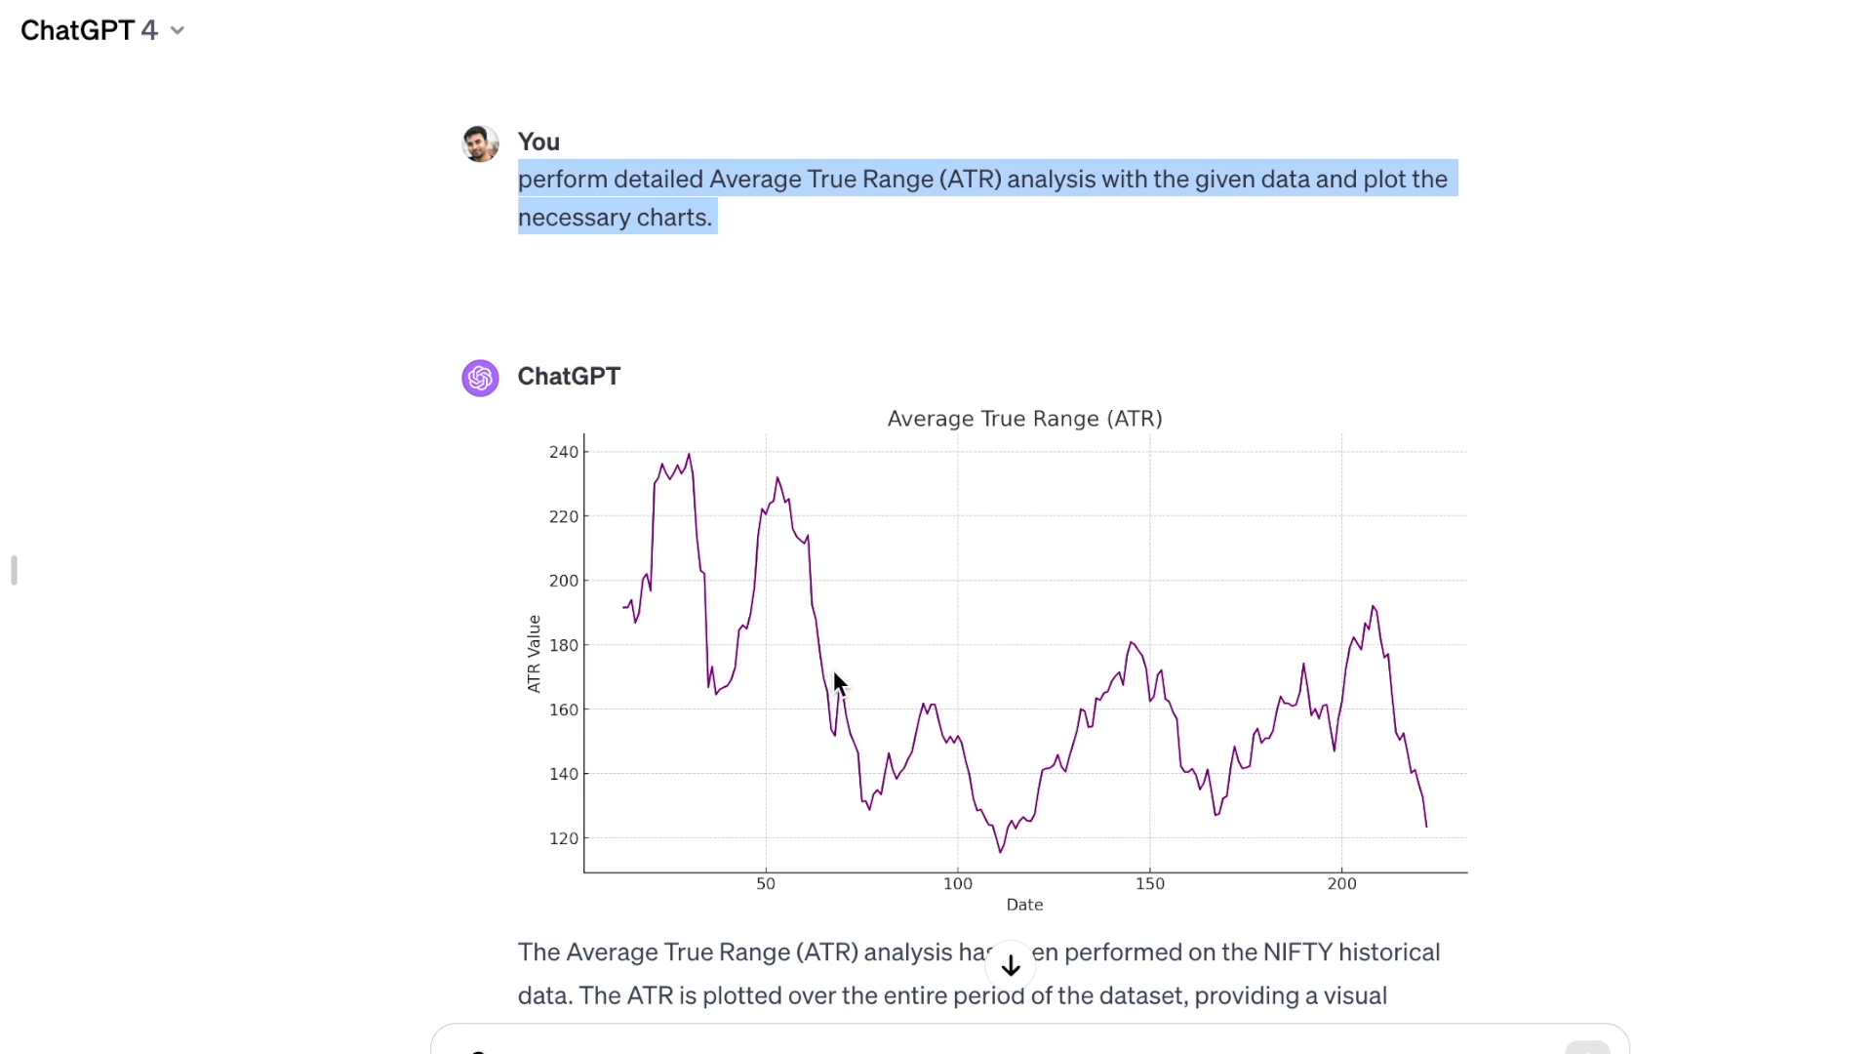
mouse_move(1147, 716)
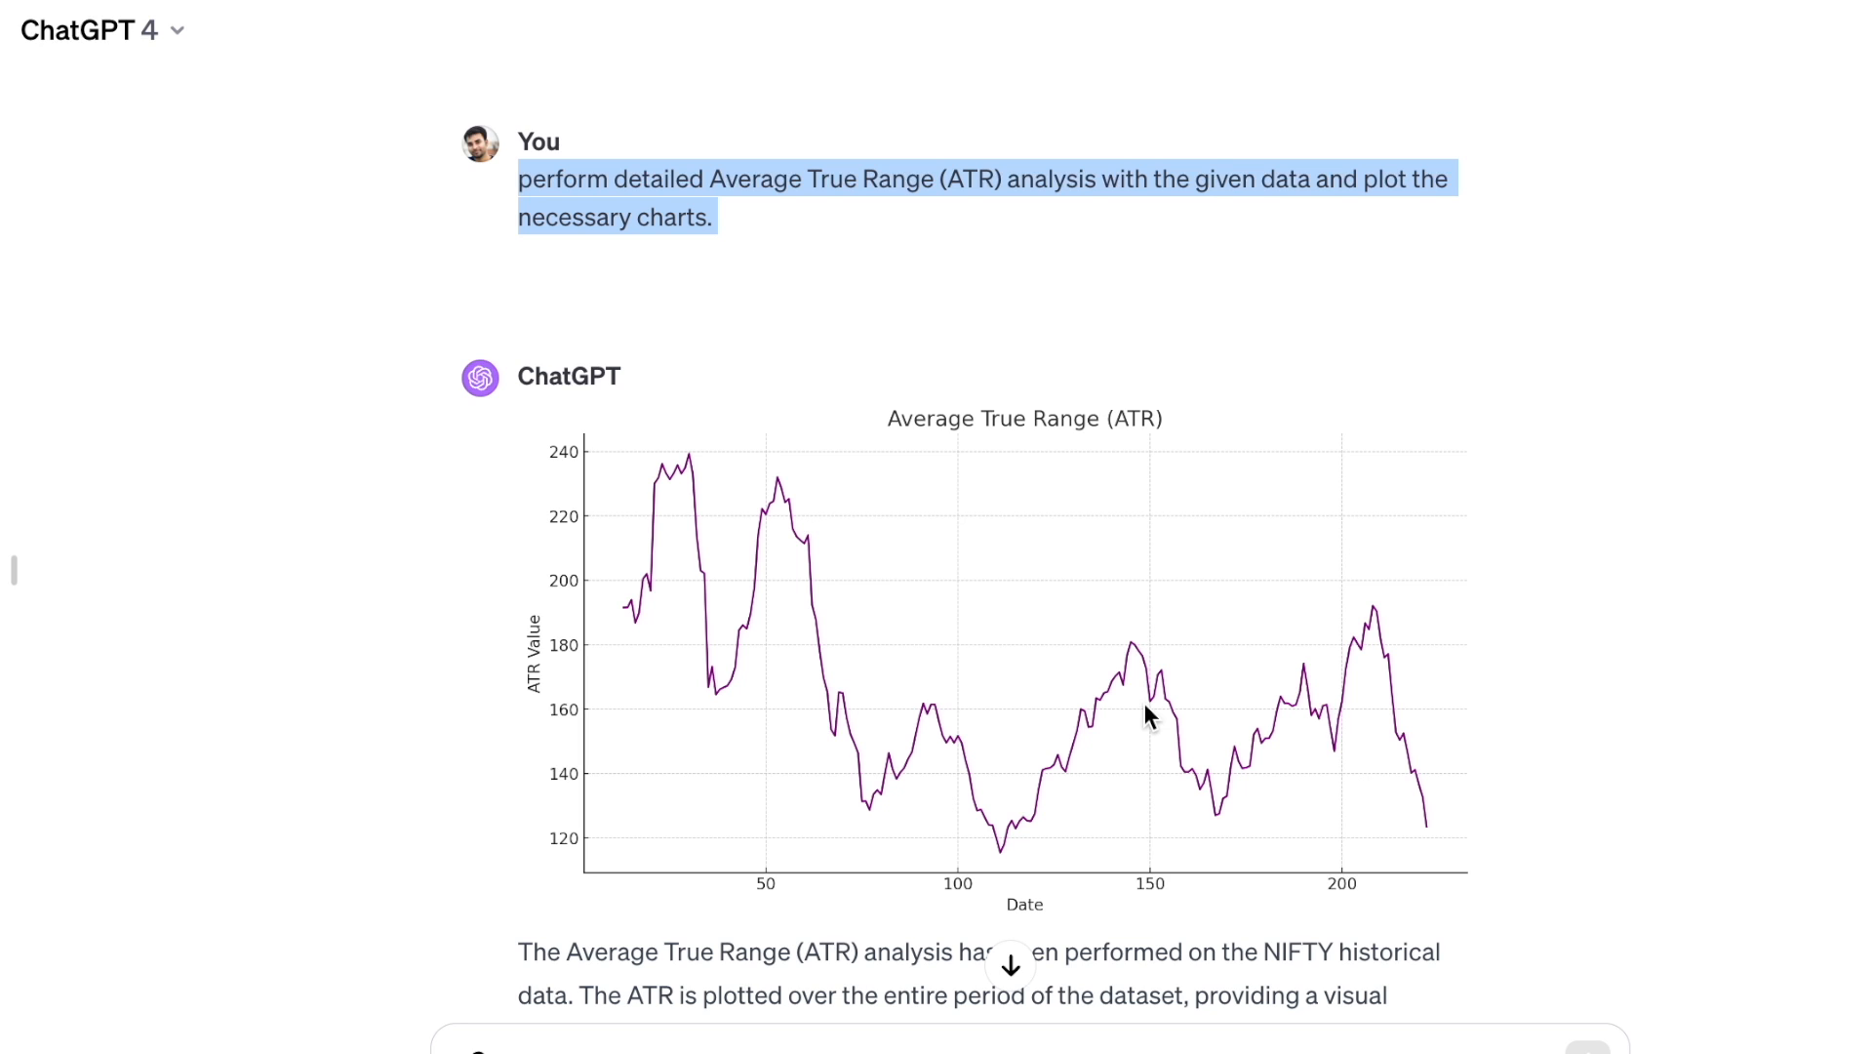
mouse_move(1417, 732)
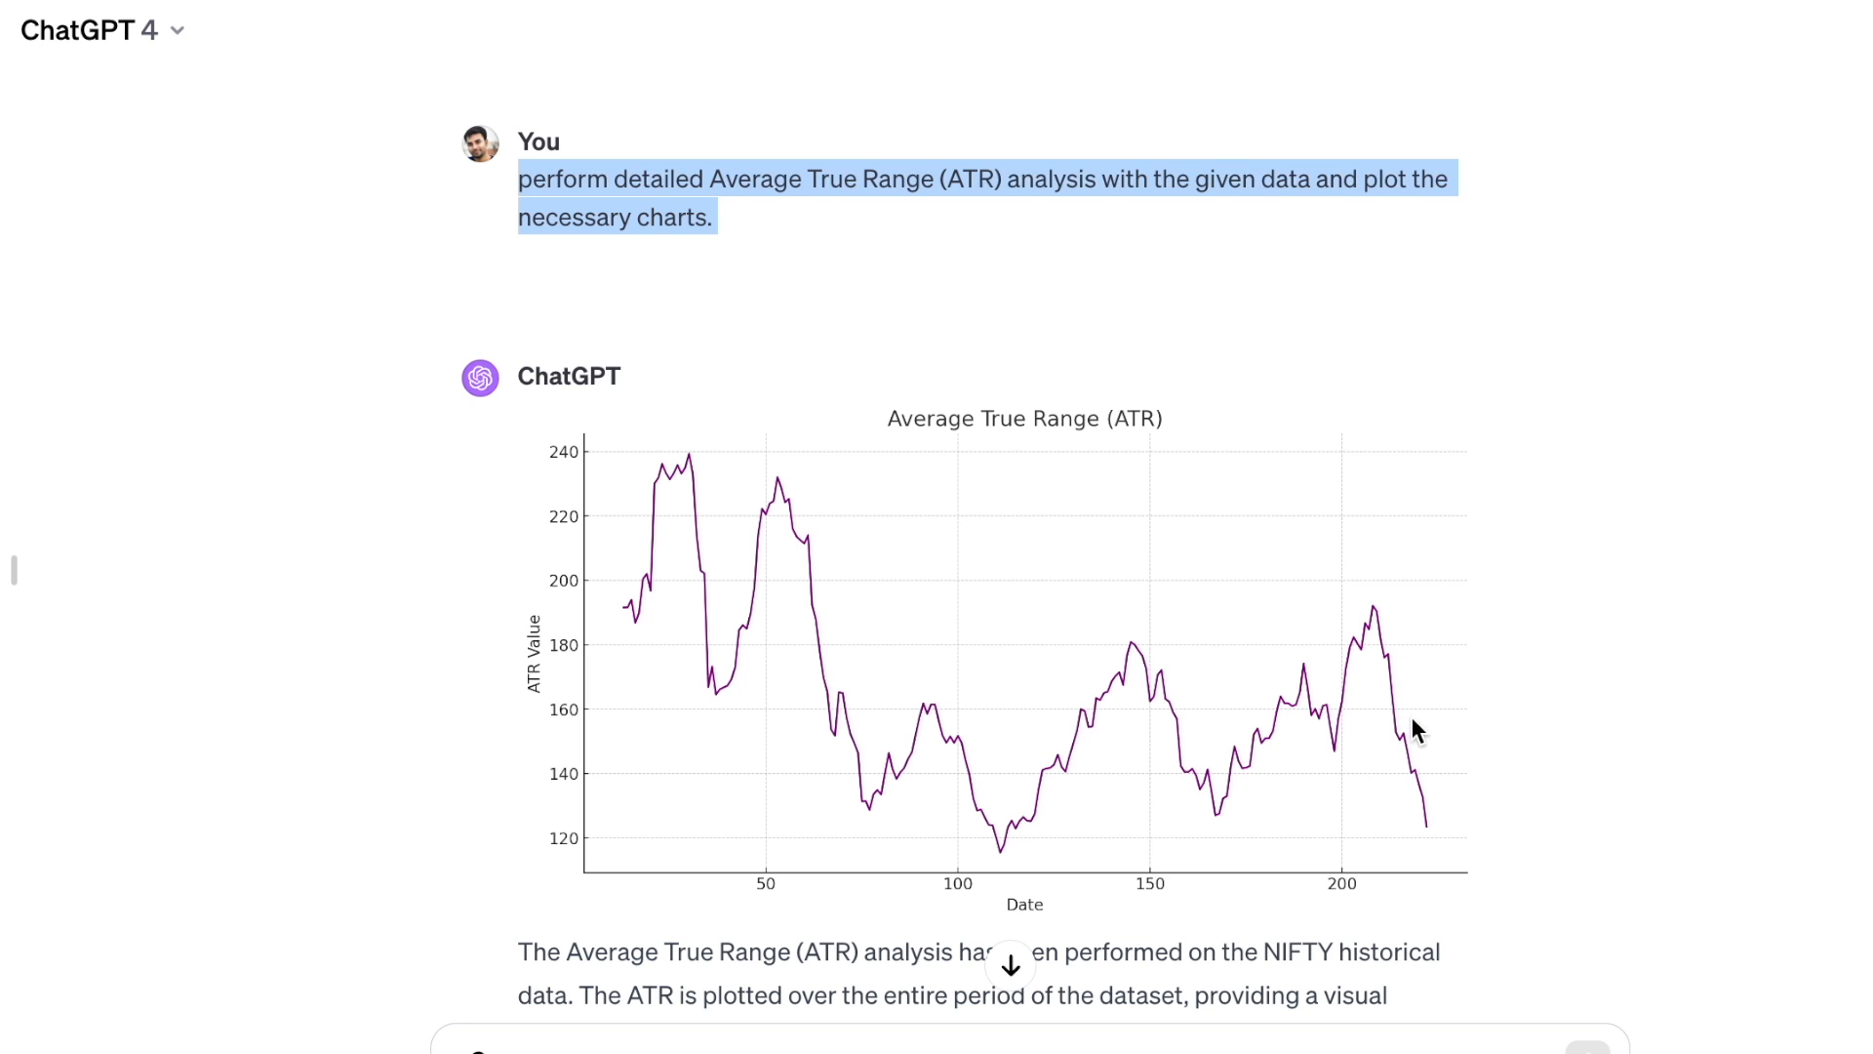
scroll("down", 3)
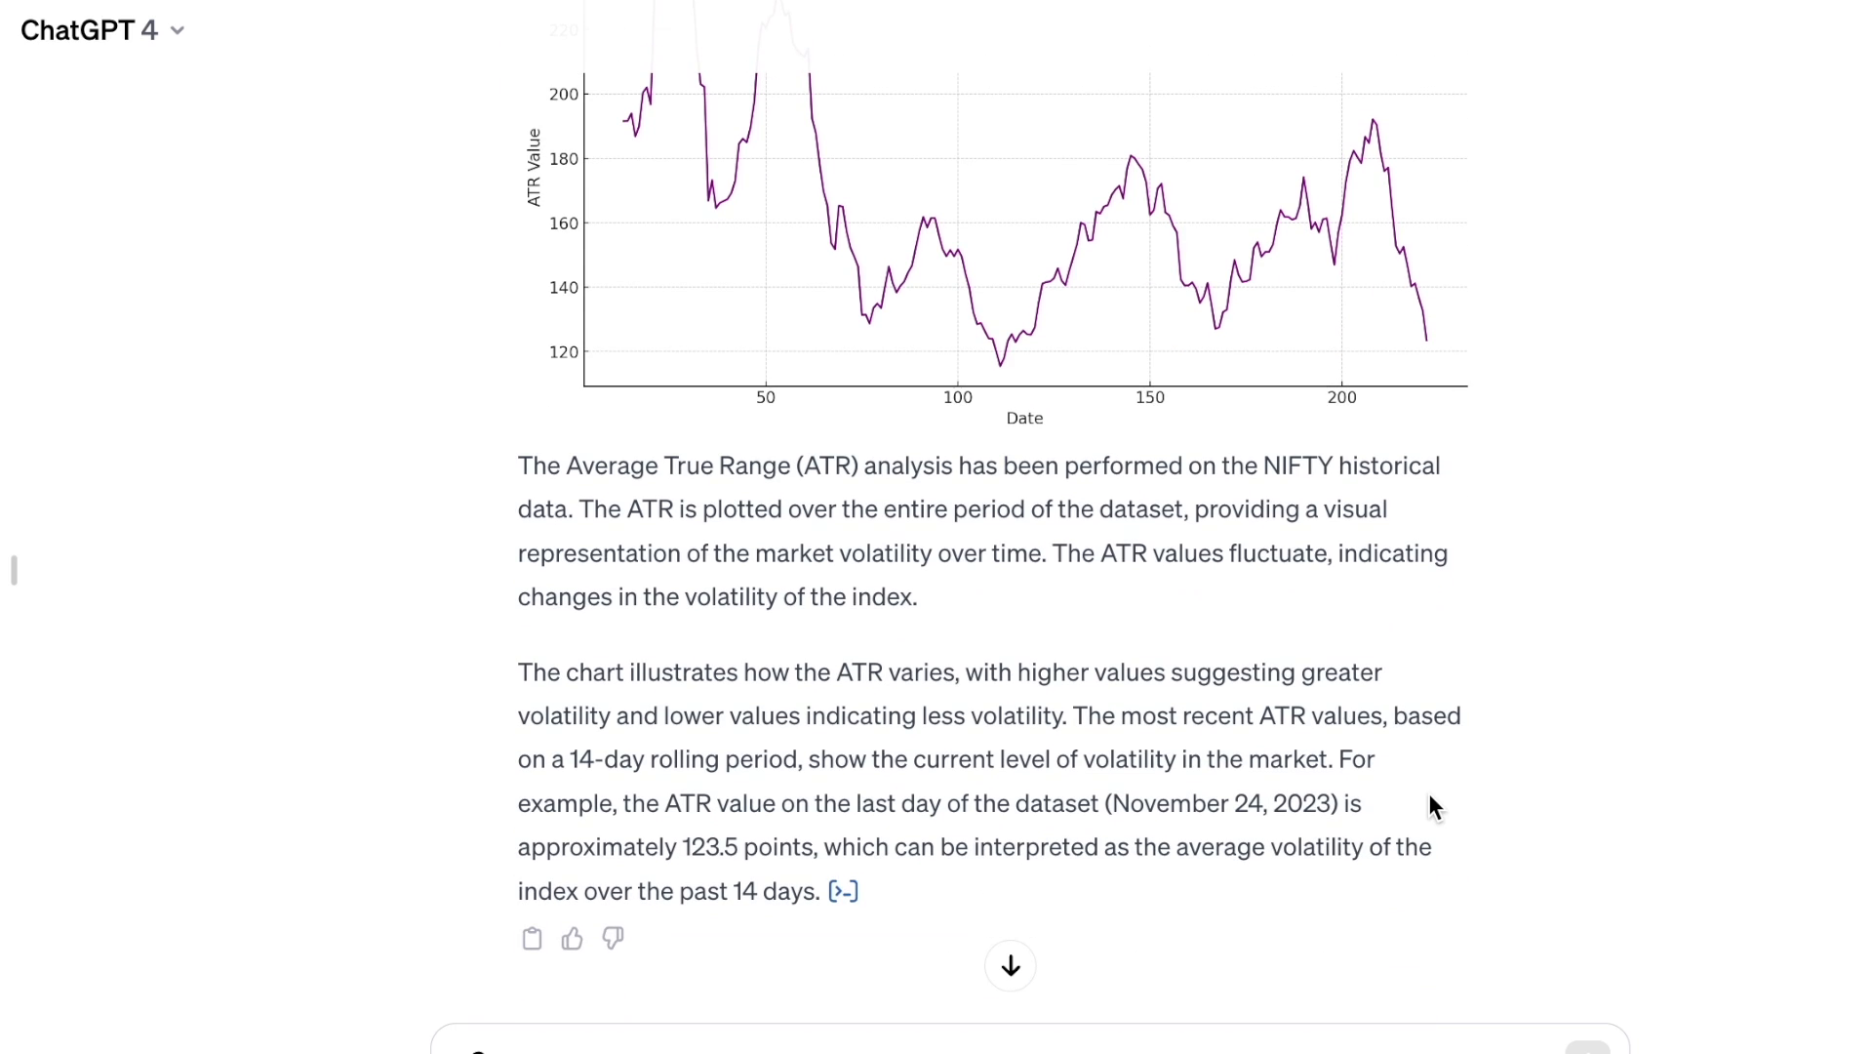